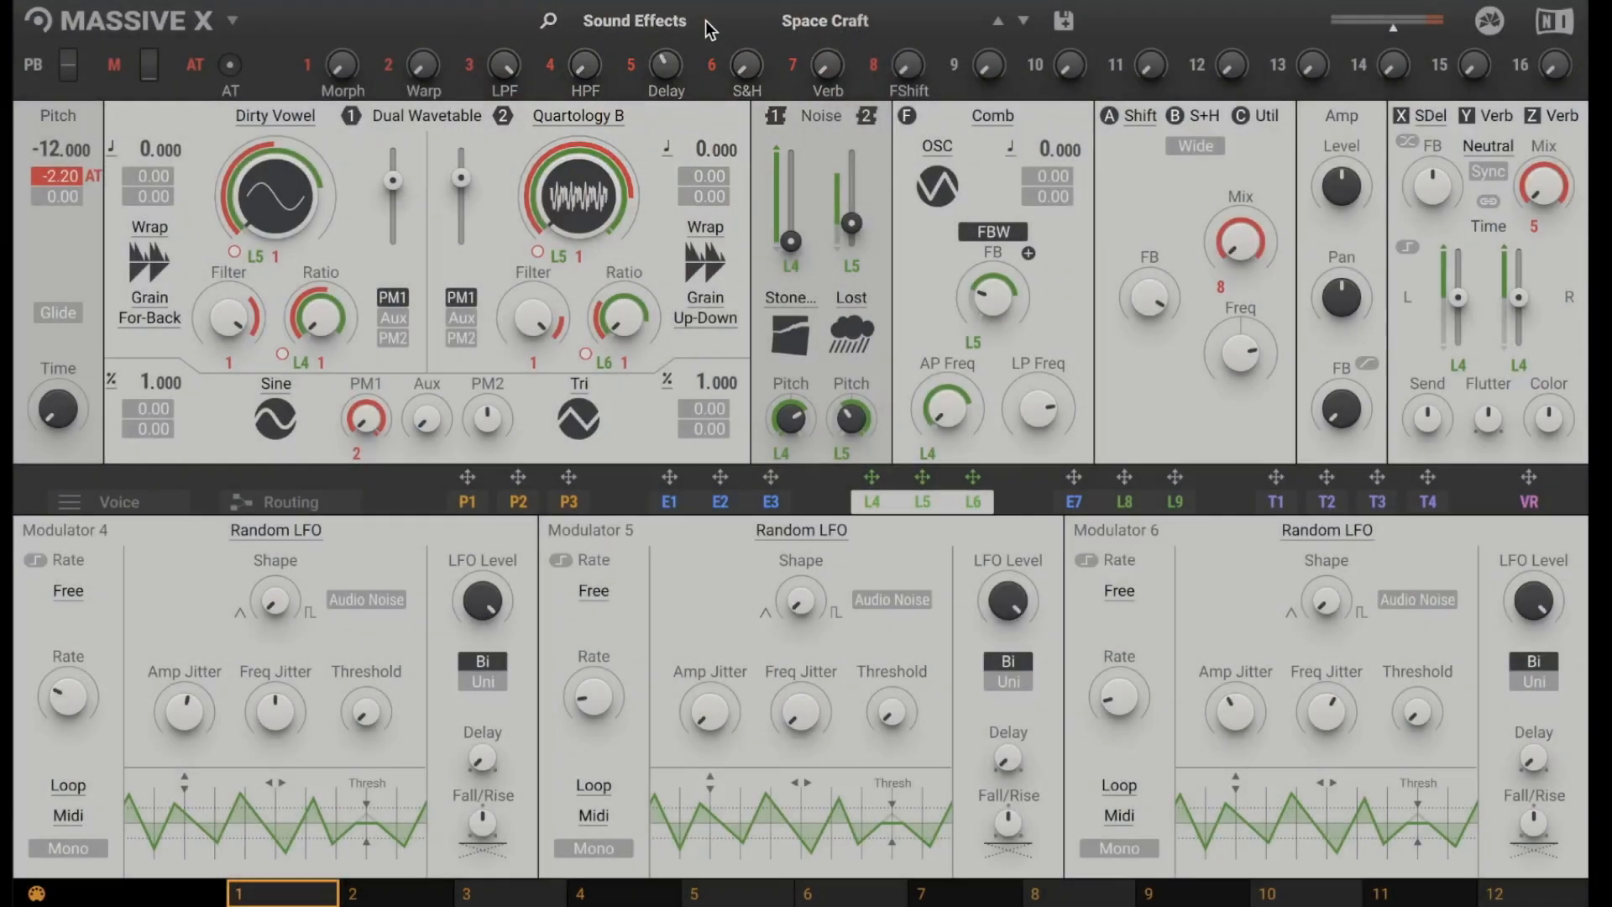
Audition the Bass > Apex Muzzle preset, then the Negative Matter pad preset.
click(635, 19)
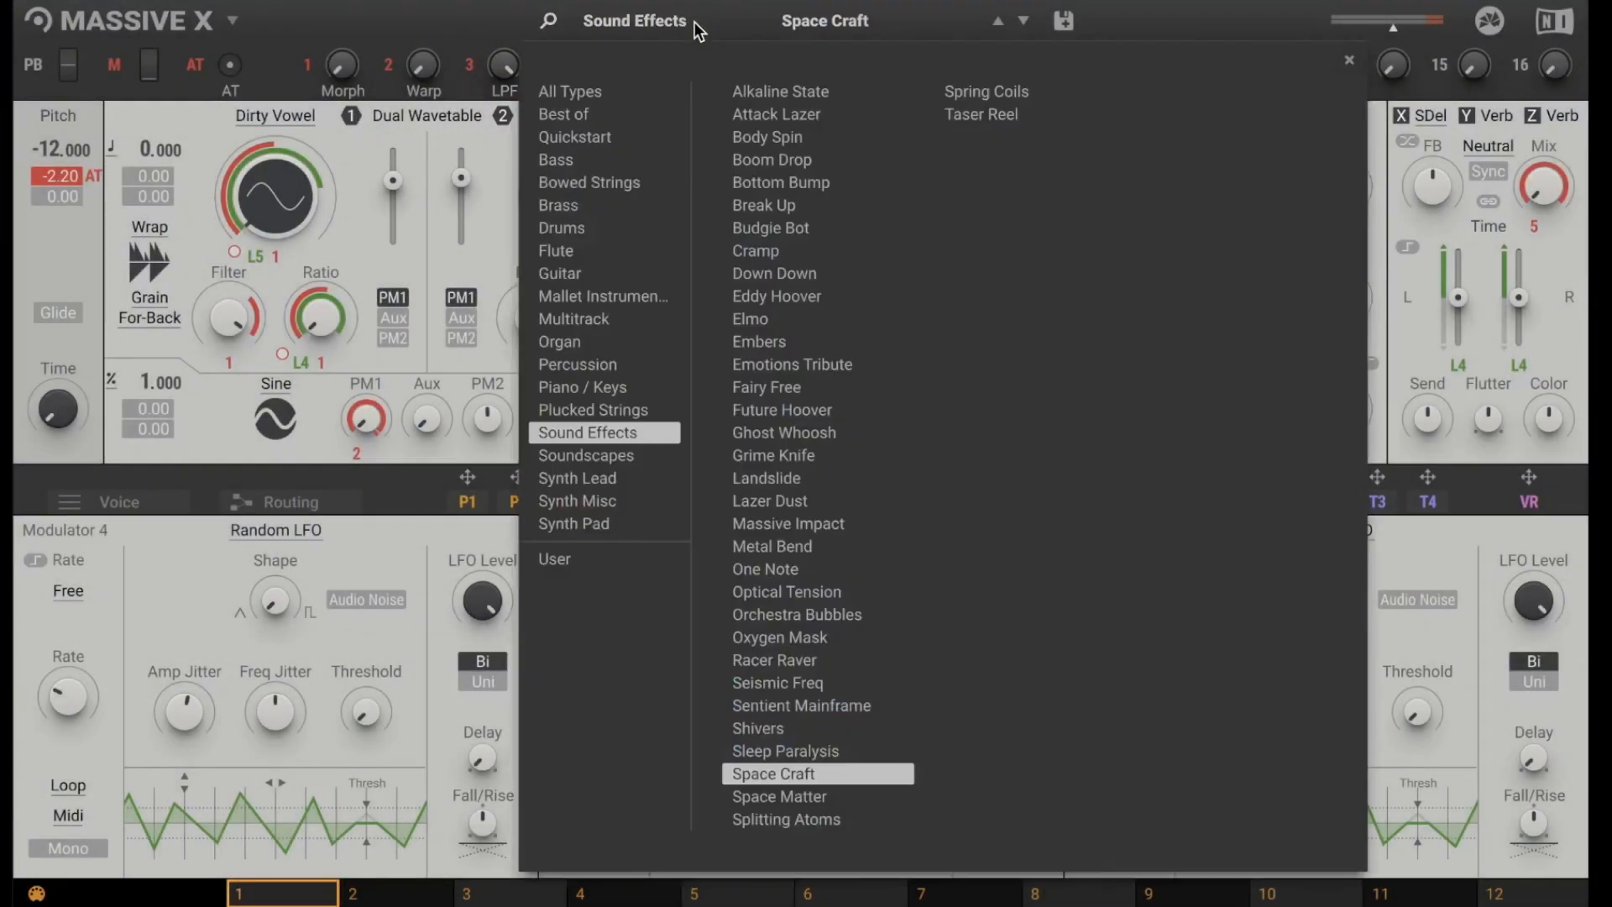
mouse_move(604, 297)
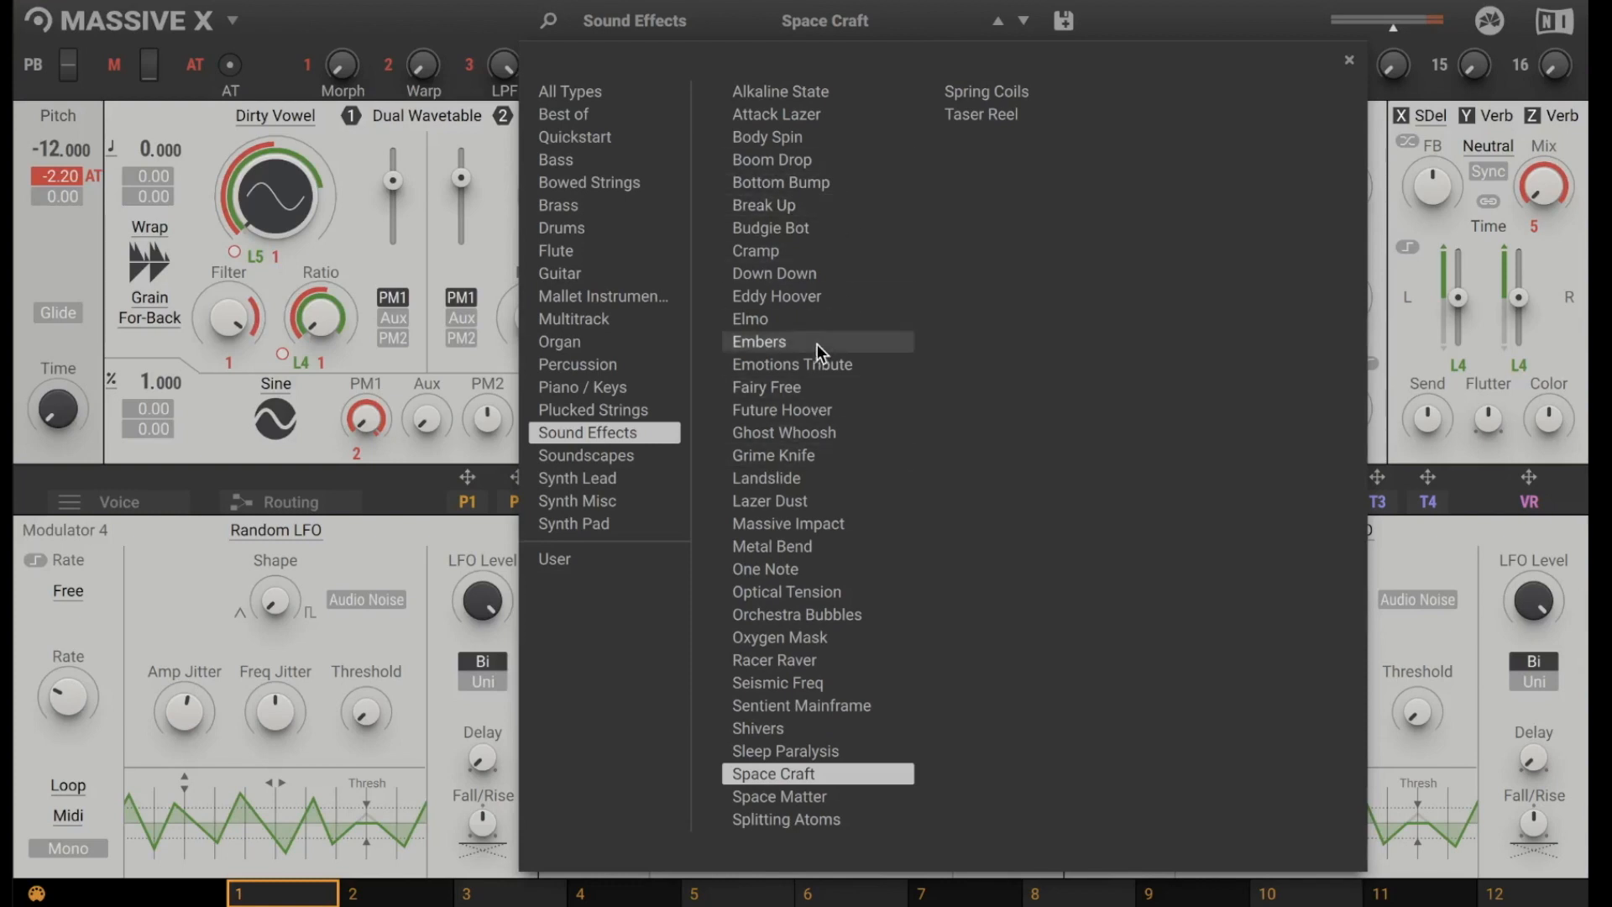
click(556, 160)
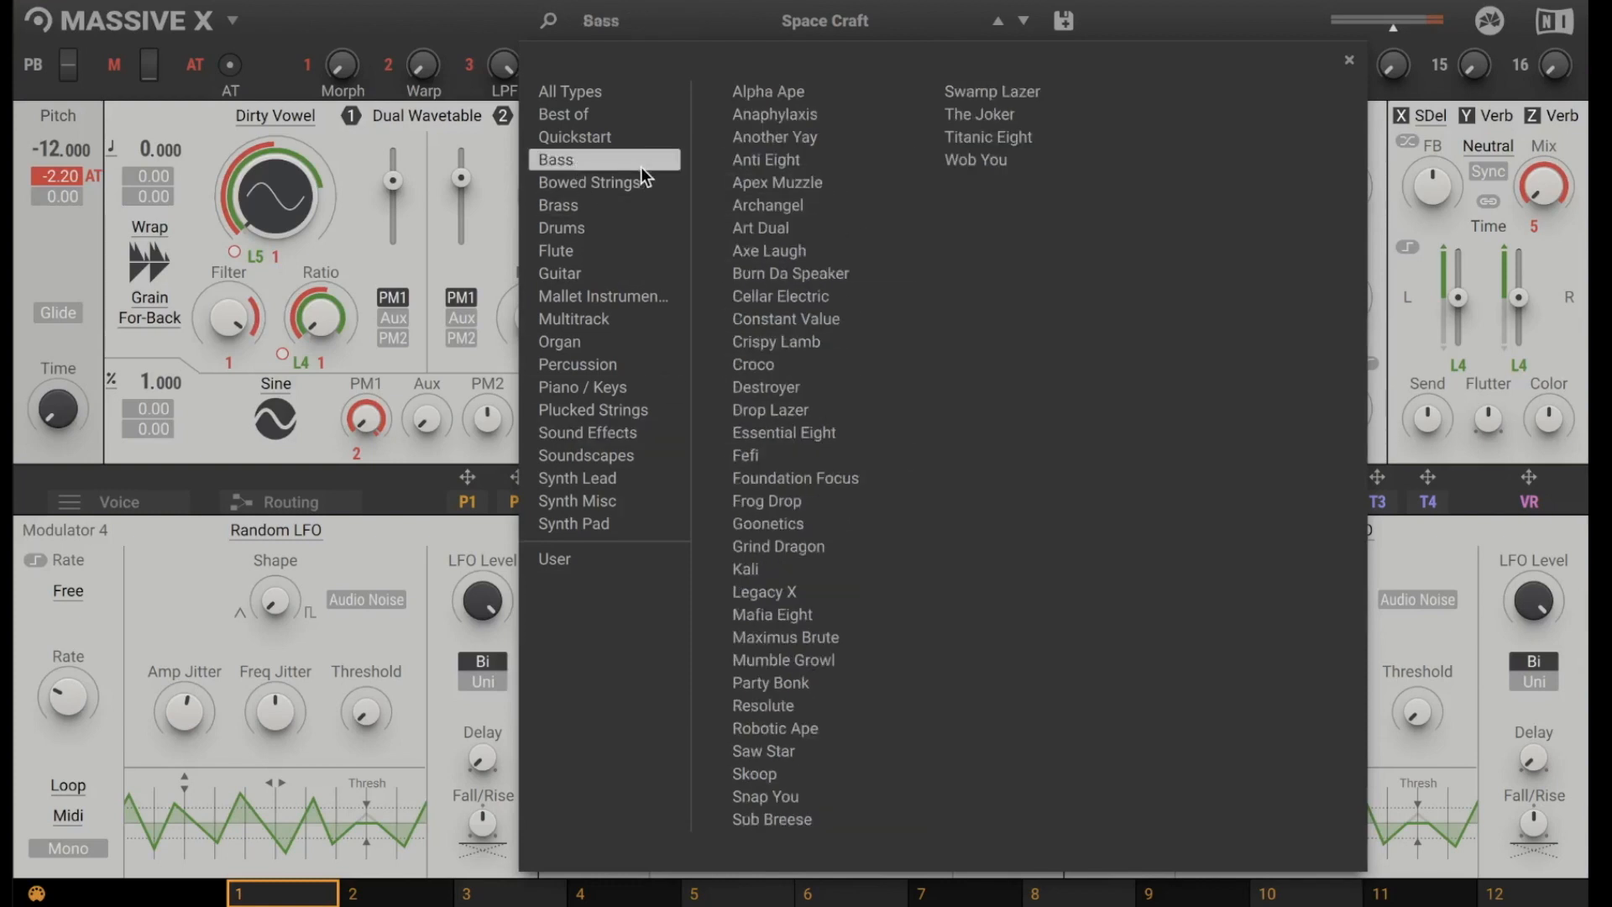
mouse_move(776, 182)
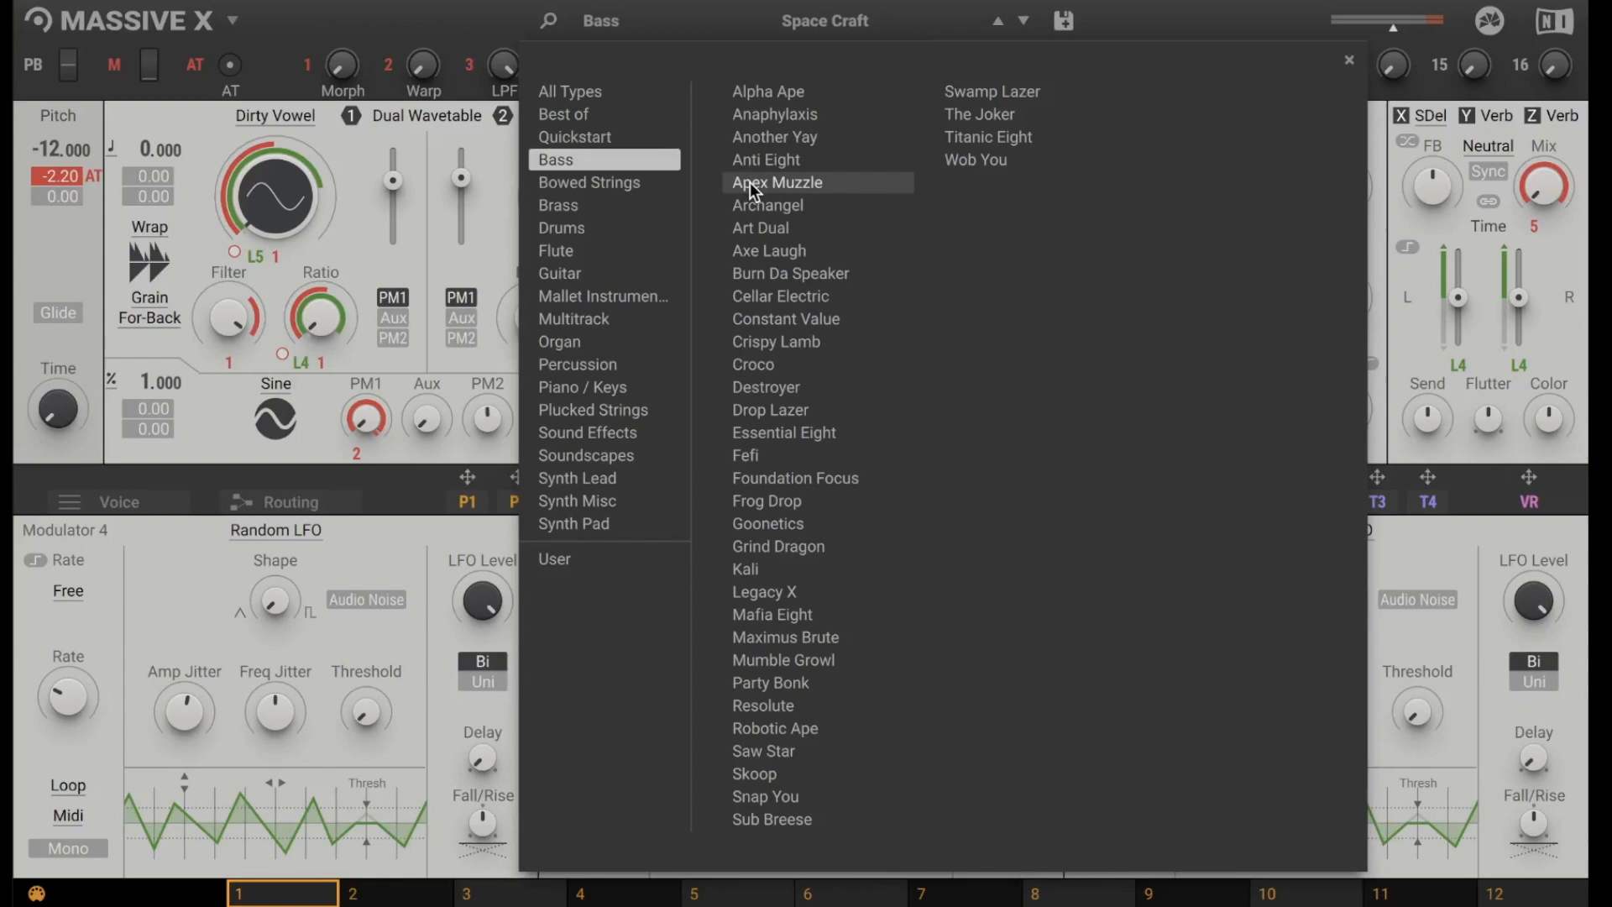
click(778, 182)
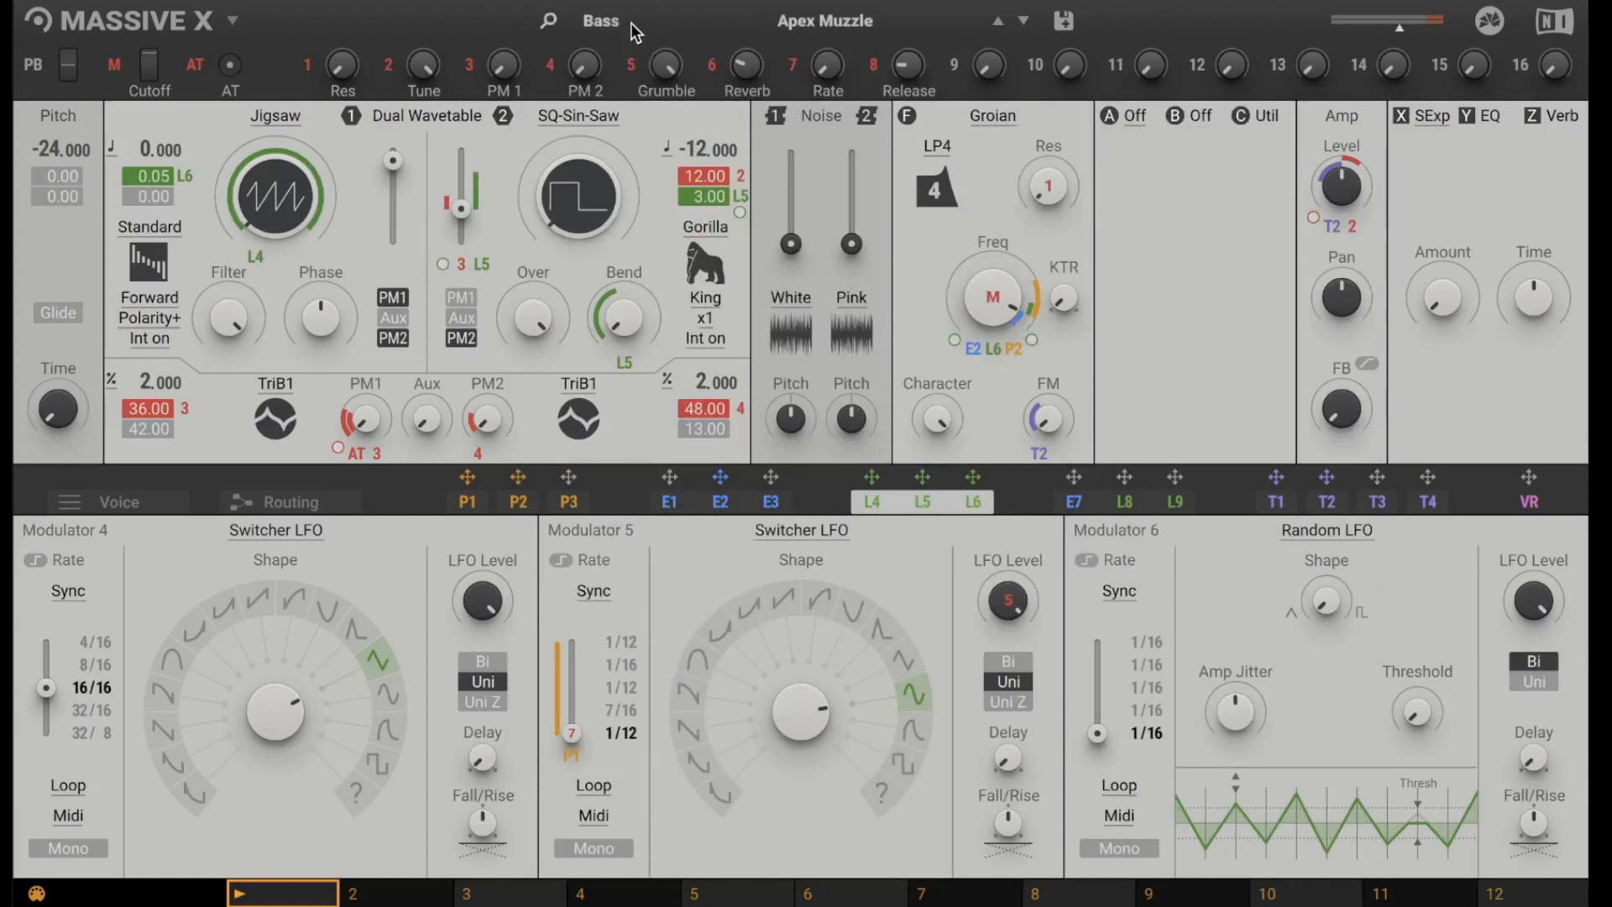
click(600, 21)
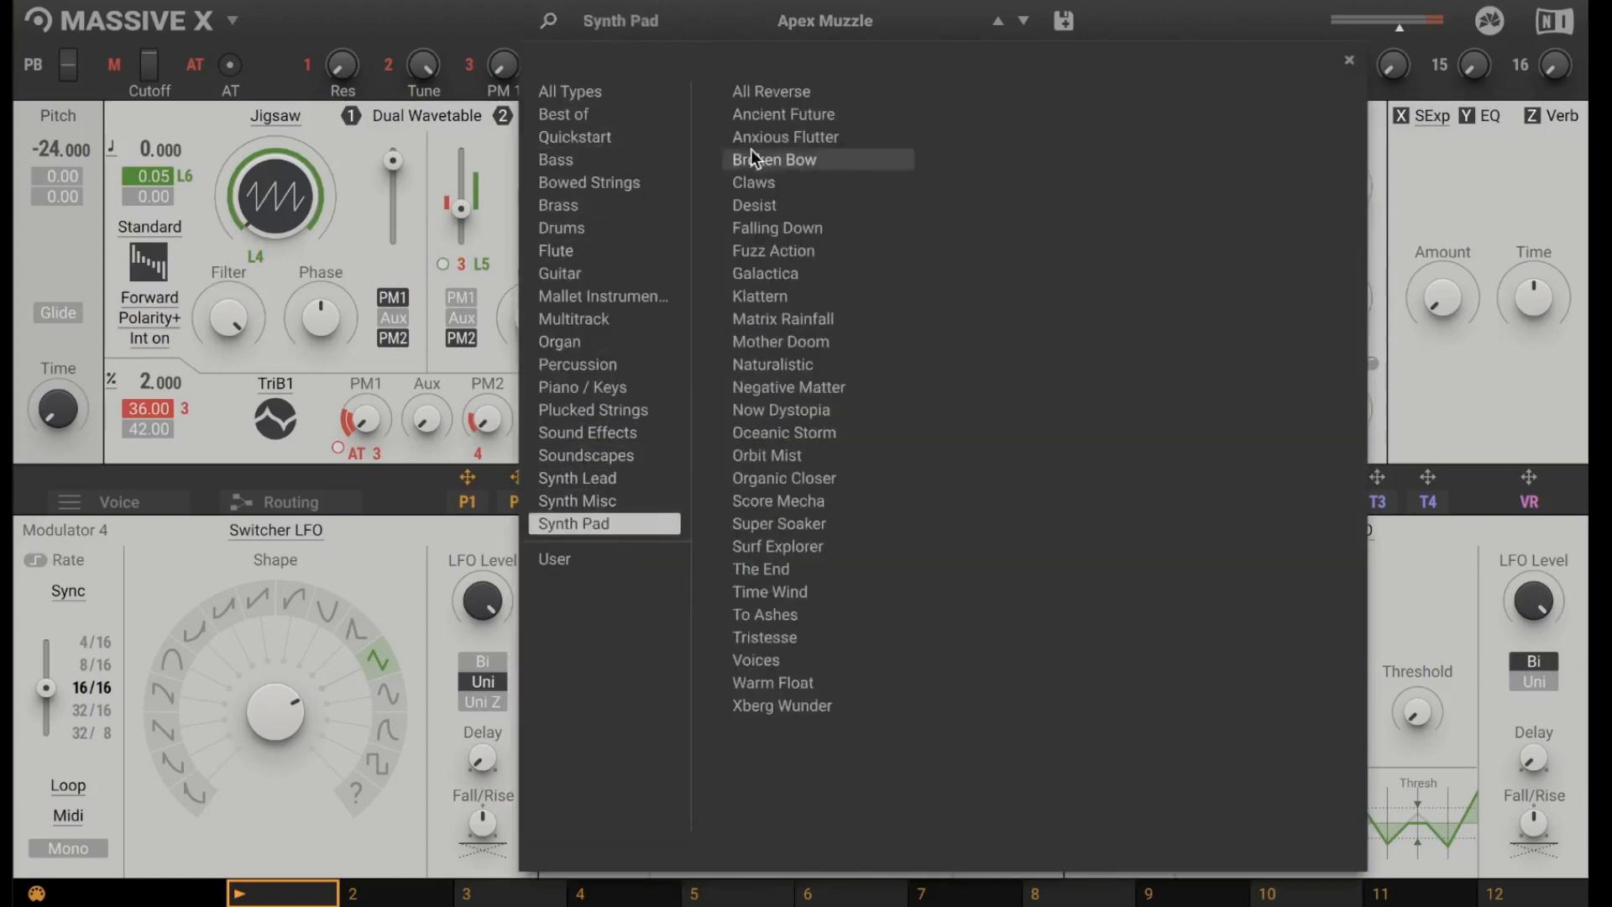
mouse_move(834, 250)
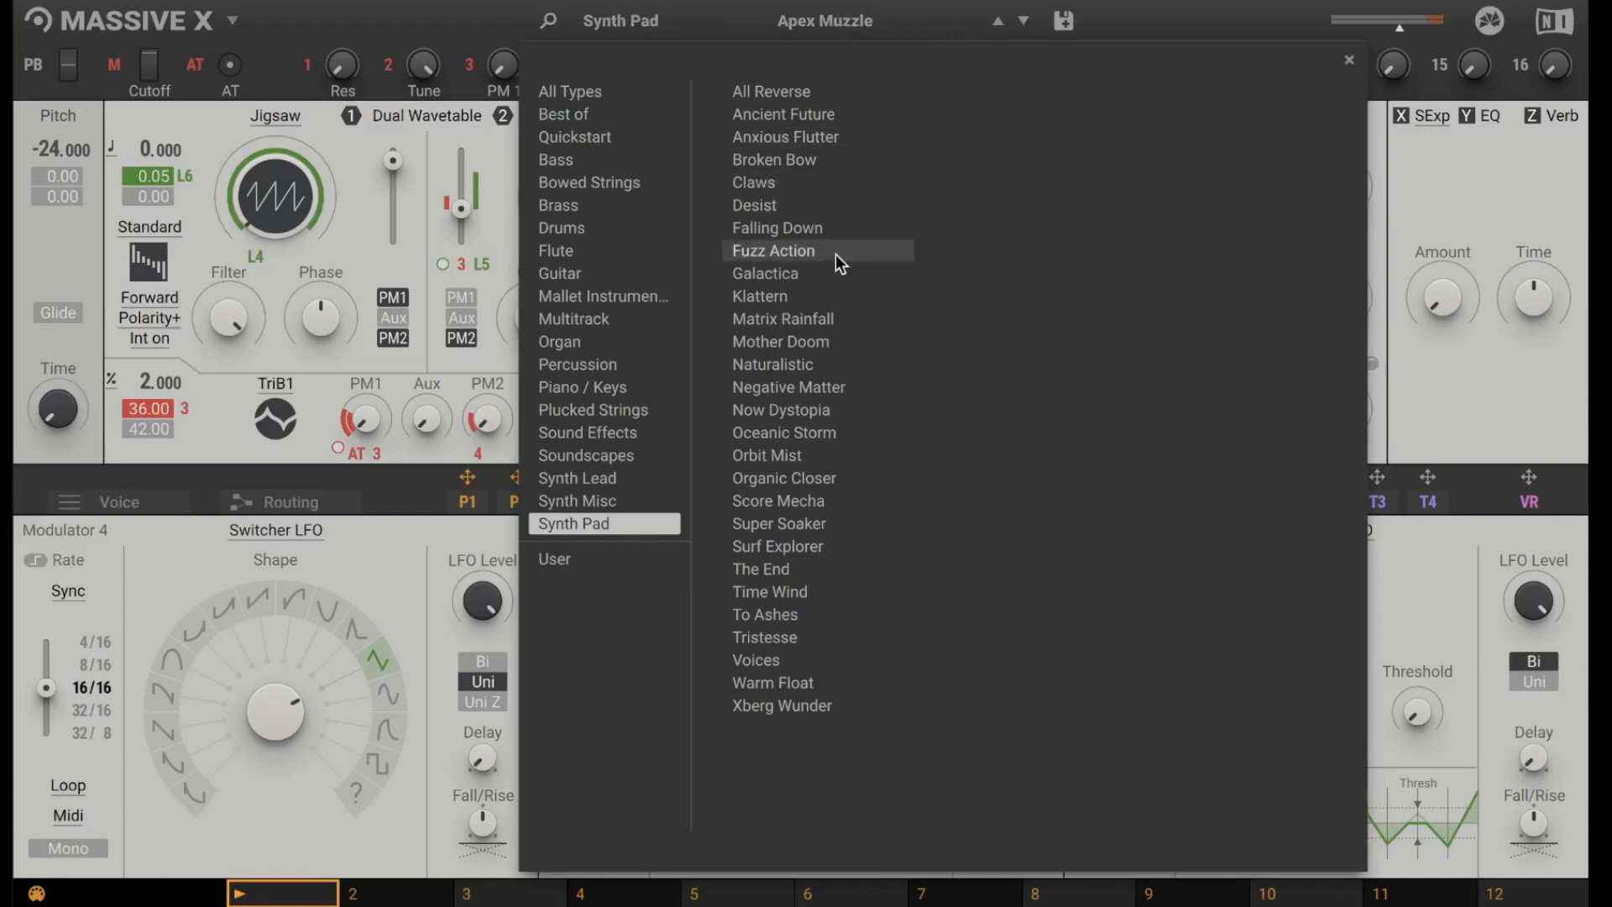
click(787, 386)
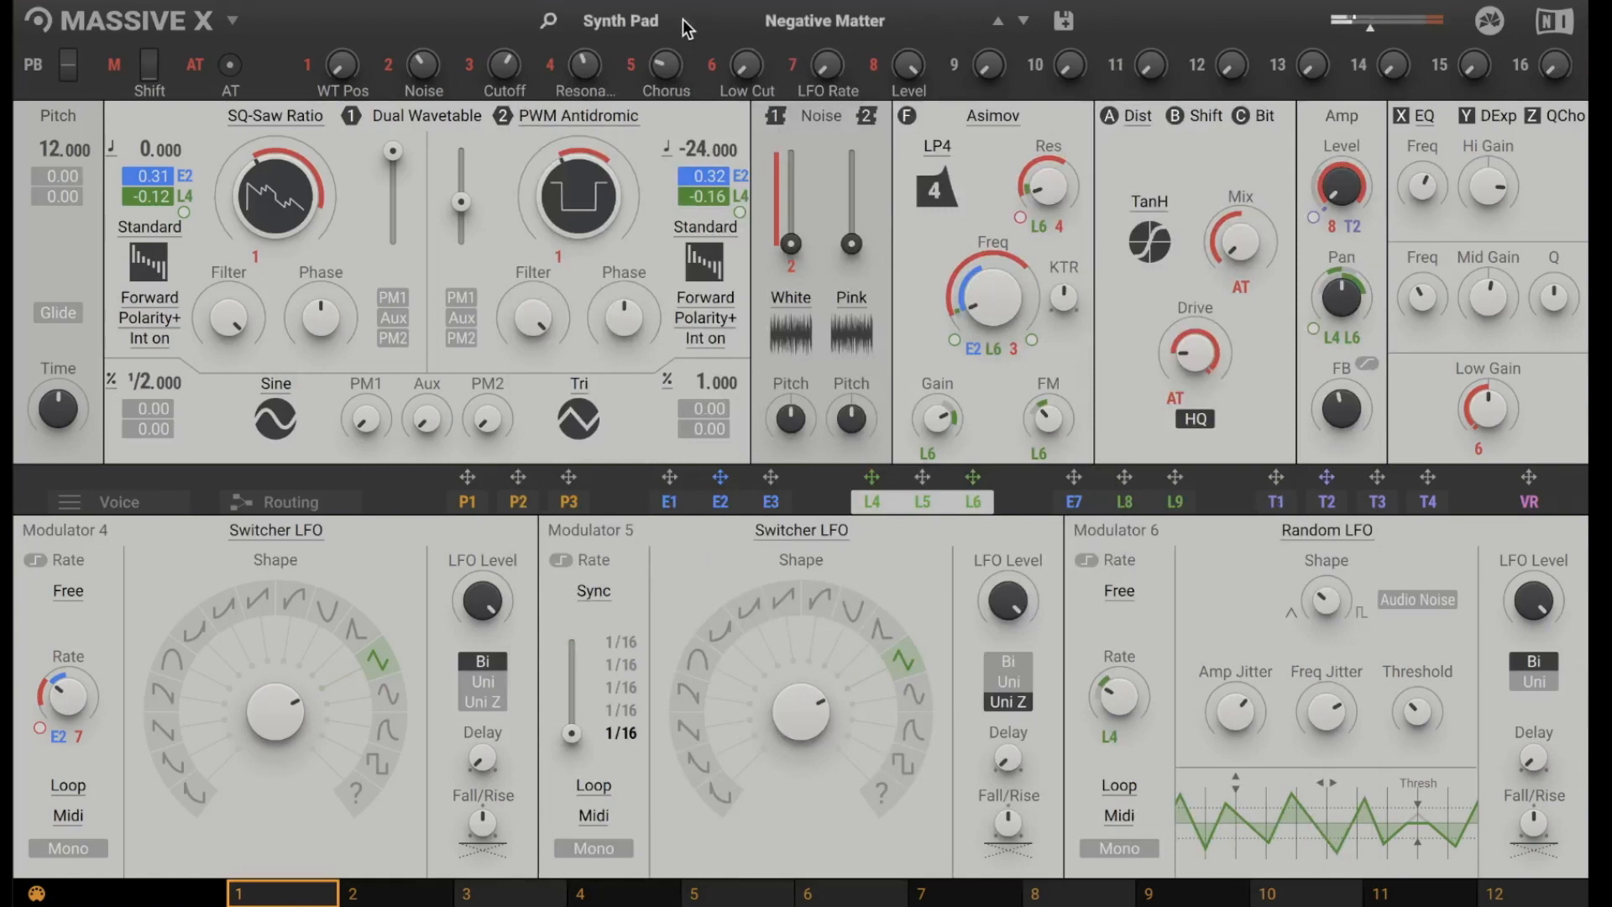
Load the Sound Effects > Space Craft preset and close the preset browser.
click(622, 20)
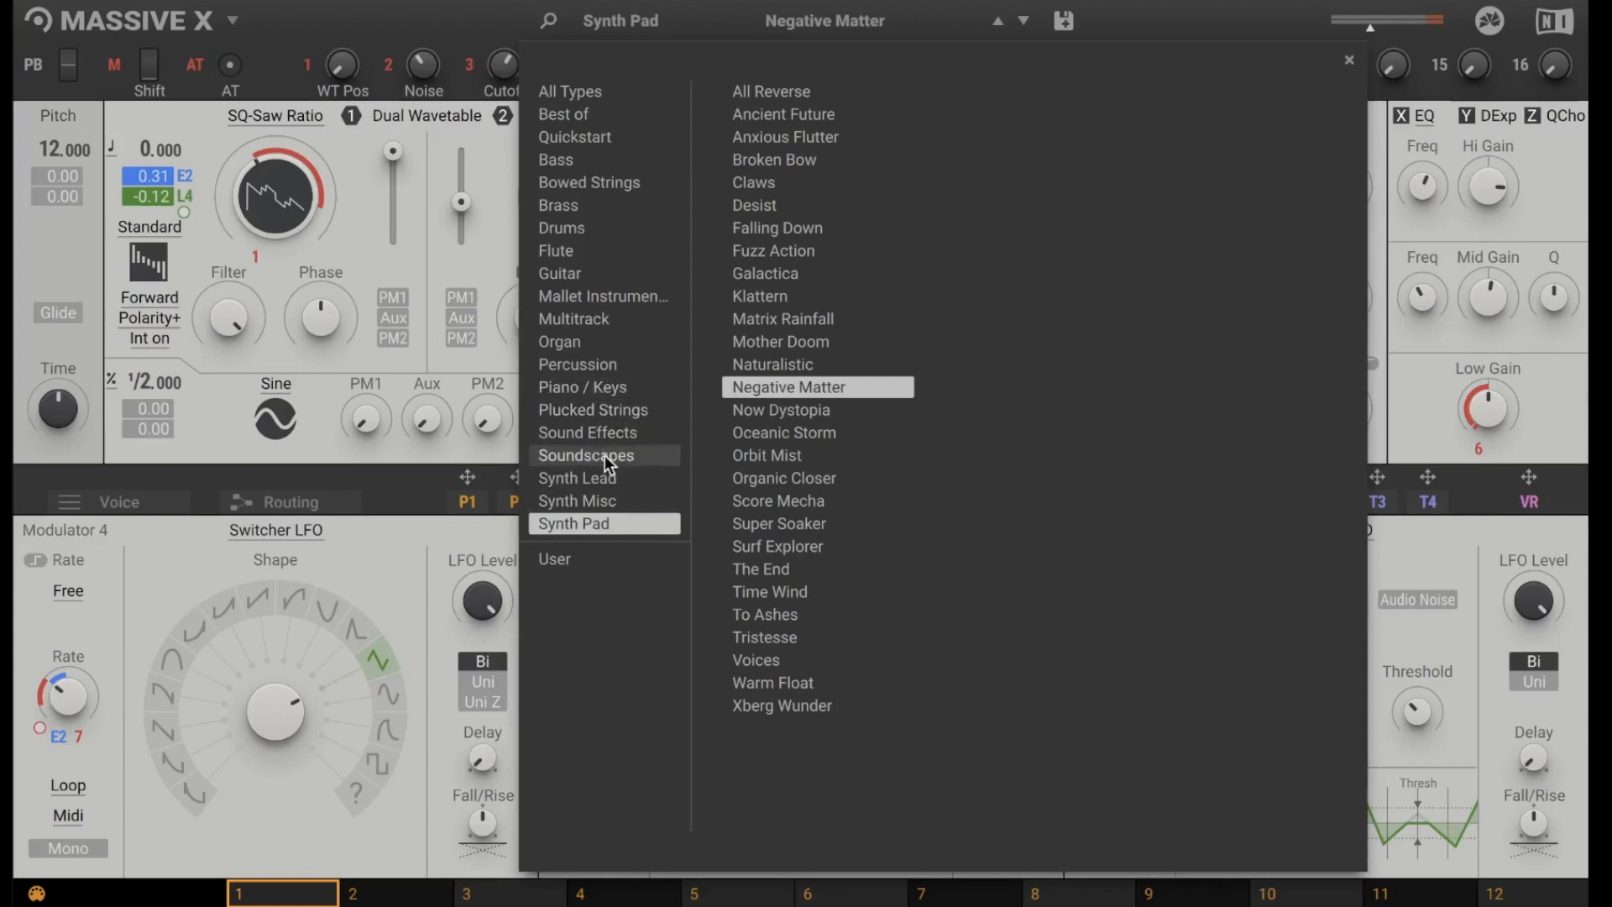
click(588, 431)
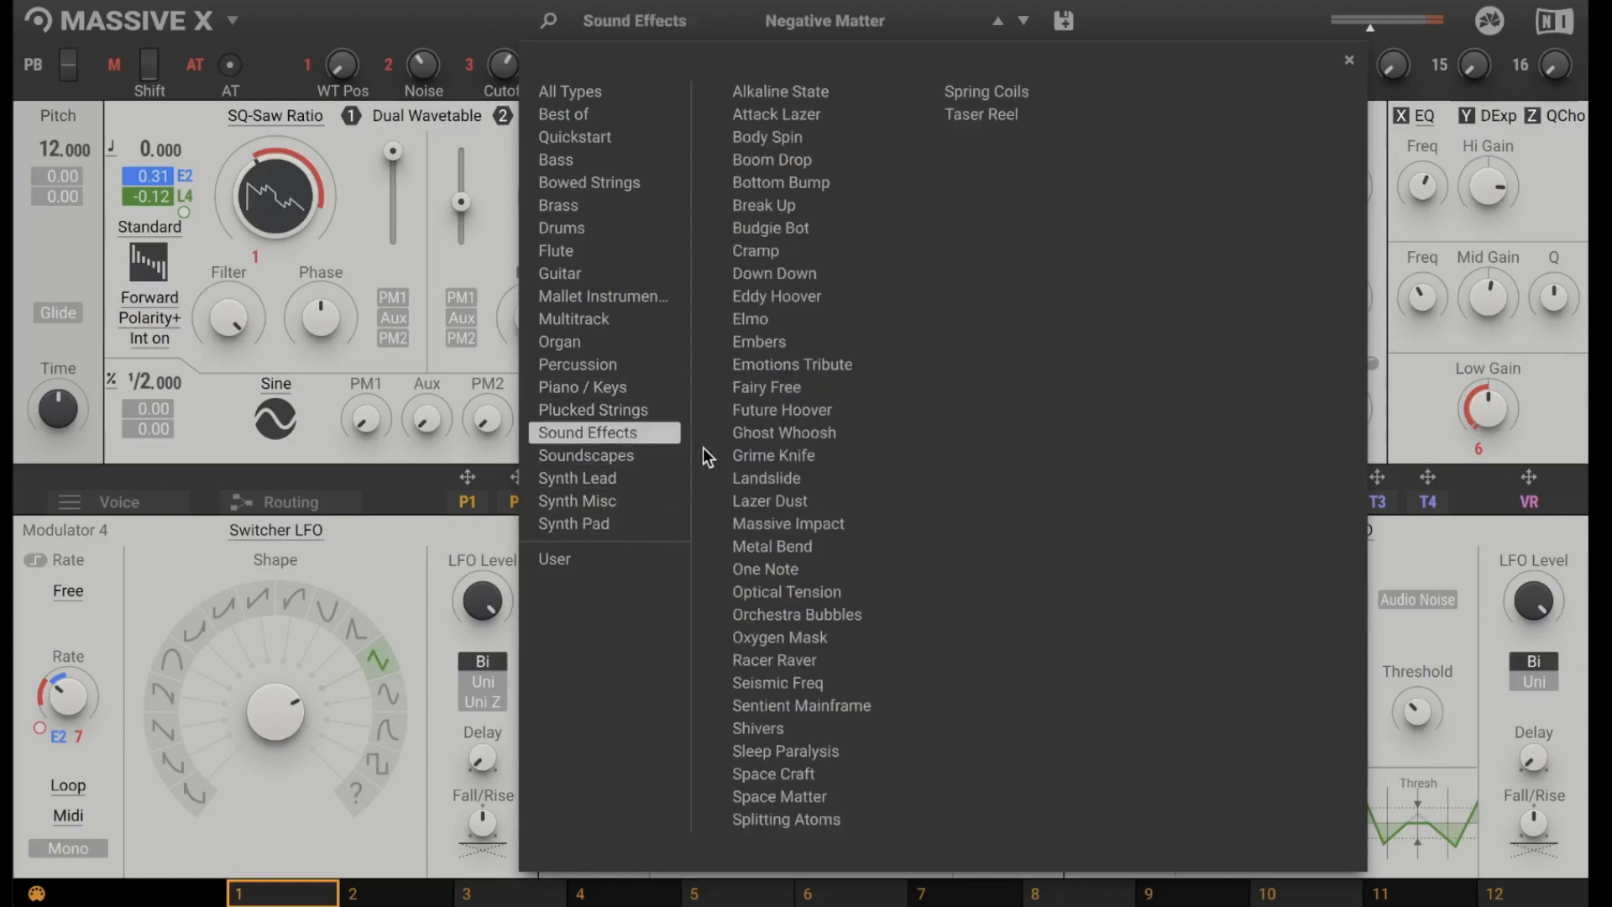
click(773, 774)
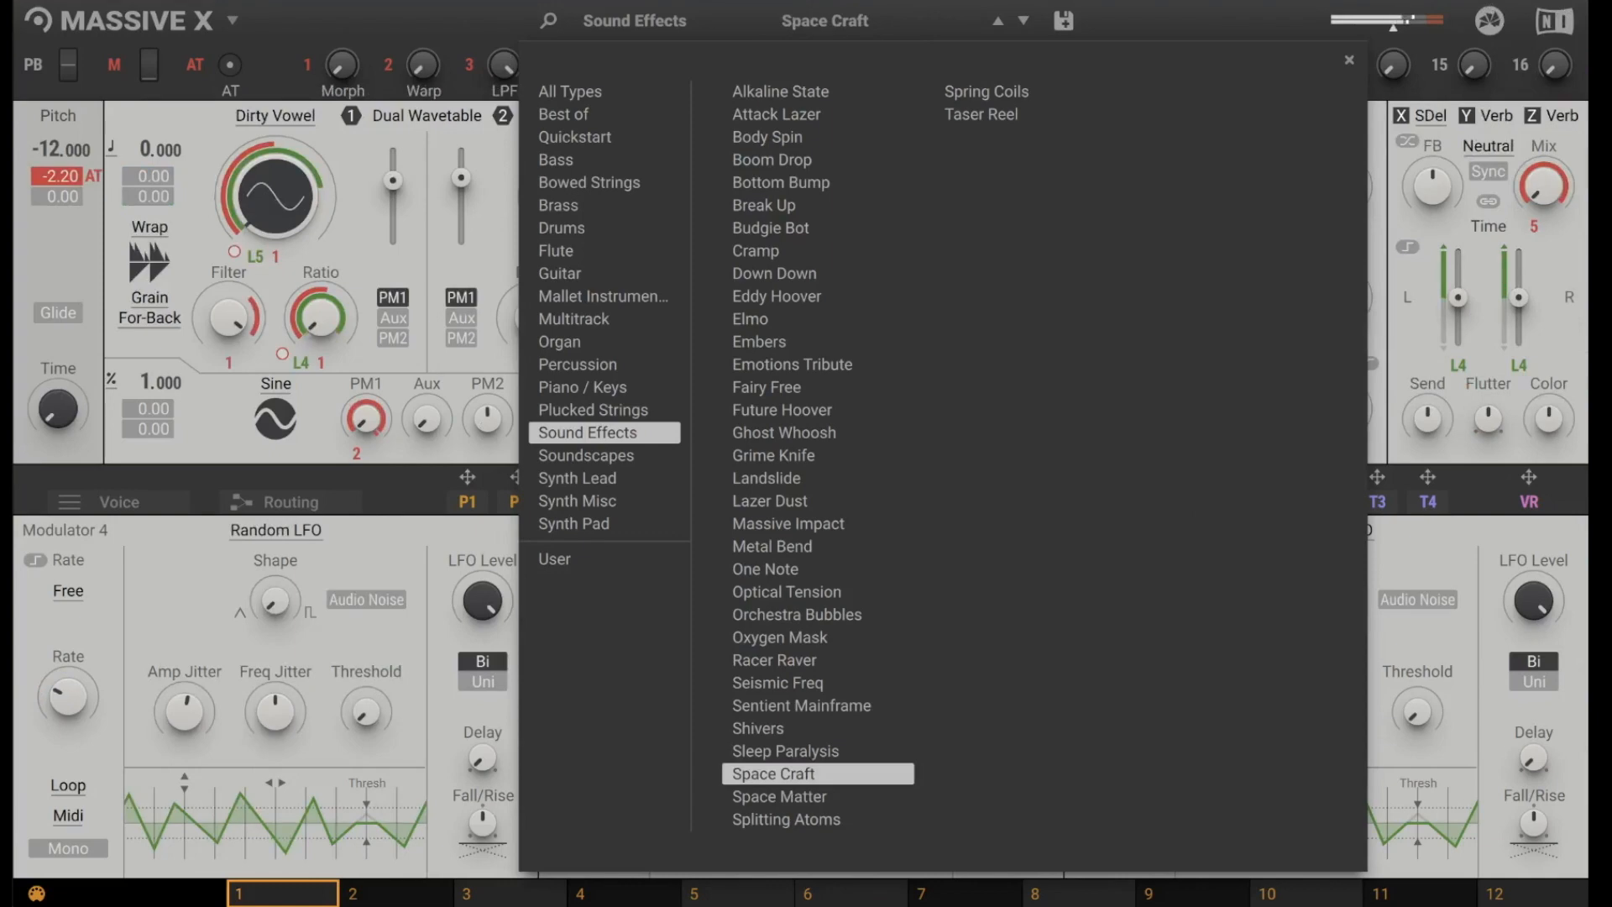
click(773, 775)
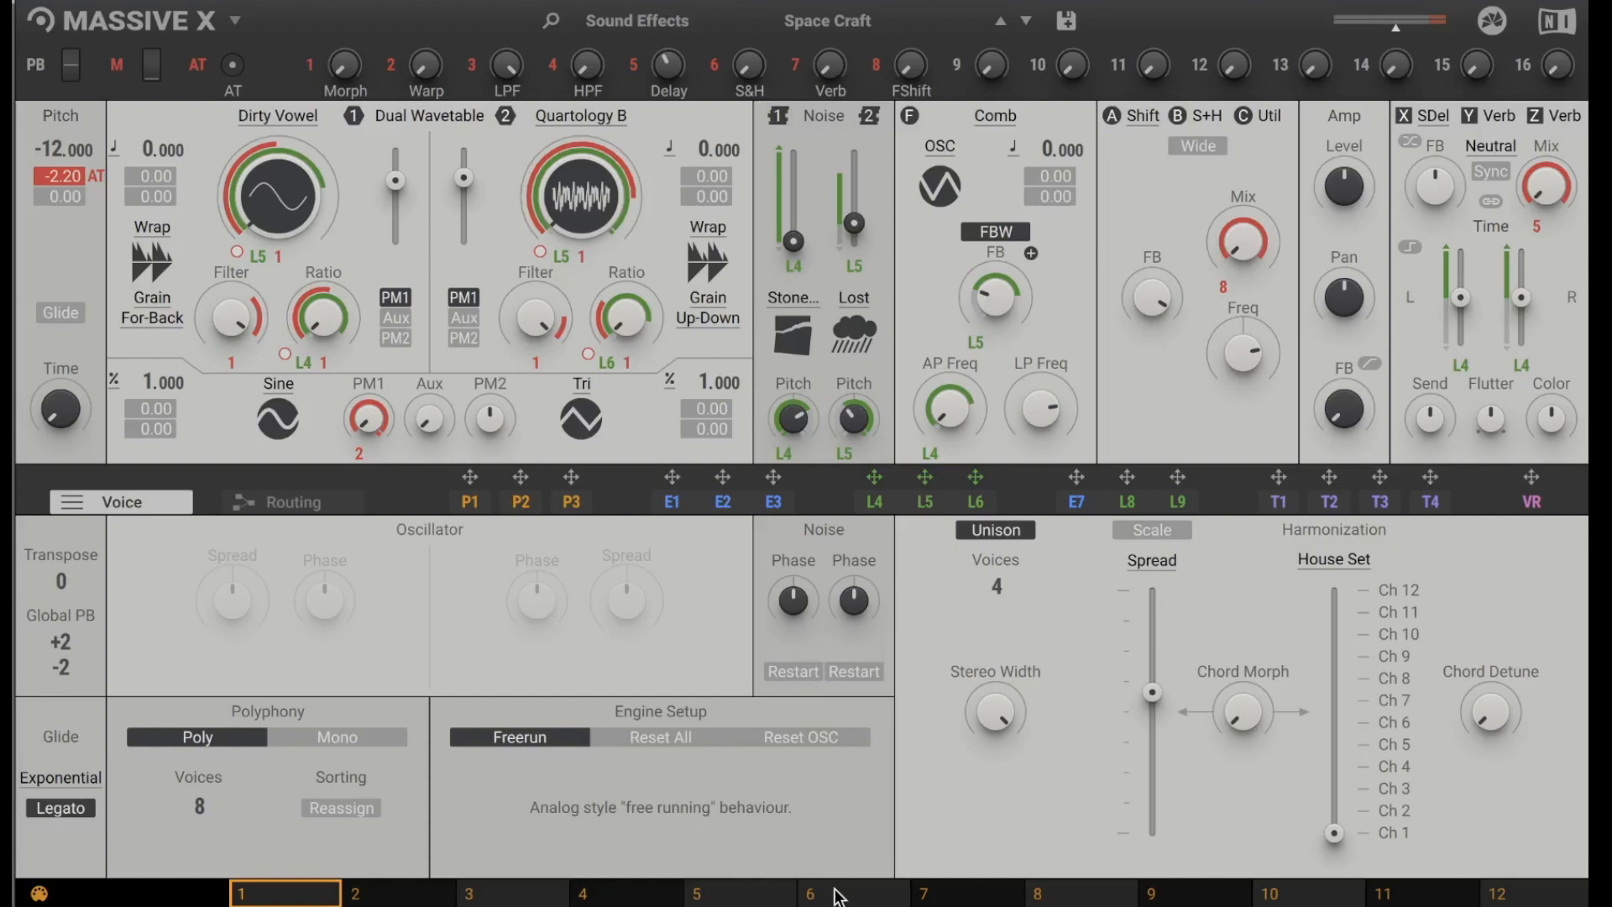
List the Quickstart category's Init and QSG presets in the preset browser.
click(637, 21)
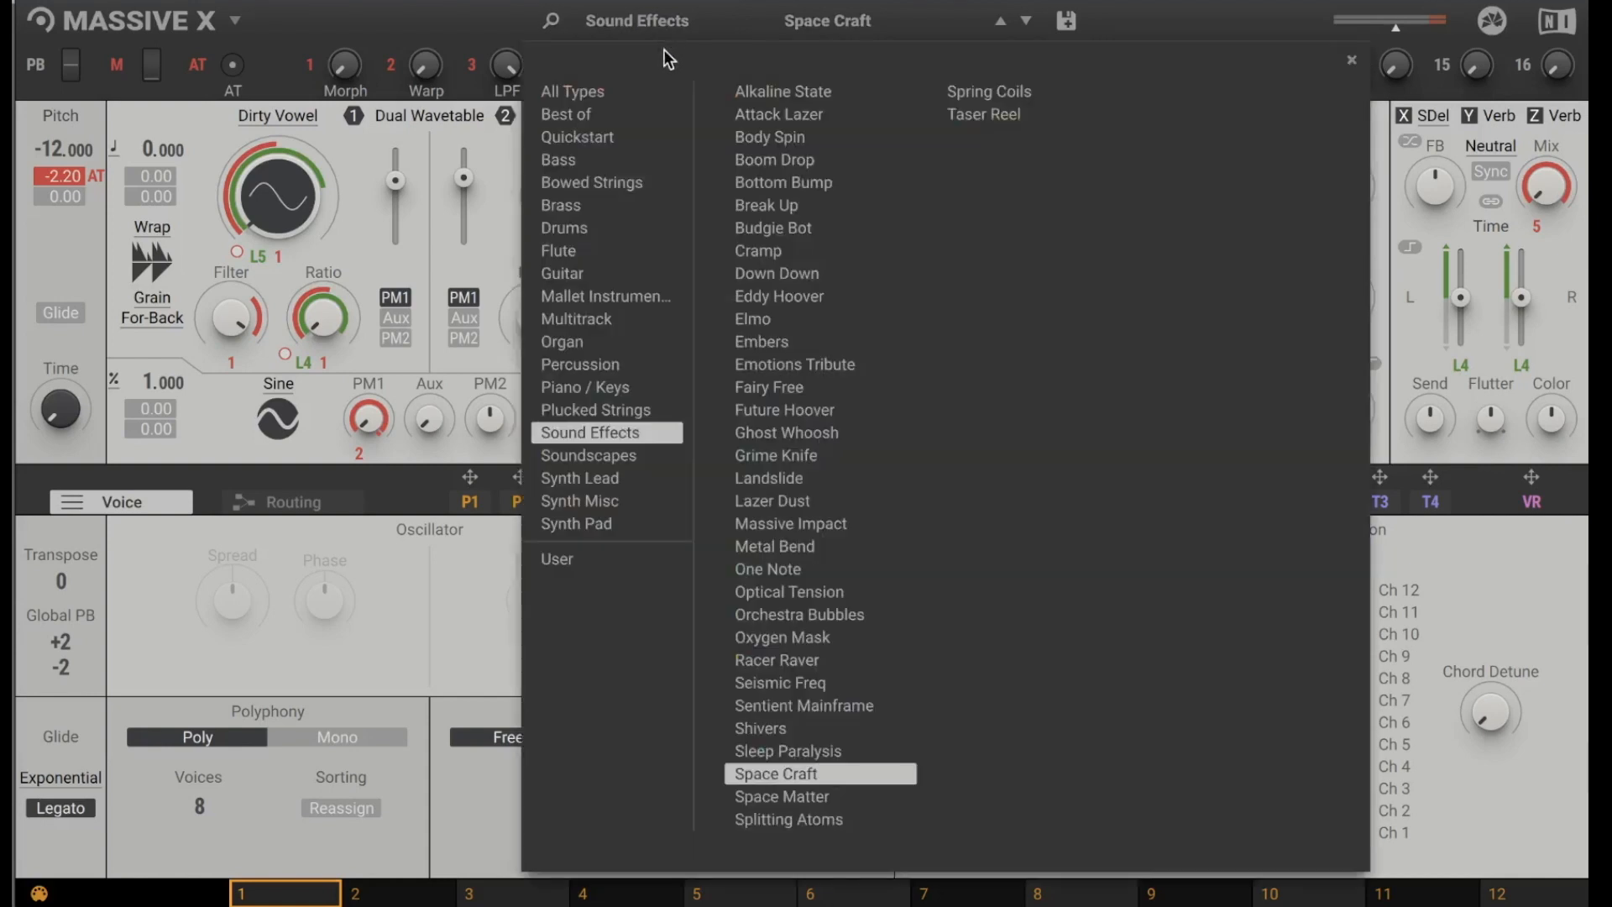
click(578, 137)
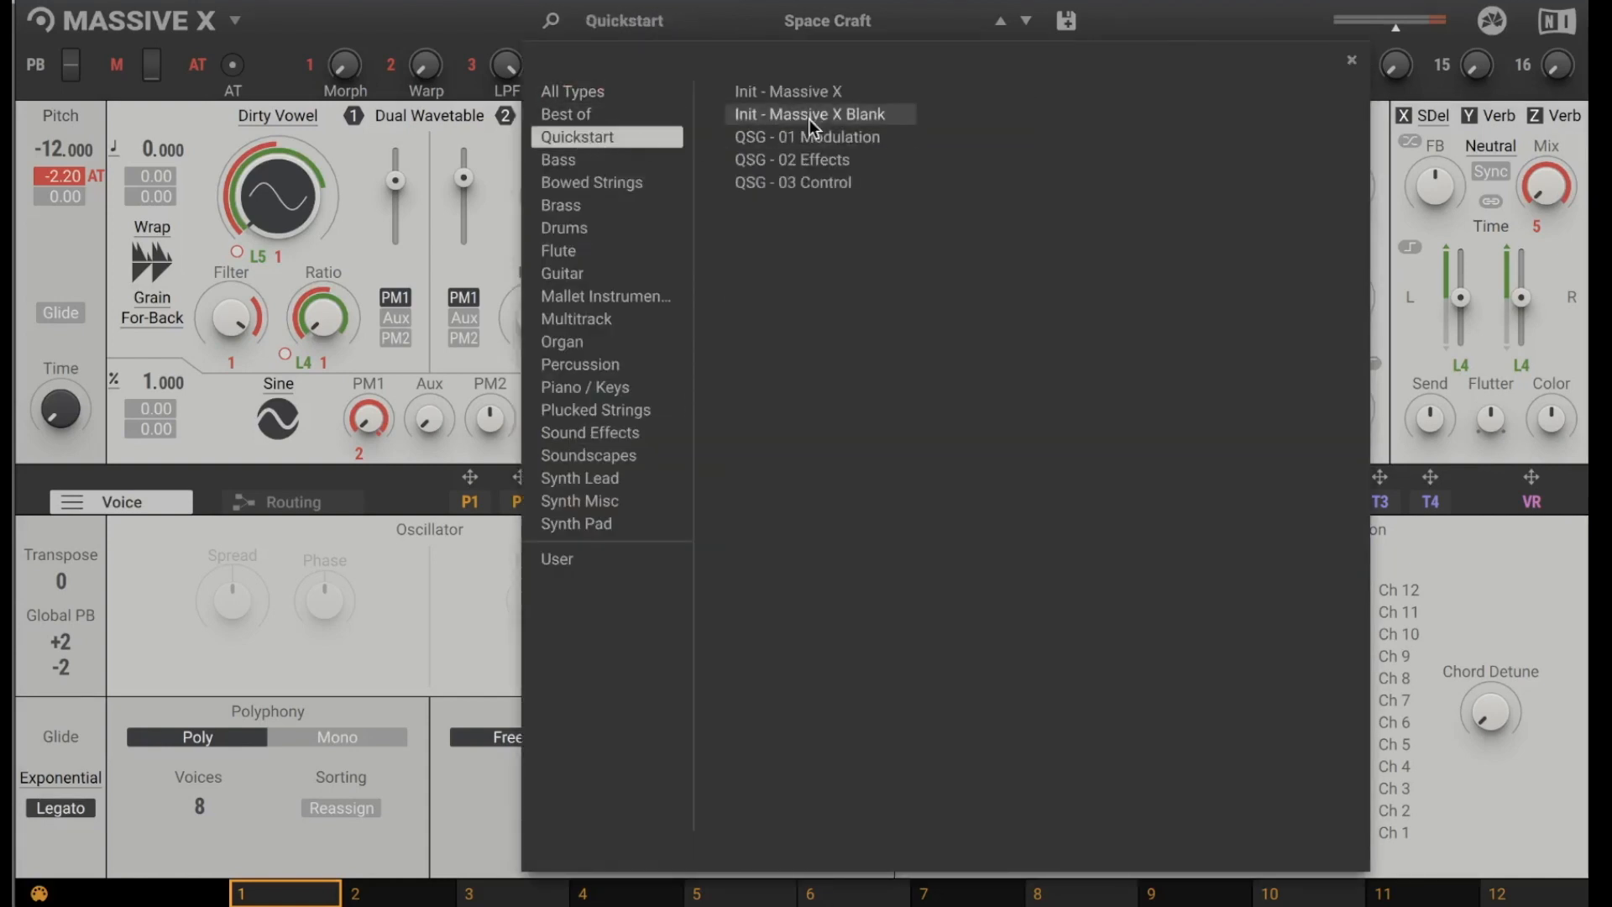
mouse_move(817, 91)
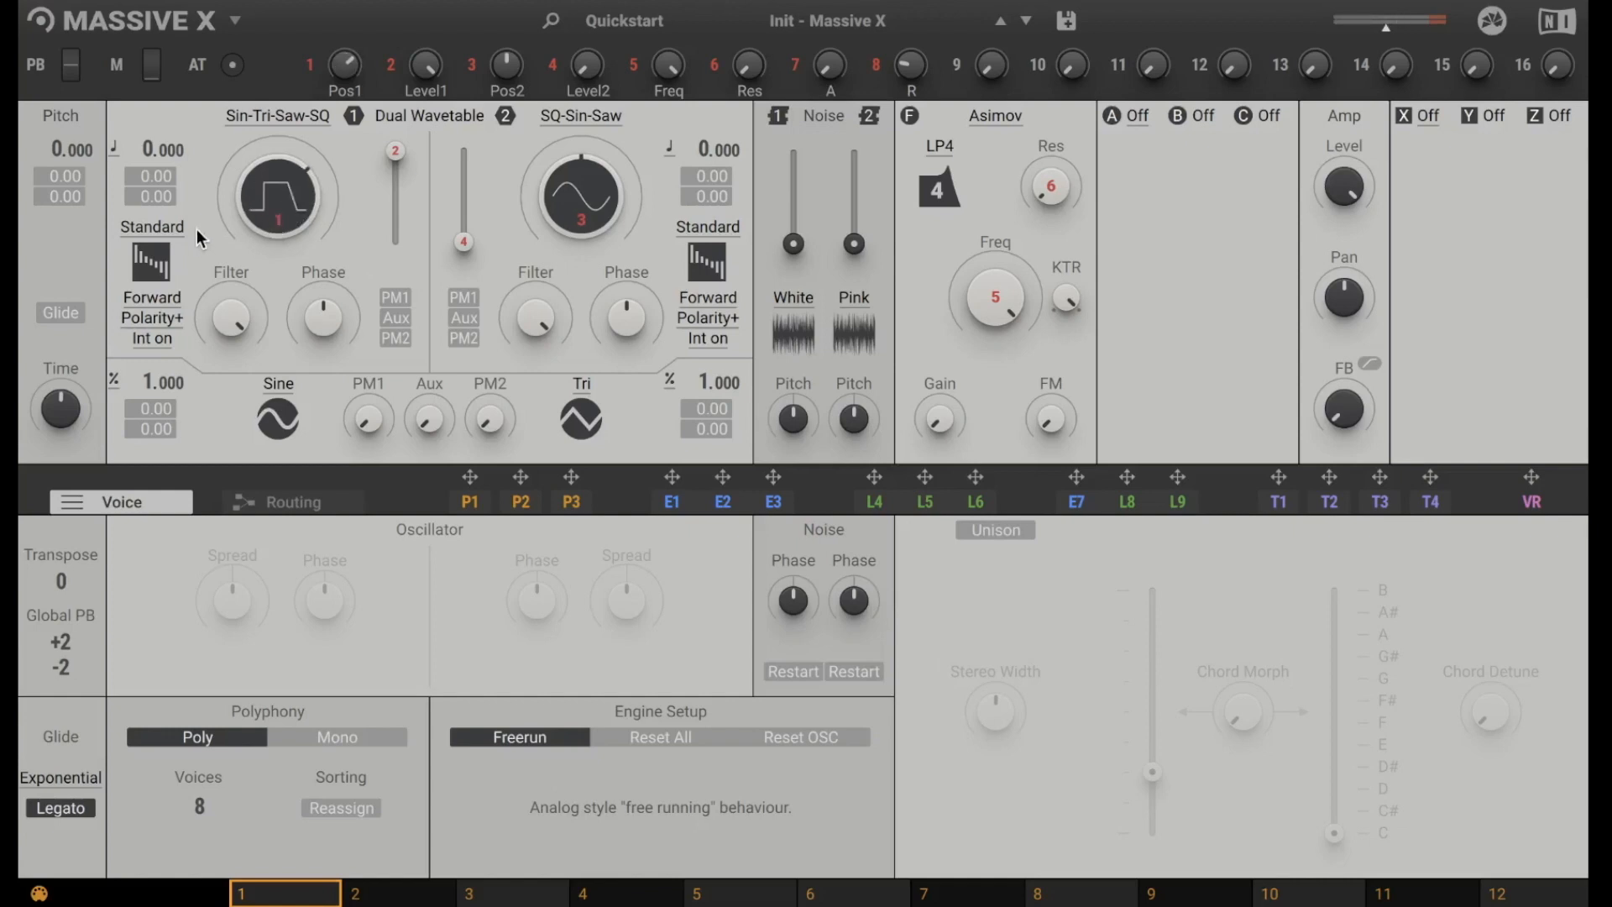
click(152, 228)
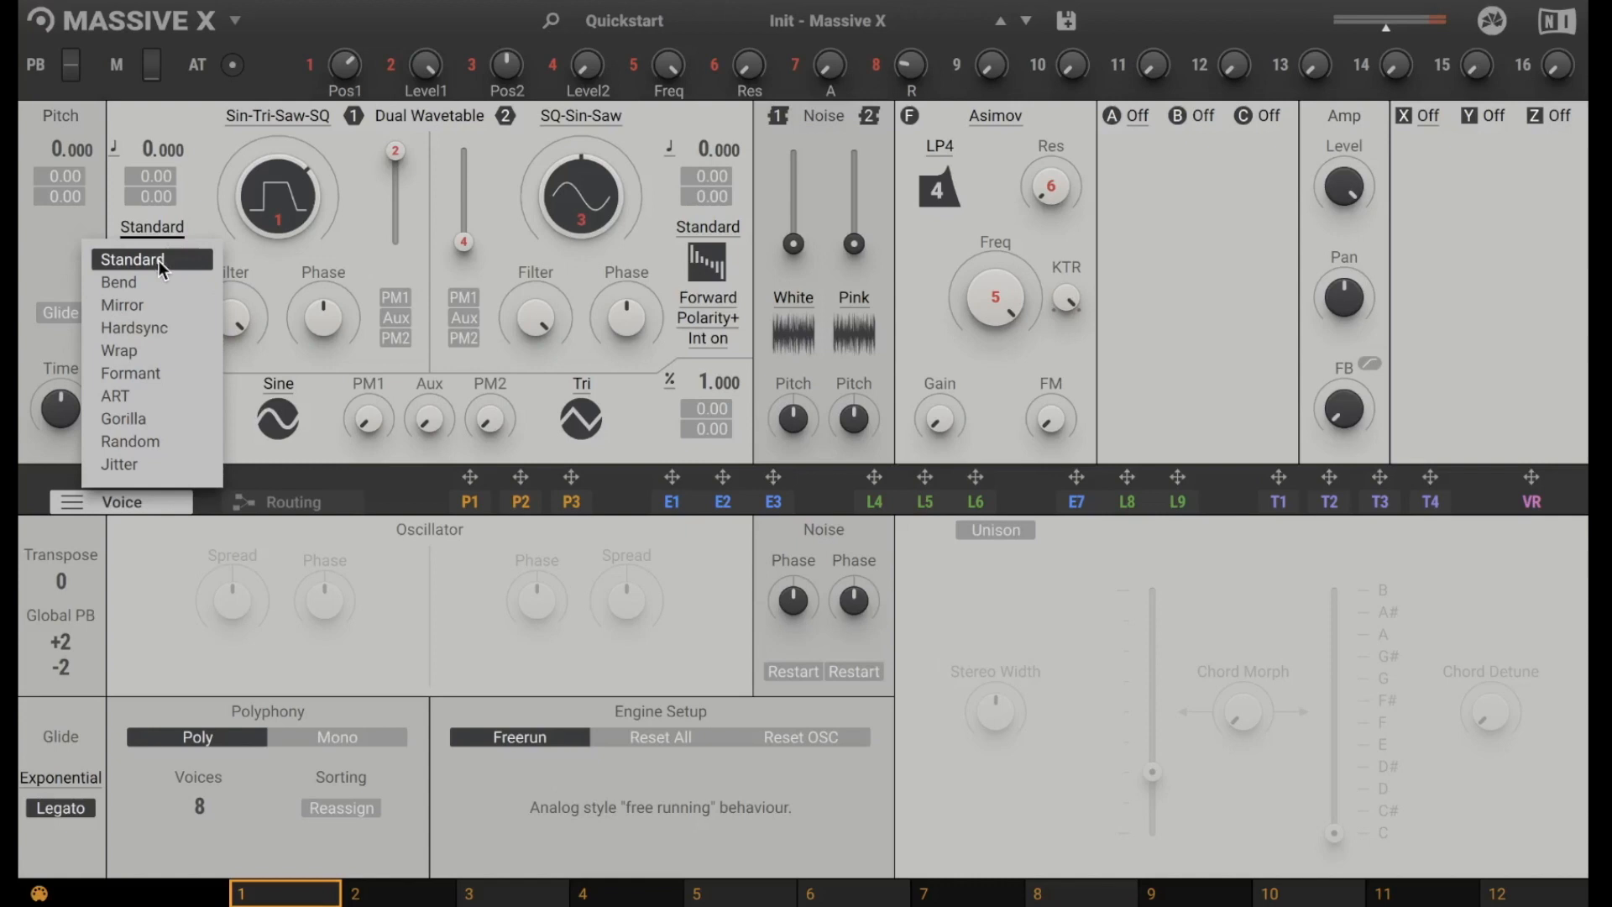
mouse_move(138, 285)
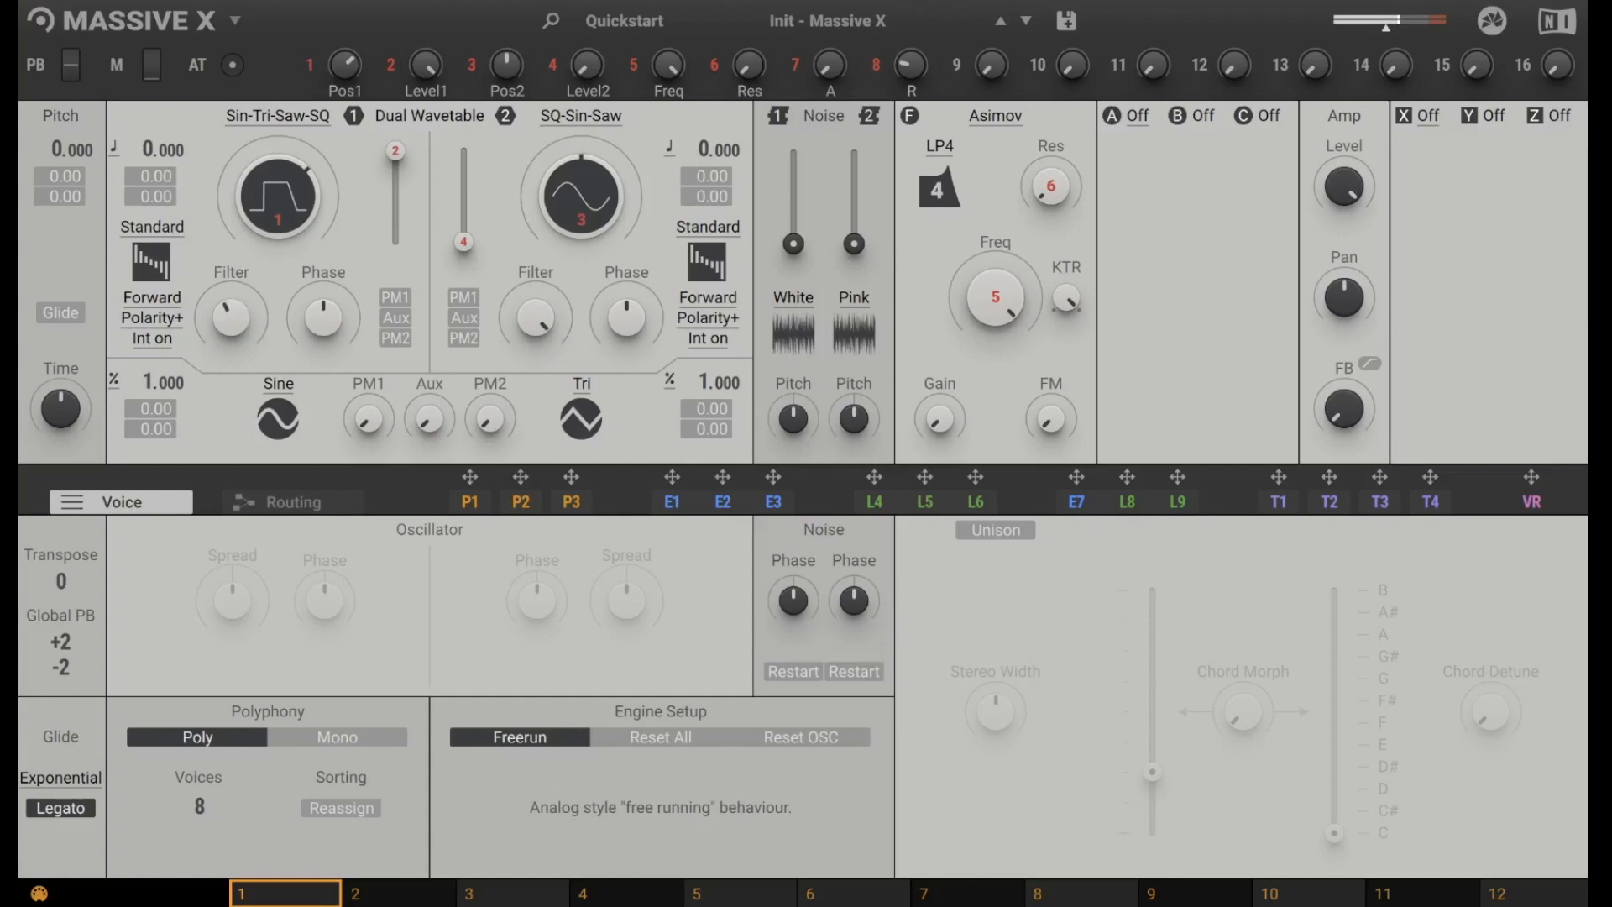
click(152, 228)
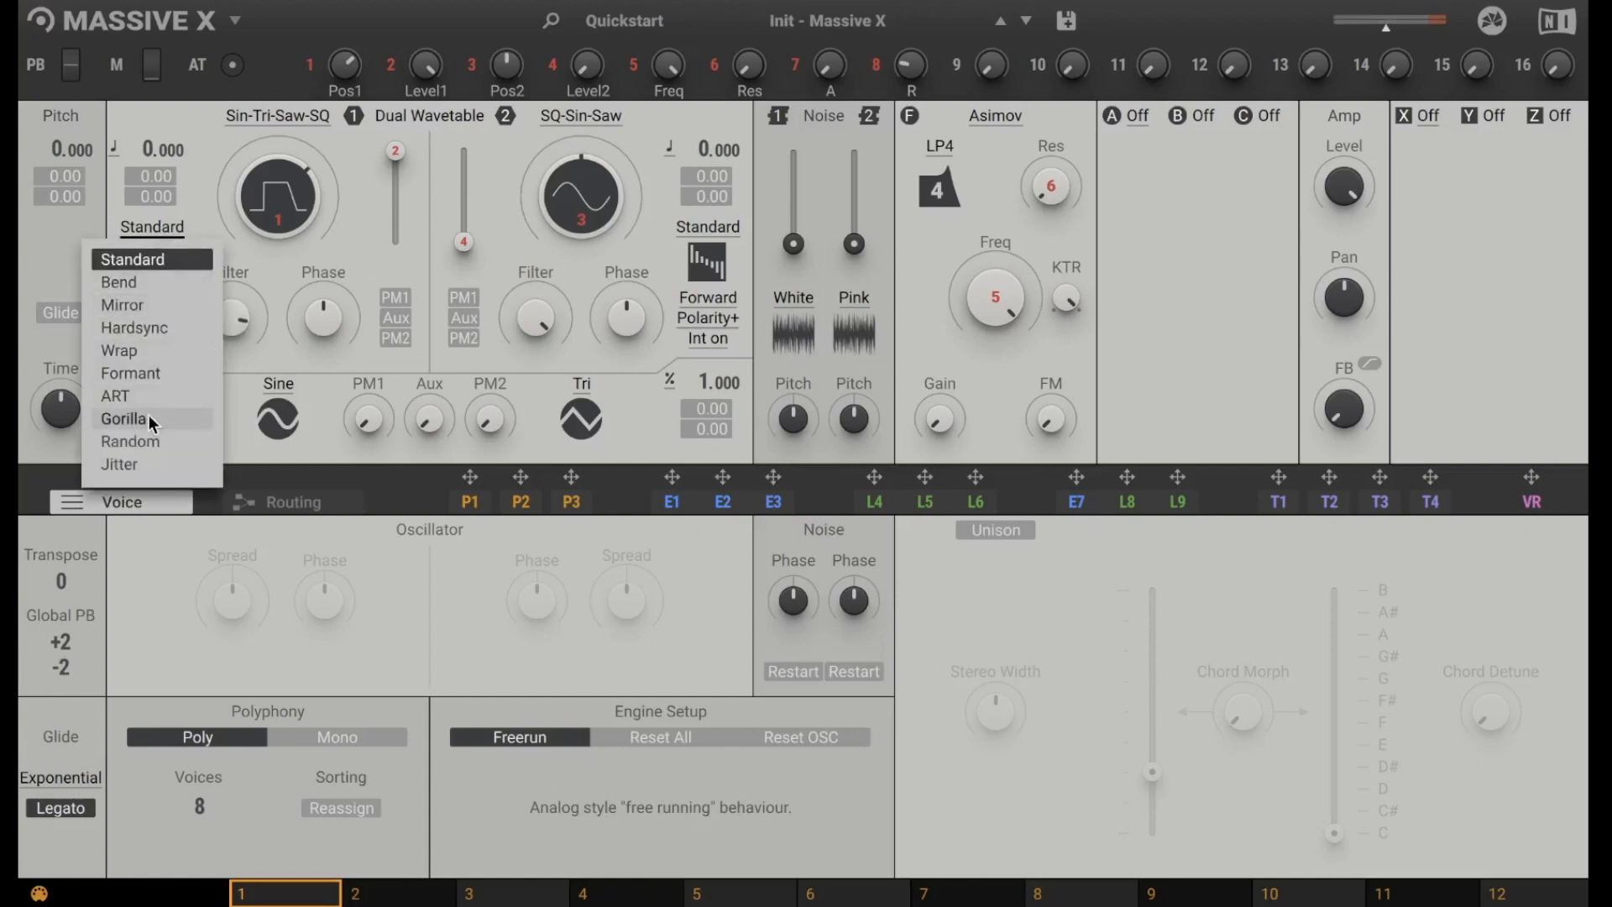
click(123, 418)
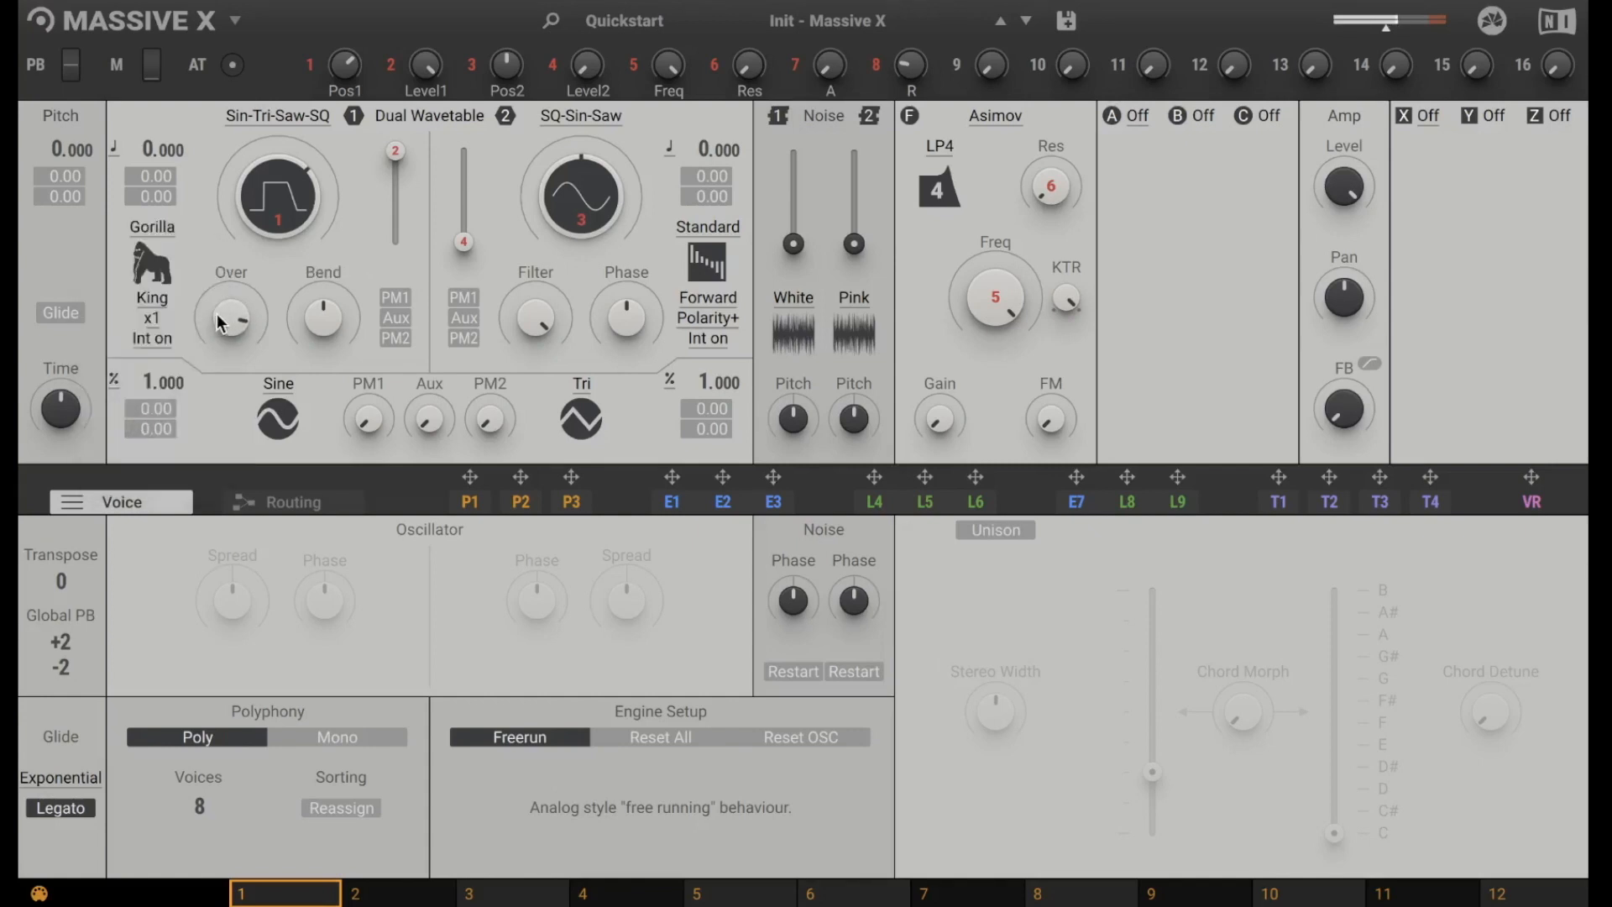
mouse_move(172, 302)
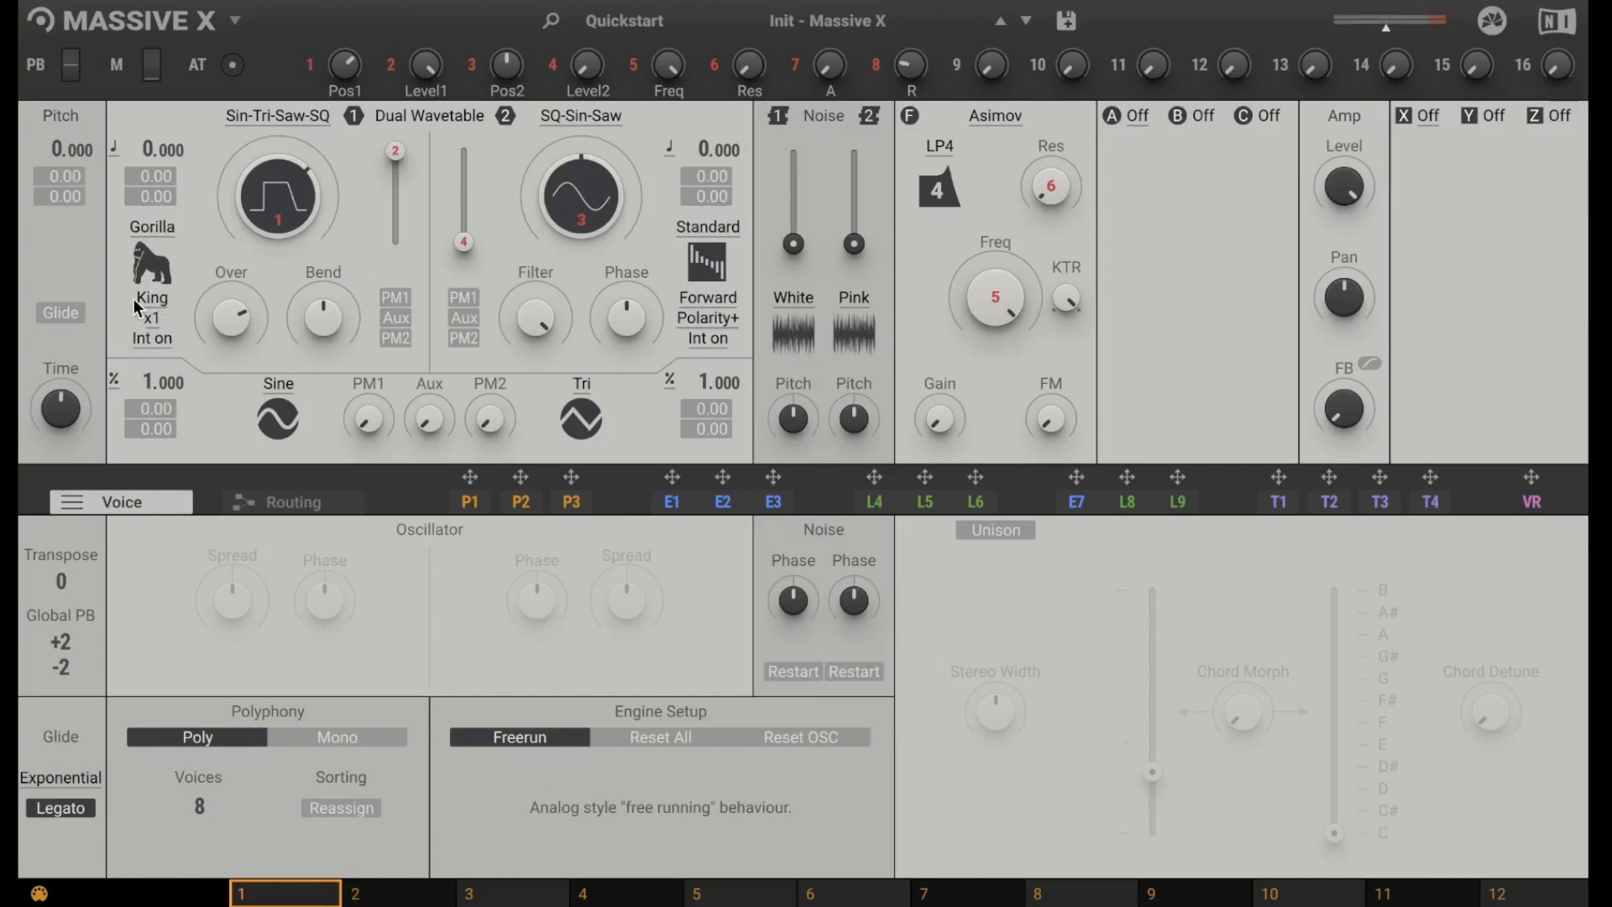
click(152, 299)
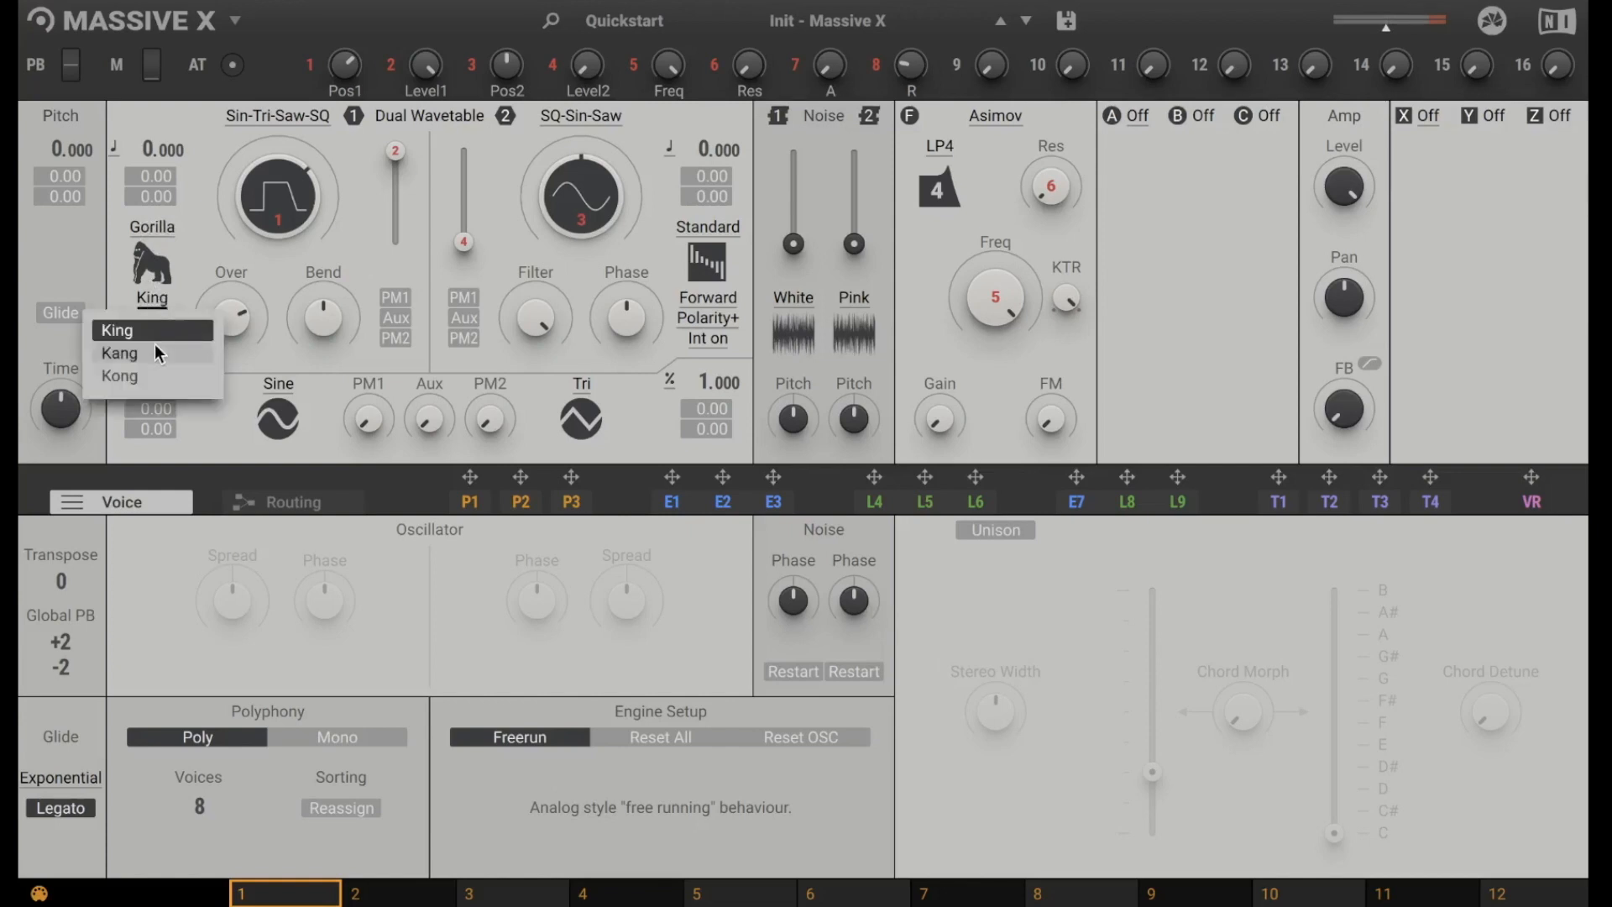
click(119, 375)
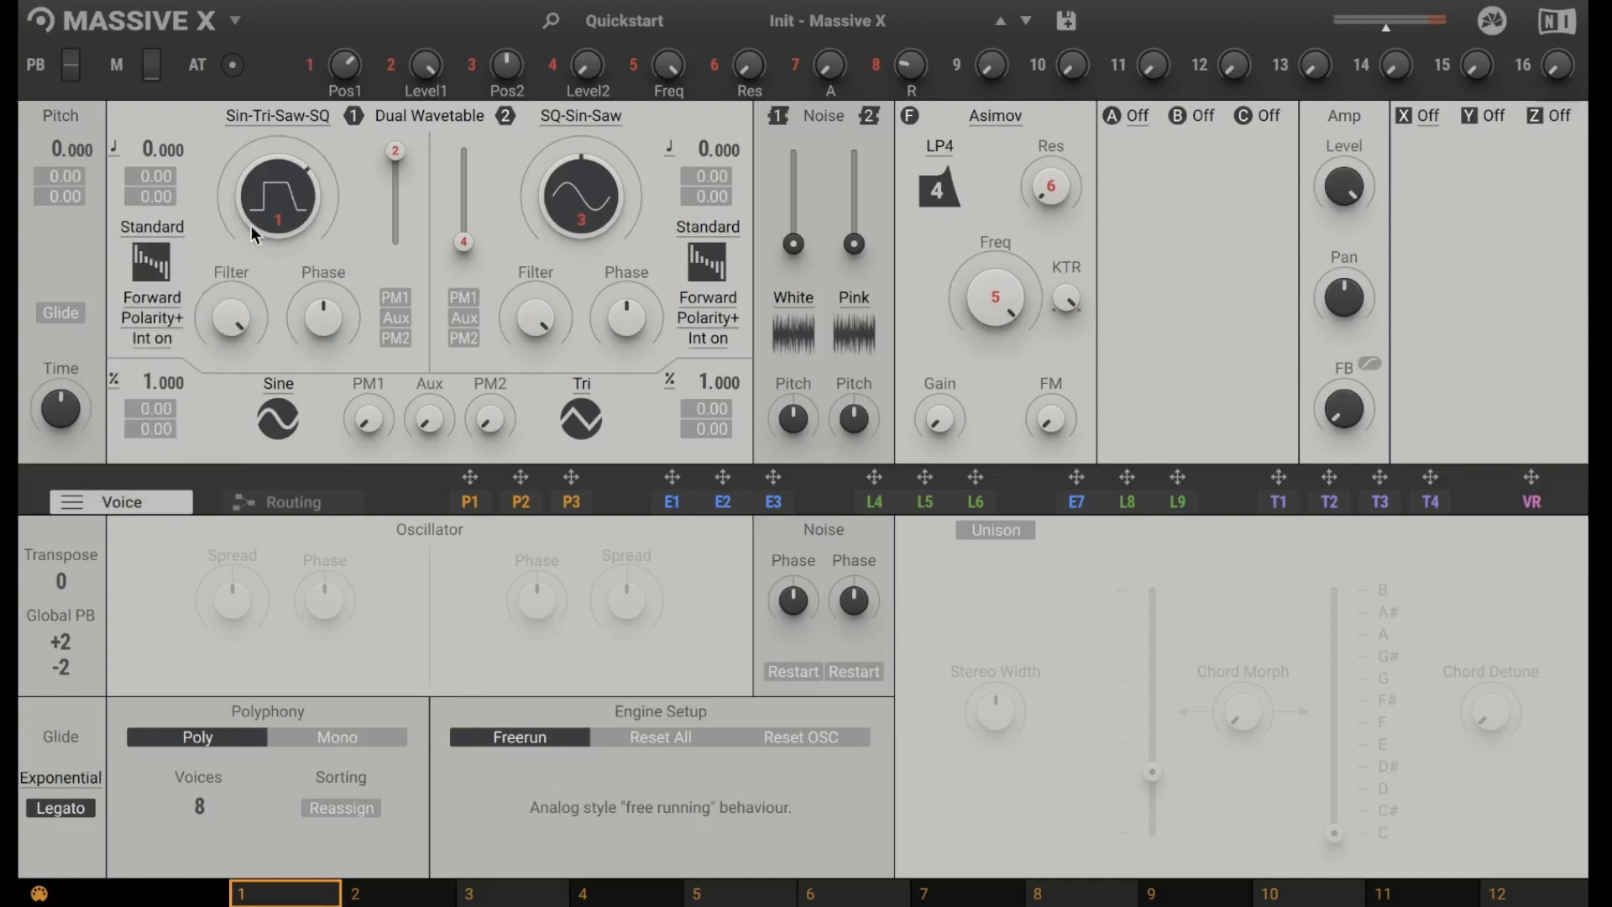
Replace oscillator 1's Sin-Tri-Saw-SQ wavetable with Monster > Hohlkopf.
click(278, 115)
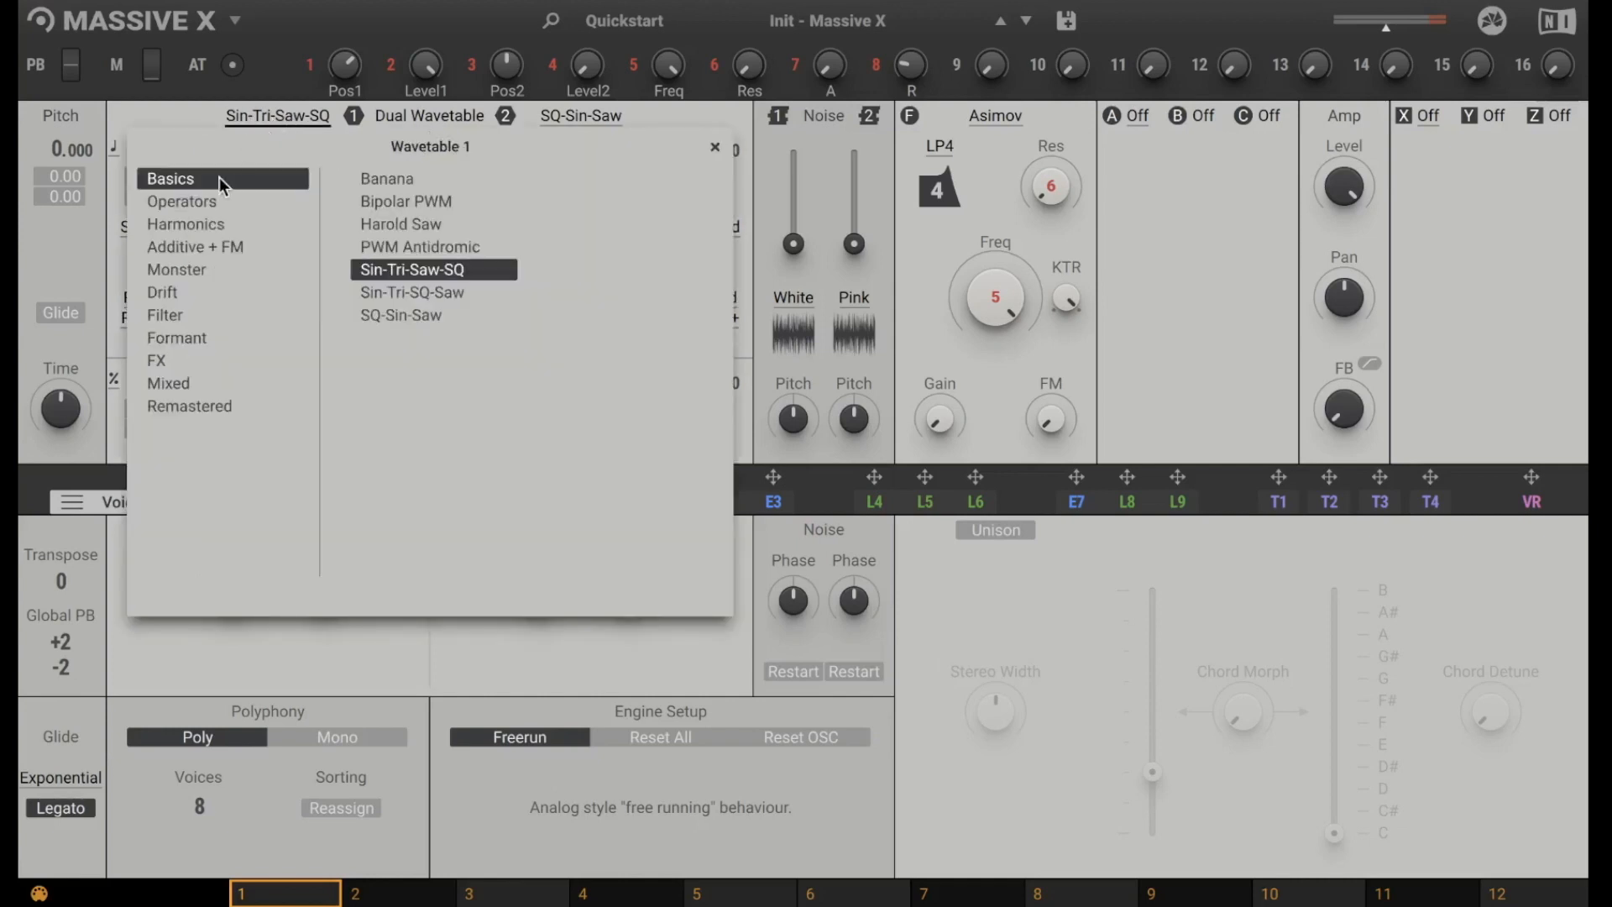
mouse_move(278, 315)
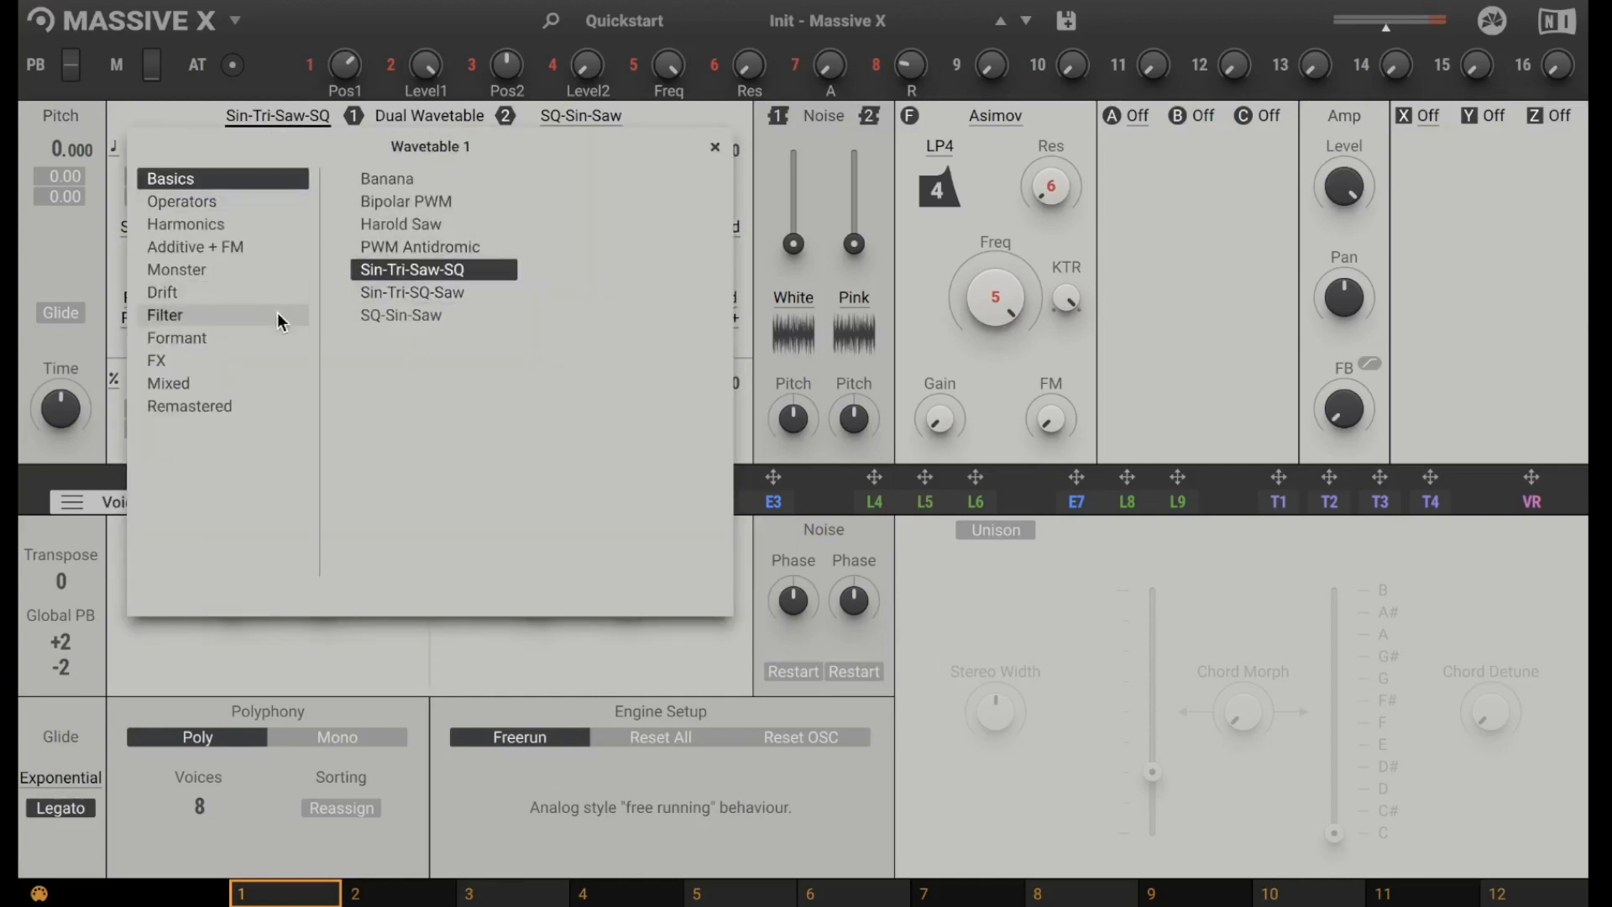
mouse_move(212, 270)
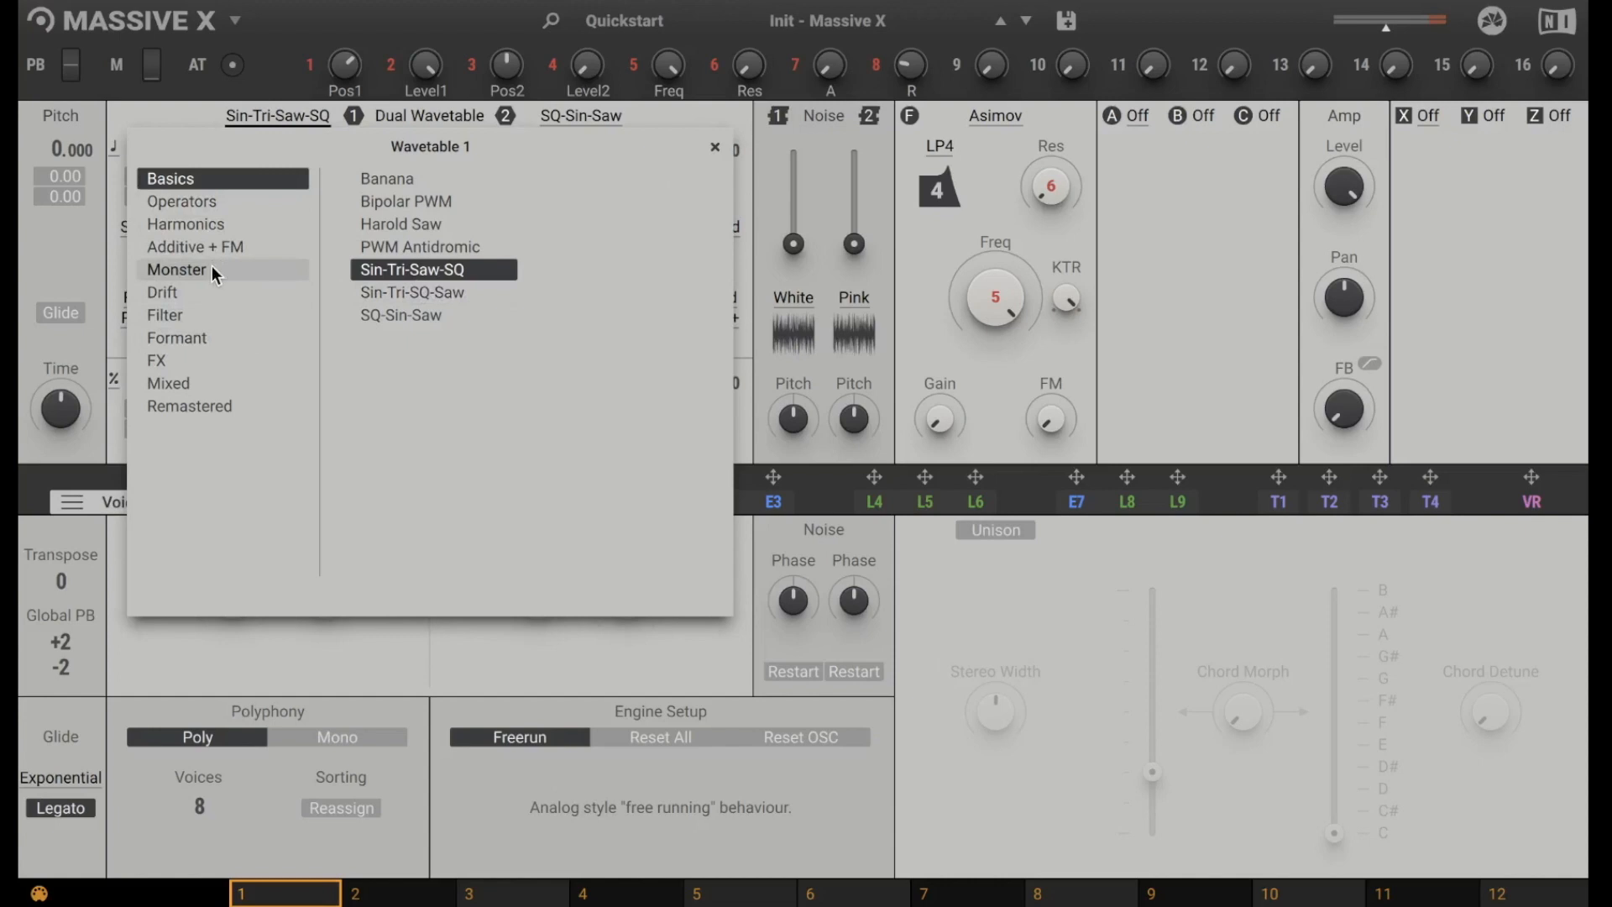
click(177, 270)
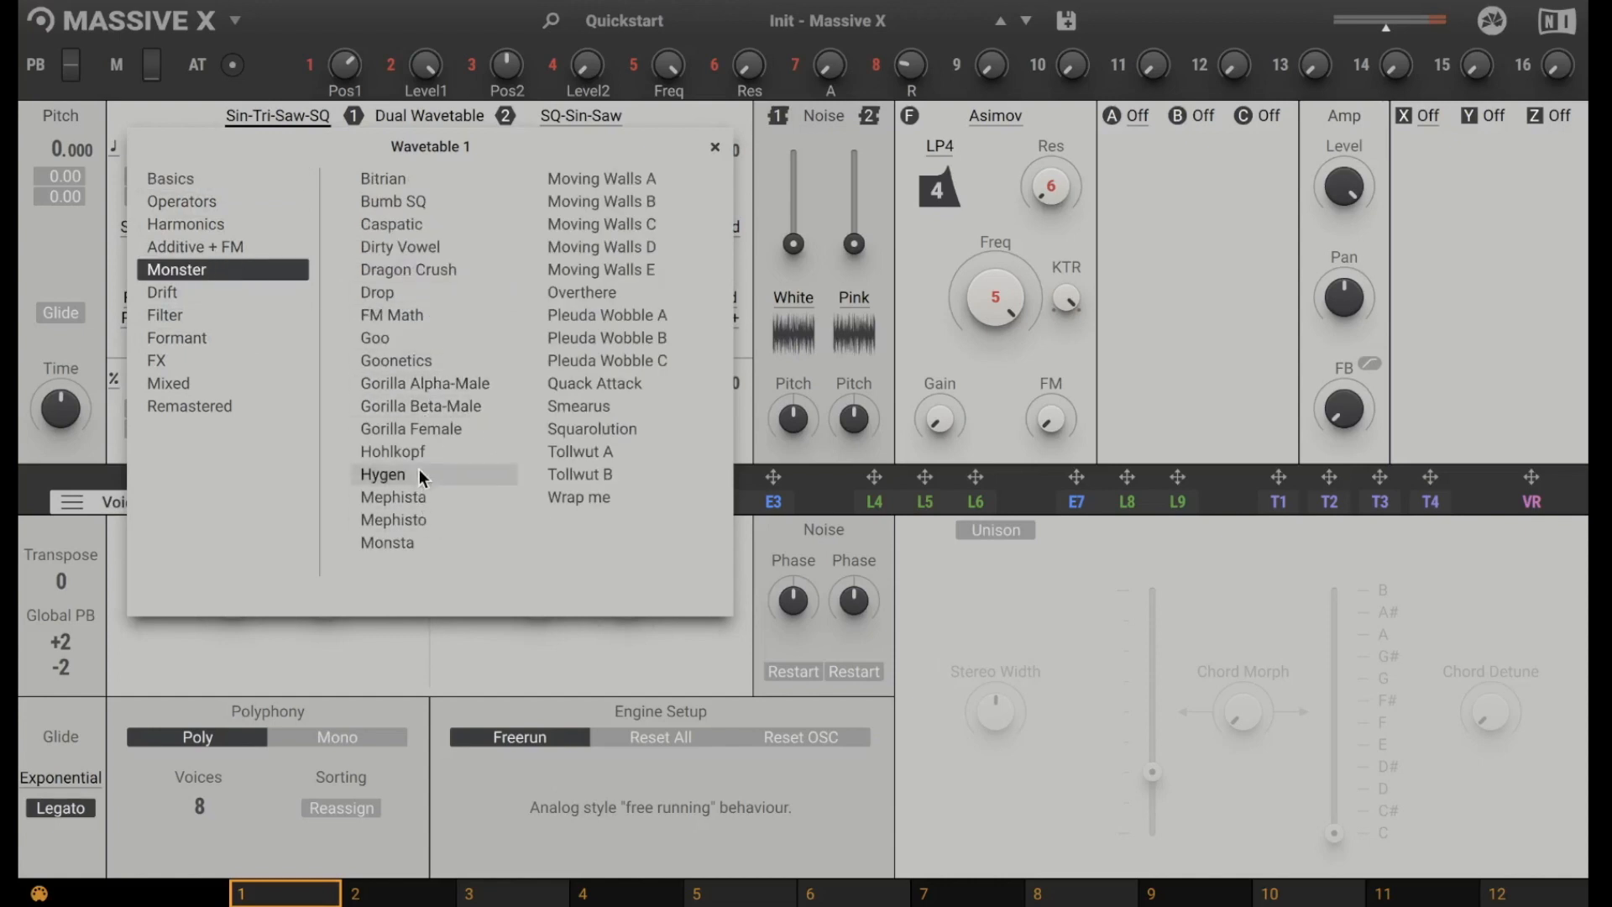
click(393, 452)
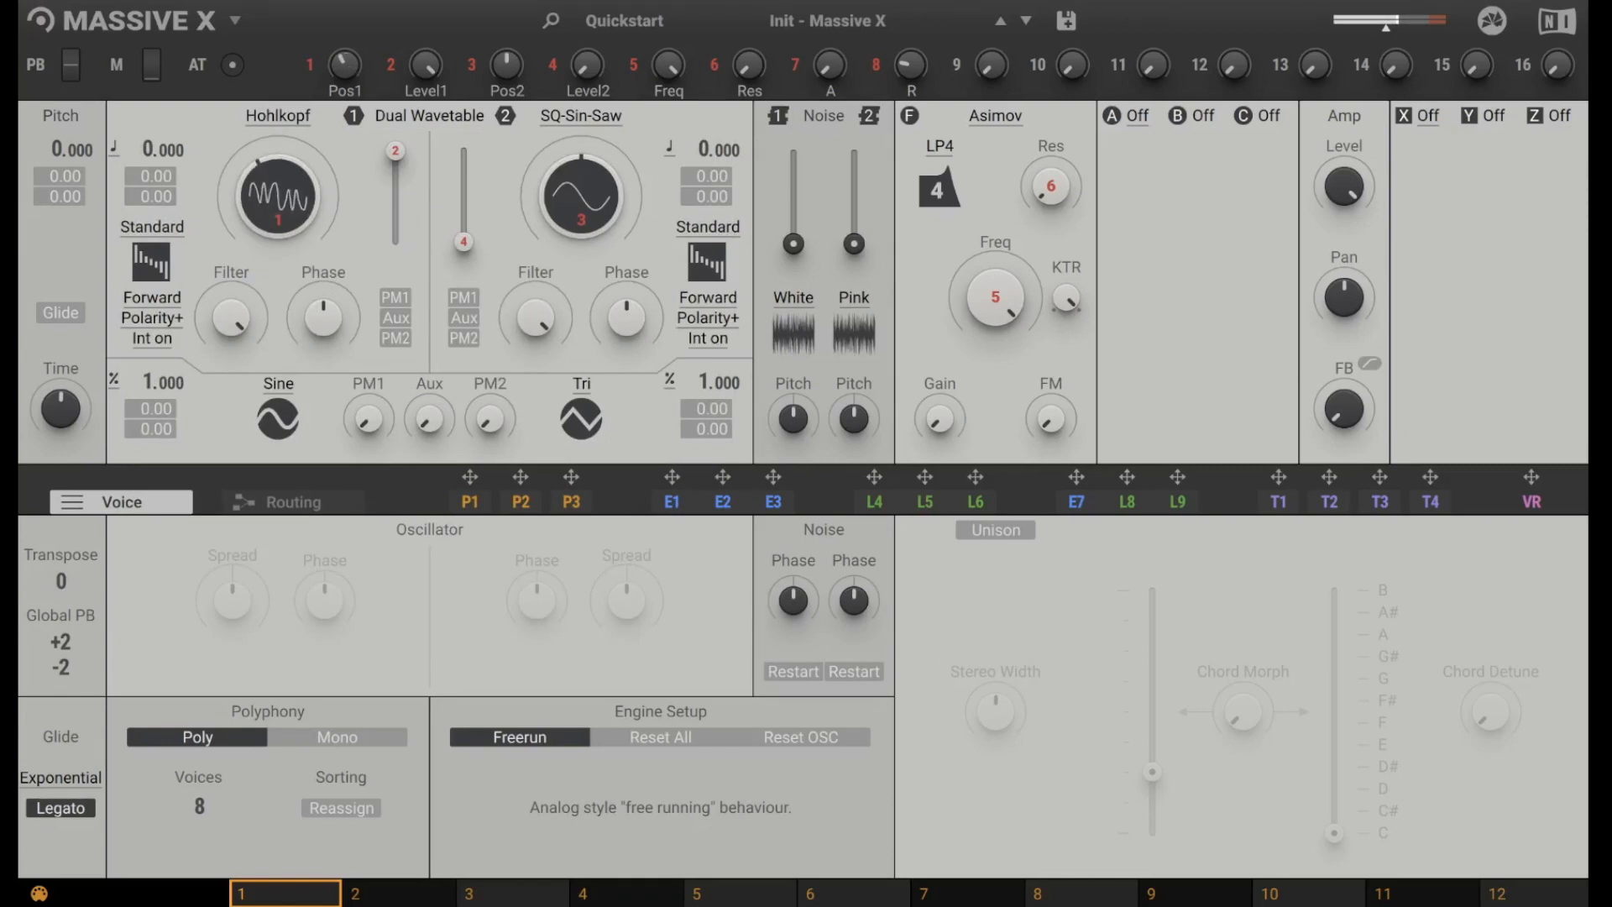
Change oscillator 1's mode from Standard to Gorilla (Kong variant).
click(151, 227)
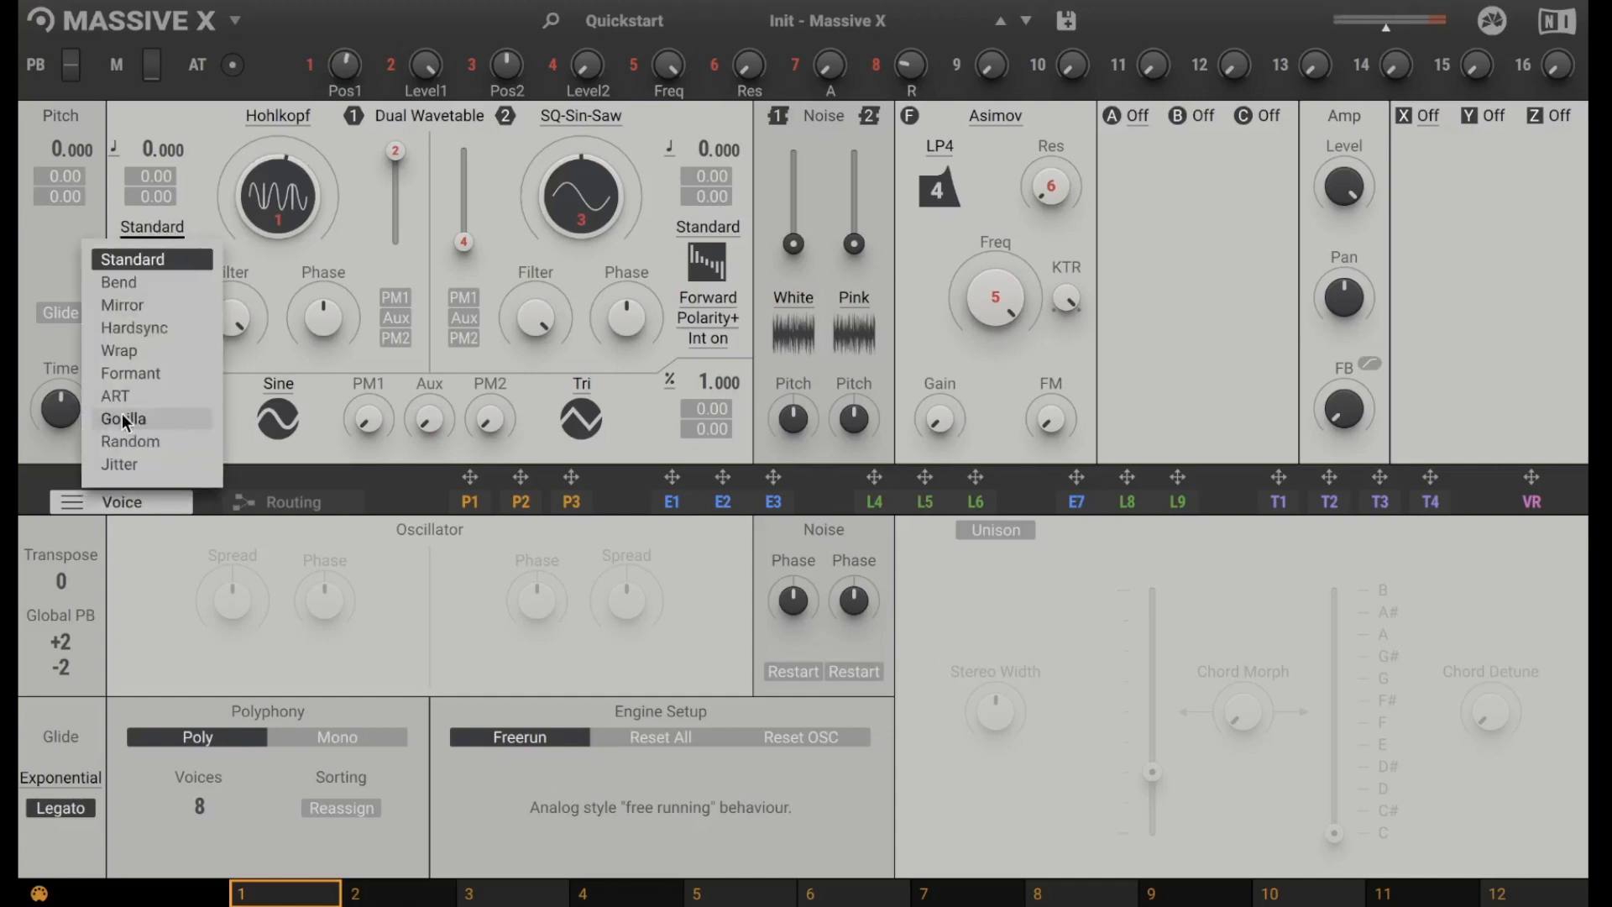
click(124, 418)
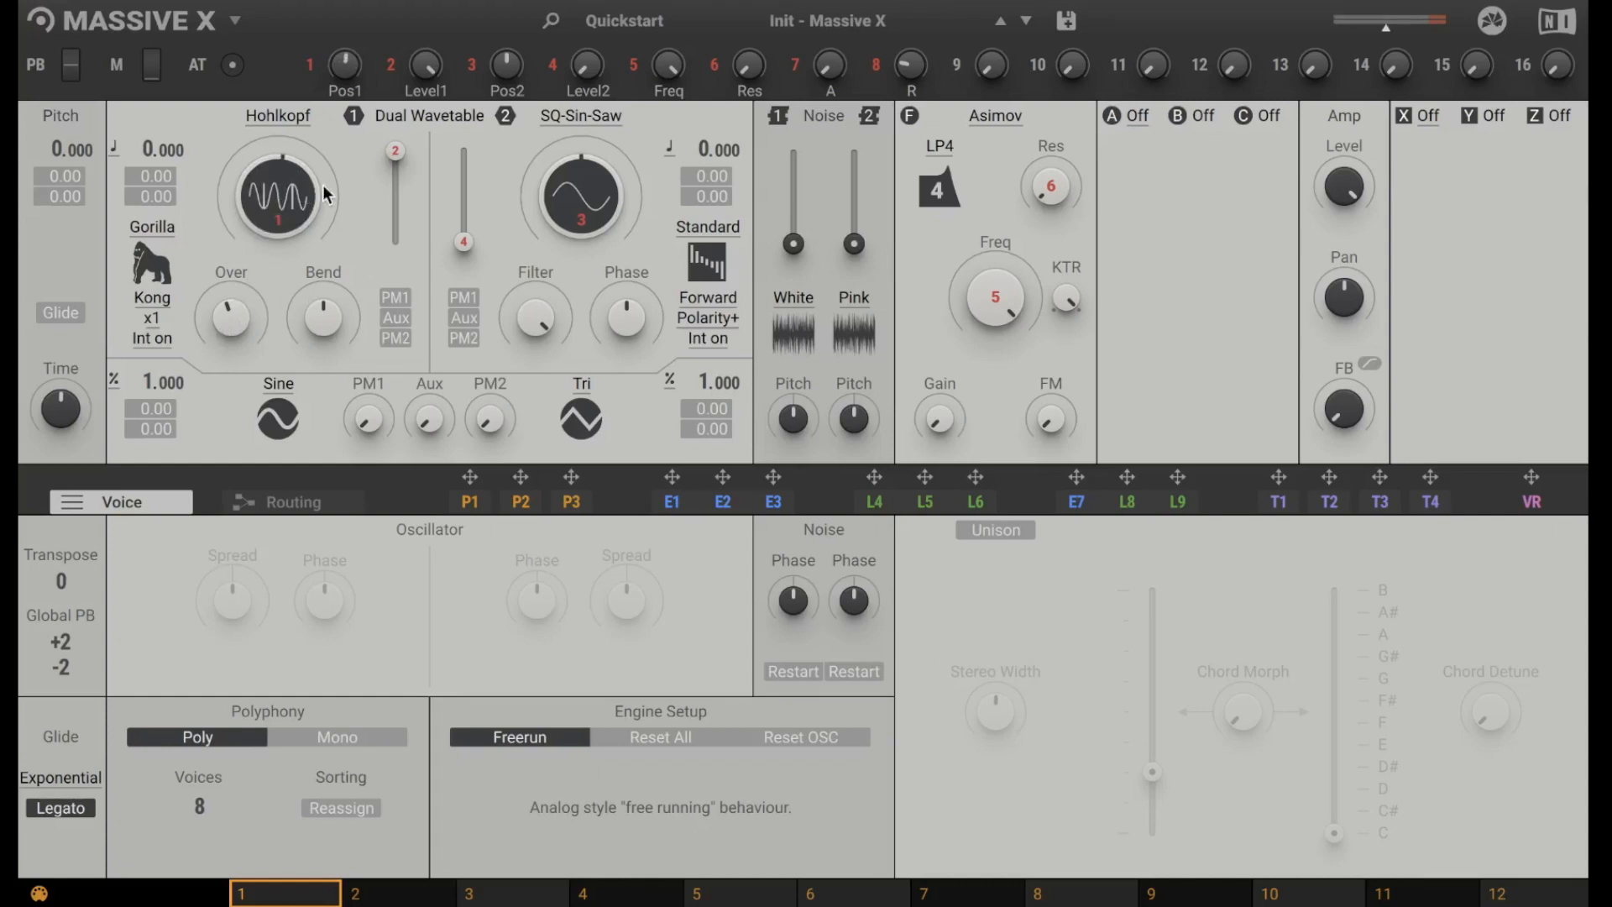
mouse_move(461, 244)
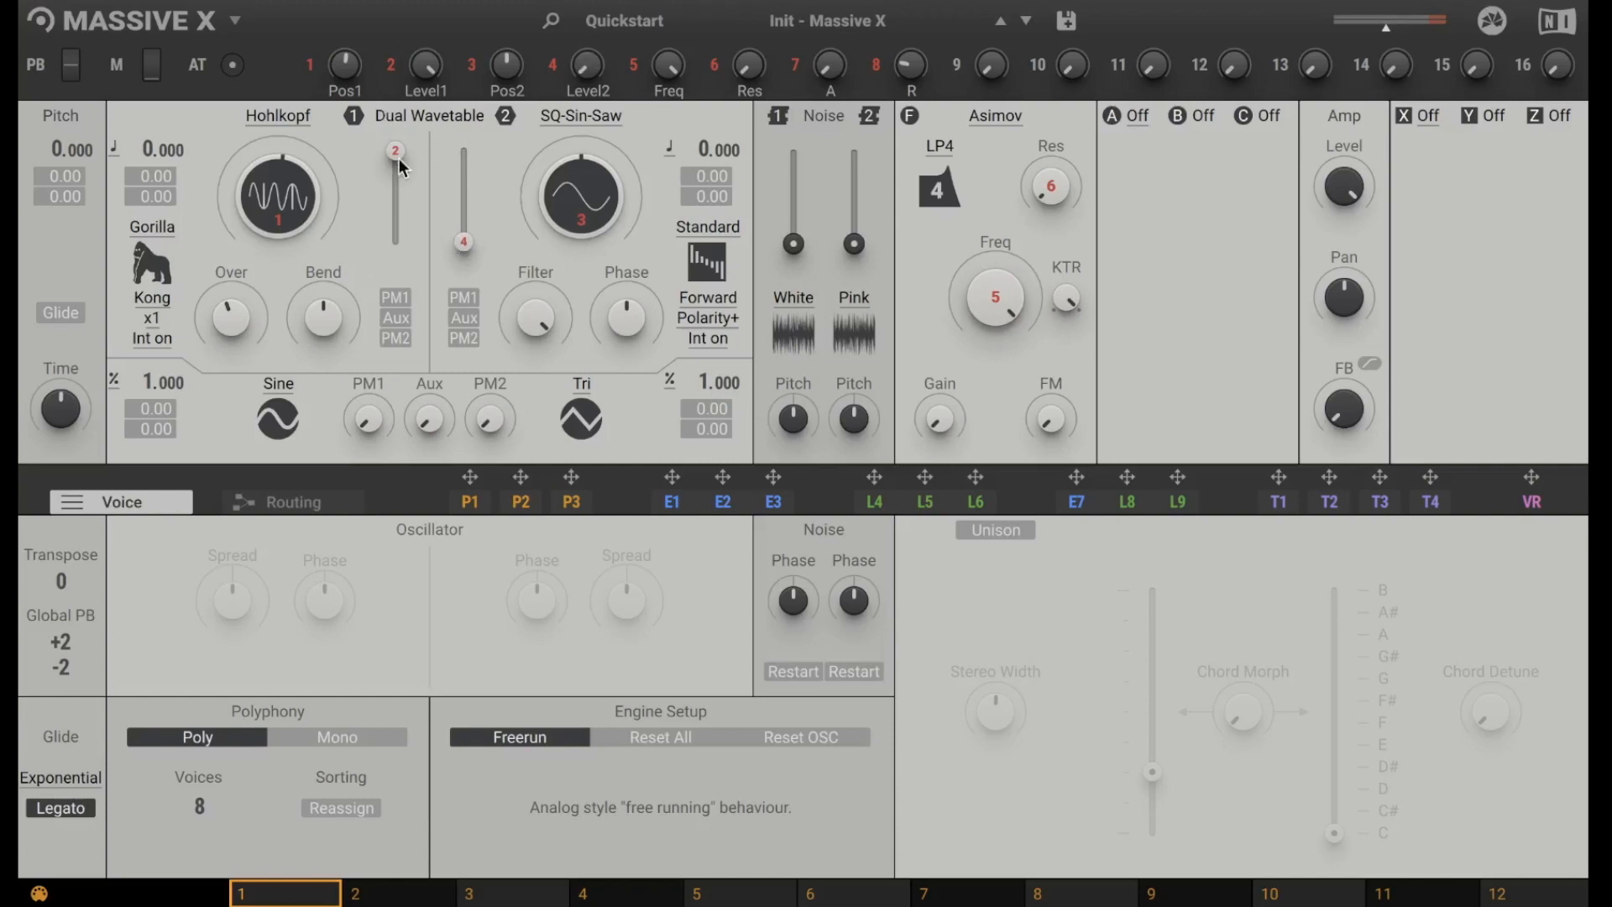
Lower oscillator 1's wavetable position and audition the Gas, Traffic and Stutter noises.
drag(394, 151, 395, 241)
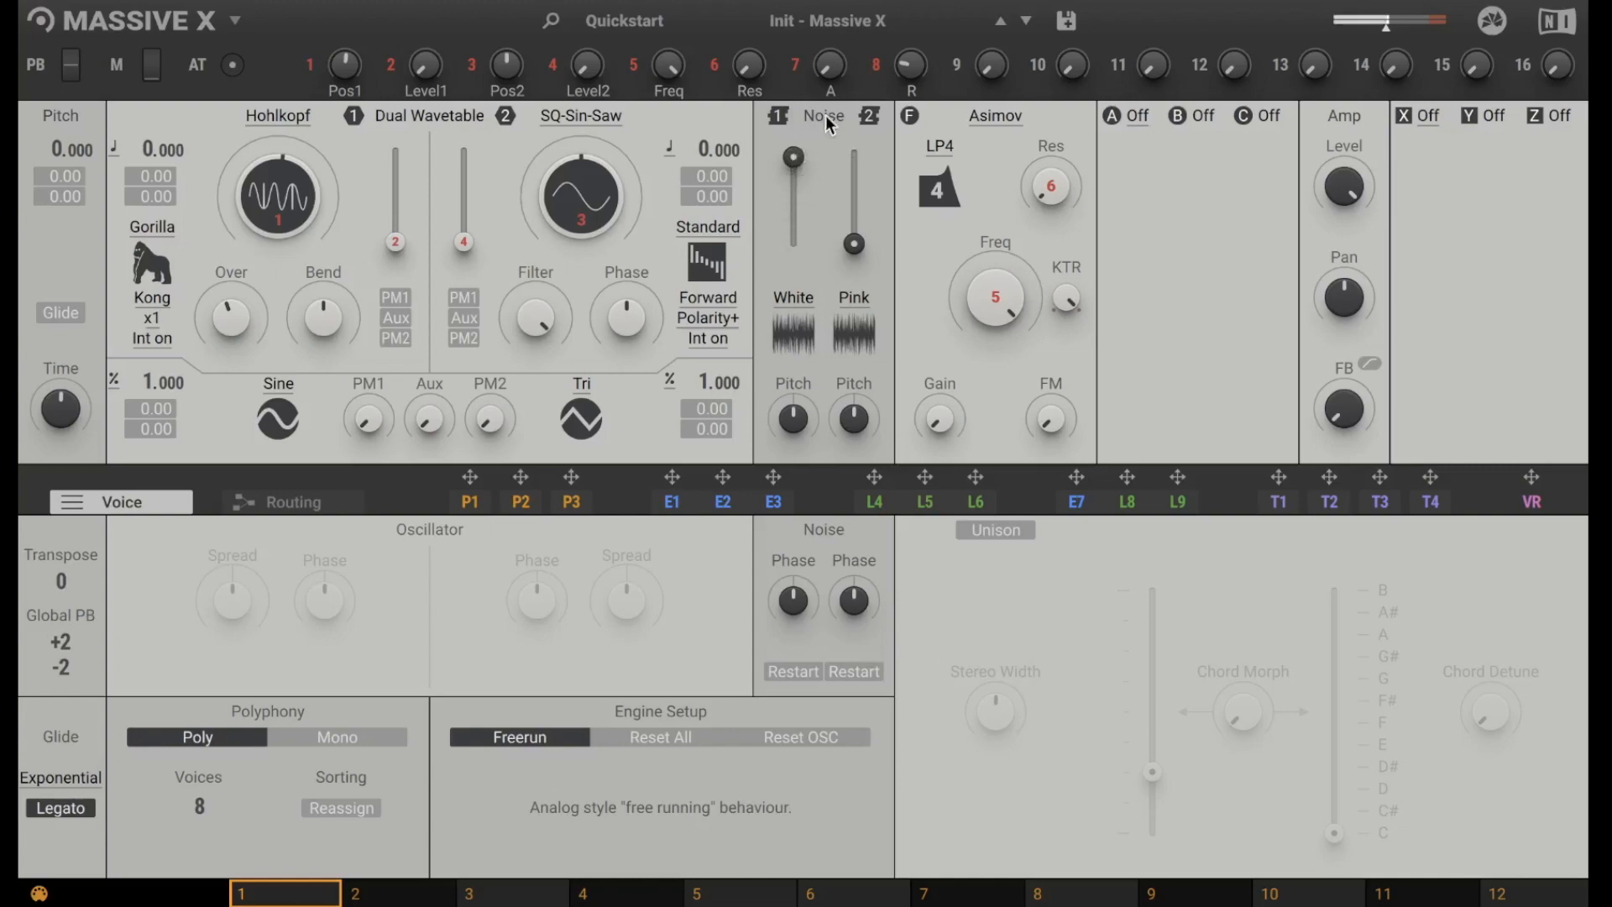
mouse_move(800, 306)
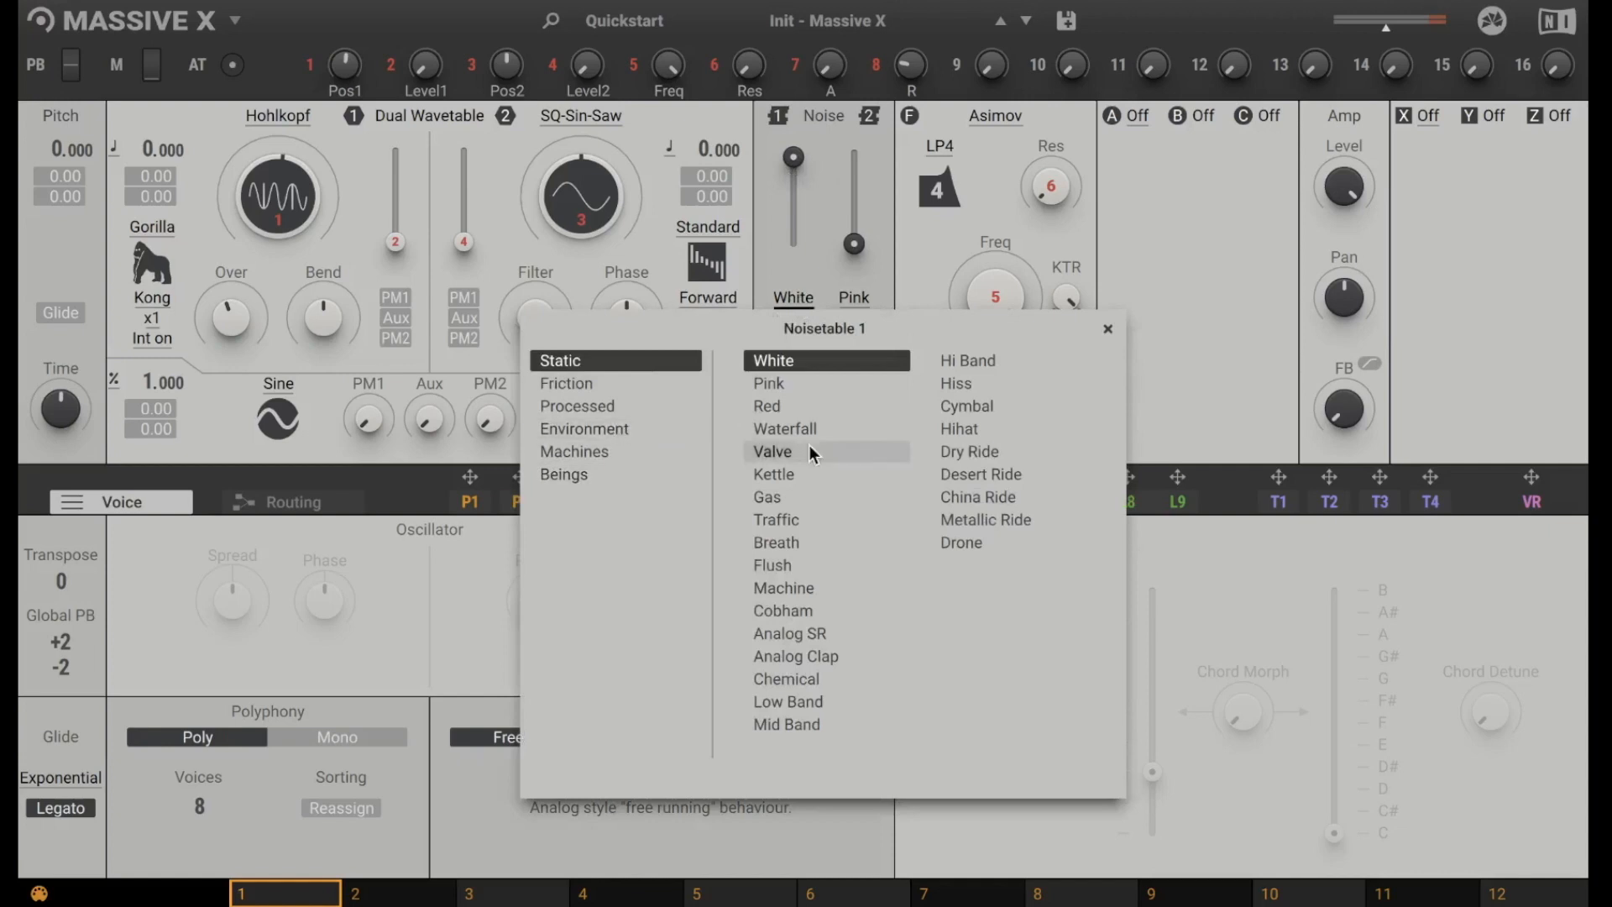
click(792, 496)
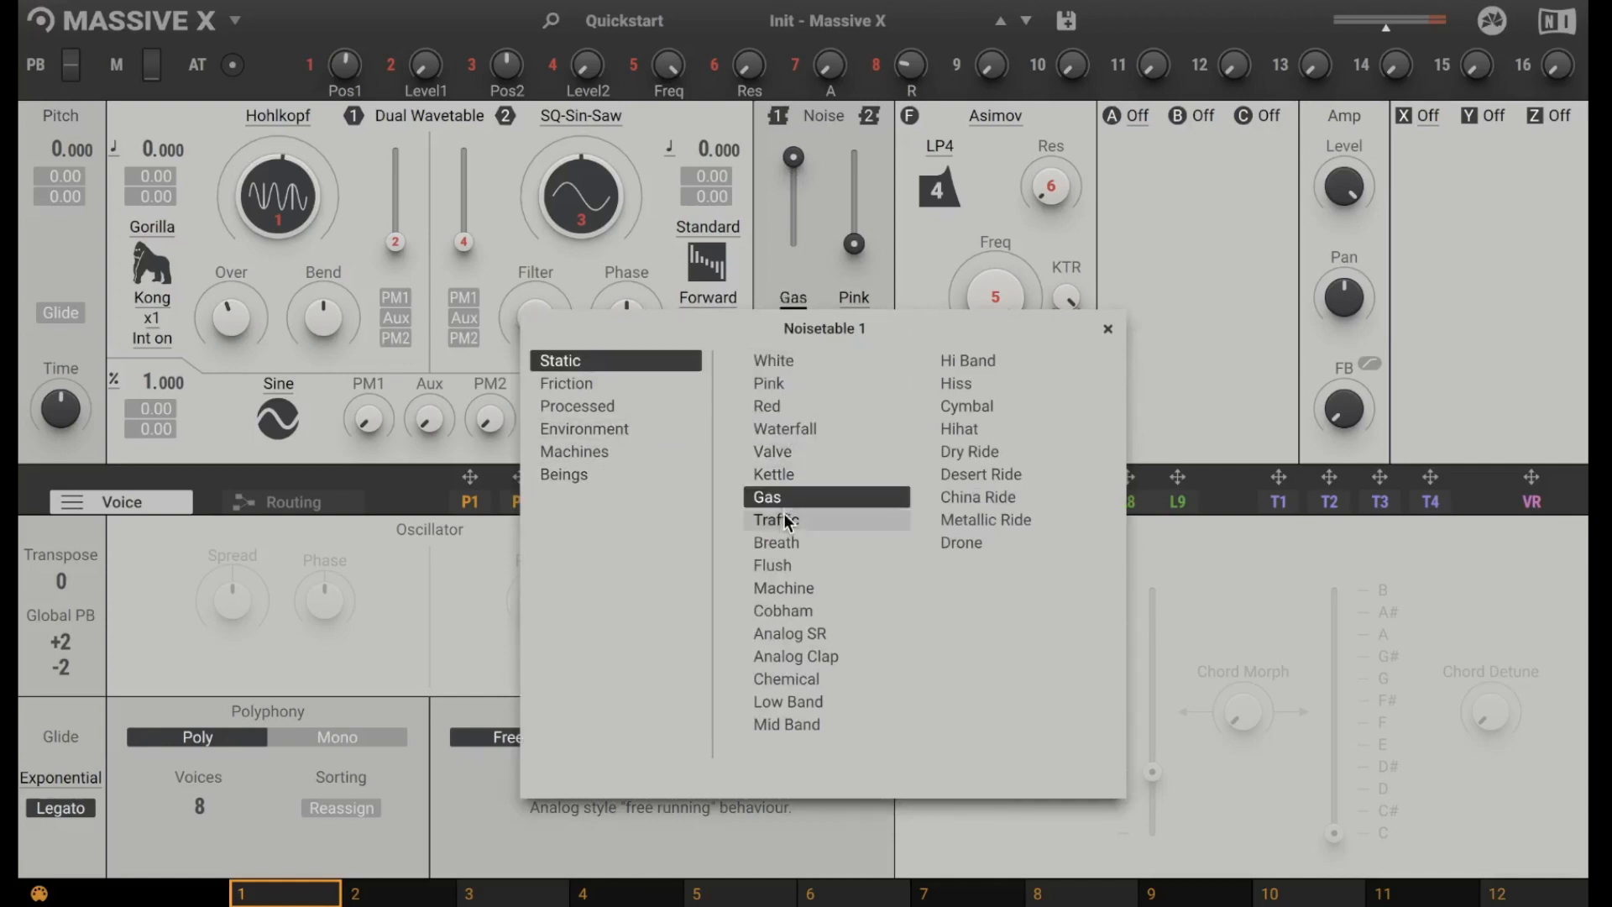
click(775, 519)
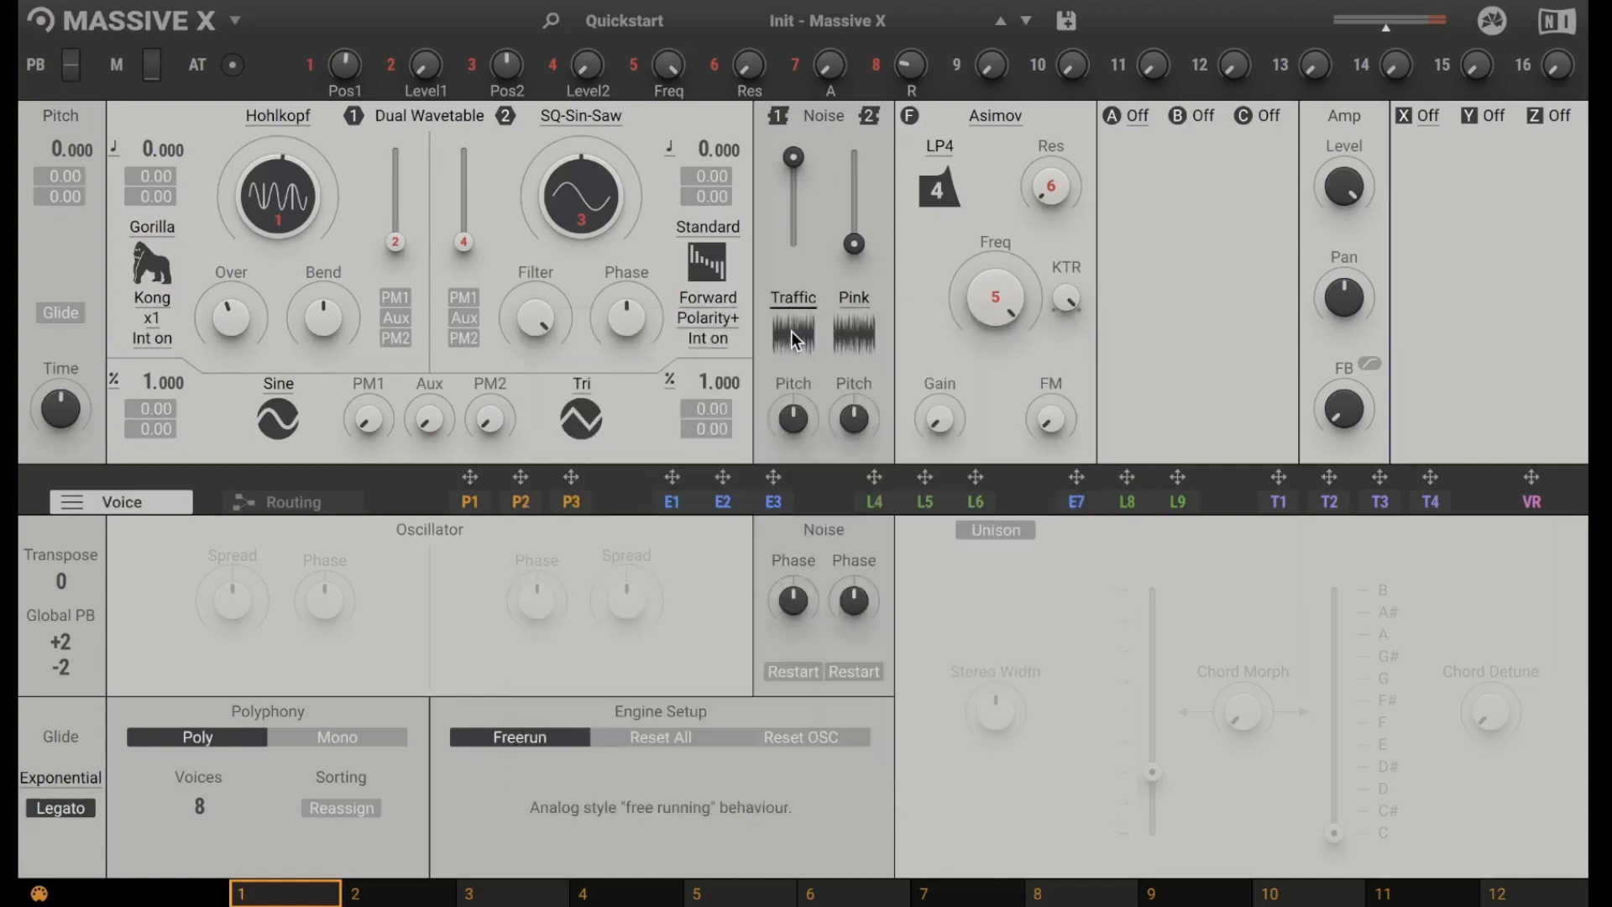
click(793, 336)
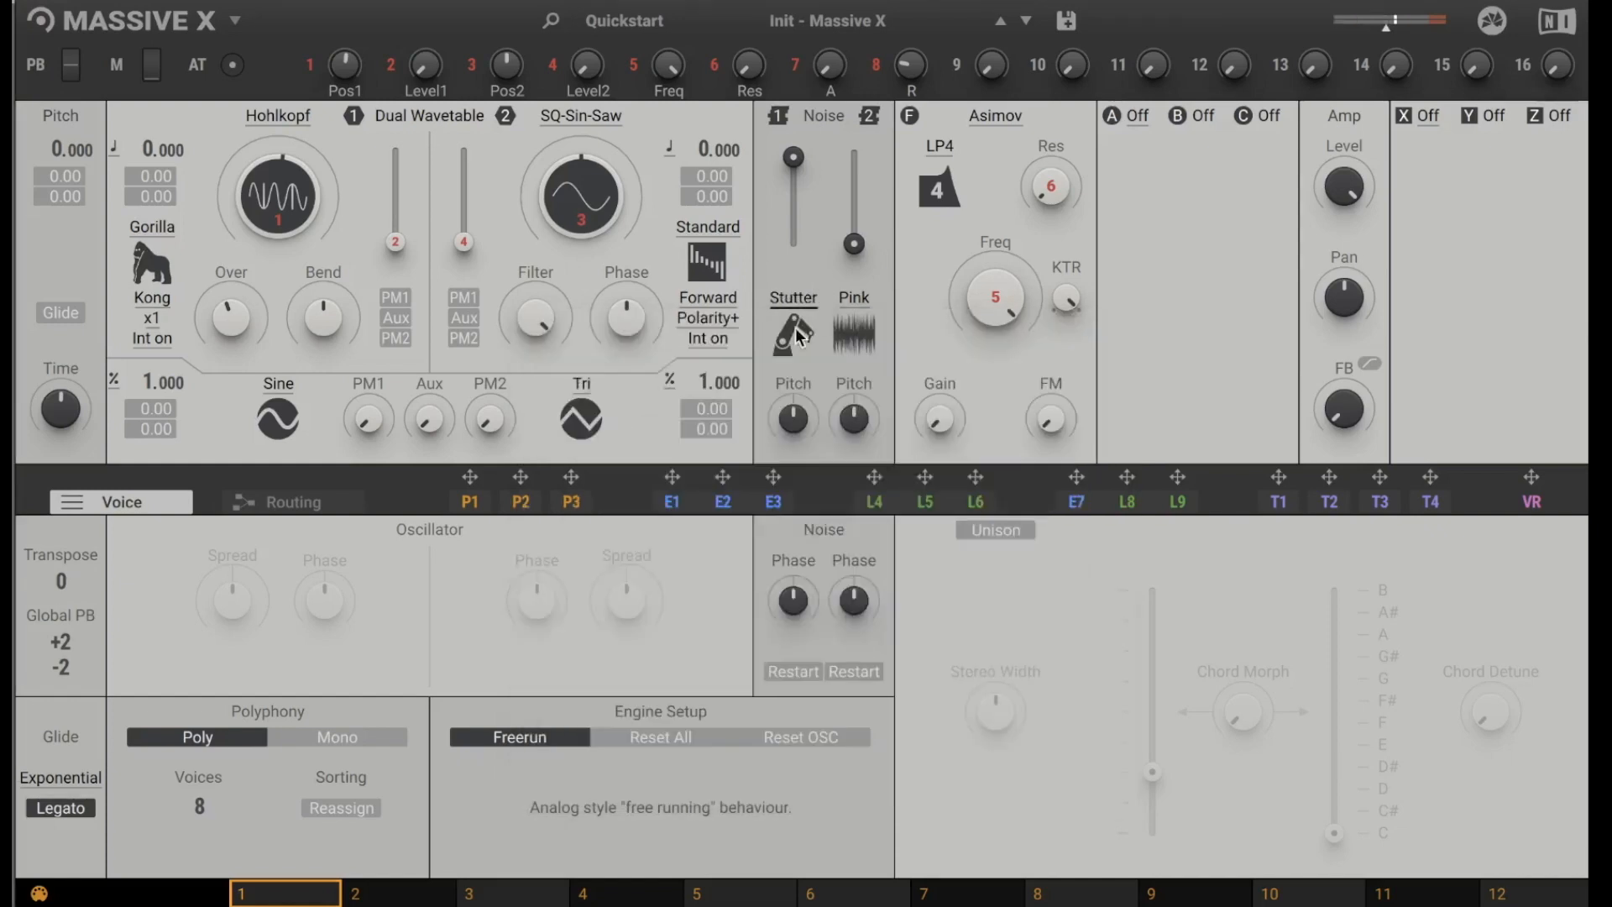
Try the Diesel noise, then settle on the Environment > Ice Water noise.
click(792, 334)
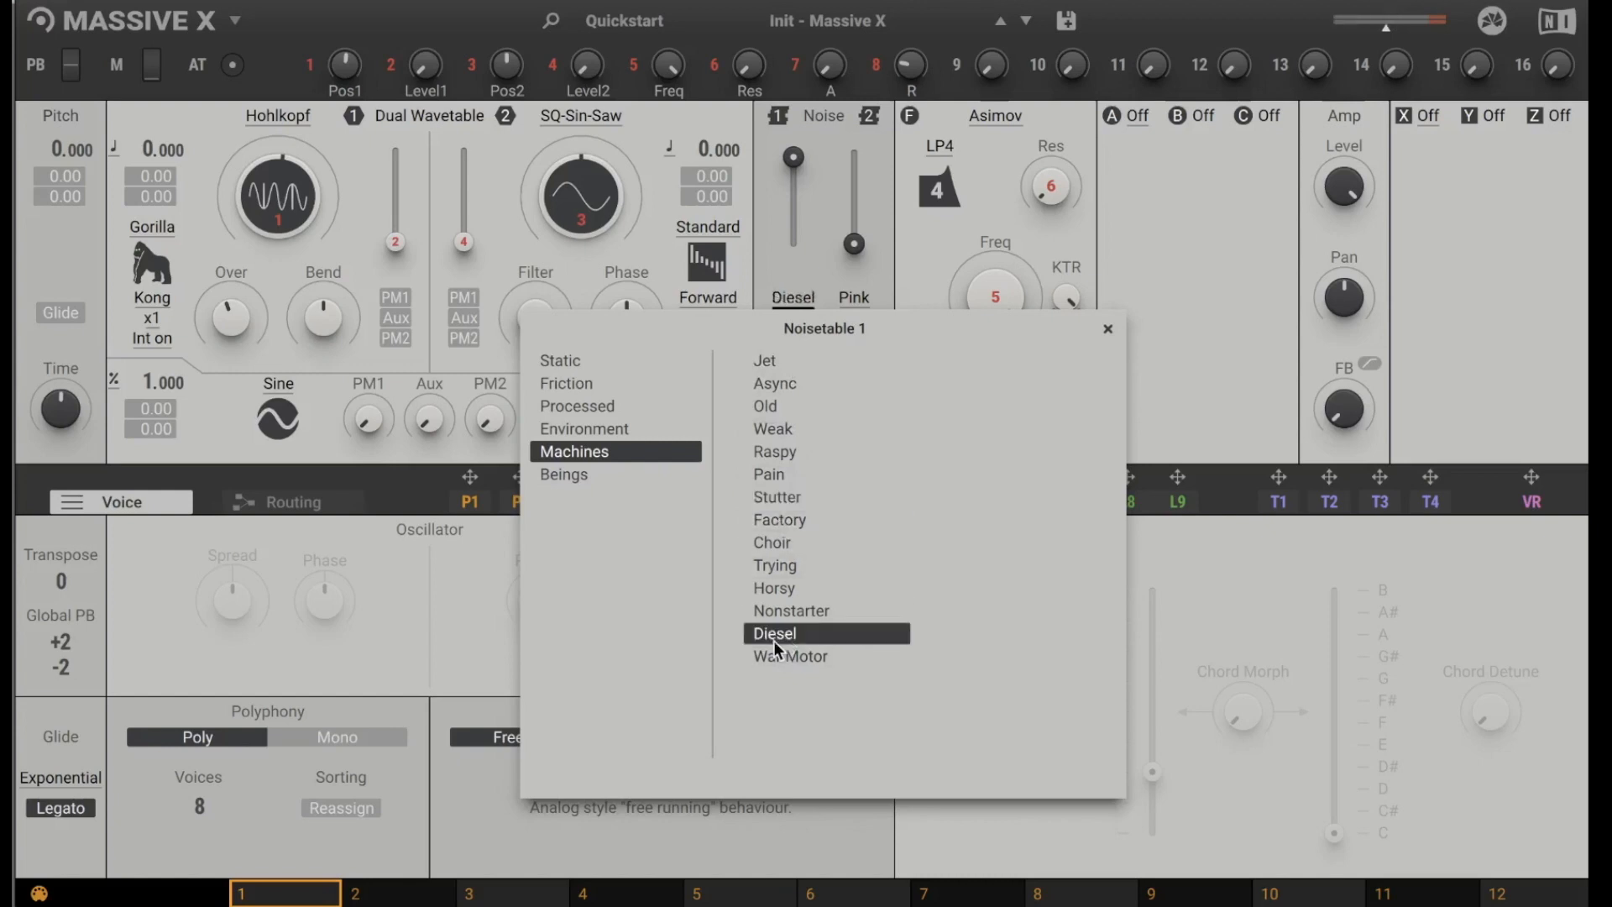
click(773, 633)
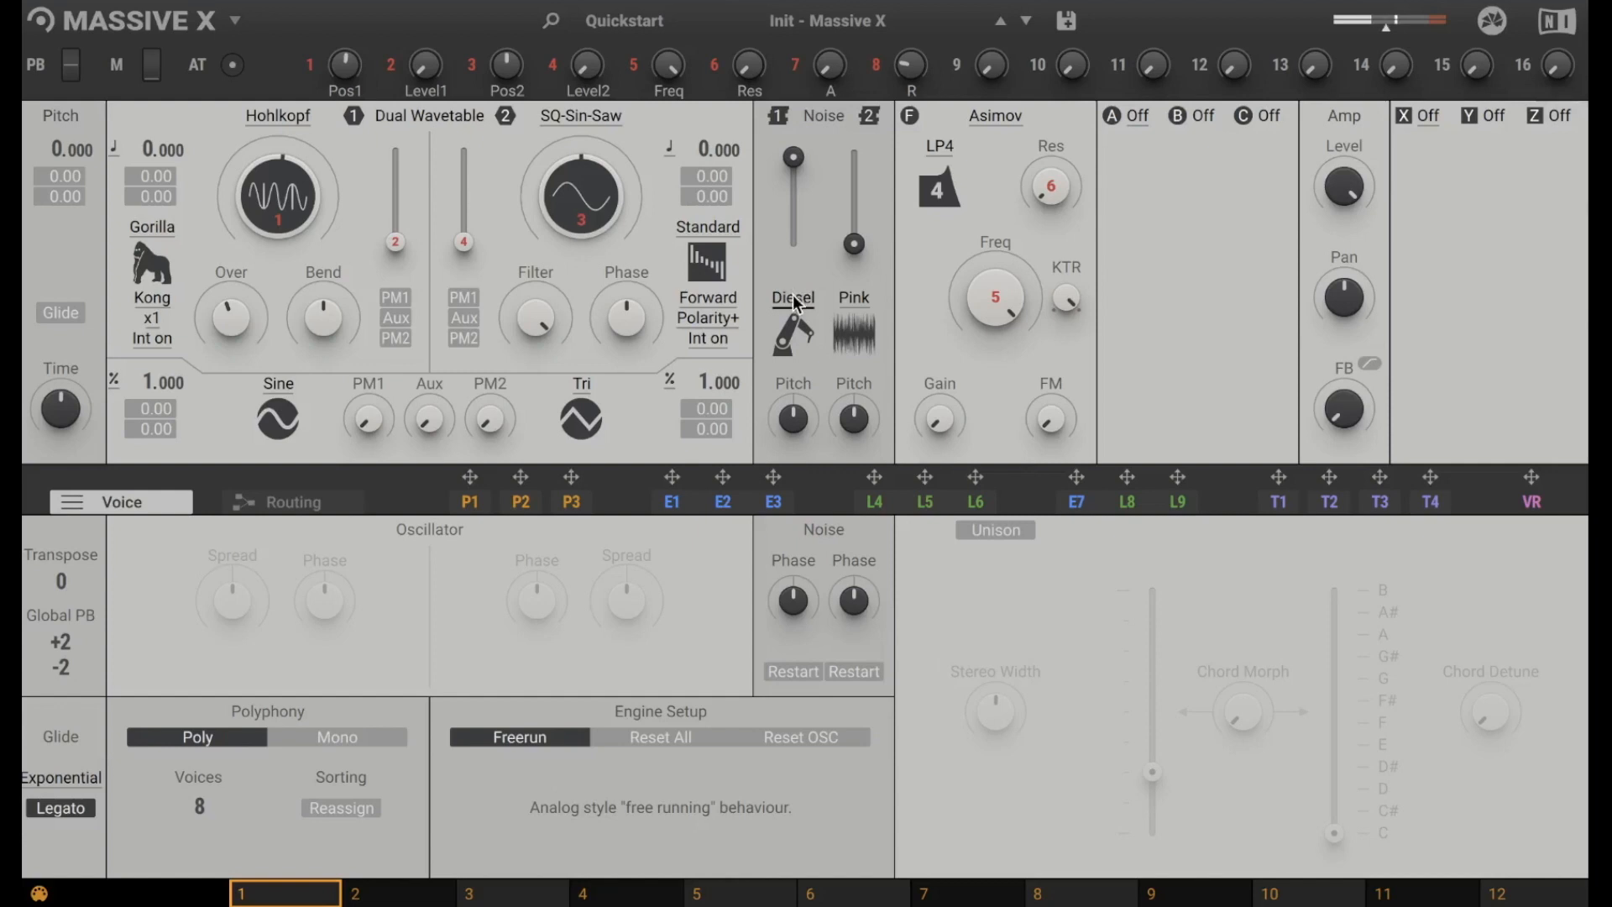
click(793, 298)
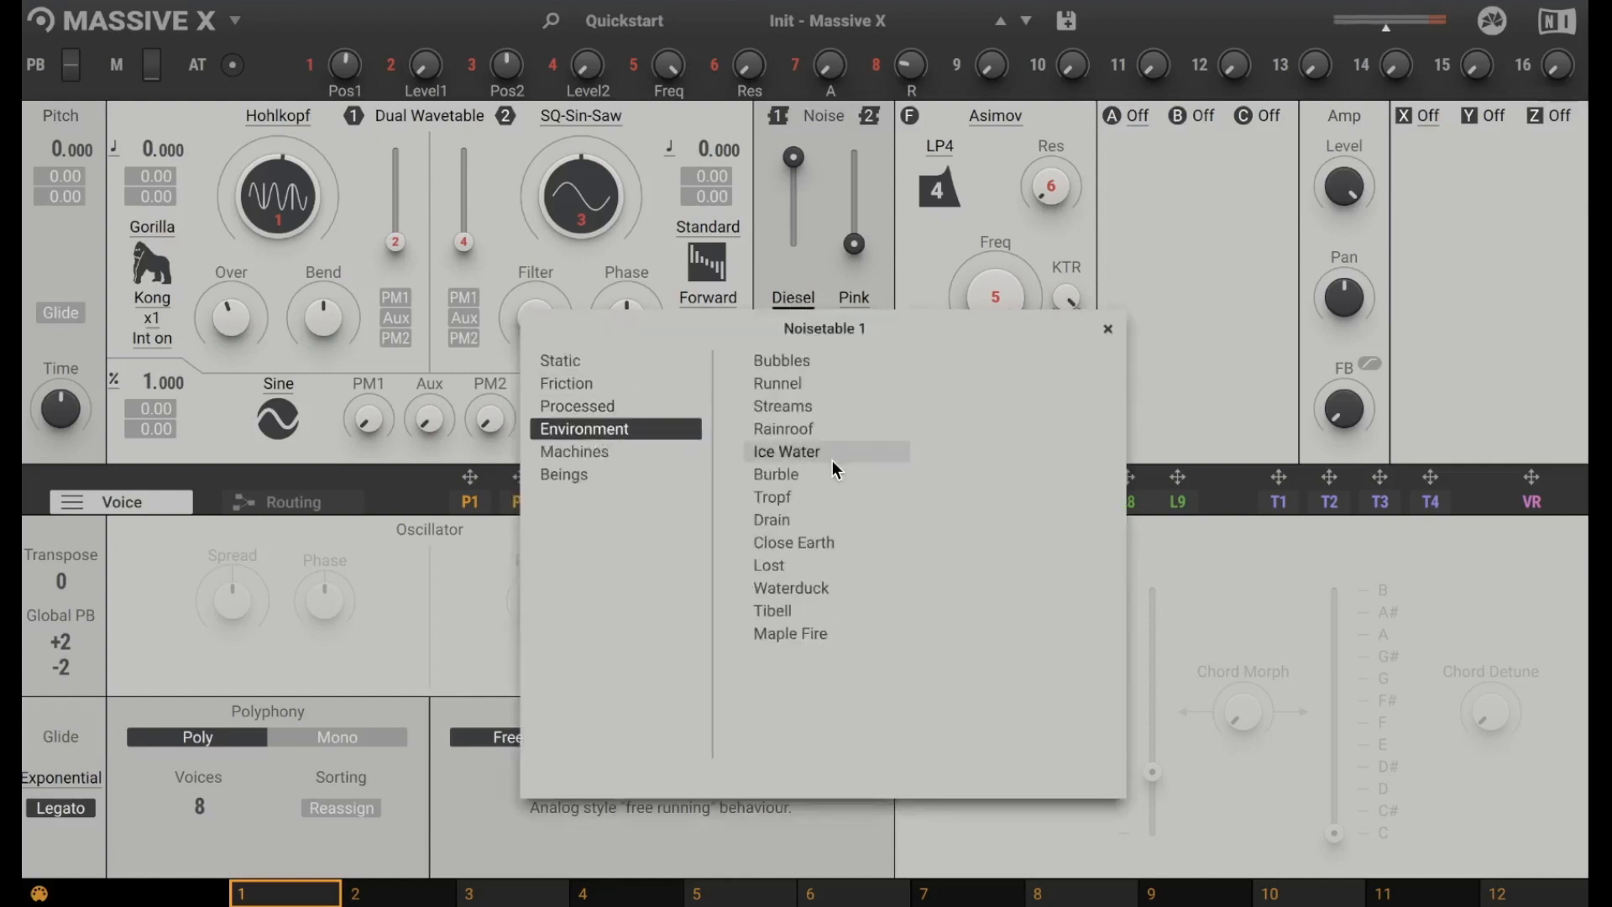
mouse_move(797, 474)
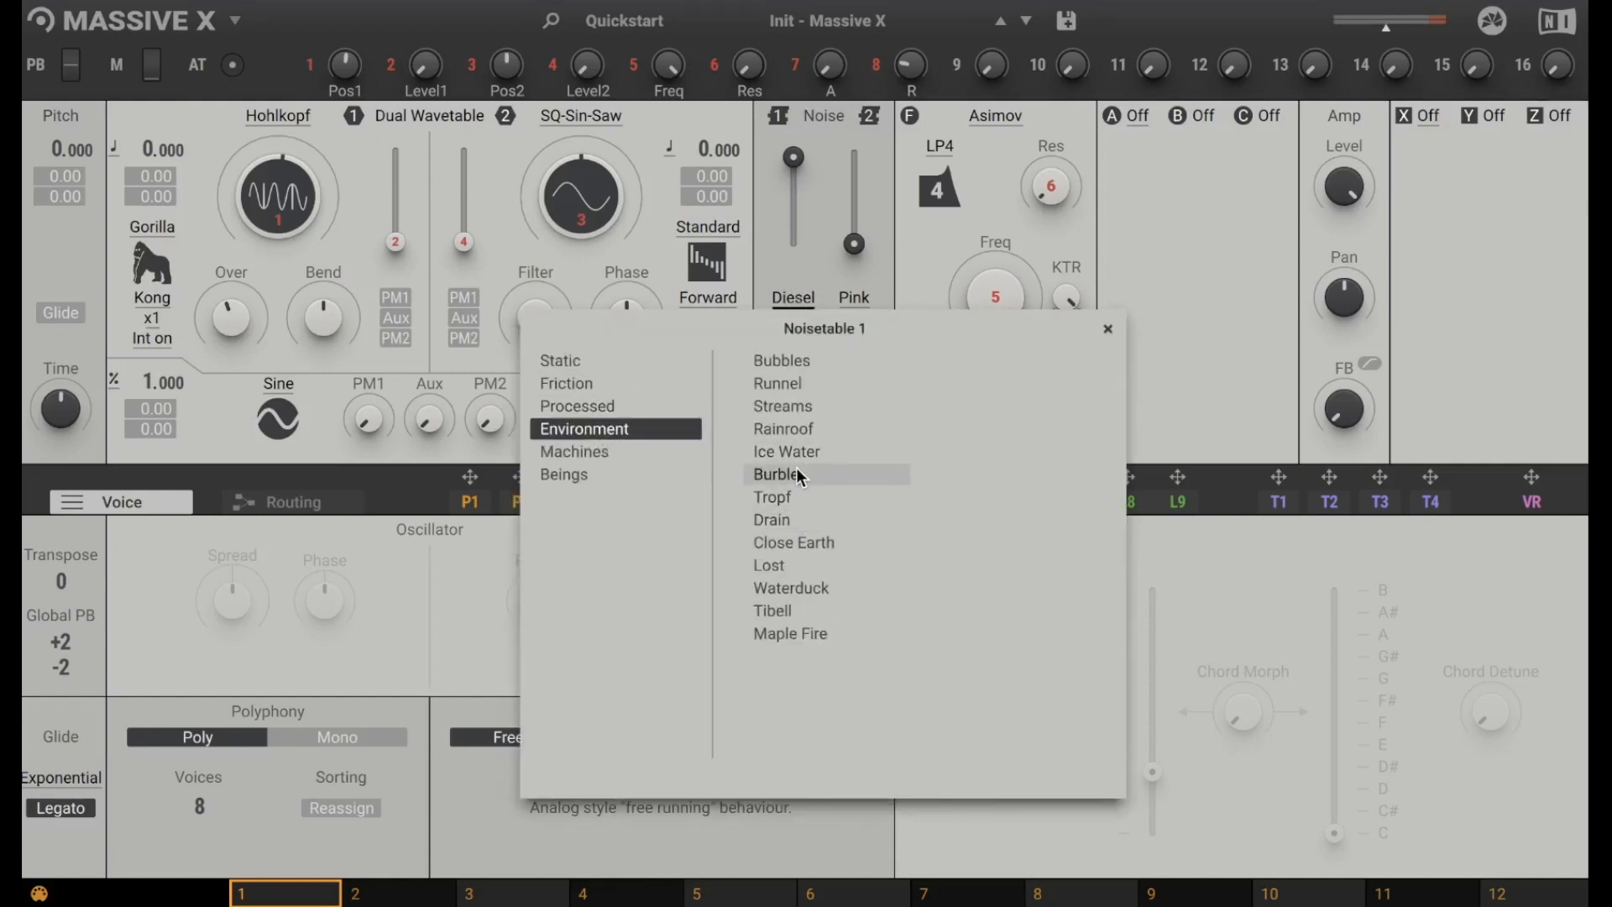
click(786, 452)
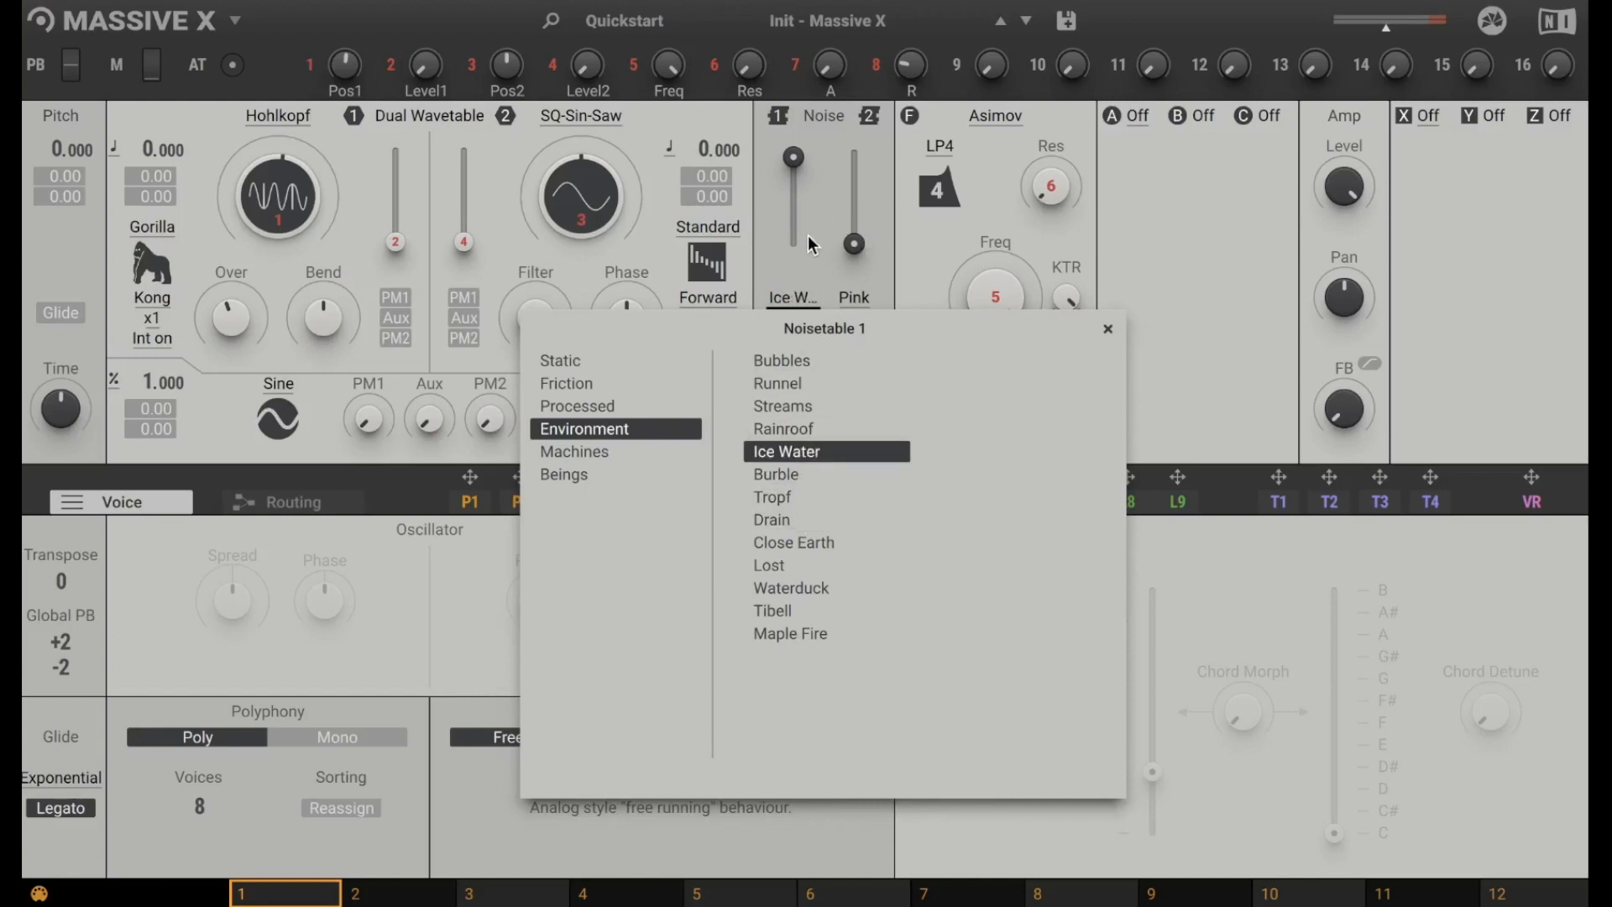
click(786, 452)
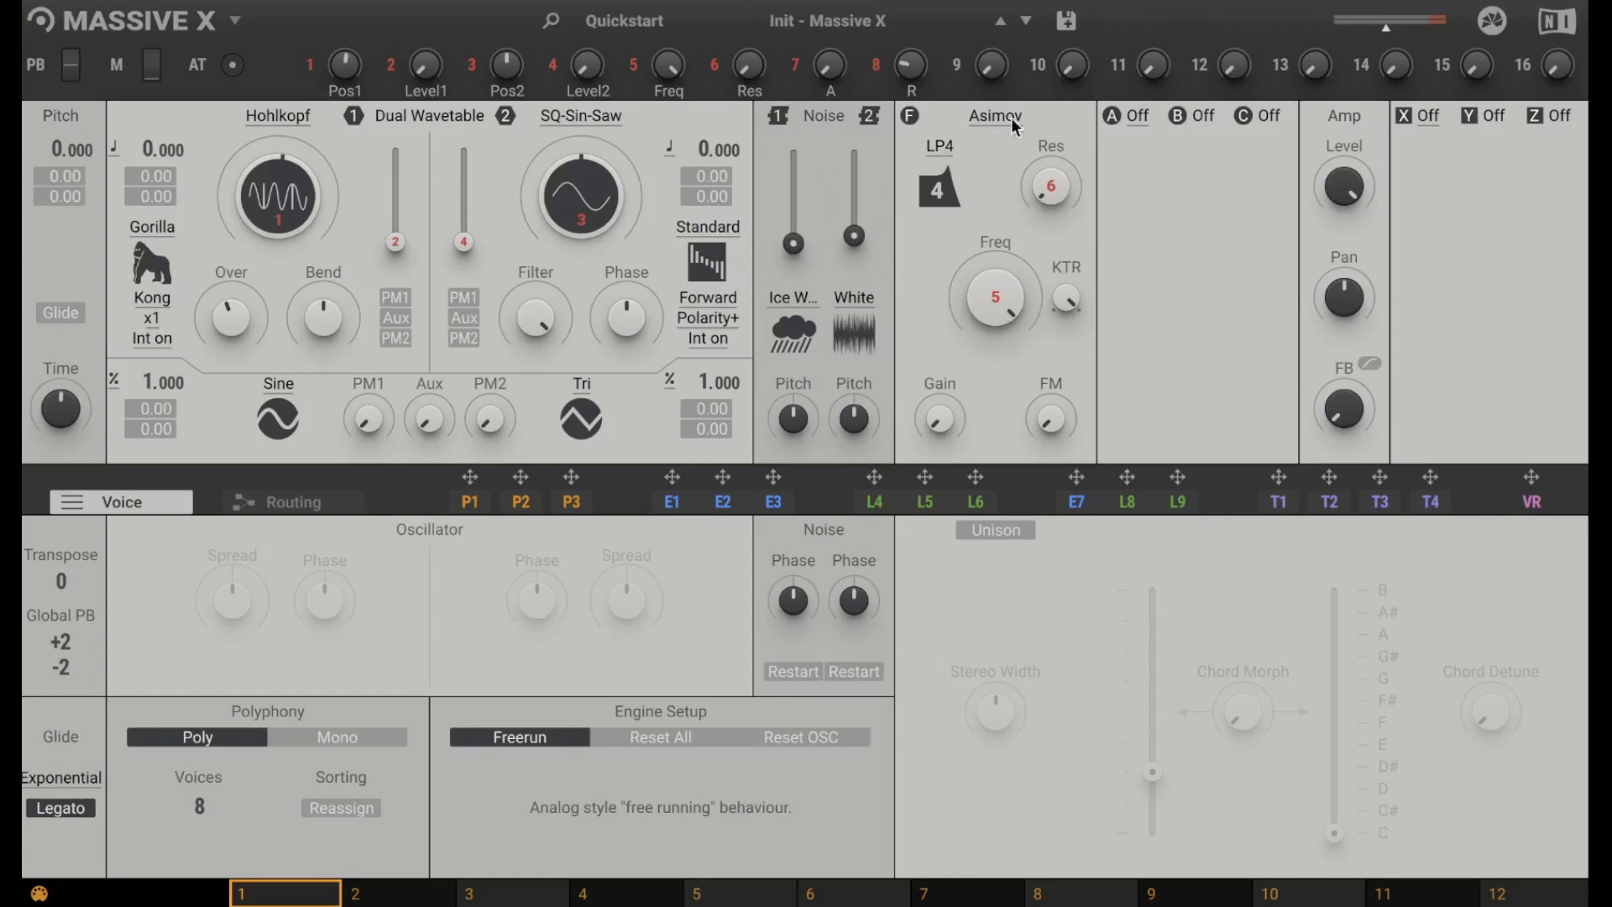
Try the SVF and Comb filter types, then set the filter to Off.
click(994, 115)
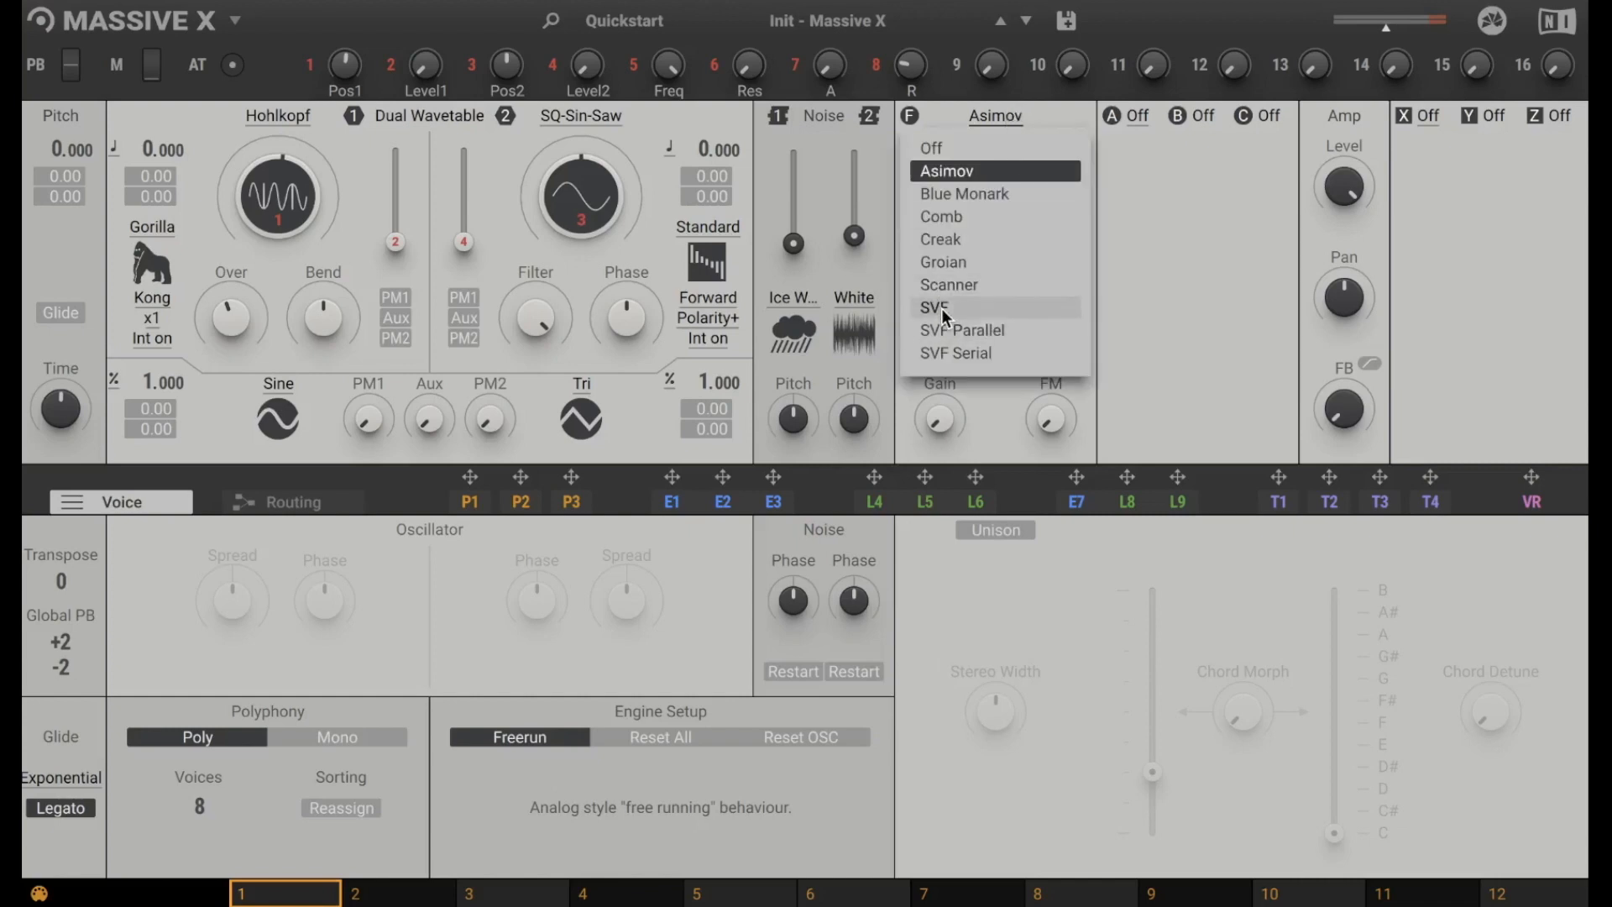
click(931, 307)
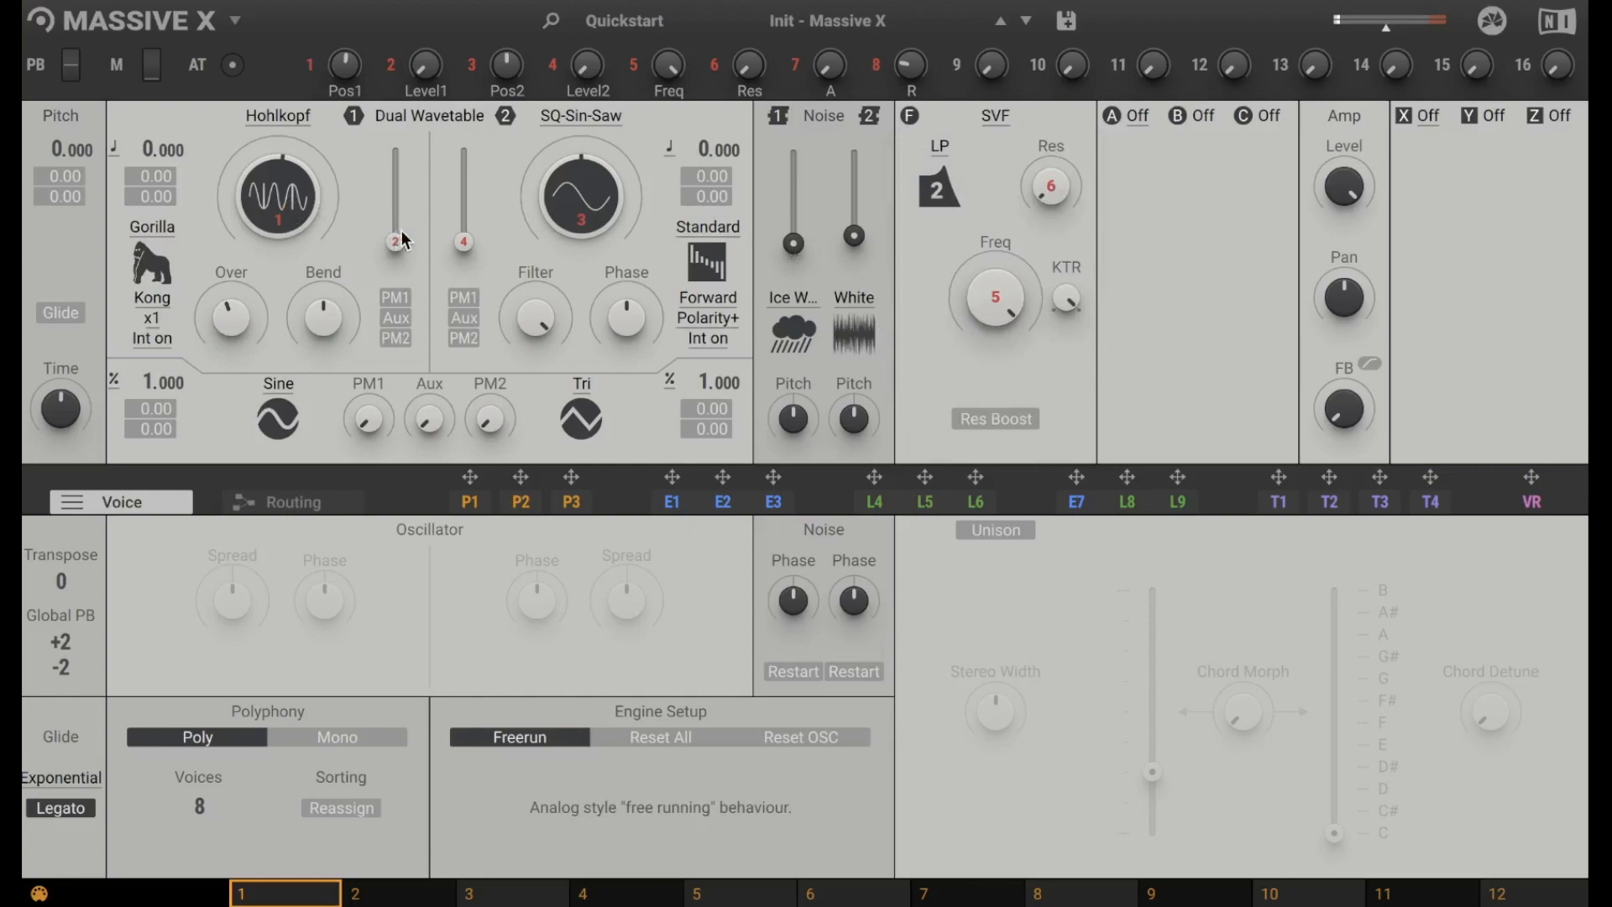
mouse_move(1039, 266)
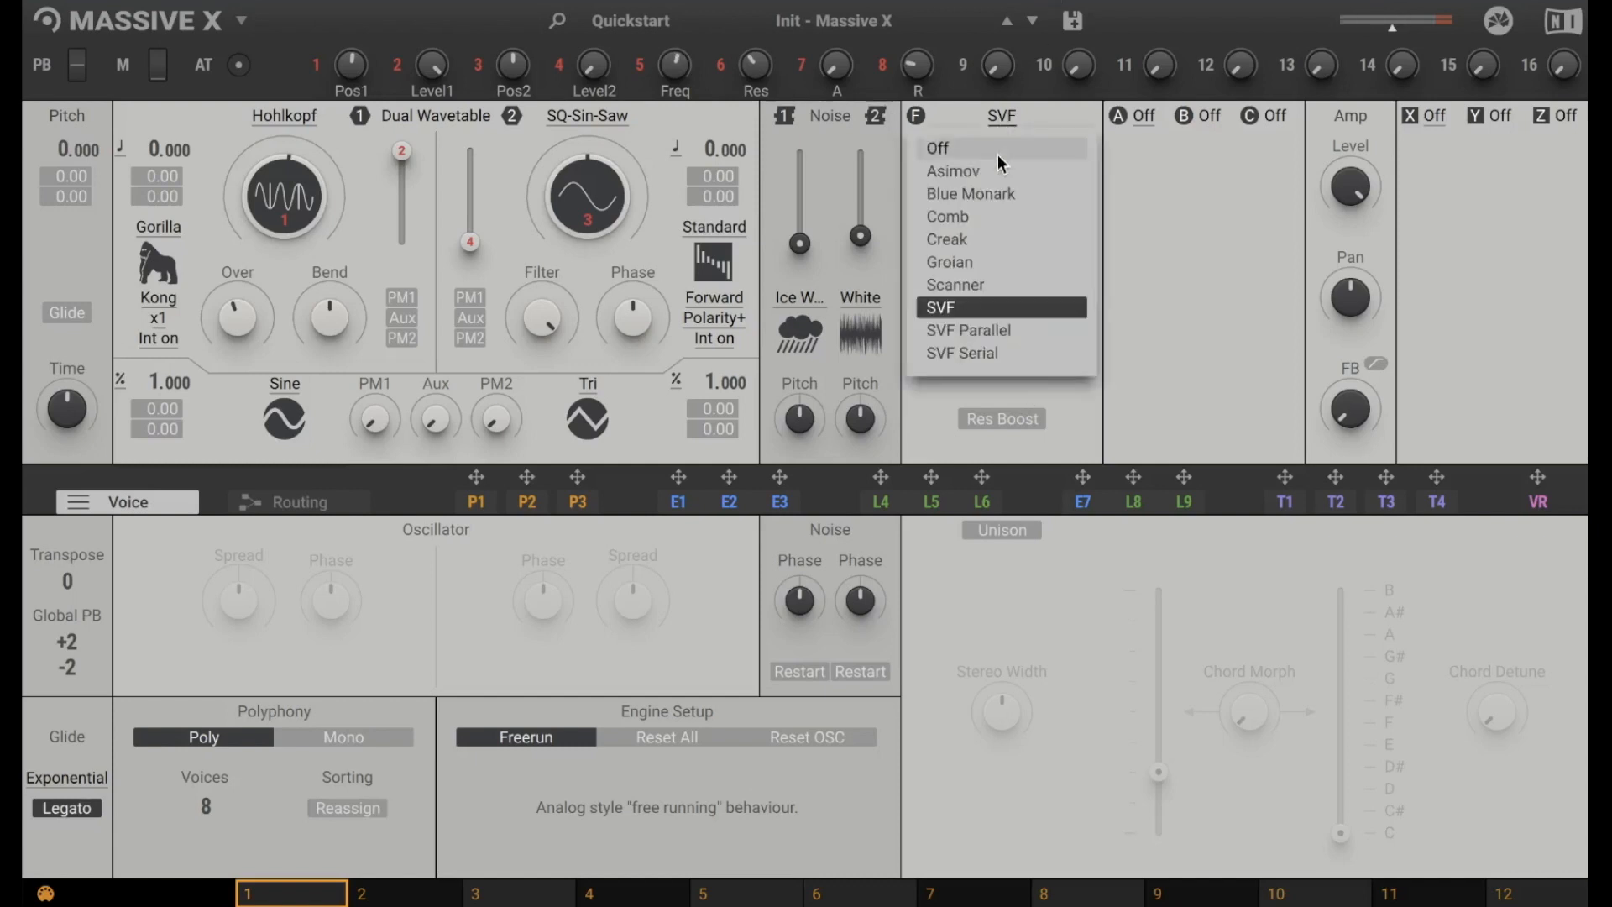
click(947, 216)
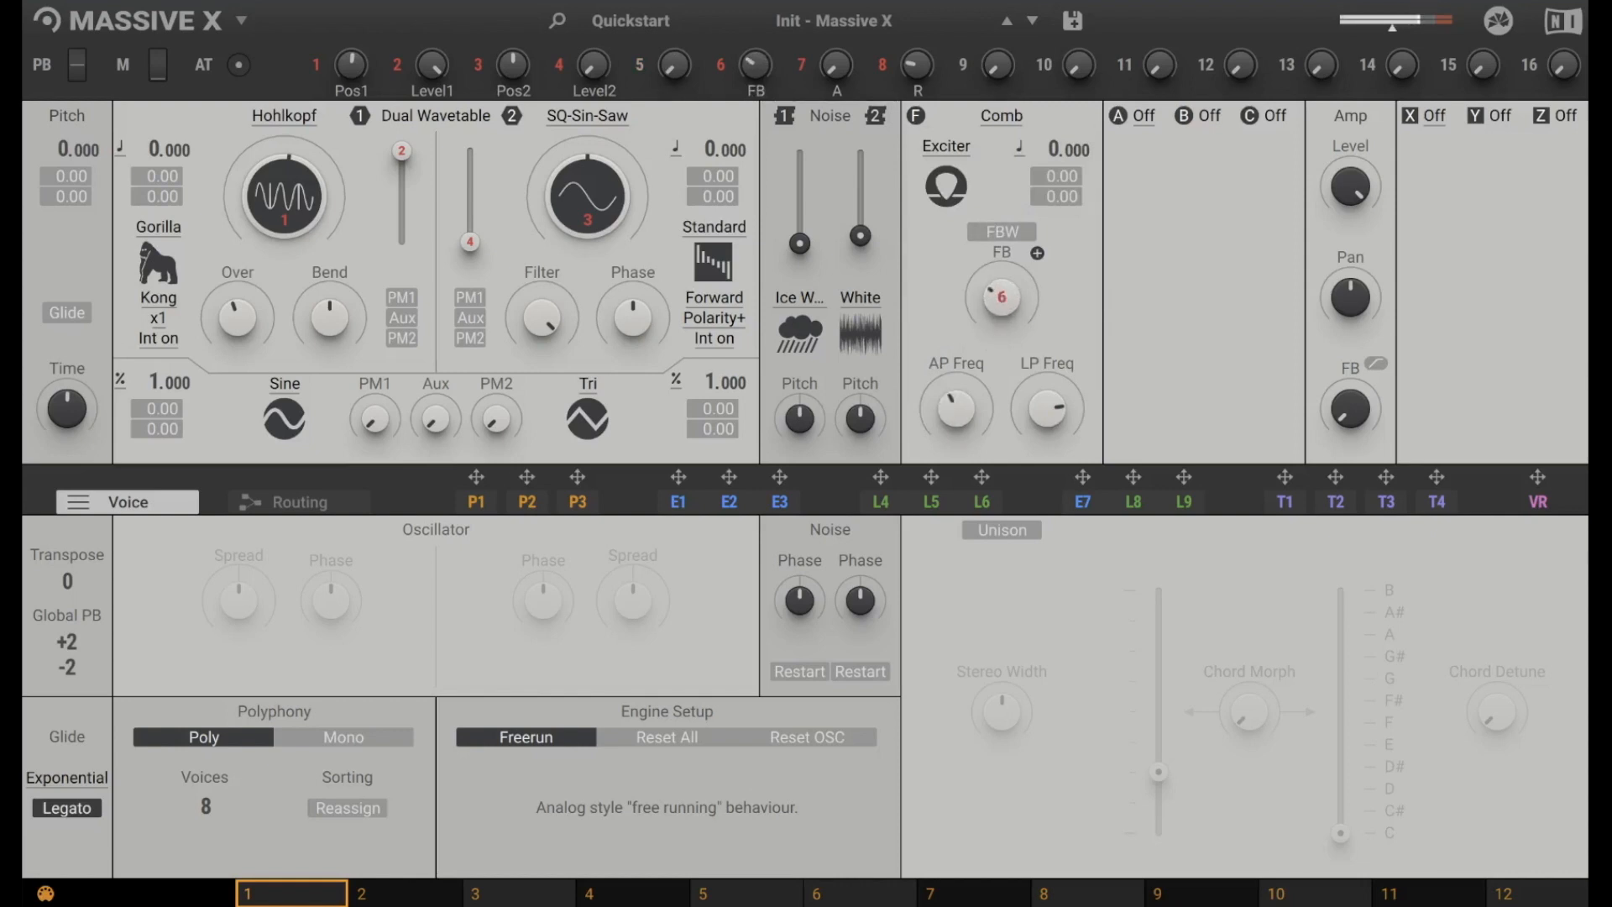
click(998, 115)
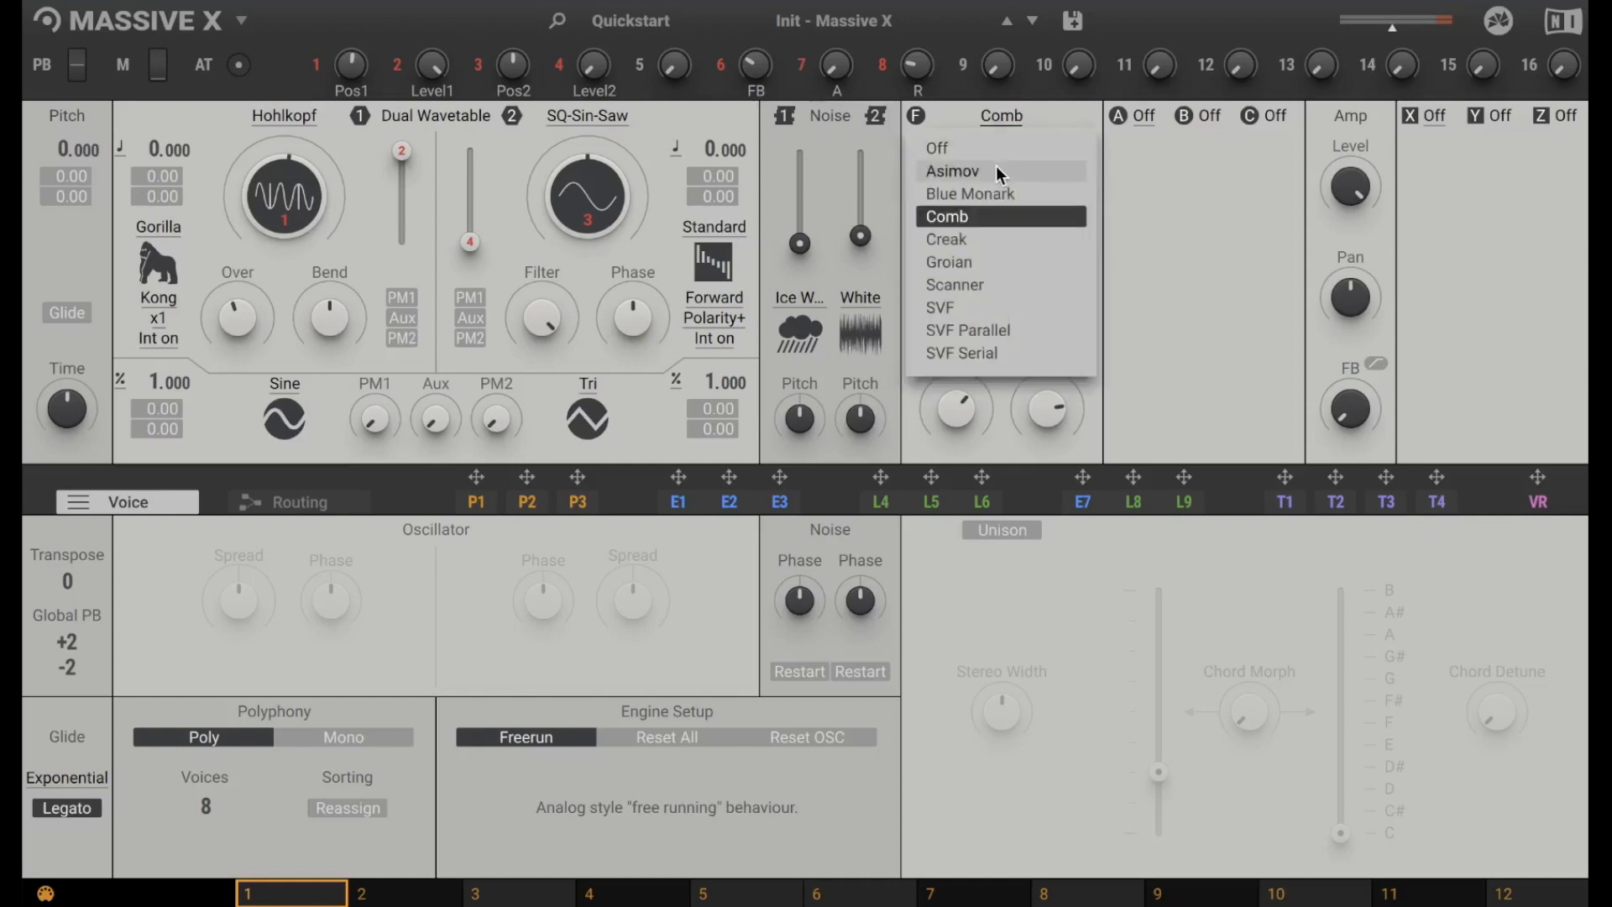
click(935, 147)
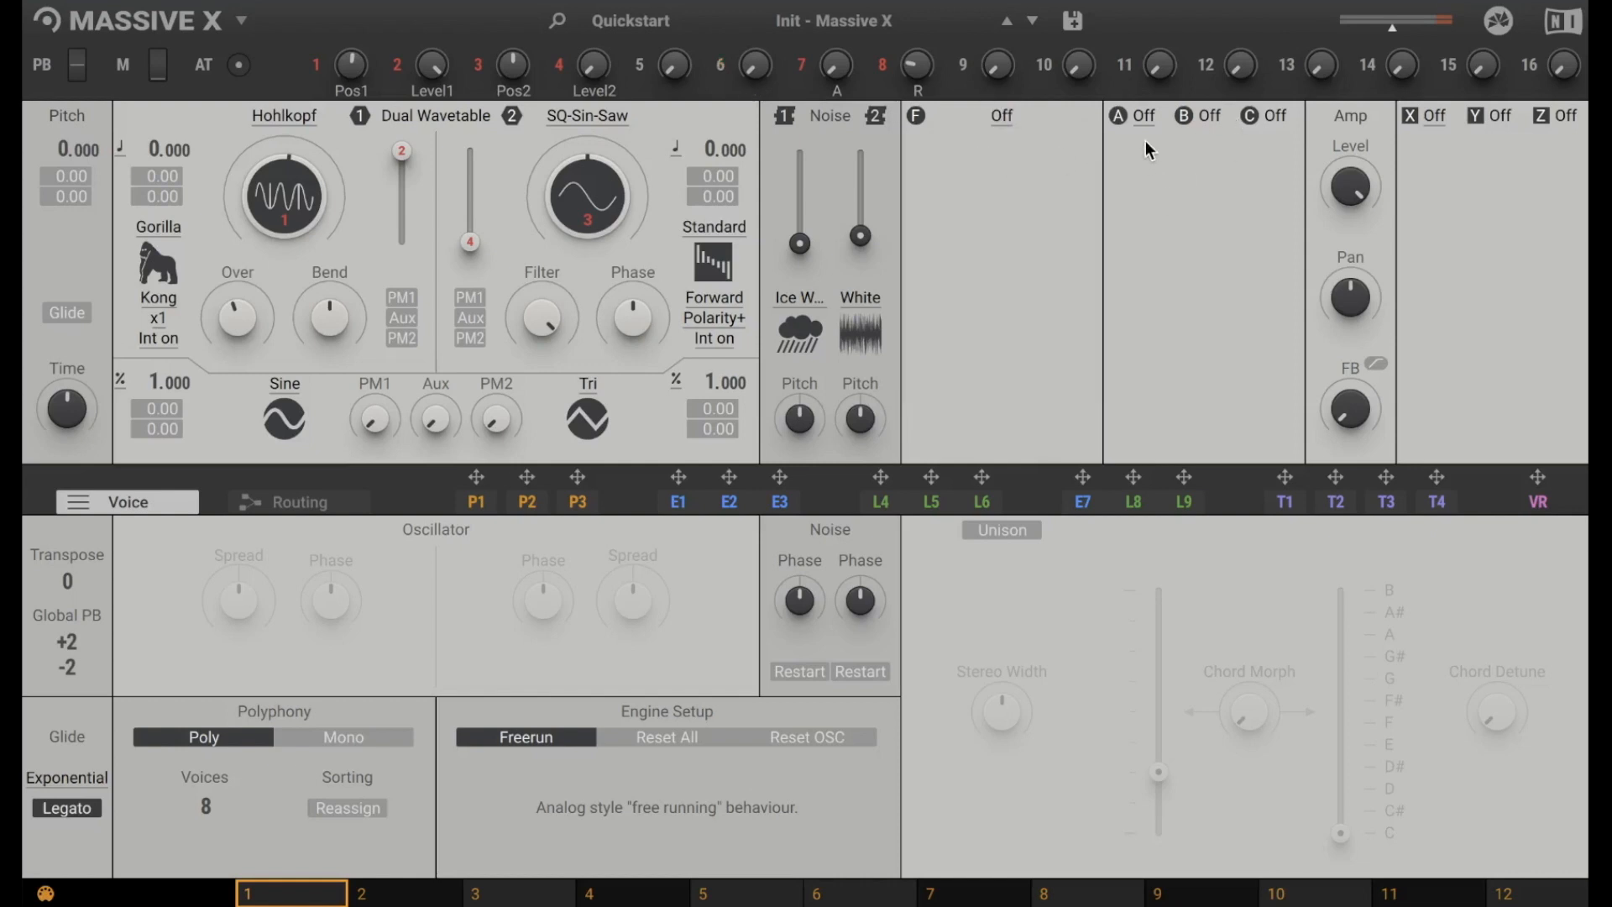
click(1130, 115)
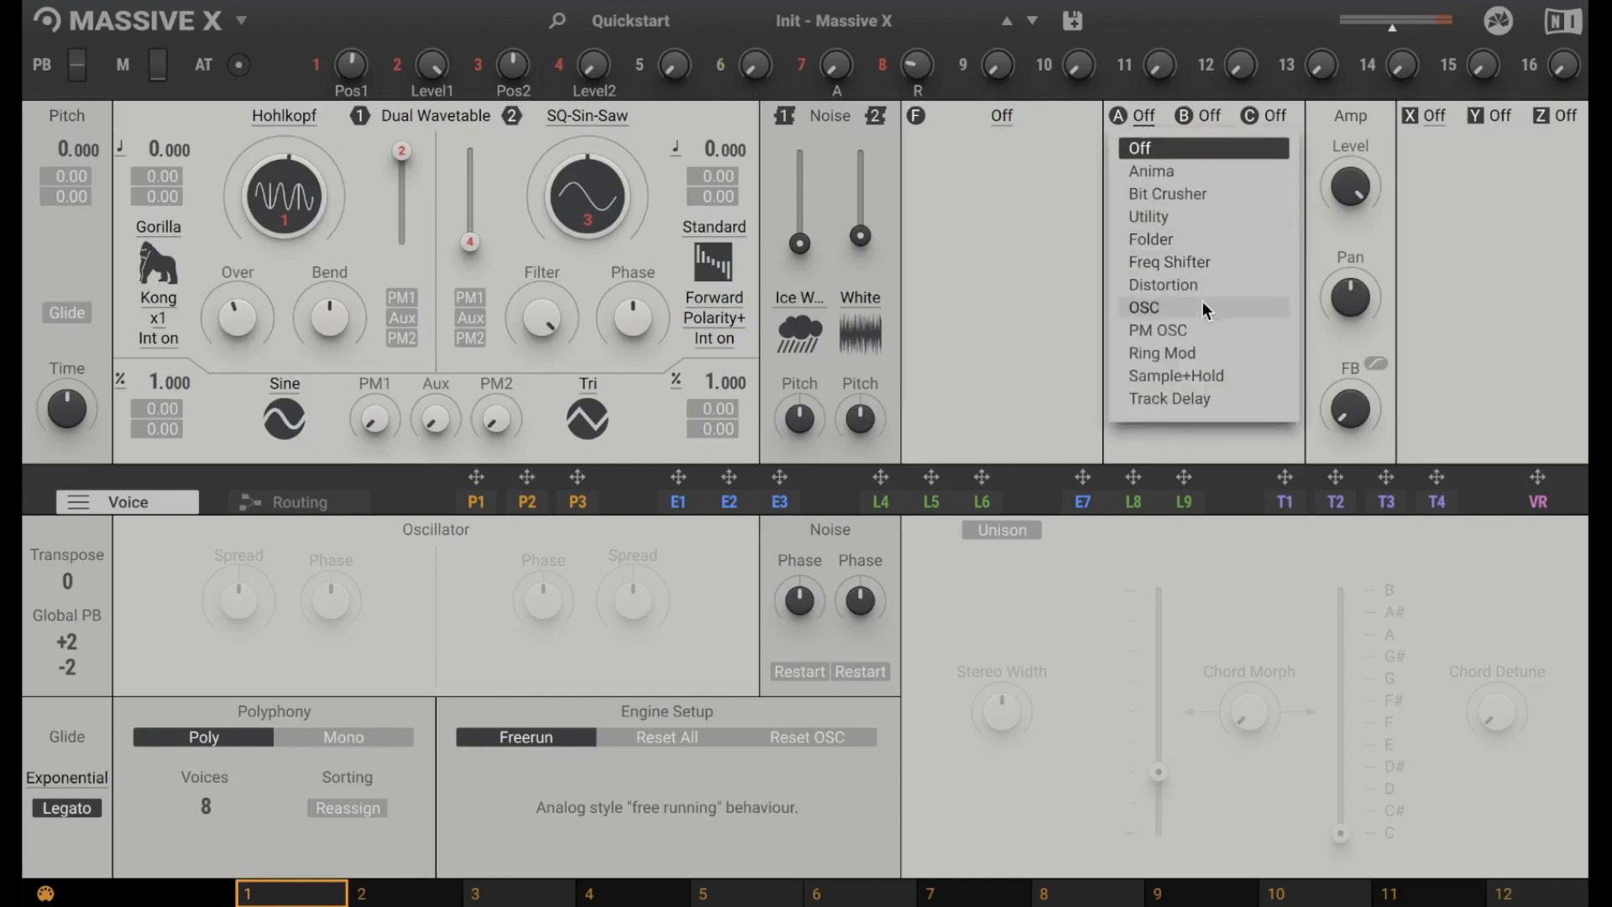
click(1162, 353)
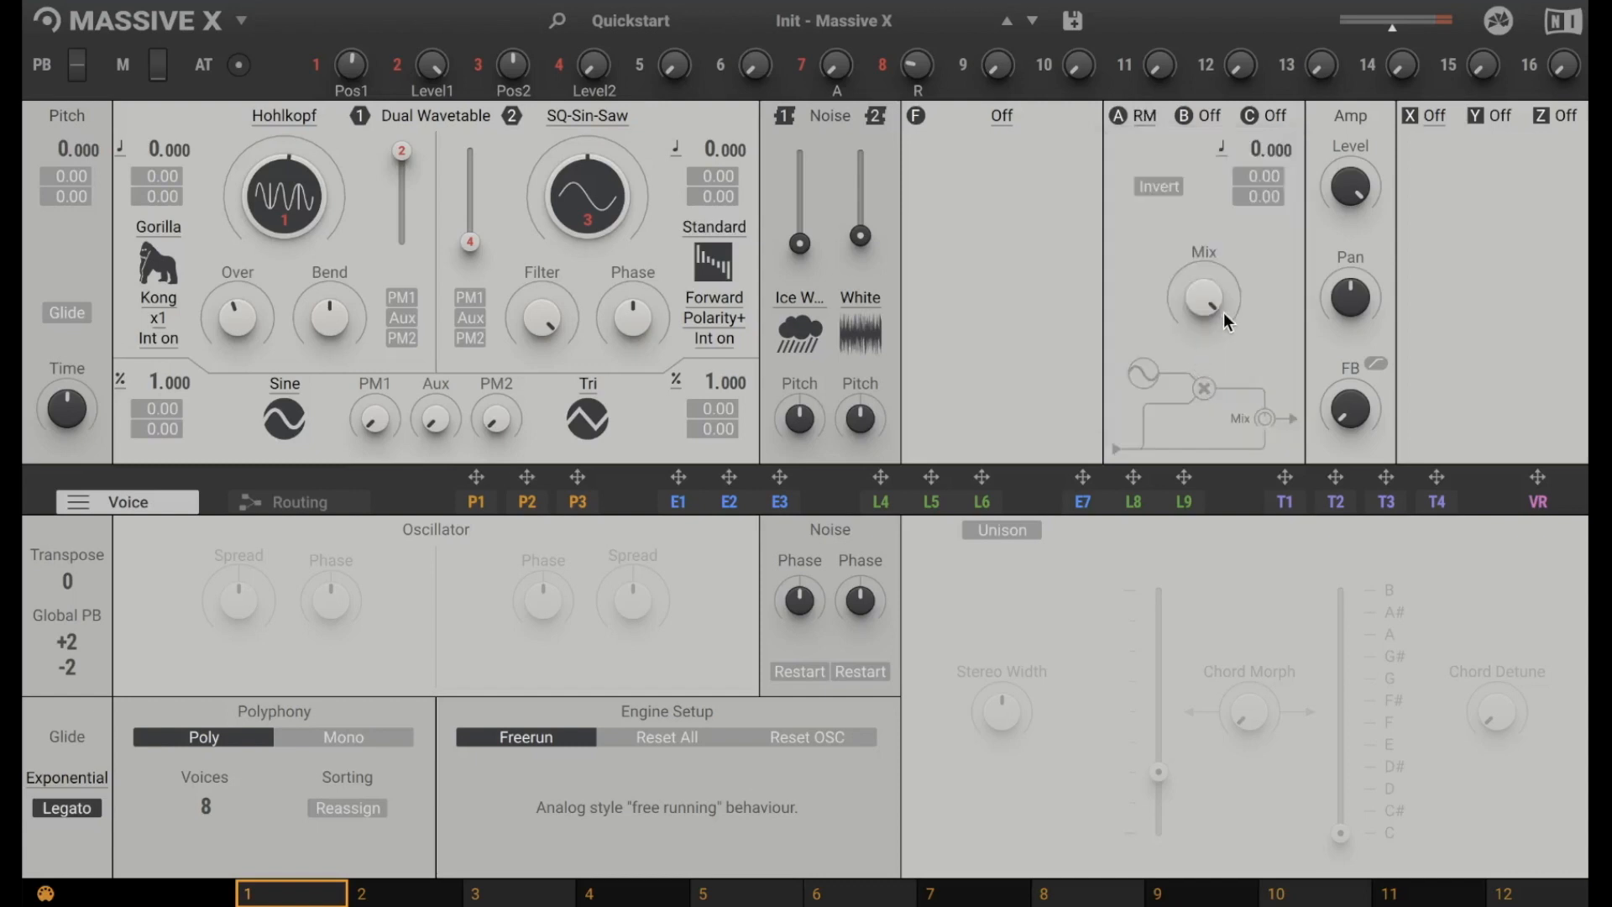
mouse_move(1149, 124)
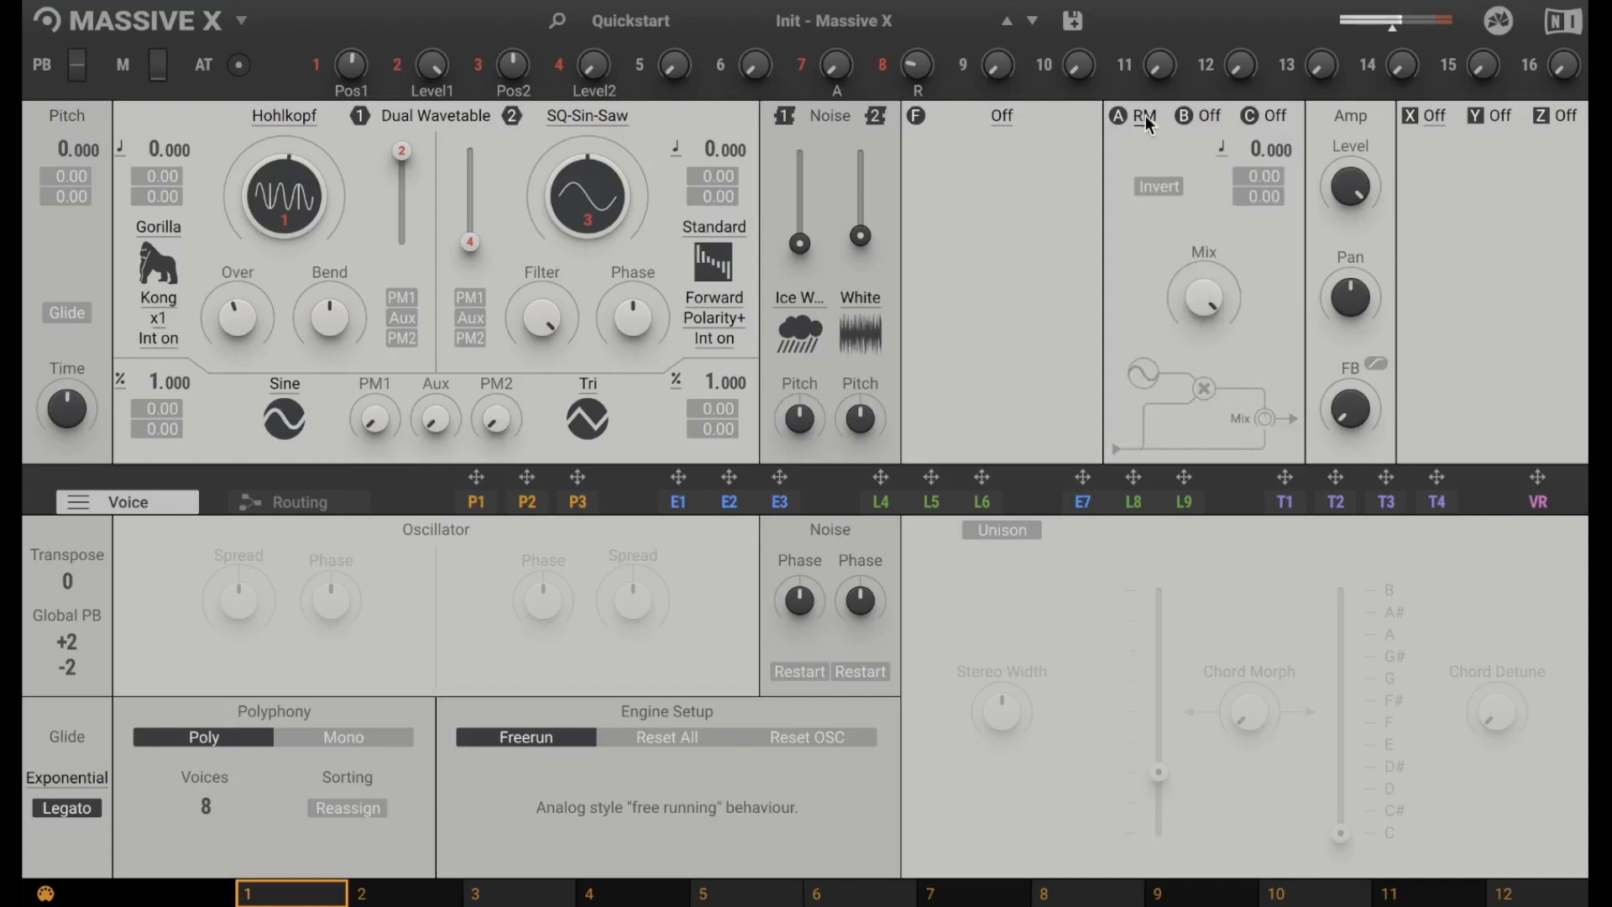
click(1143, 115)
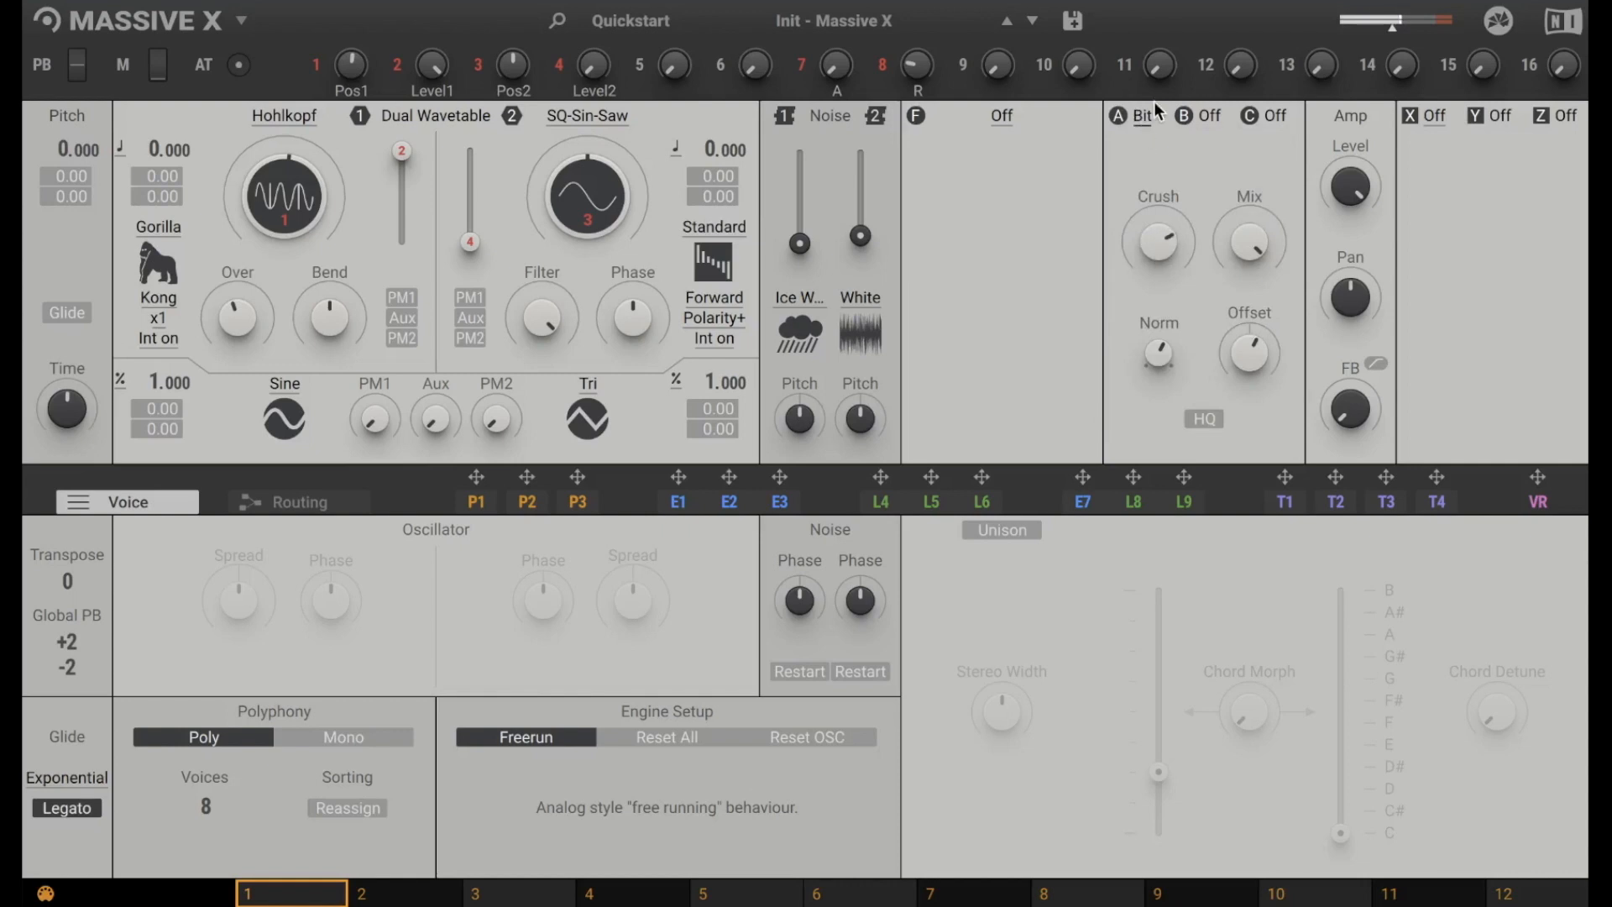
click(1139, 115)
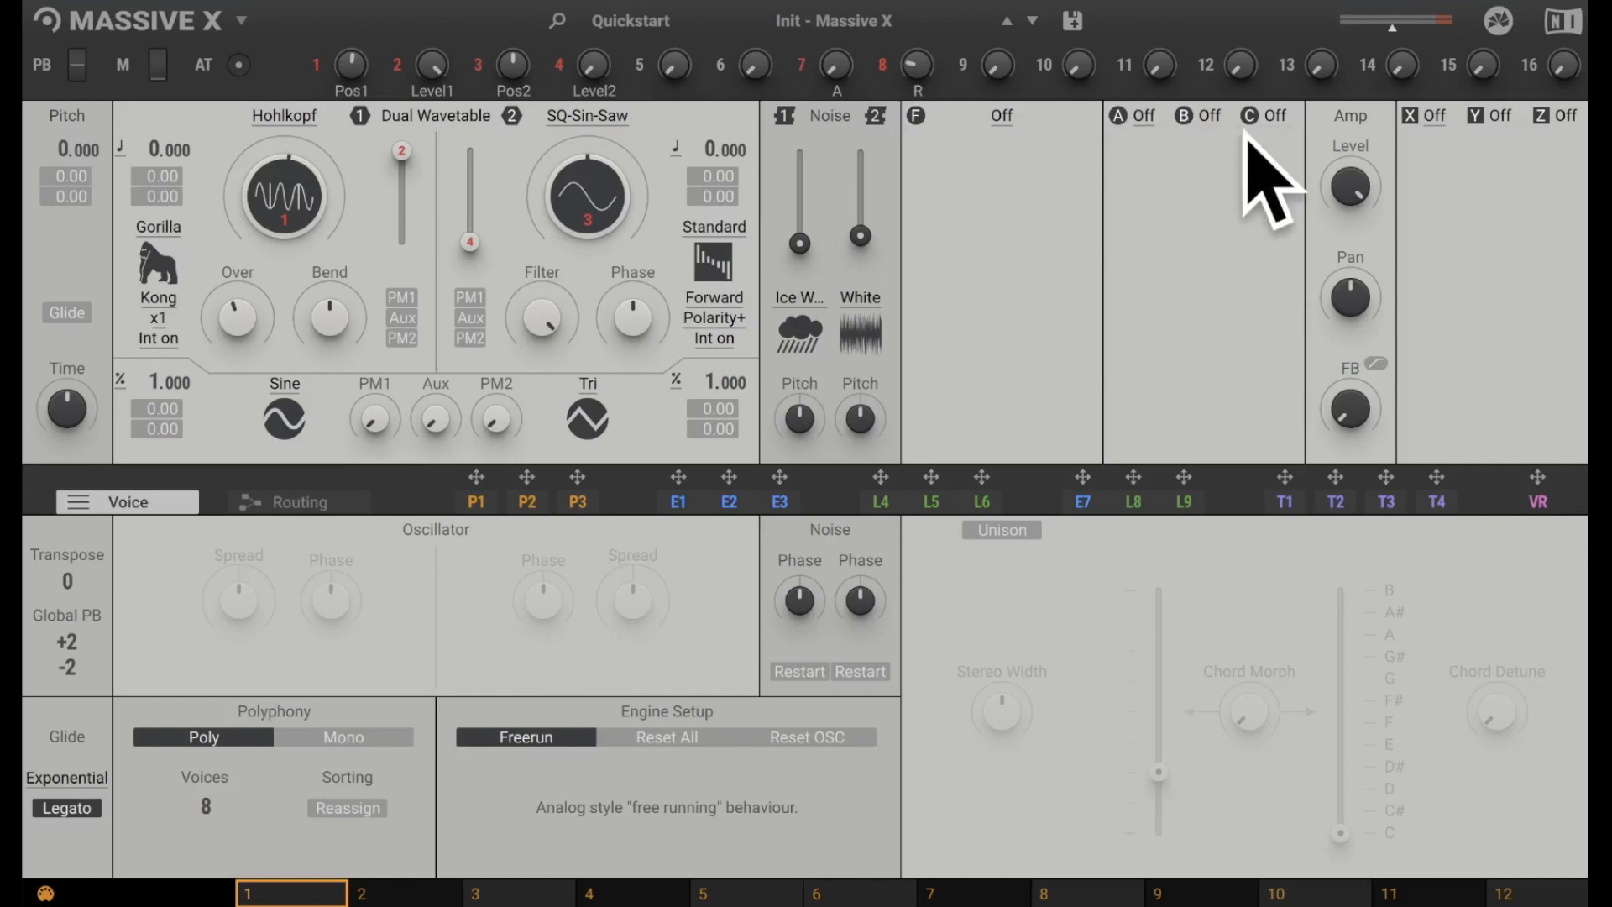
click(1429, 115)
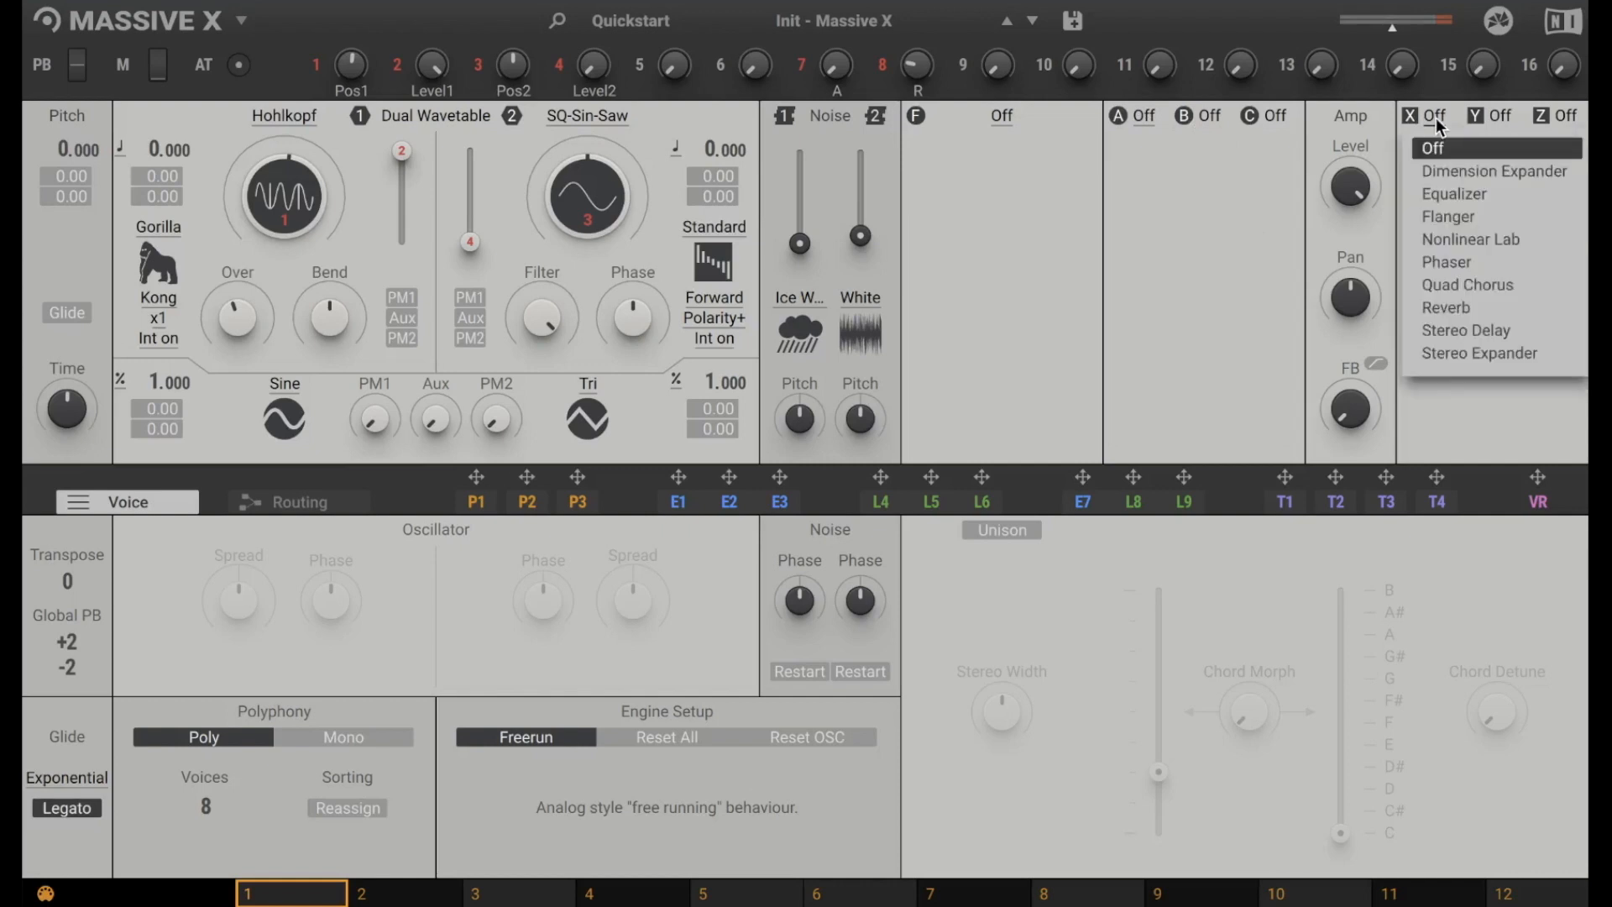
click(1446, 307)
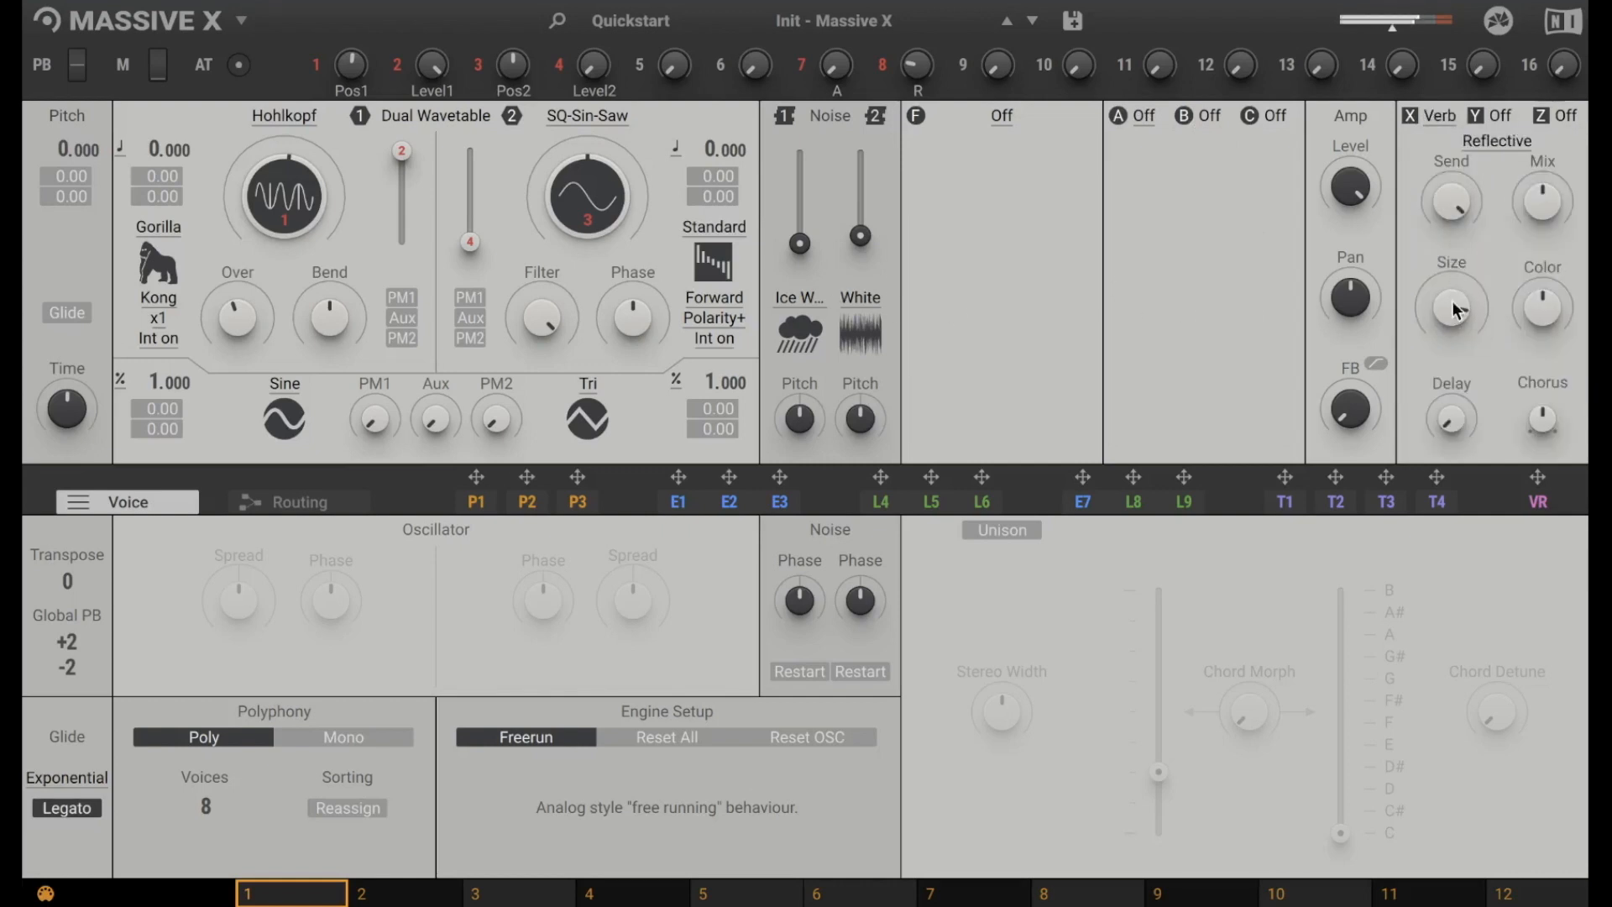
click(1497, 141)
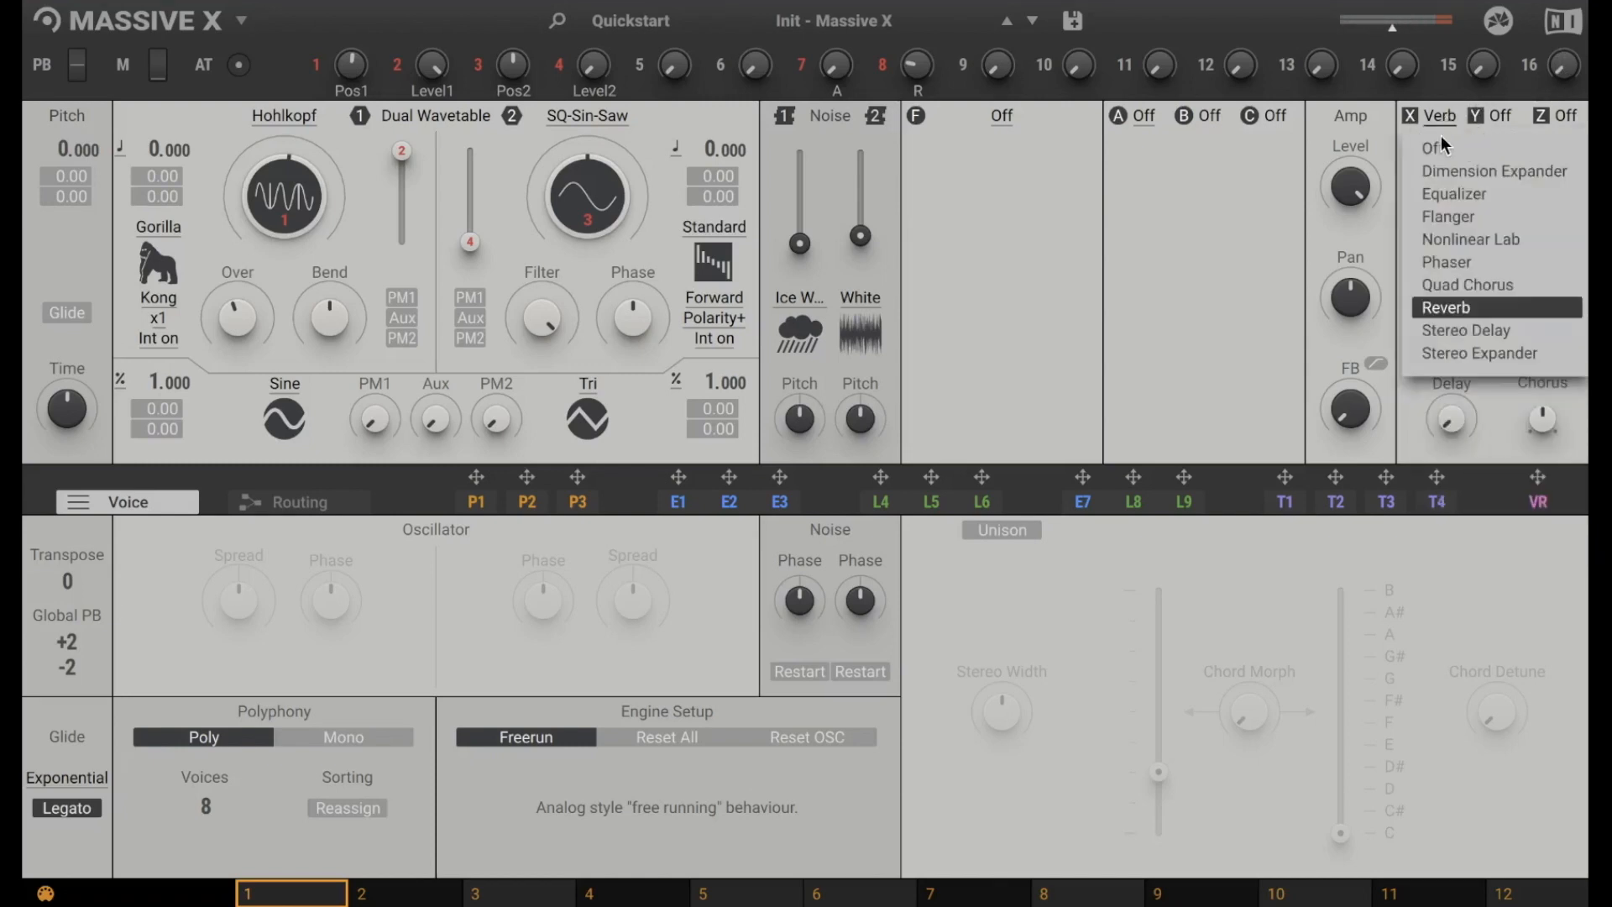
click(1465, 330)
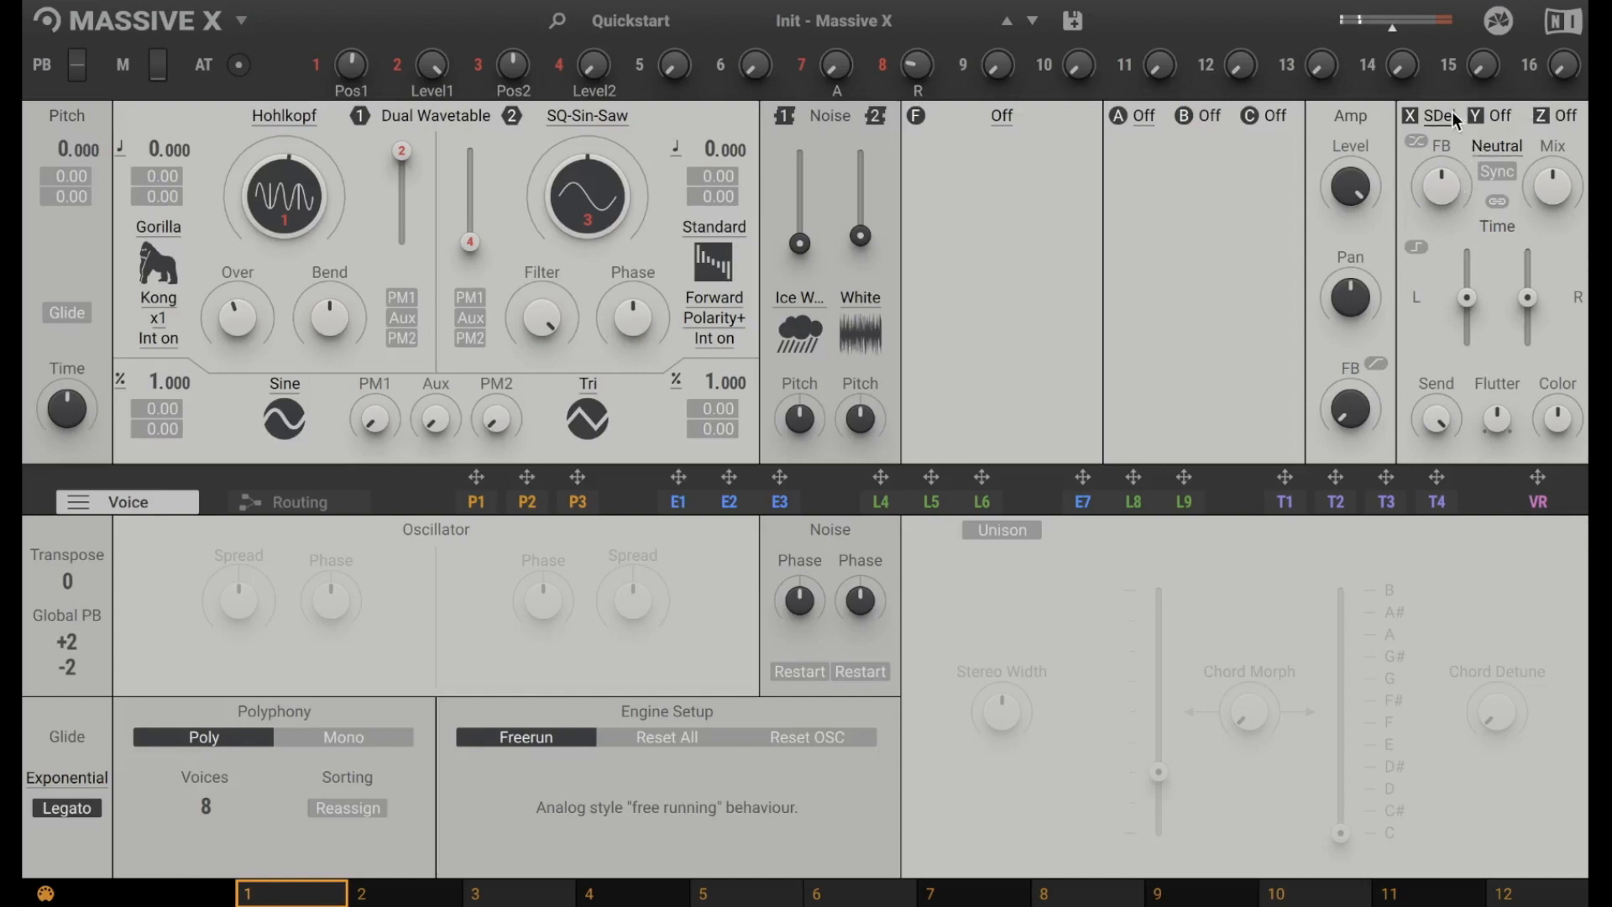
click(1417, 116)
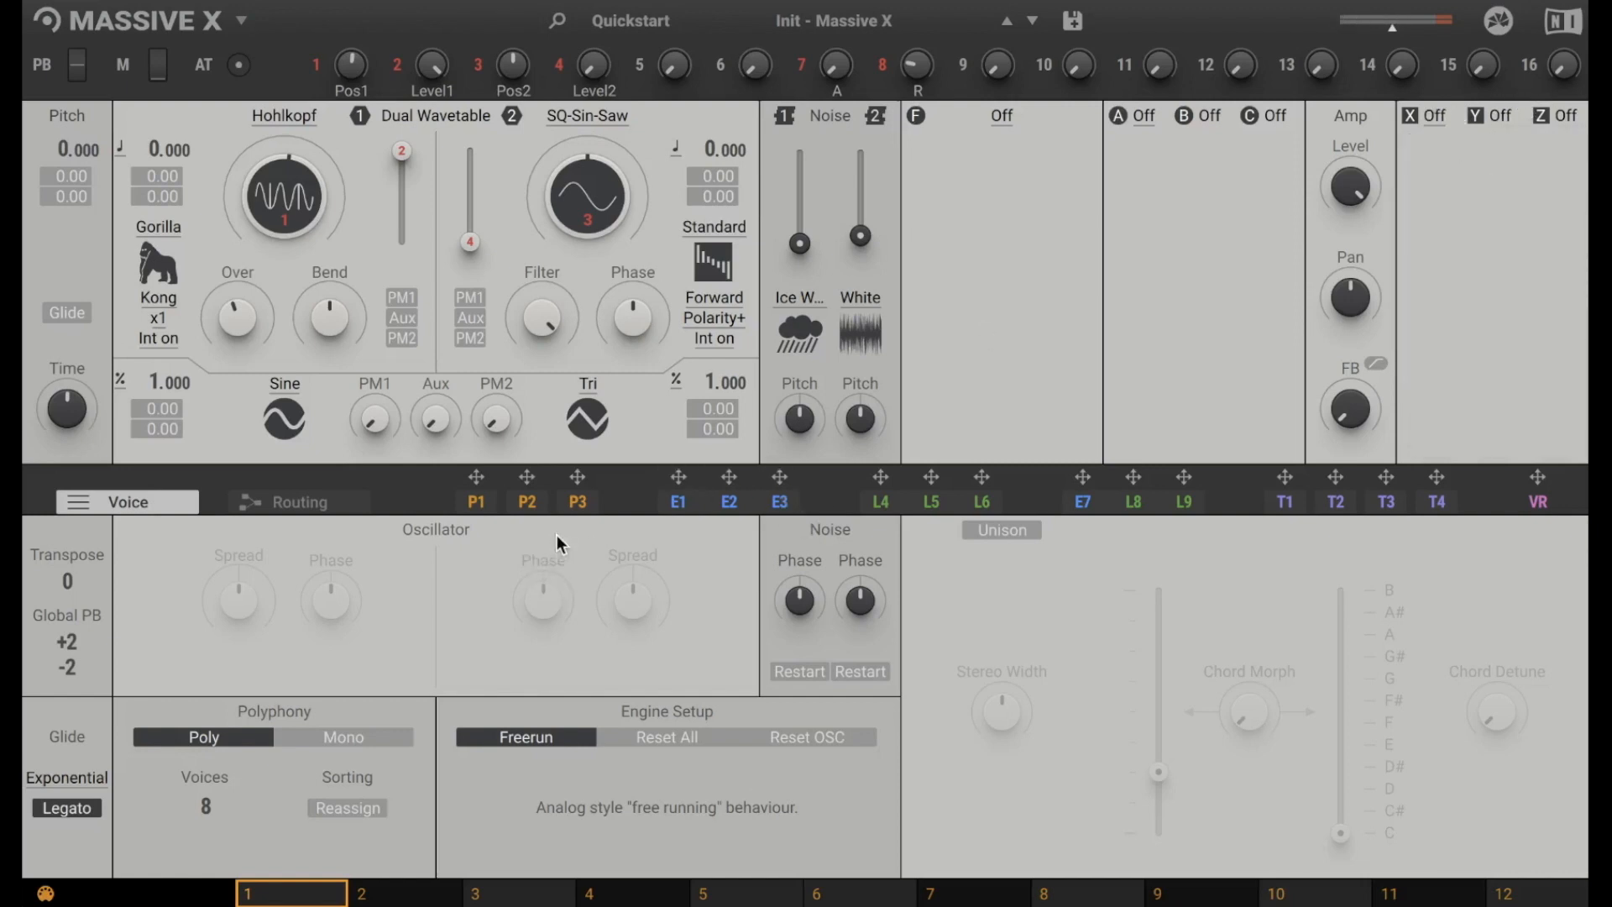
mouse_move(476, 615)
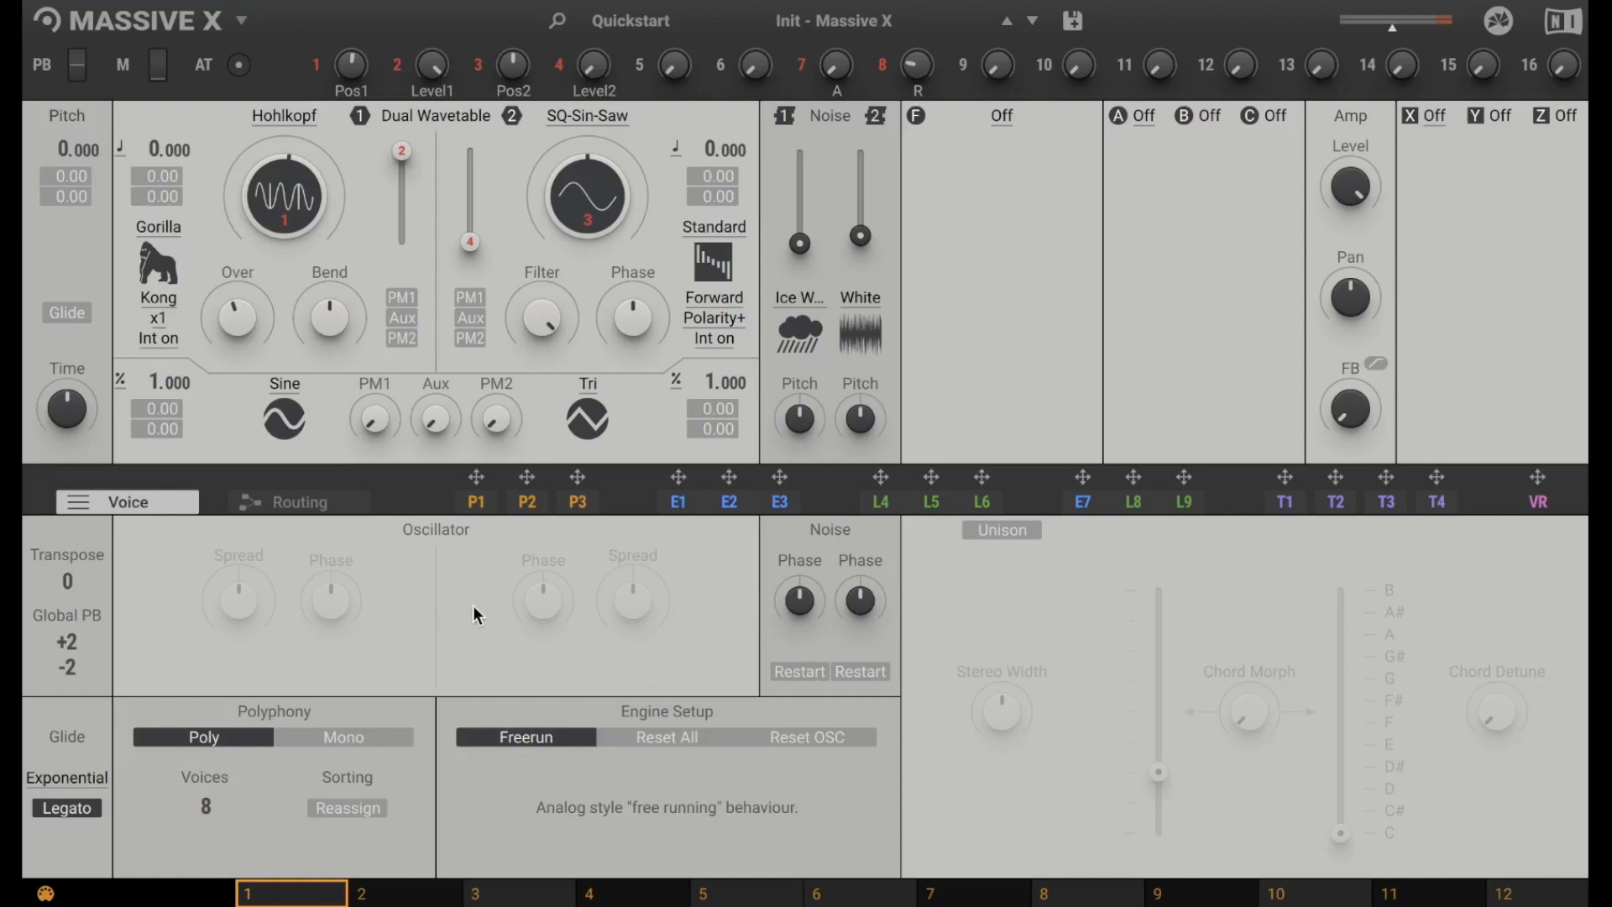
mouse_move(587, 644)
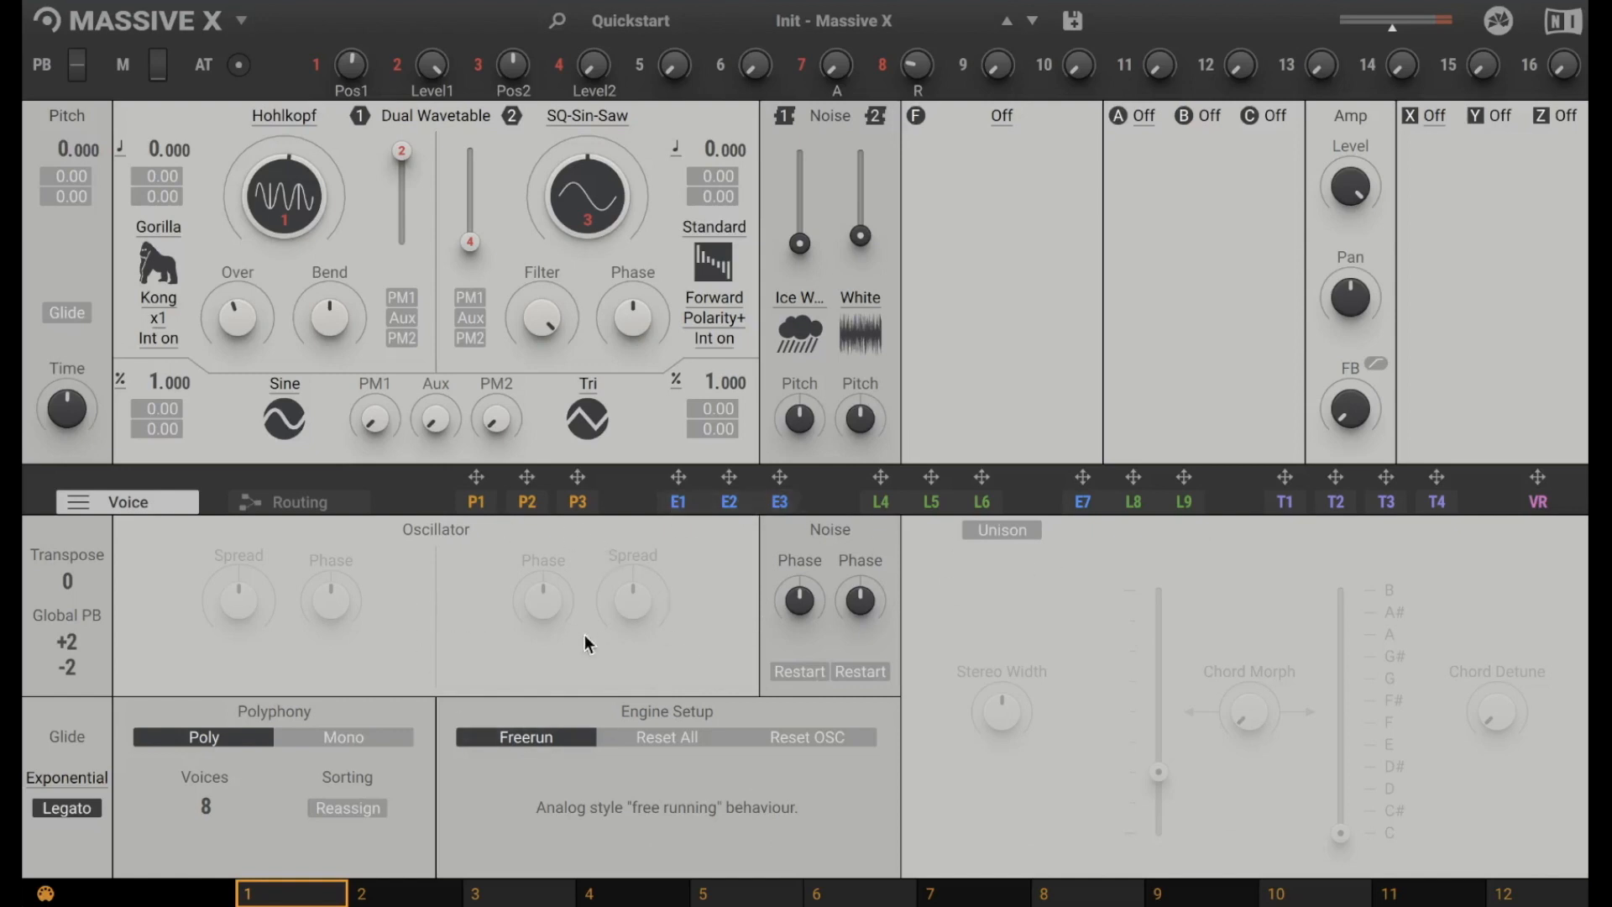
mouse_move(679, 503)
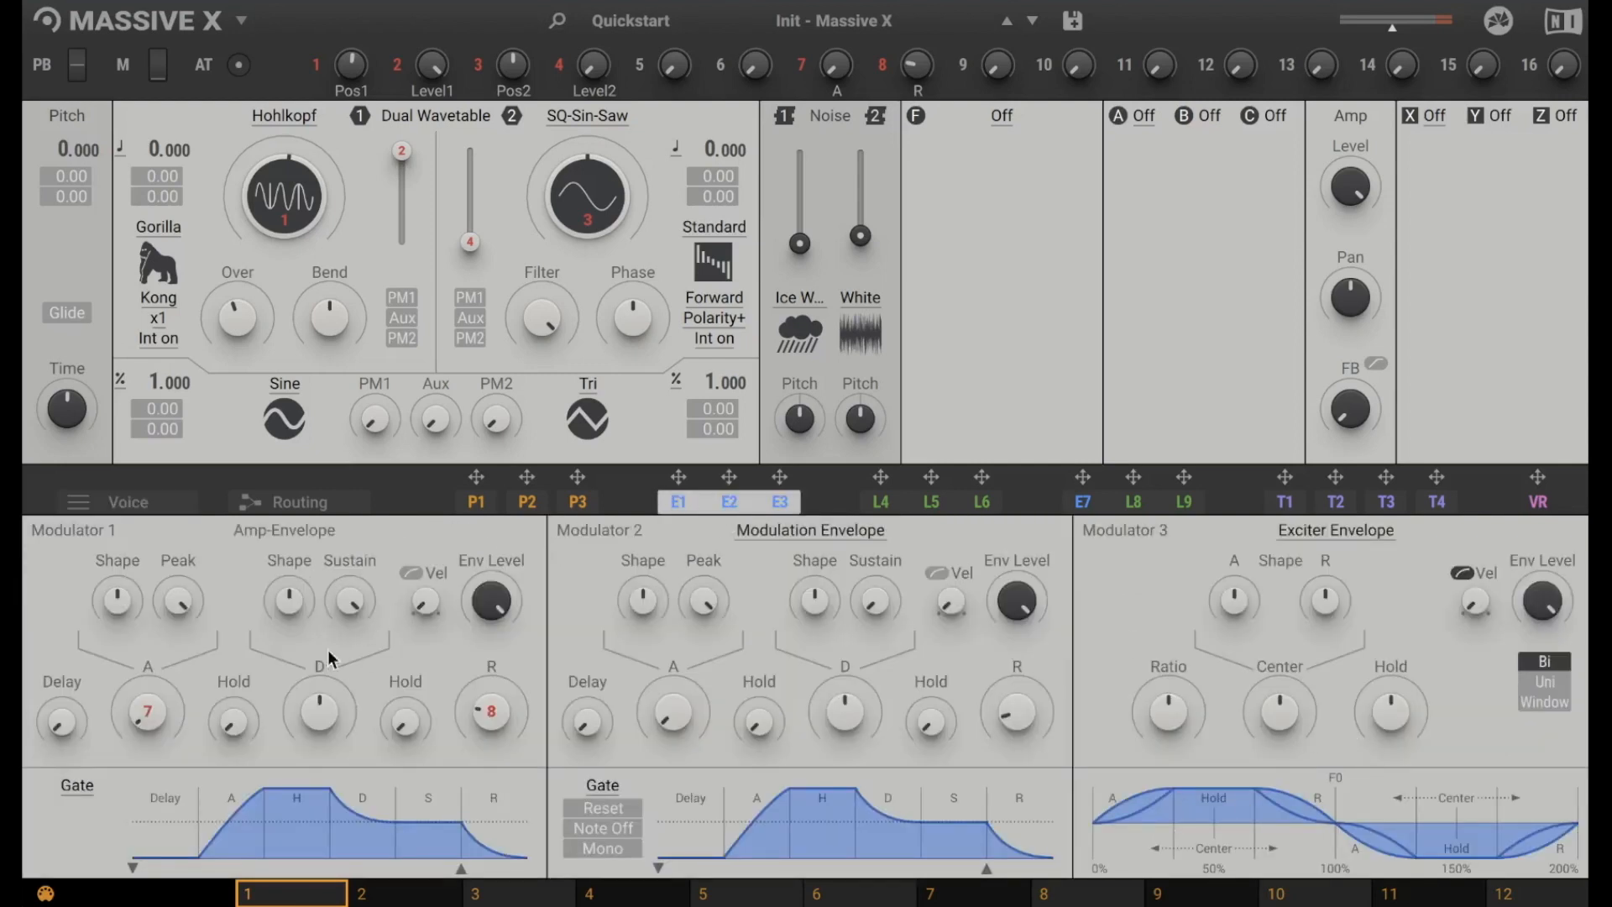
mouse_move(298, 669)
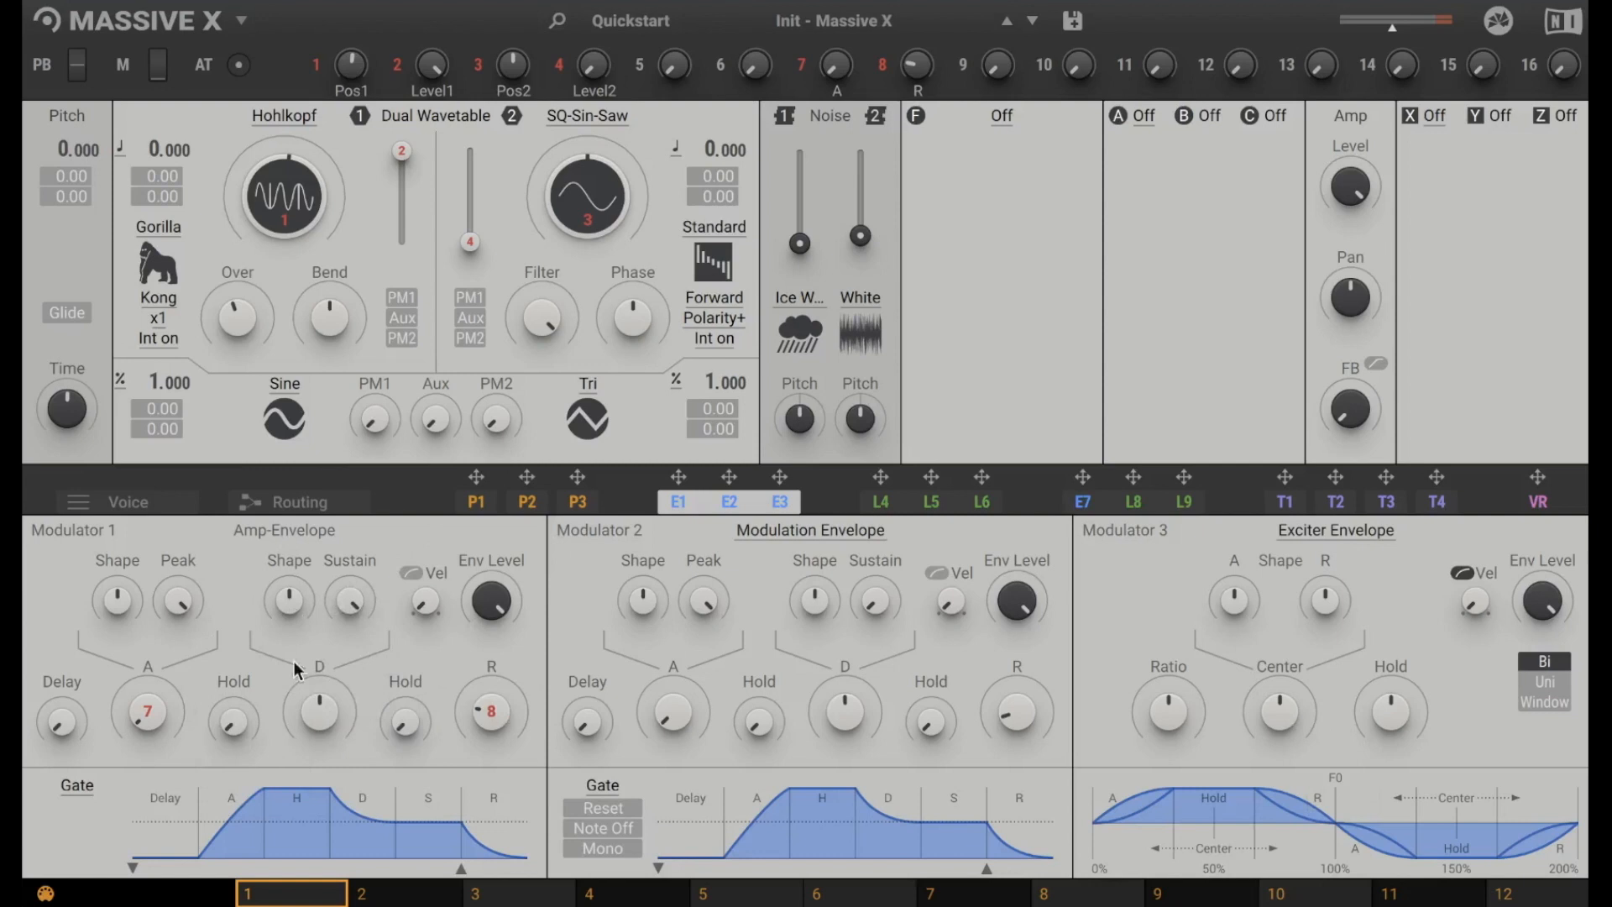
mouse_move(339, 790)
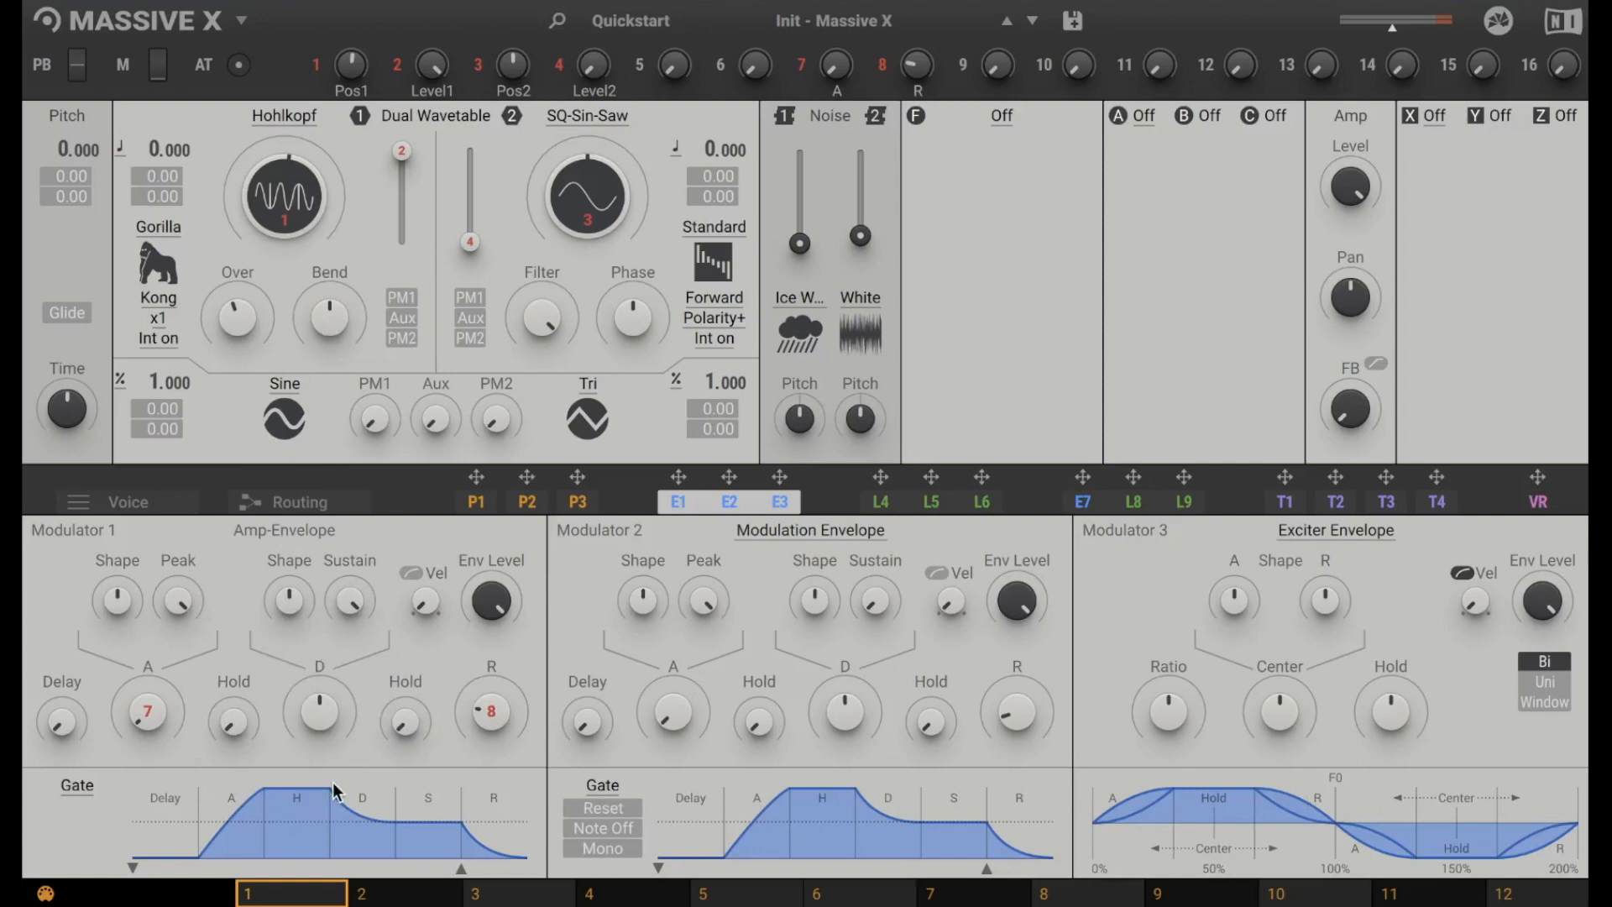
mouse_move(263, 625)
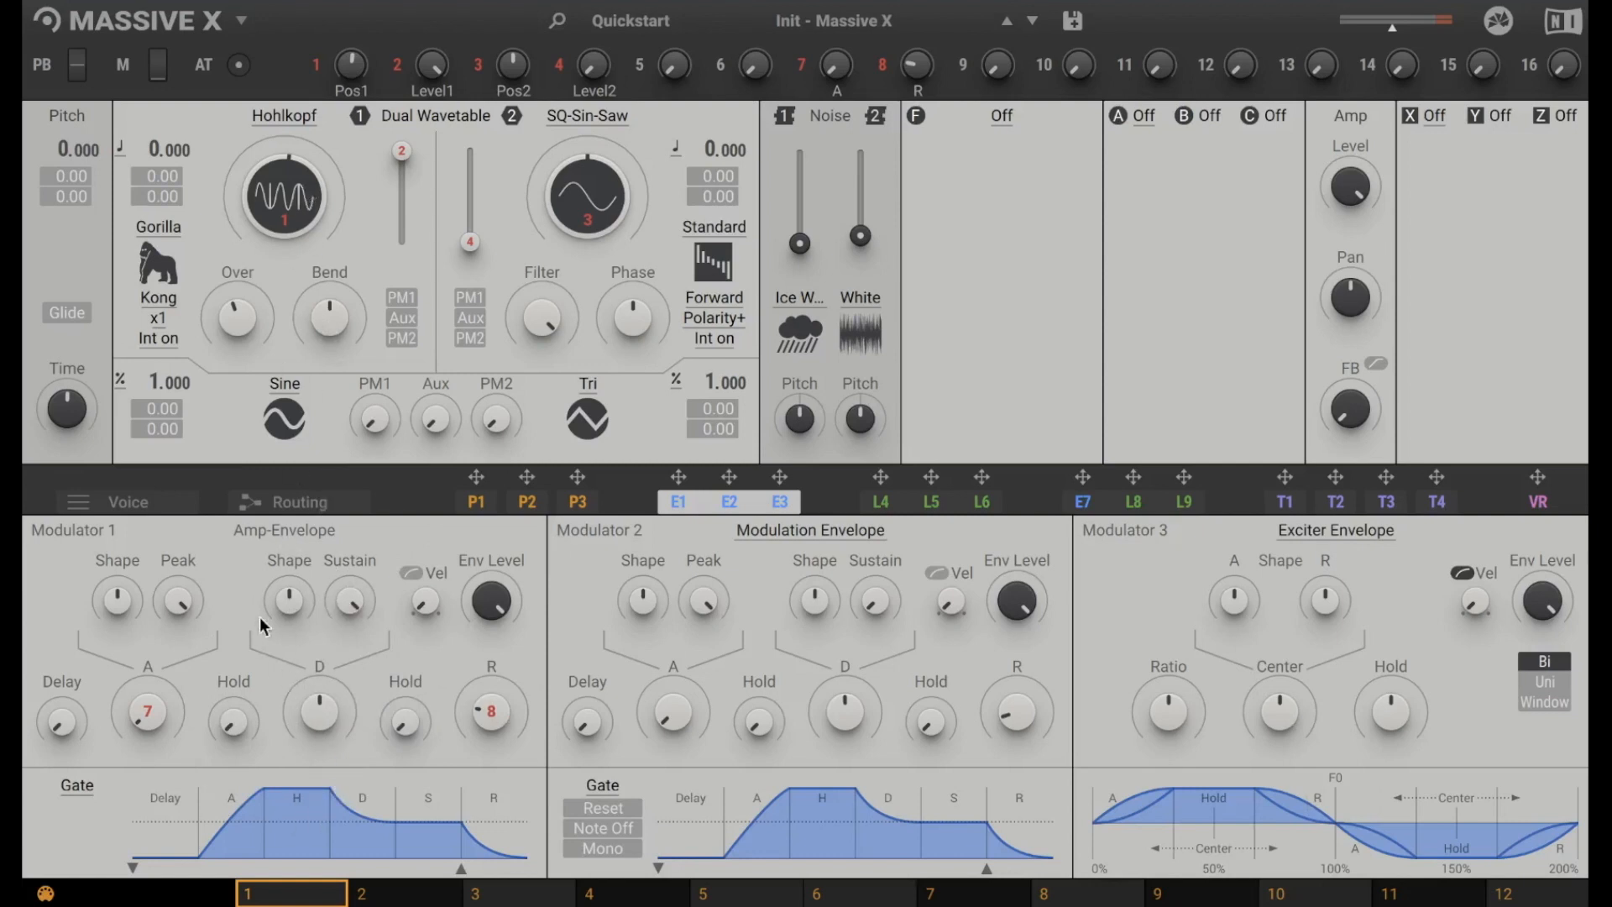
mouse_move(342, 629)
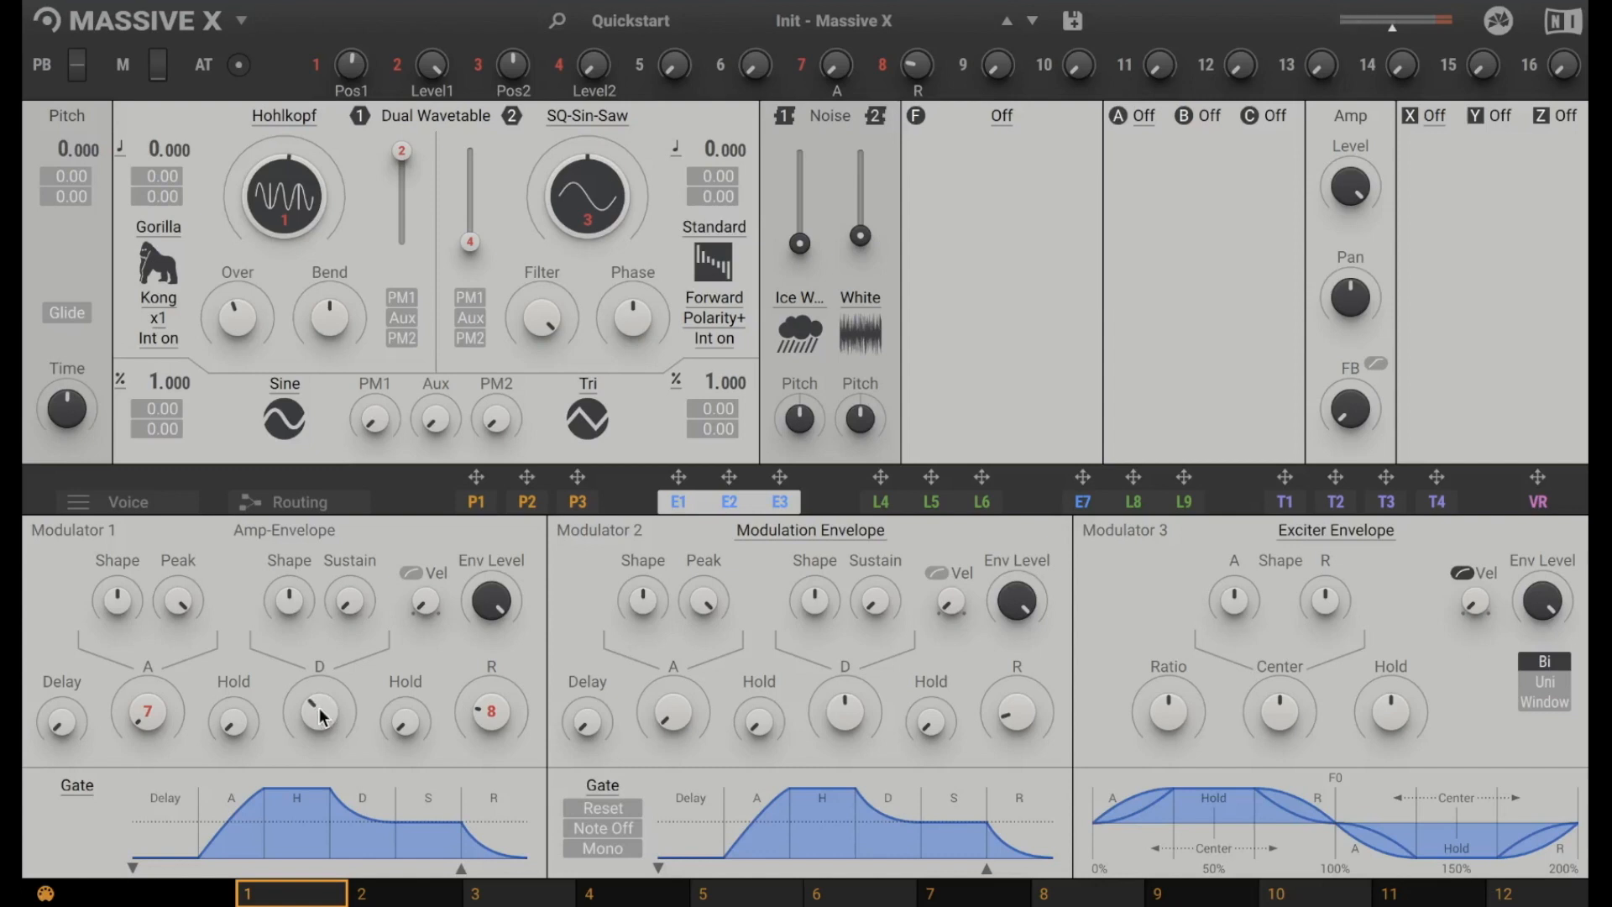
mouse_move(1375, 691)
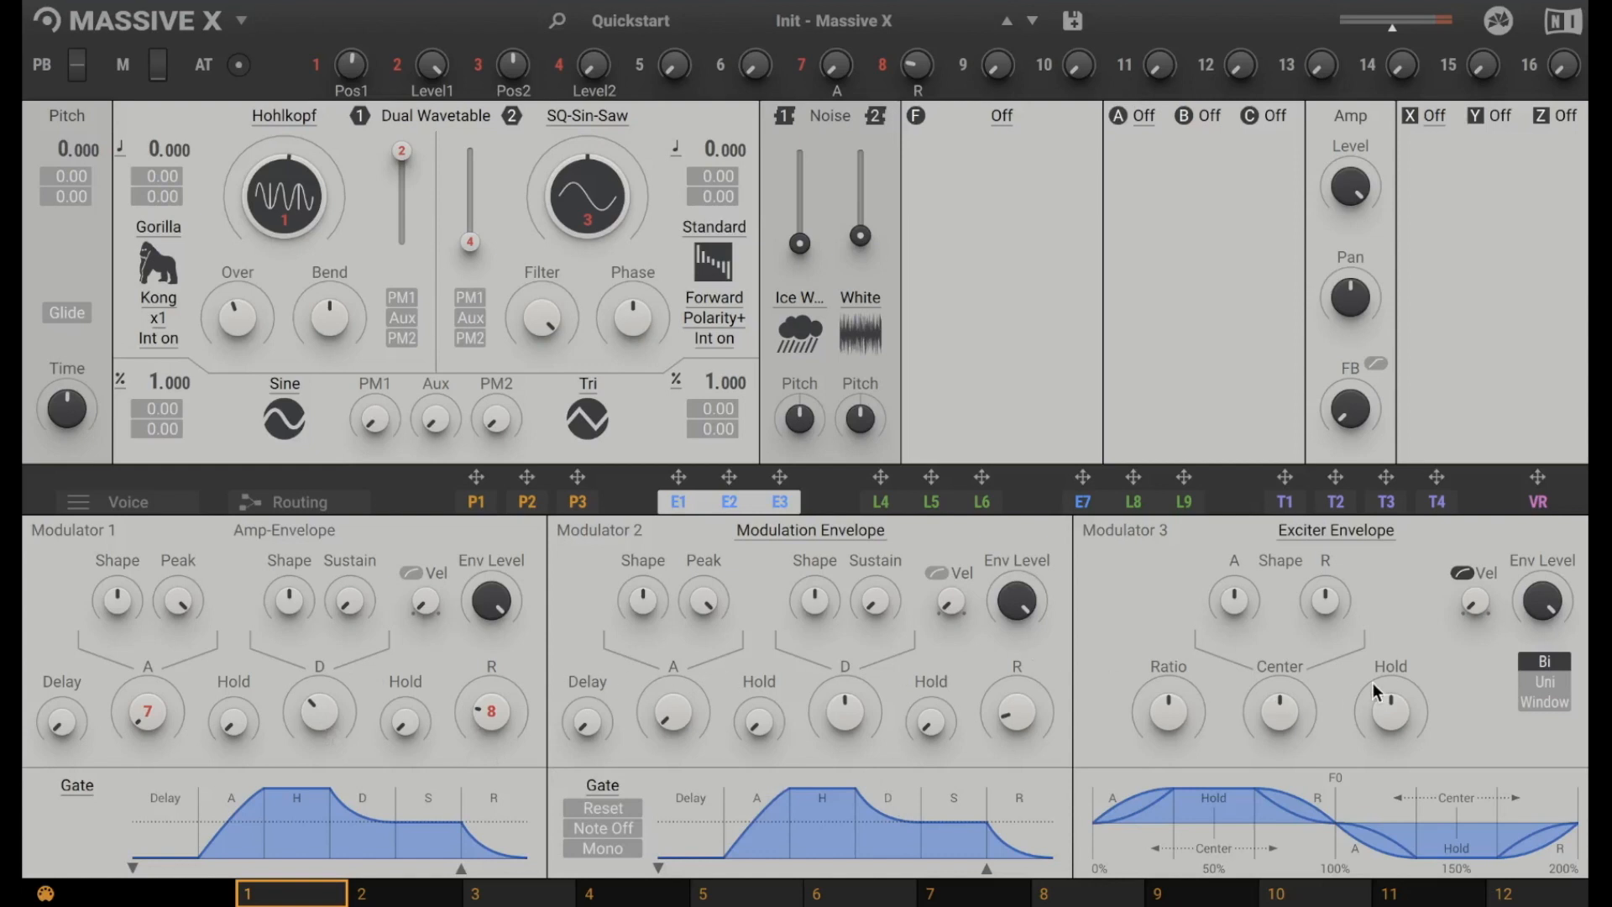
mouse_move(659, 645)
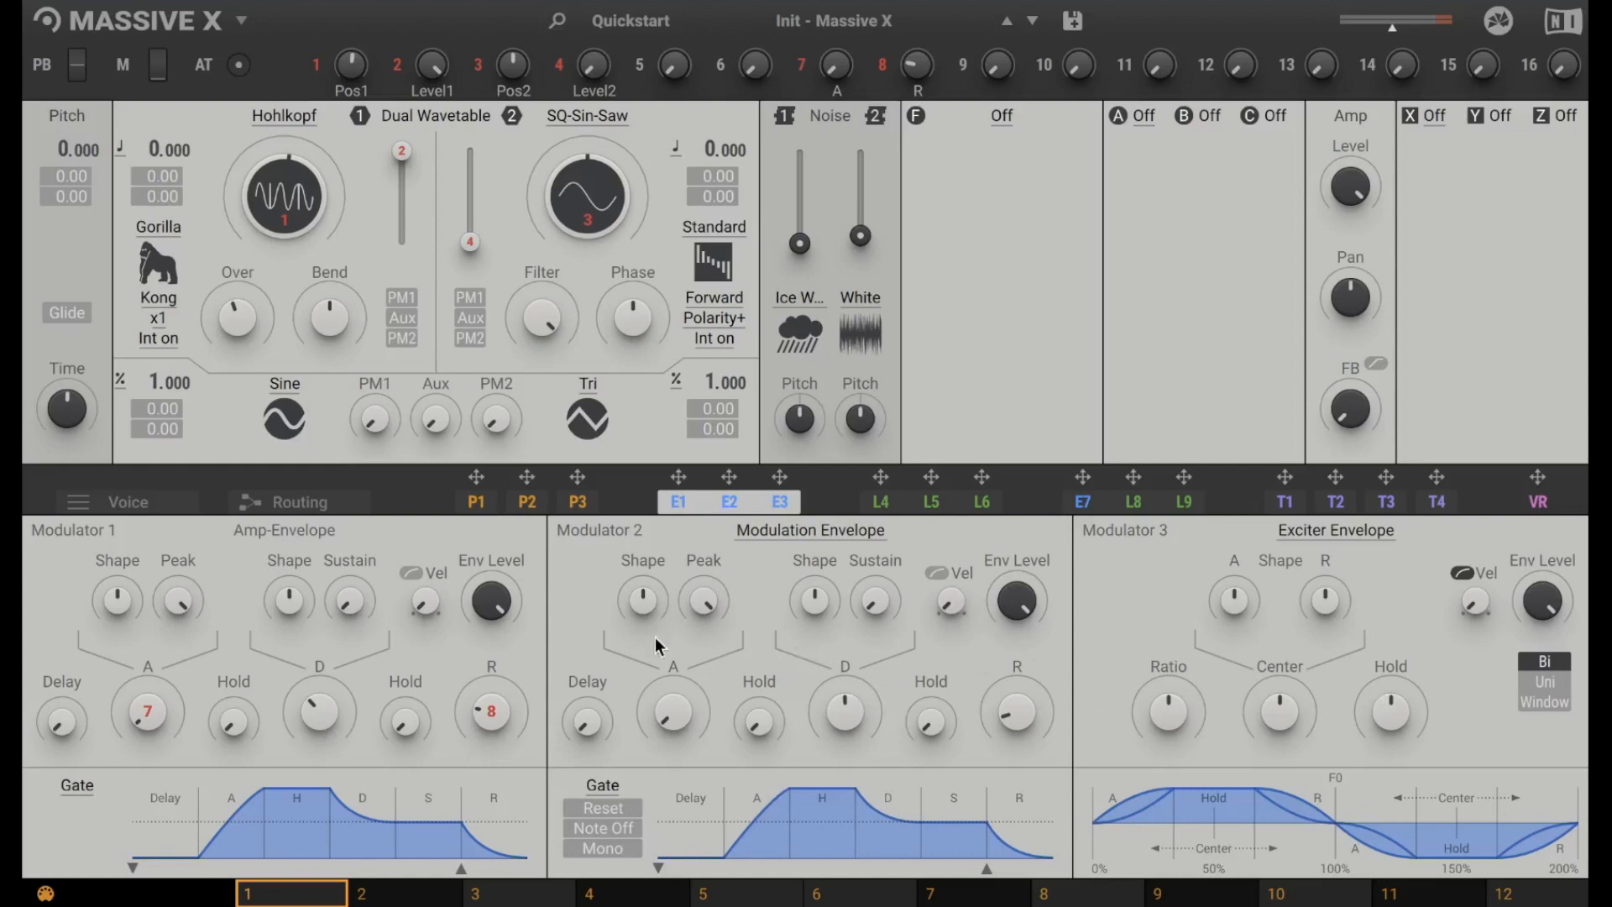
mouse_move(784, 659)
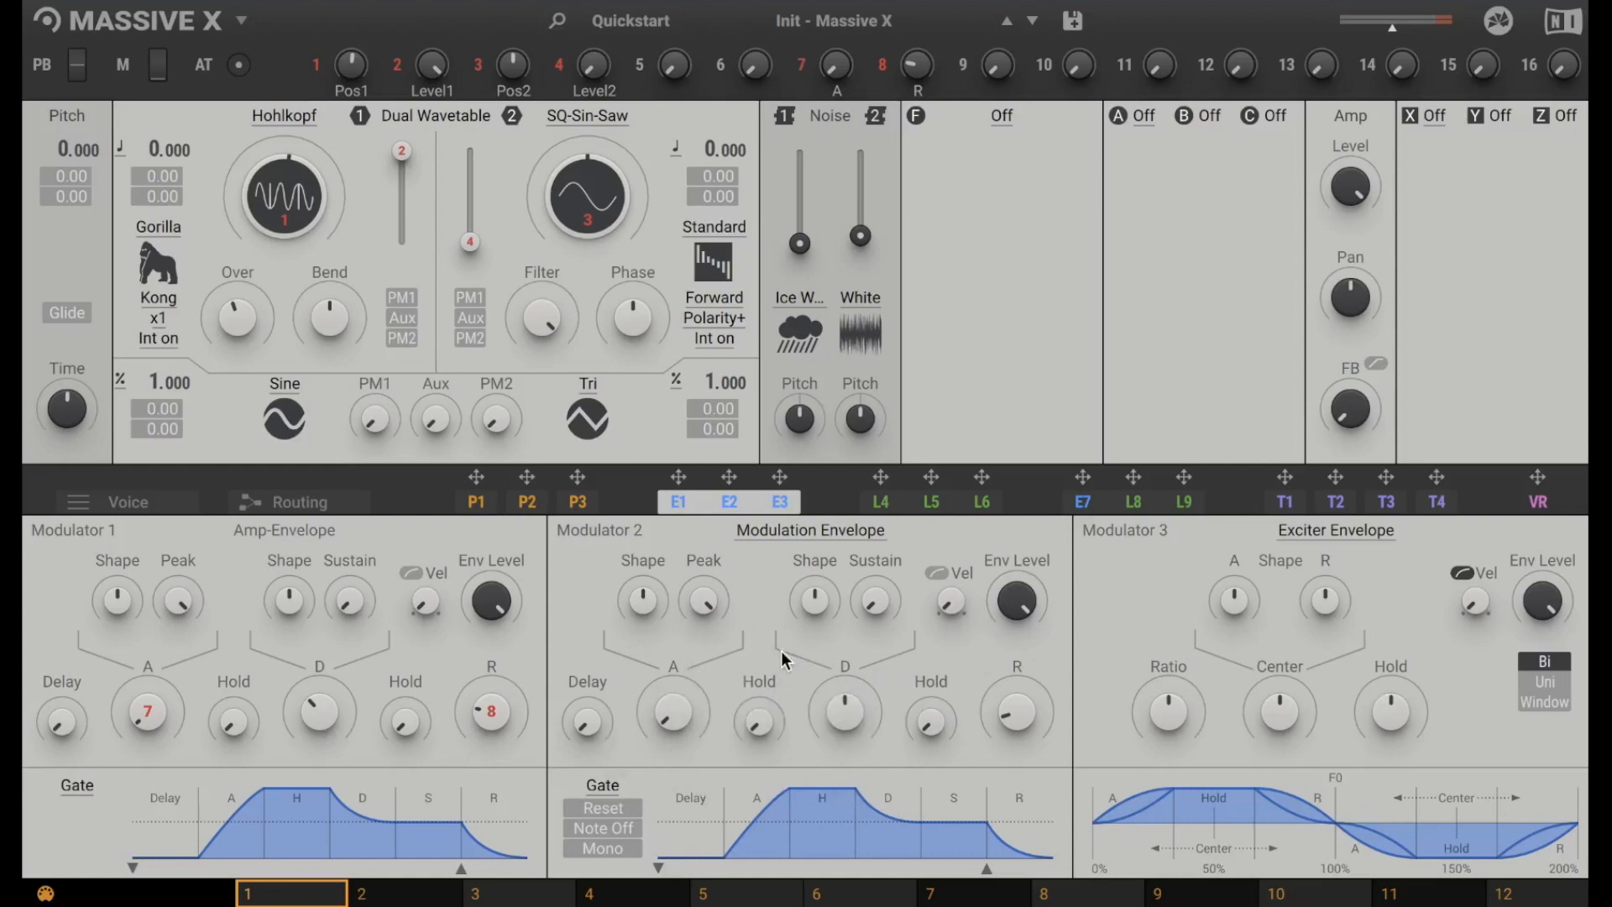
Set the filter to SVF low-pass and route Envelope 2 to its Freq knob.
click(998, 115)
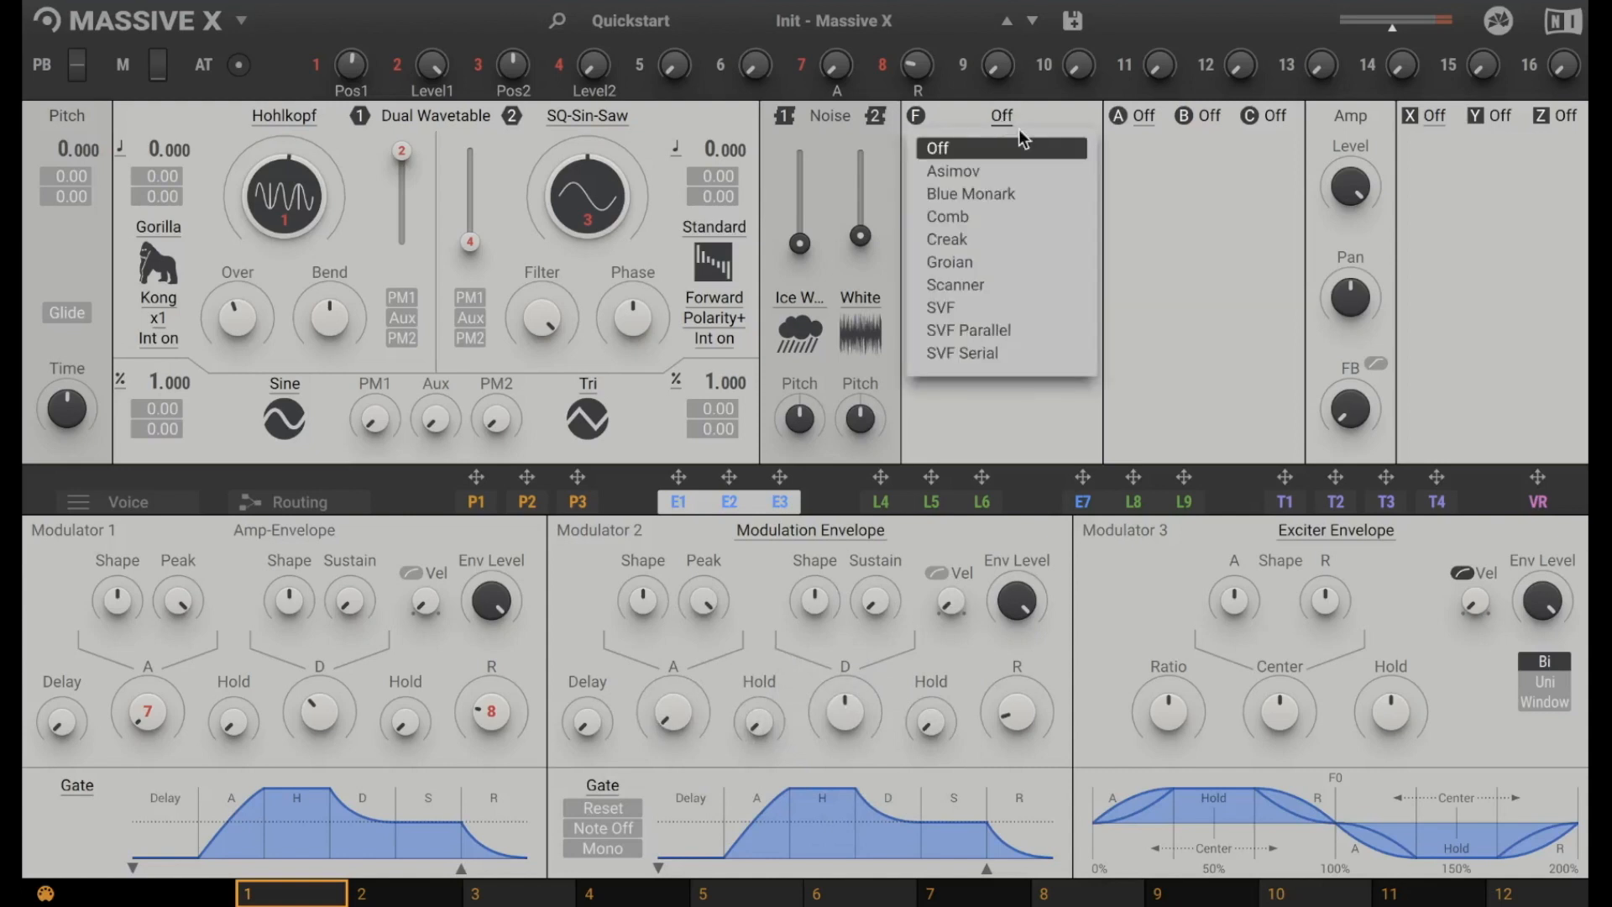
click(938, 306)
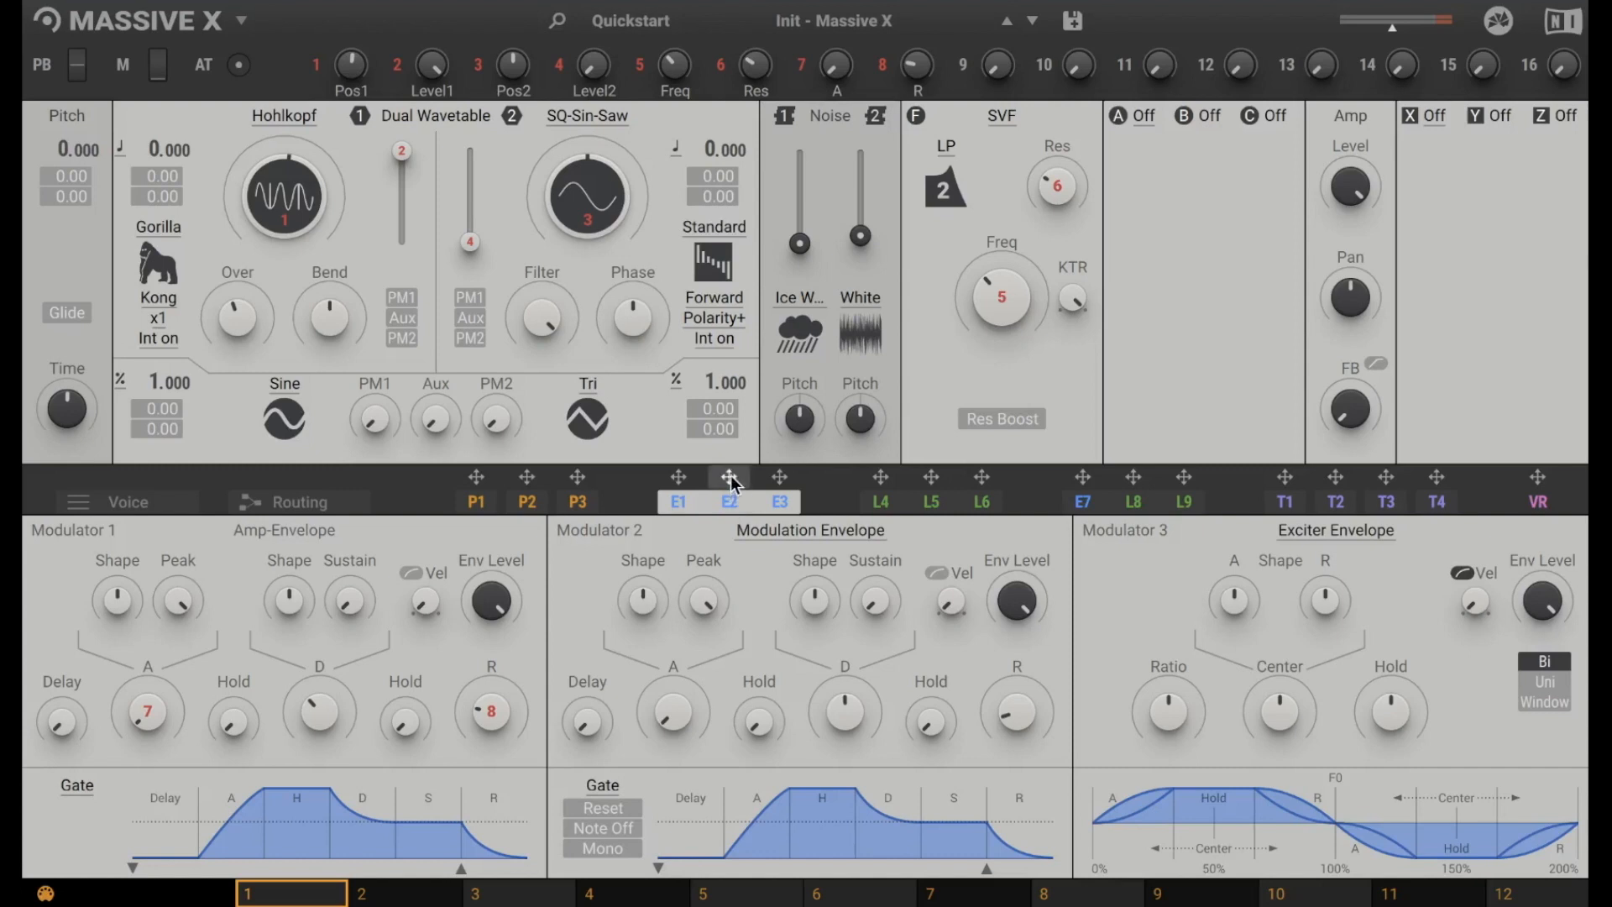
click(728, 476)
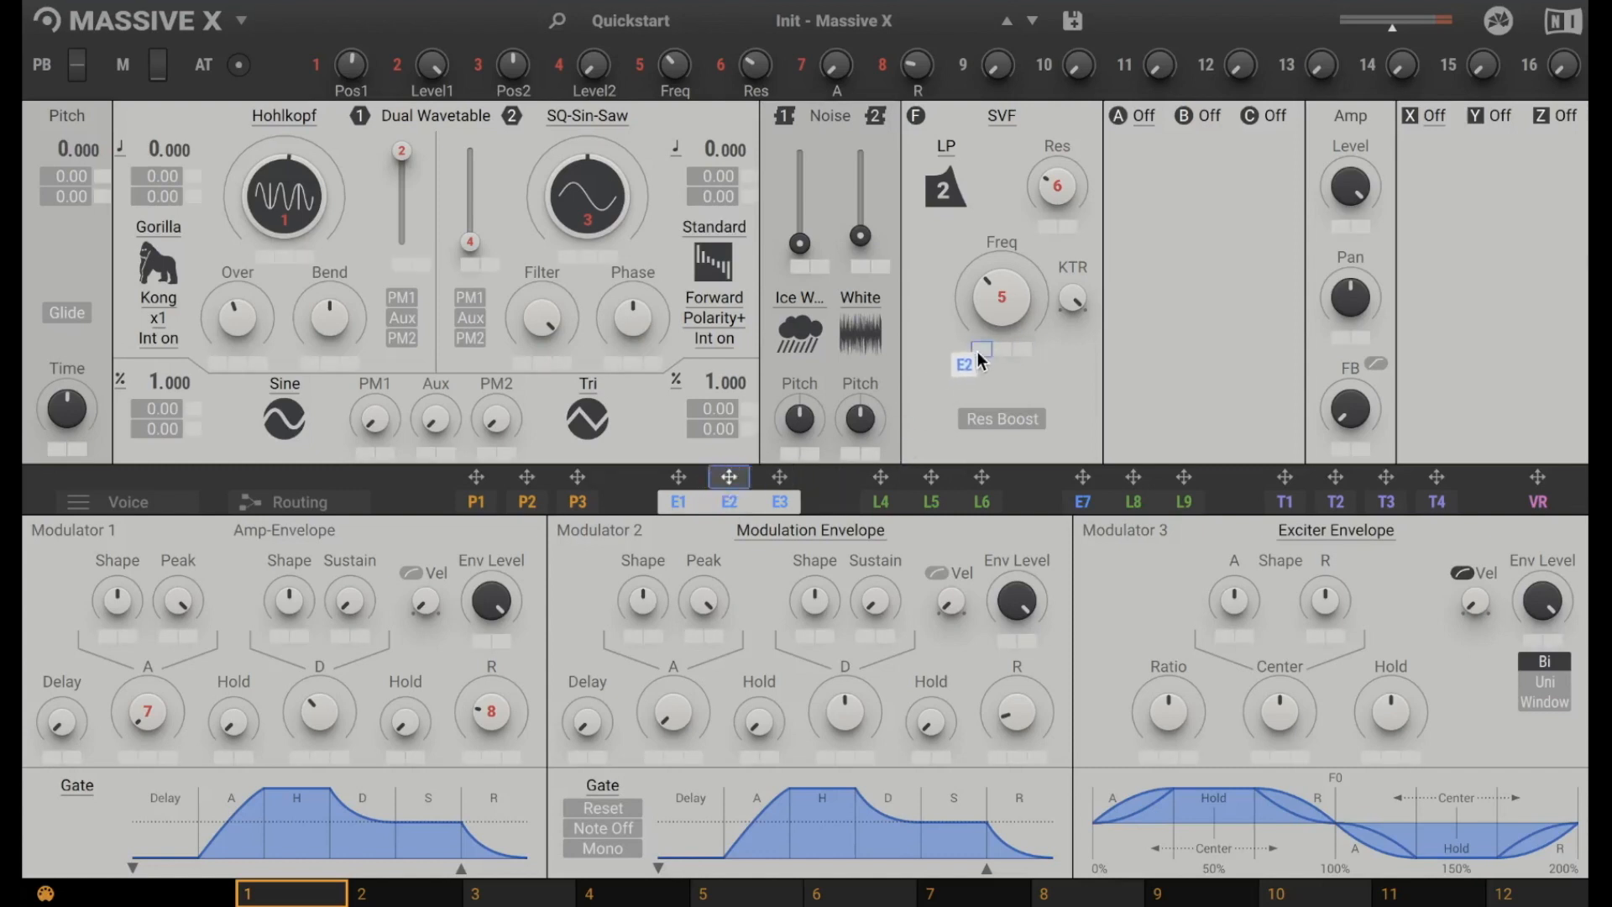
mouse_move(990, 358)
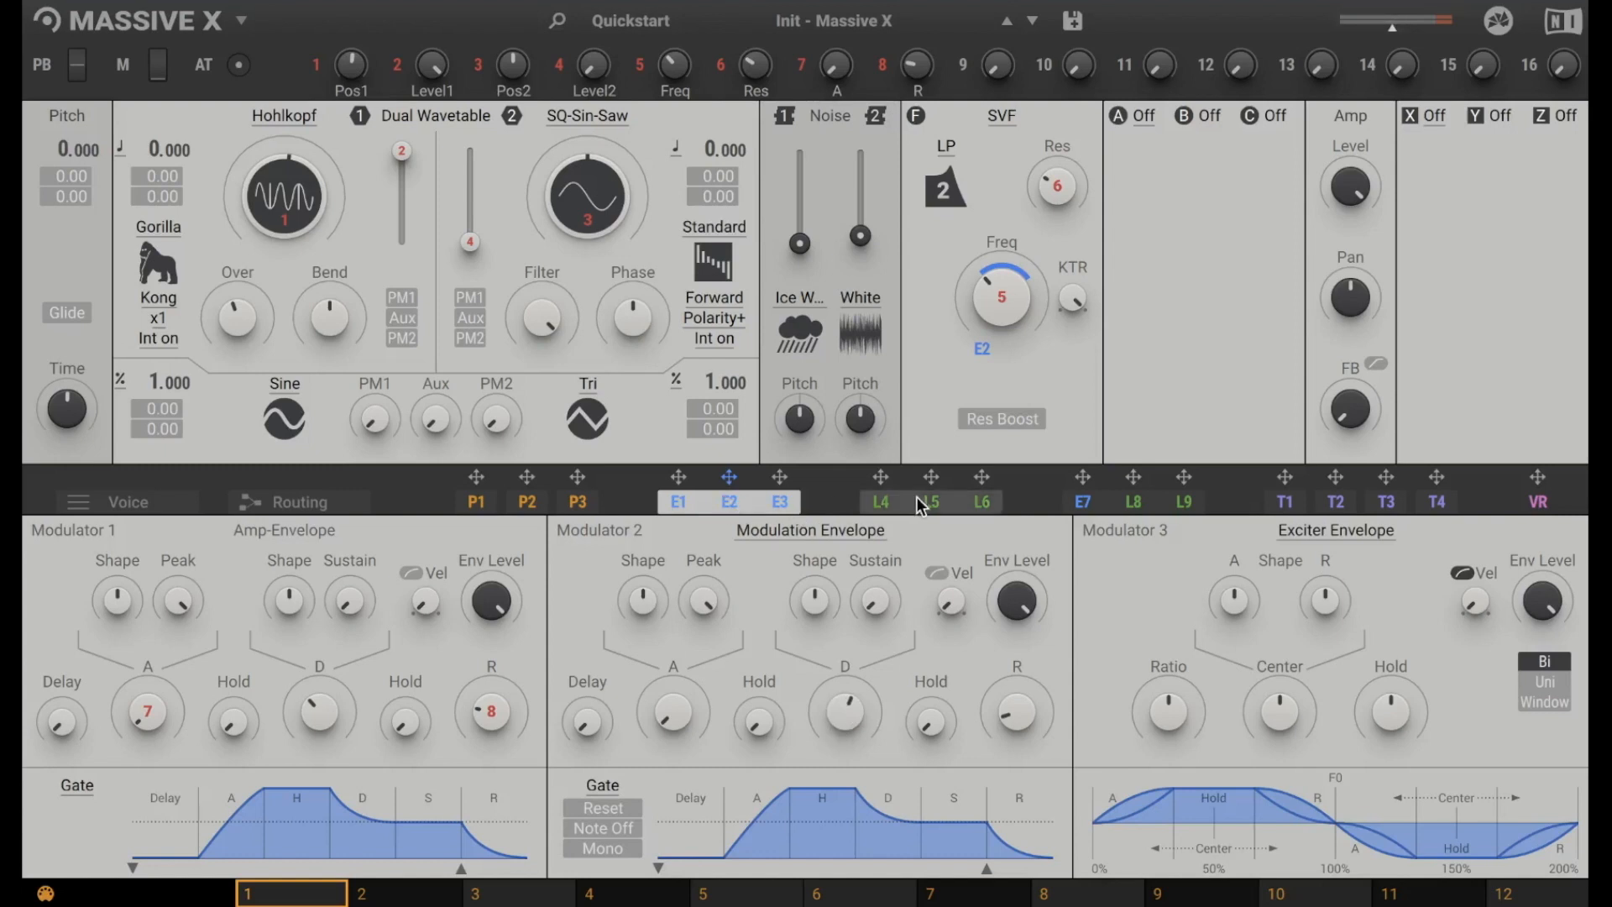
Show the L4/L5/L6 LFO modulators: two Switchers and one Random.
click(931, 502)
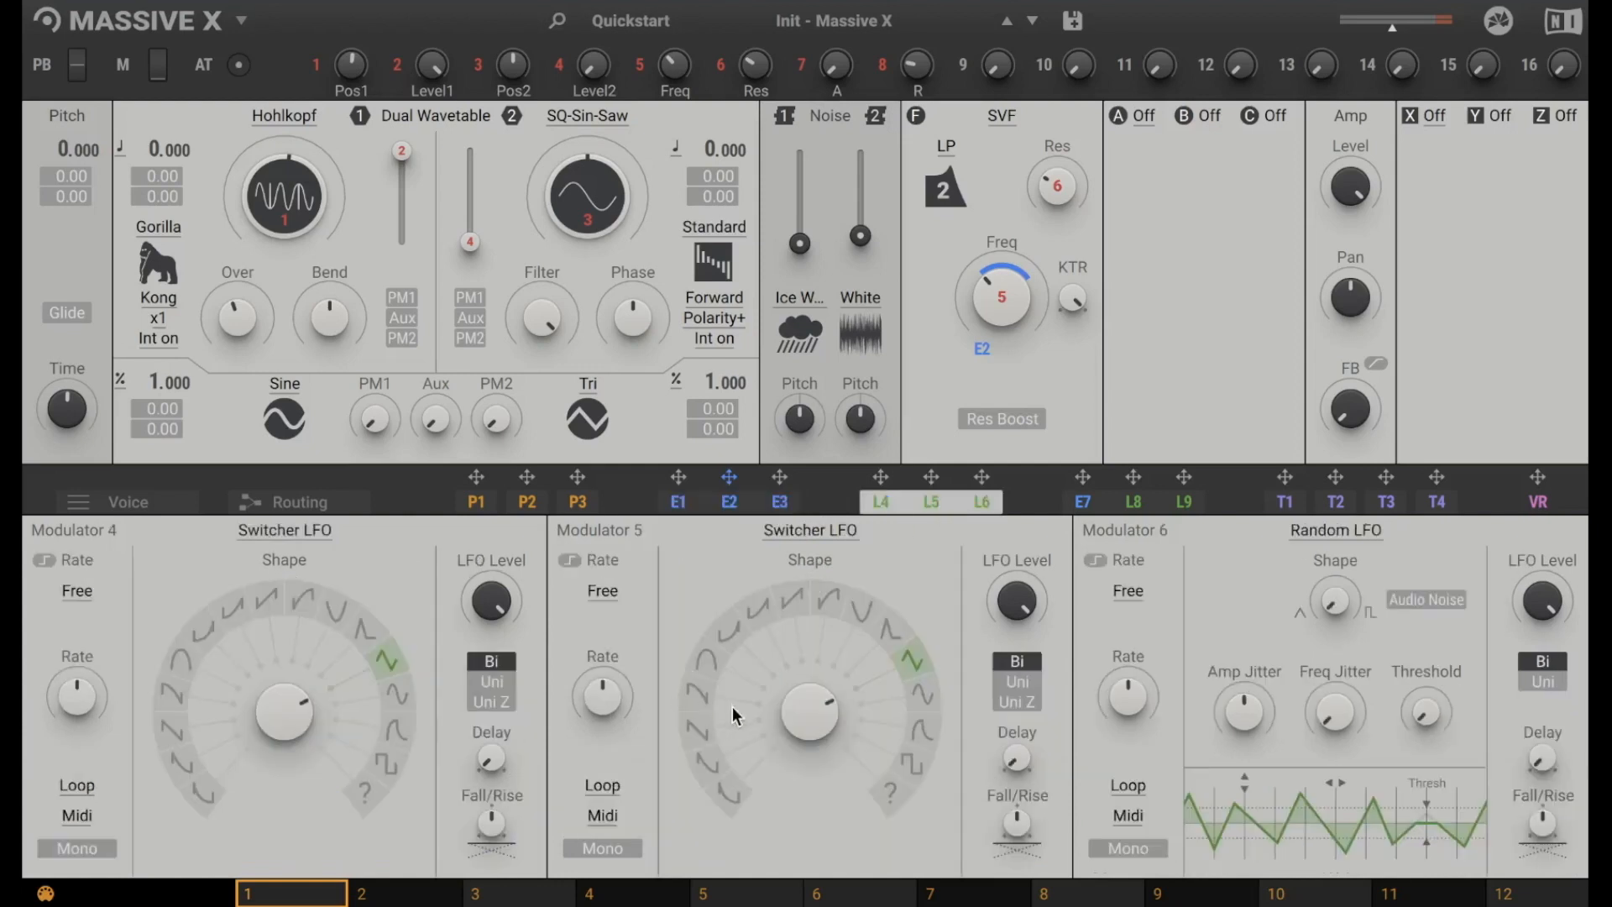
mouse_move(759, 545)
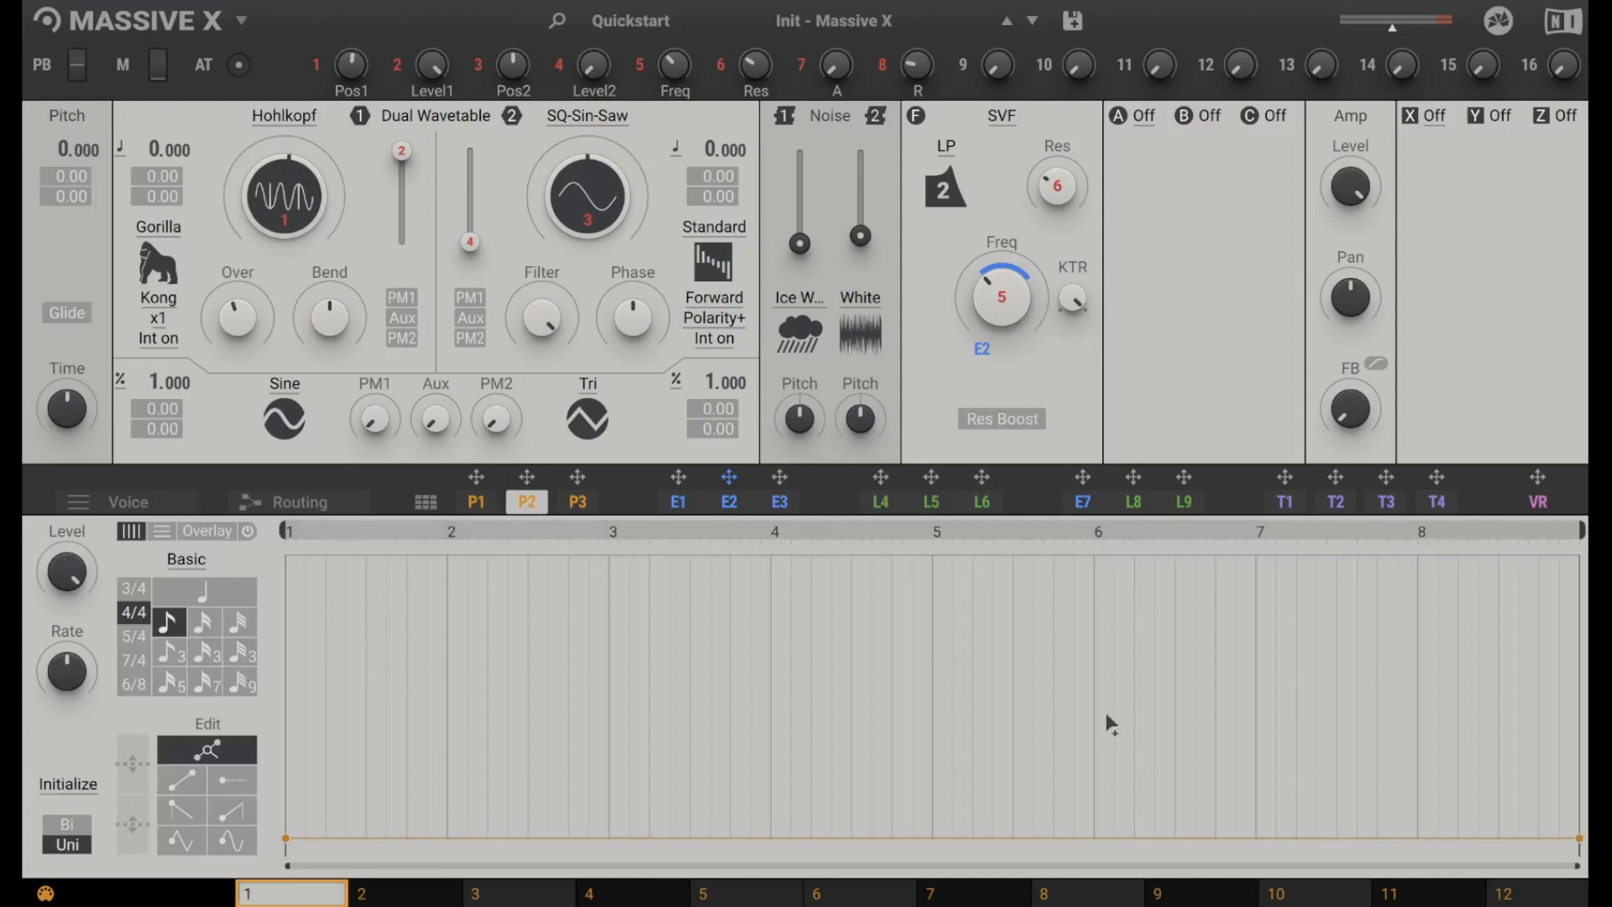
mouse_move(625, 648)
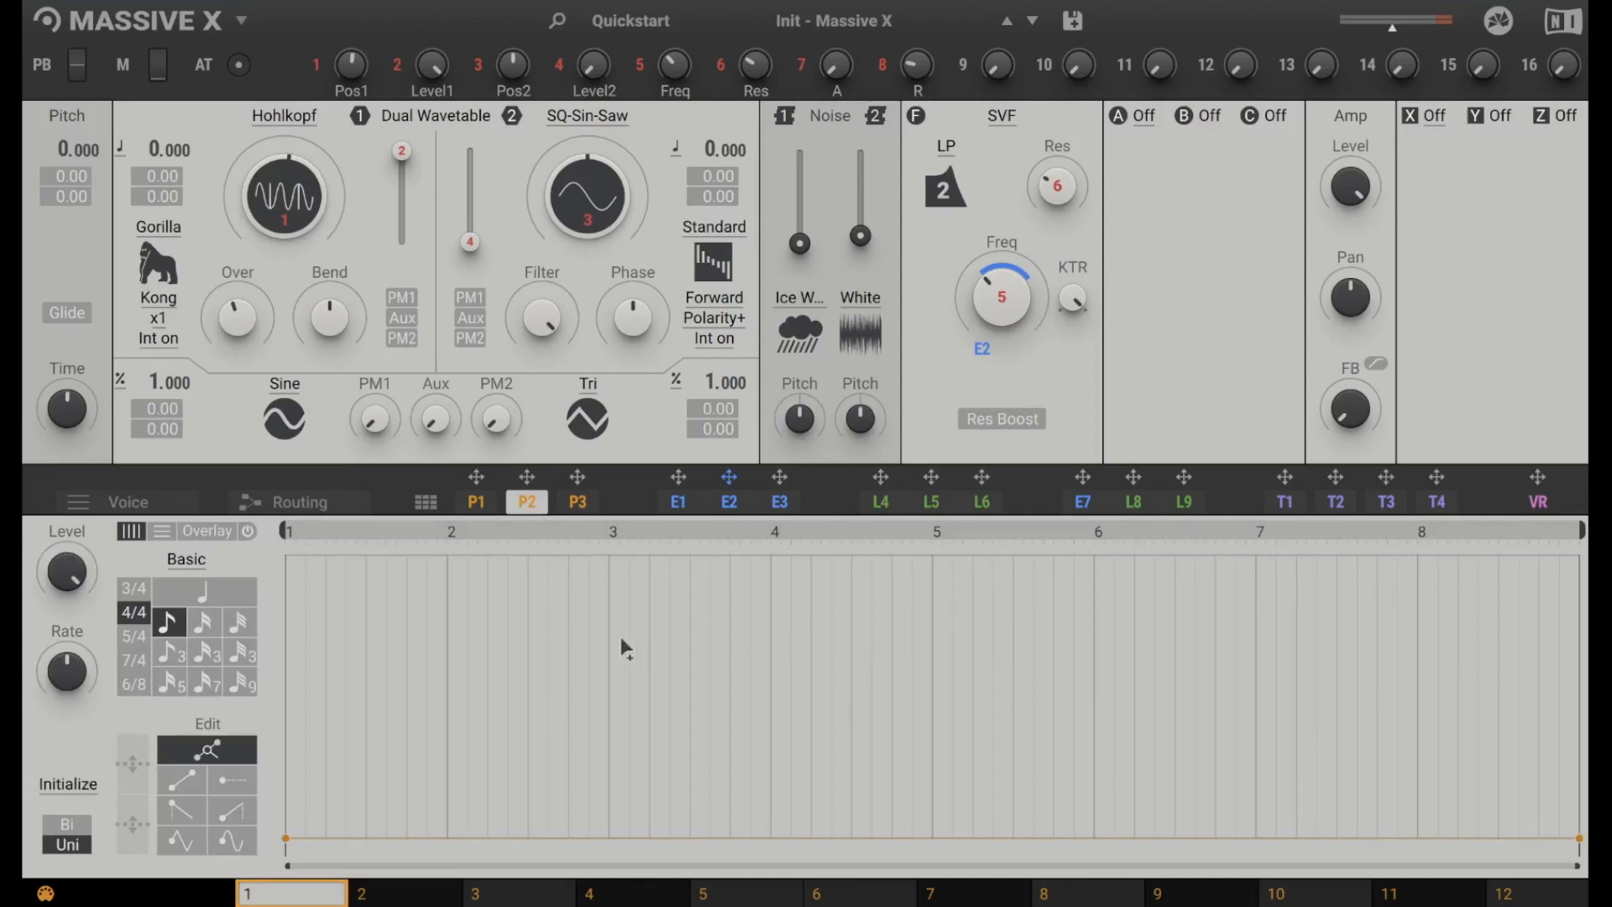
mouse_move(373, 692)
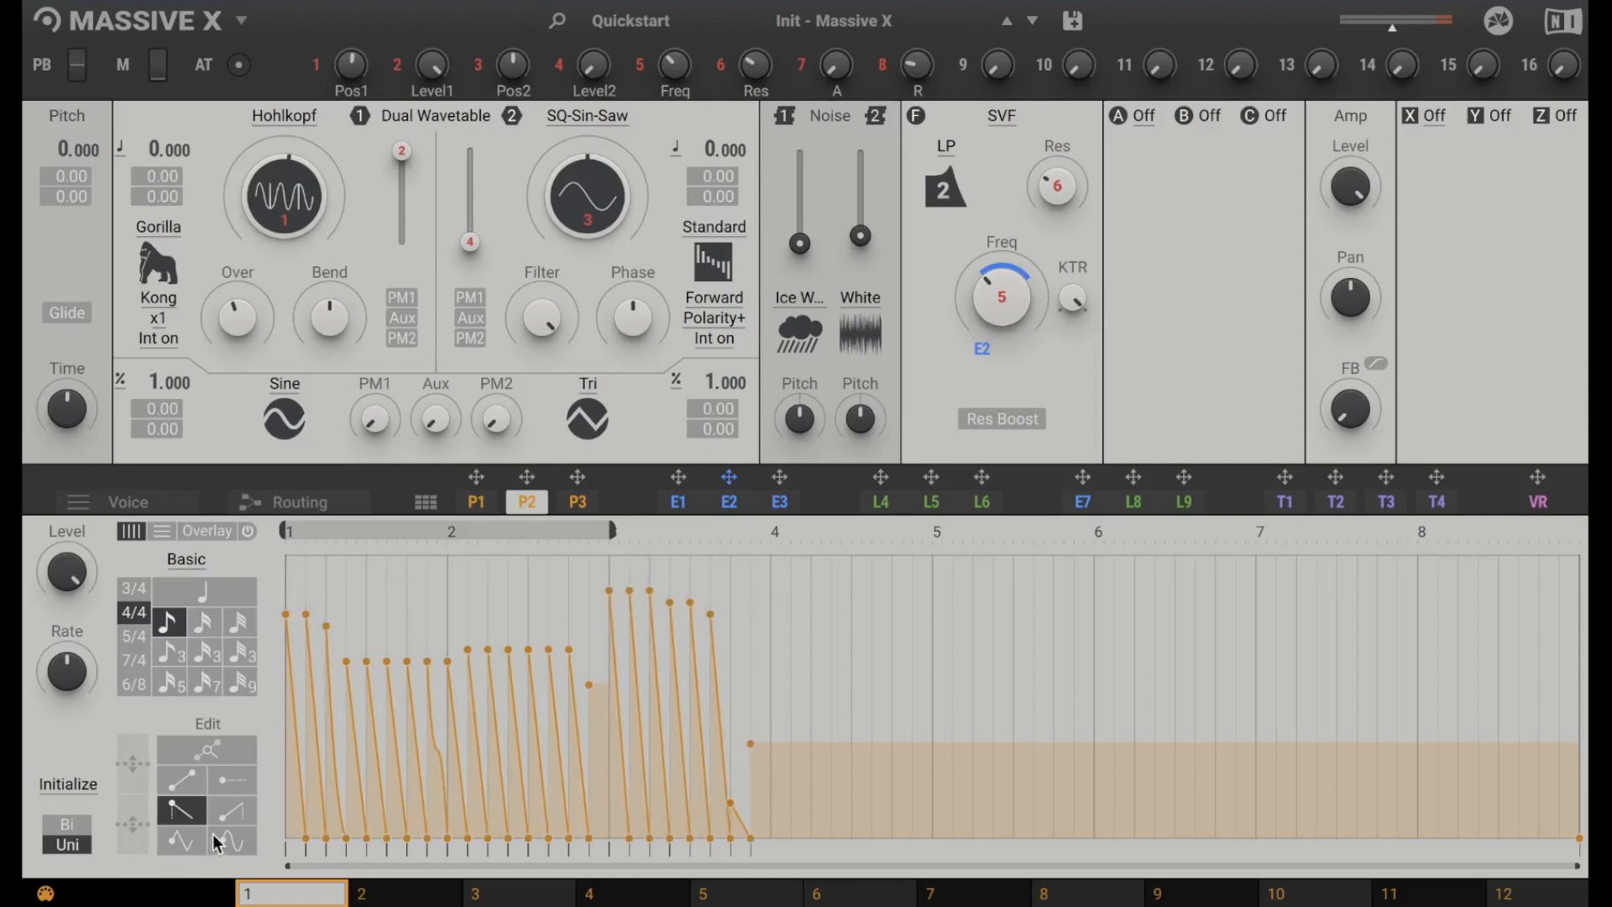
Select the rising-ramp draw tool in Performer 2's pattern editor.
click(232, 809)
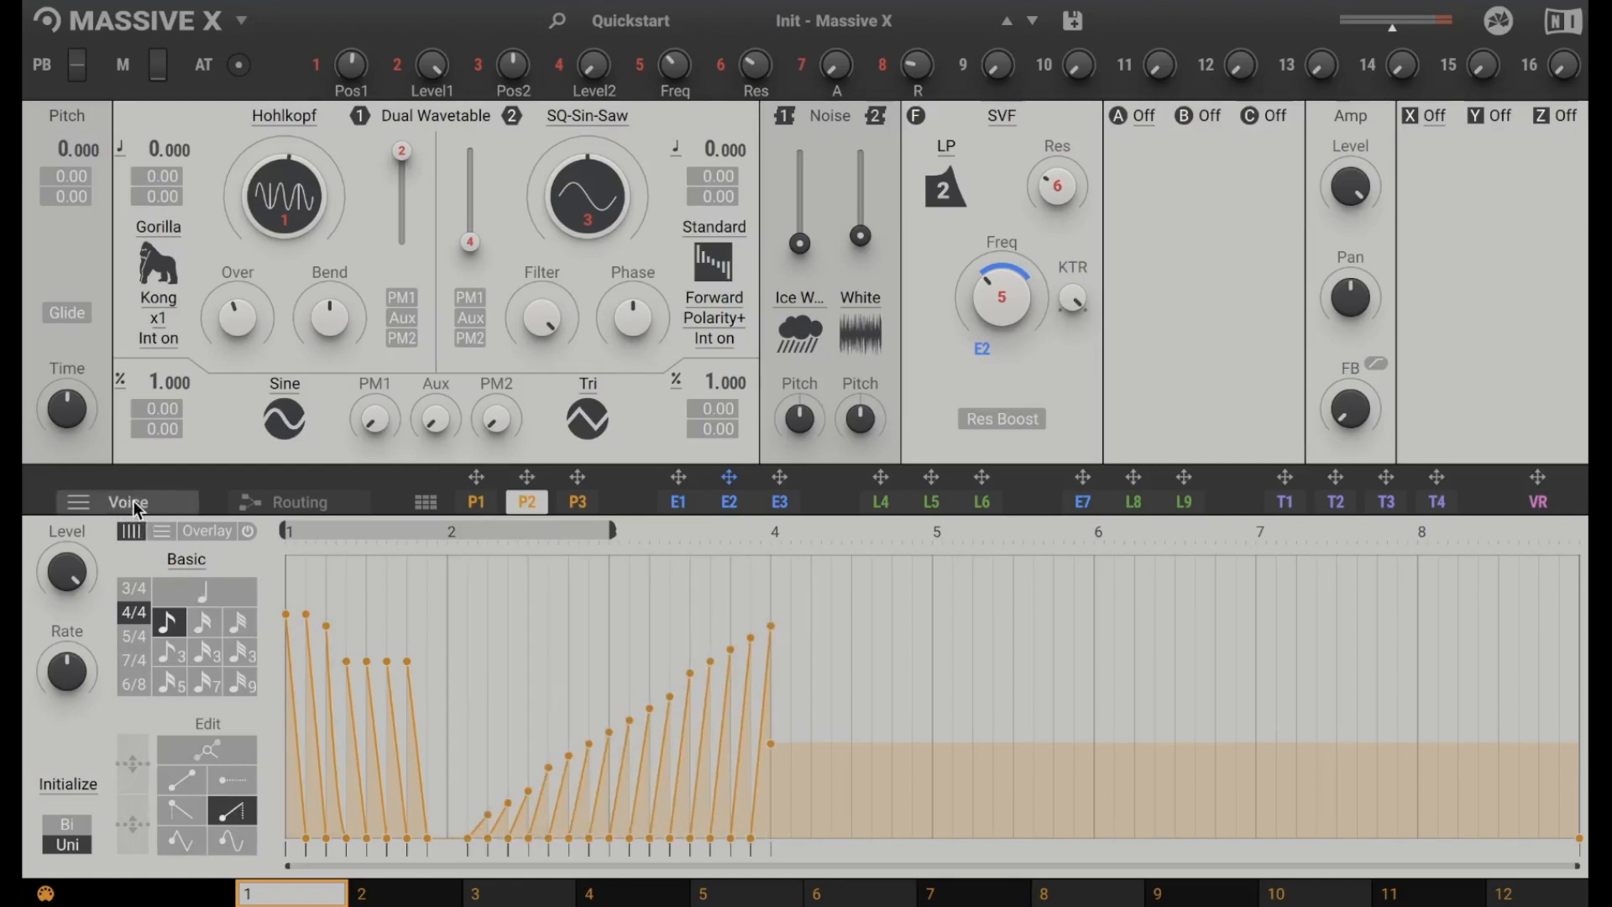
Show the Voice tab and enable unison with six voices.
click(125, 502)
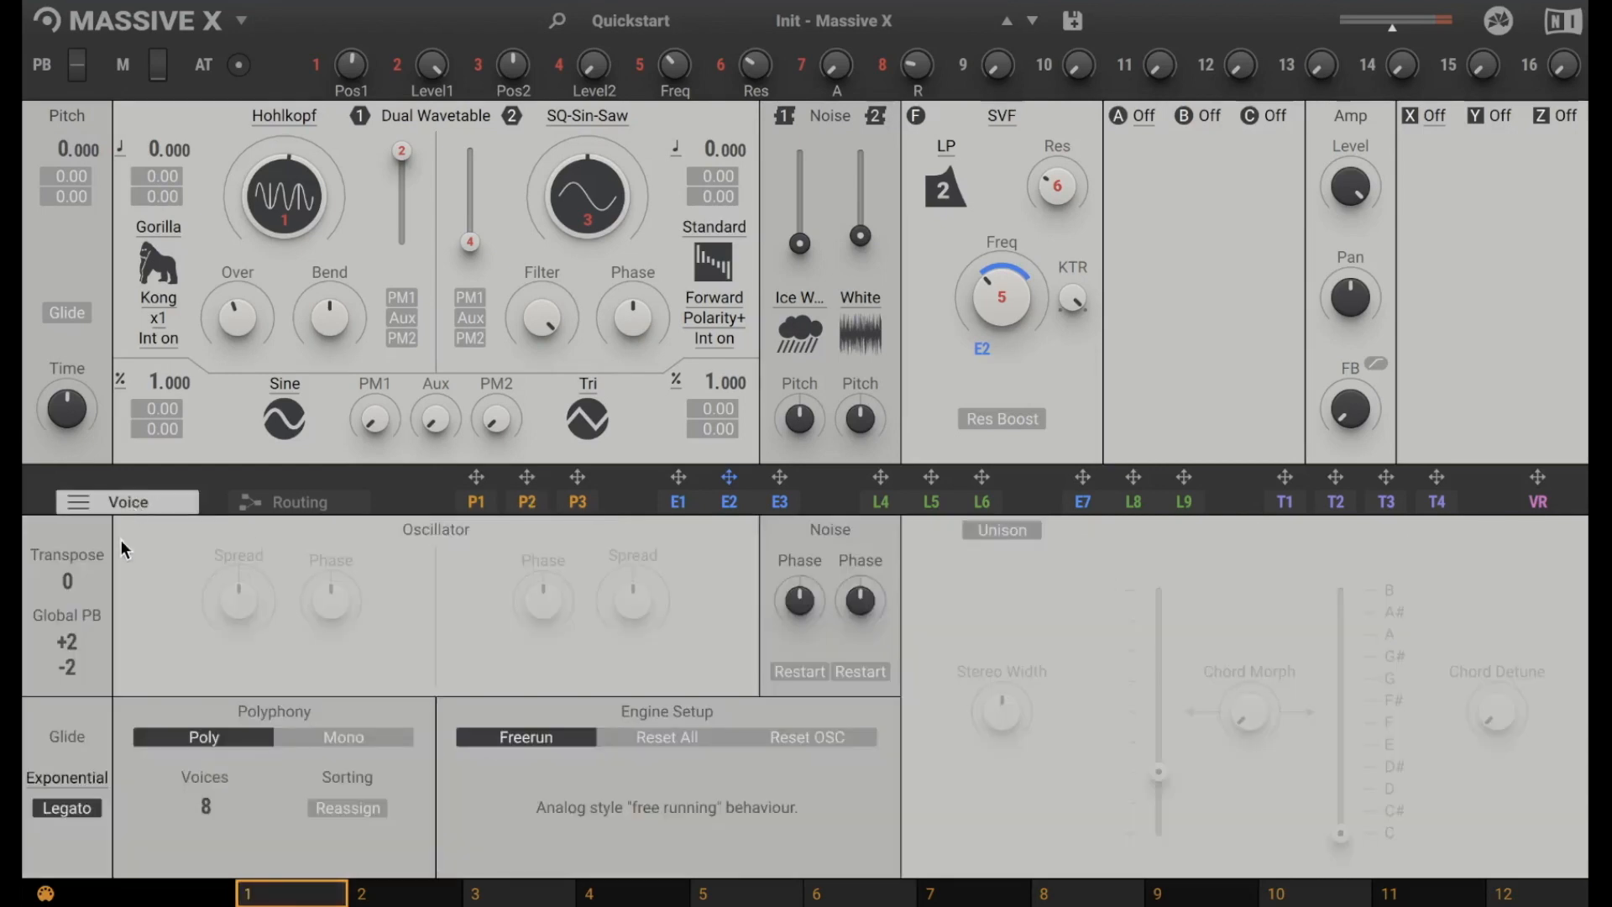
mouse_move(91, 683)
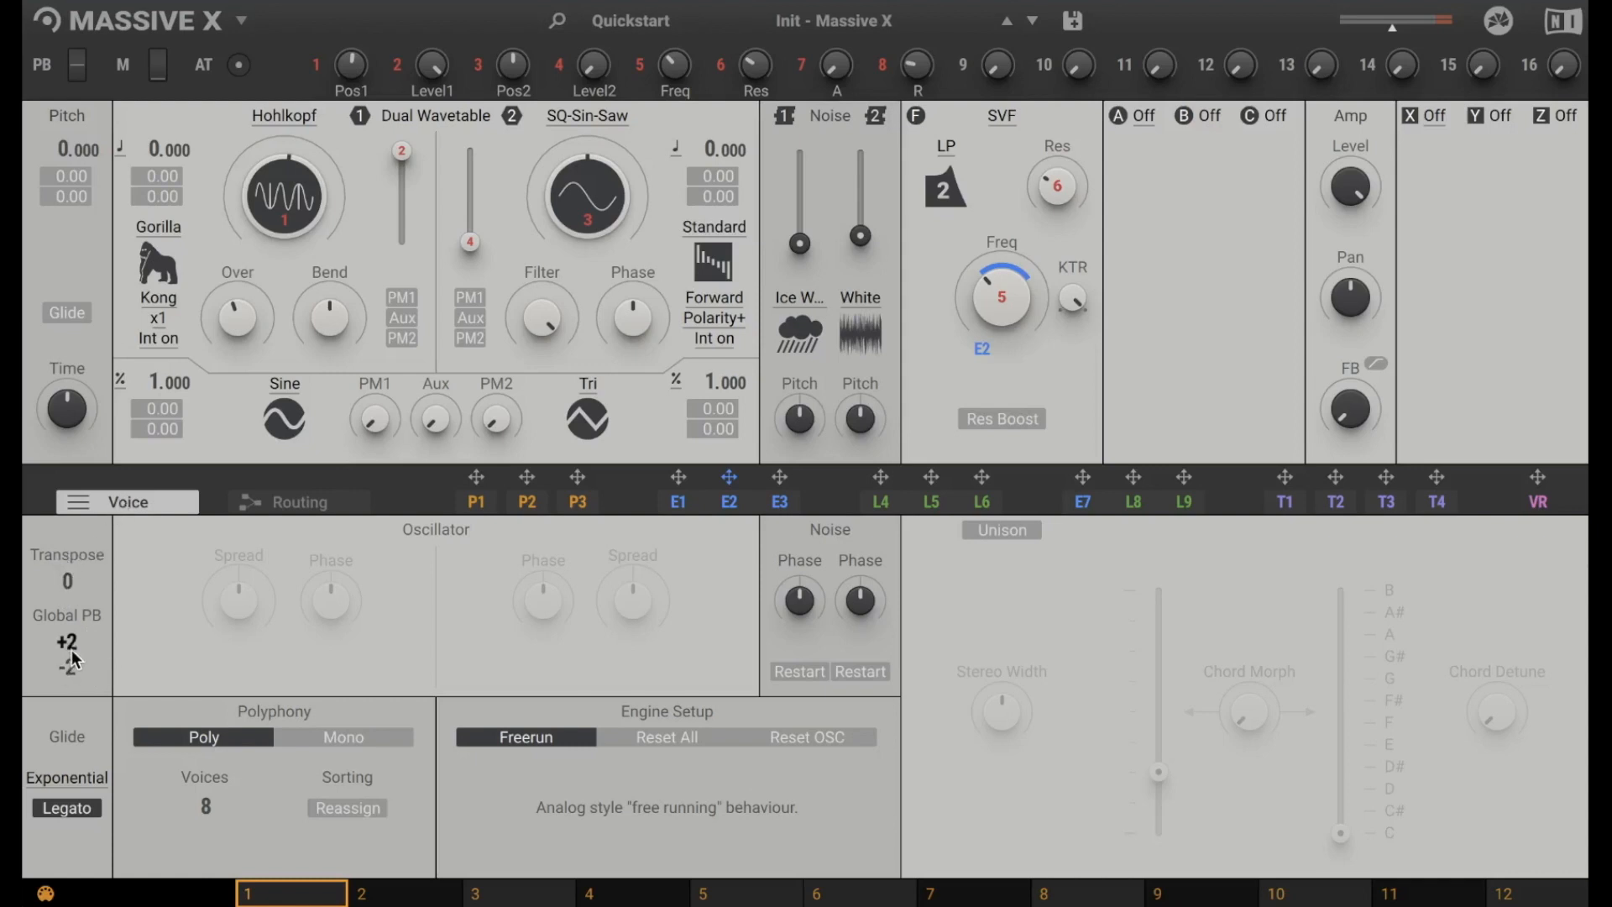
mouse_move(85, 849)
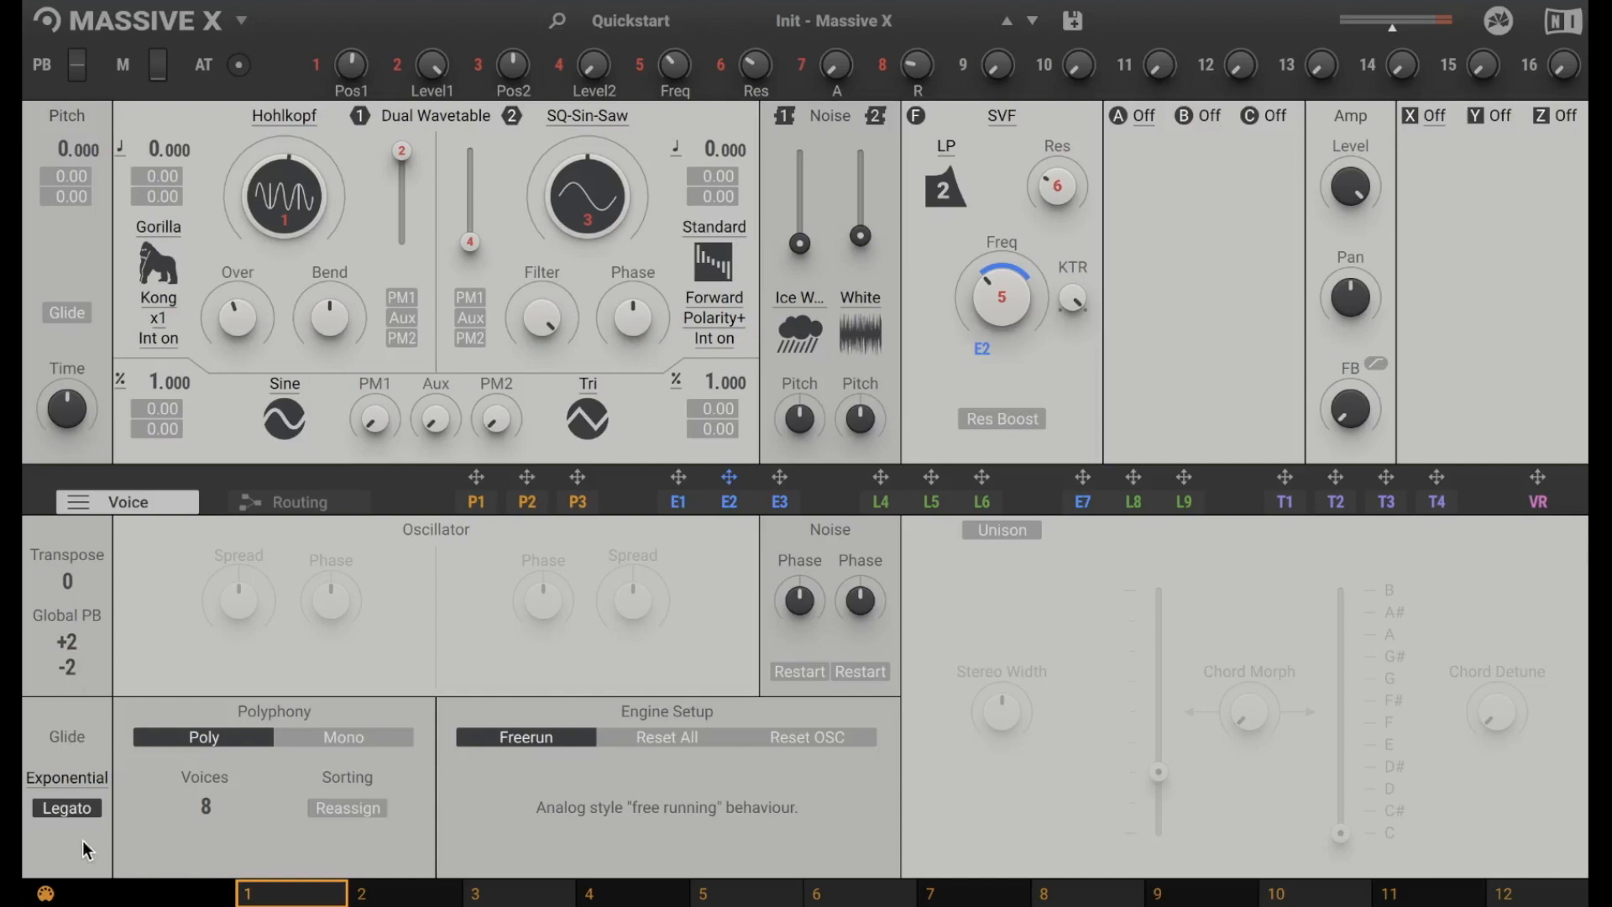
mouse_move(70, 741)
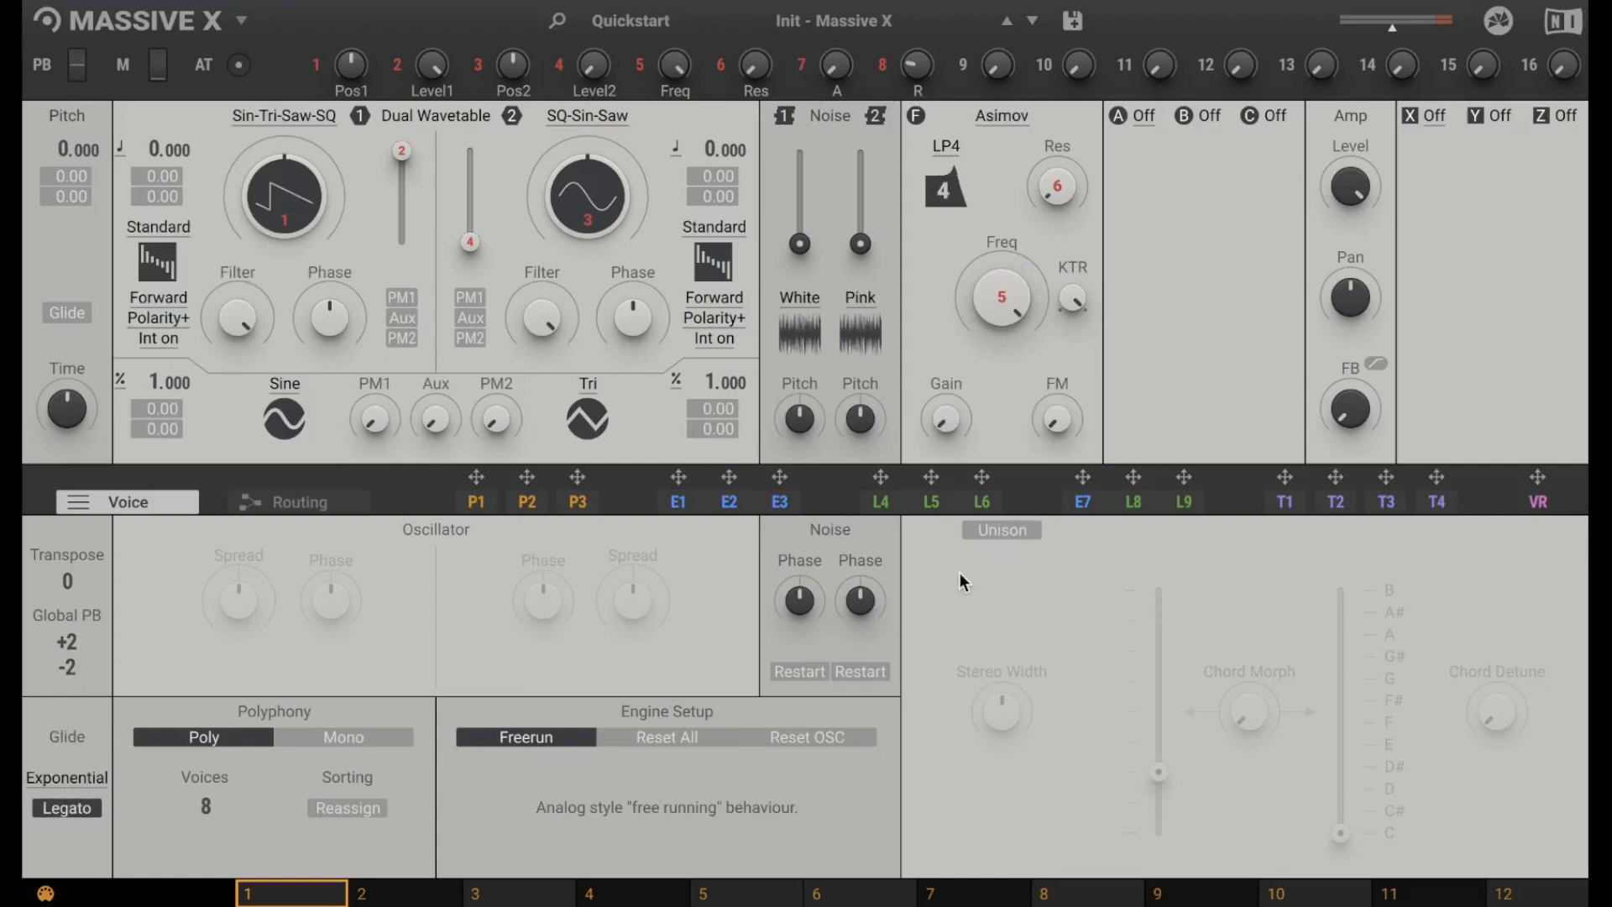
click(999, 530)
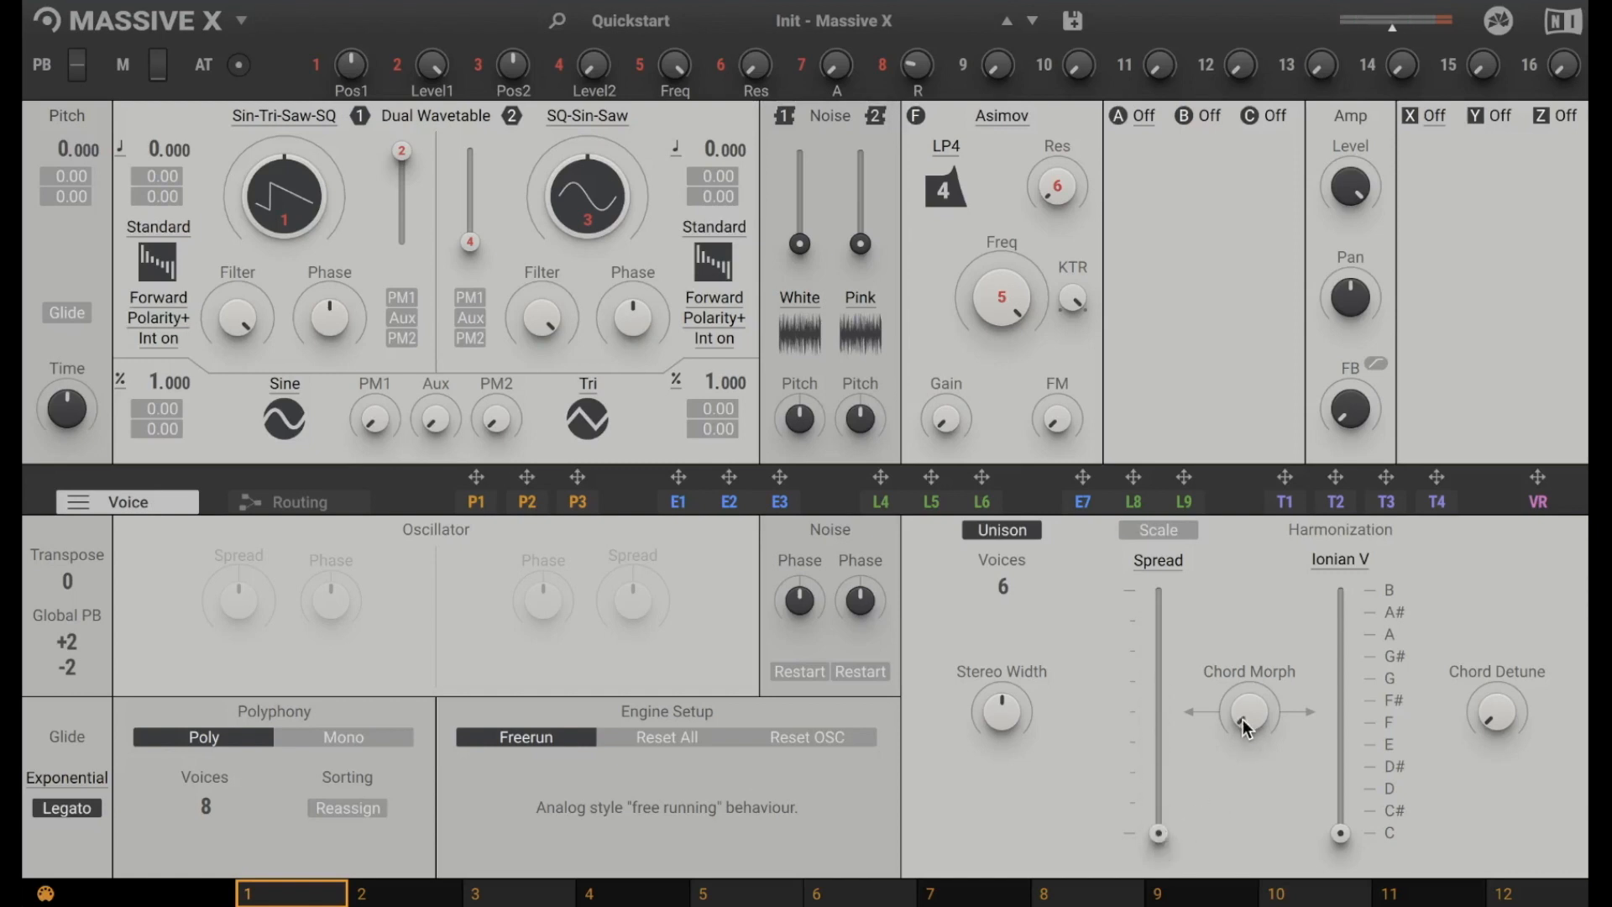
mouse_move(1387, 864)
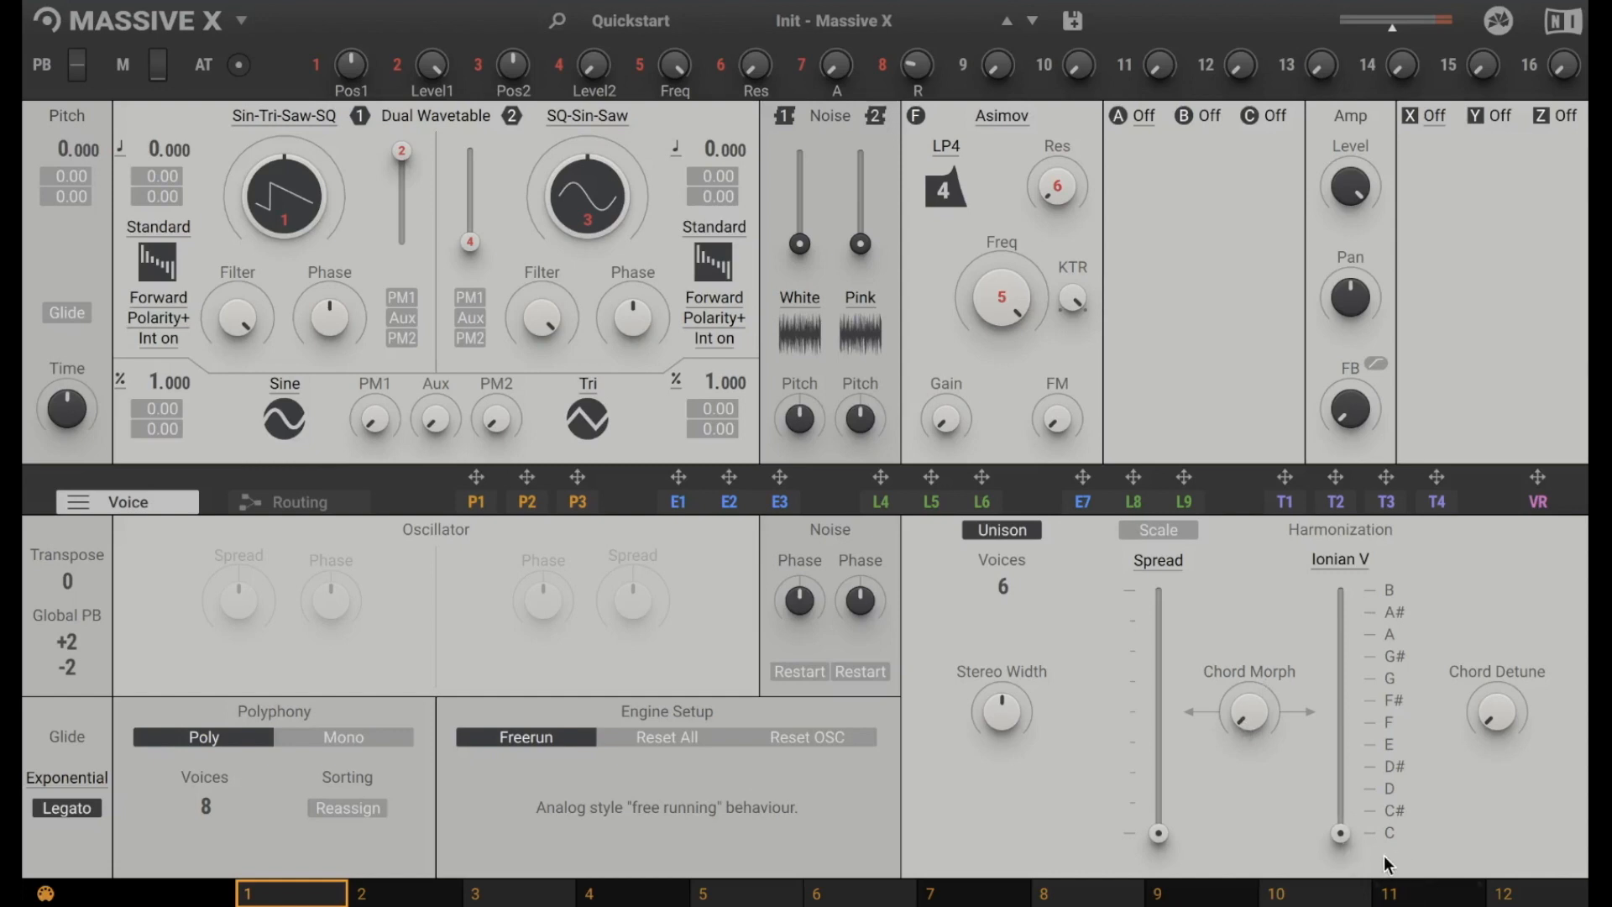
mouse_move(1337, 812)
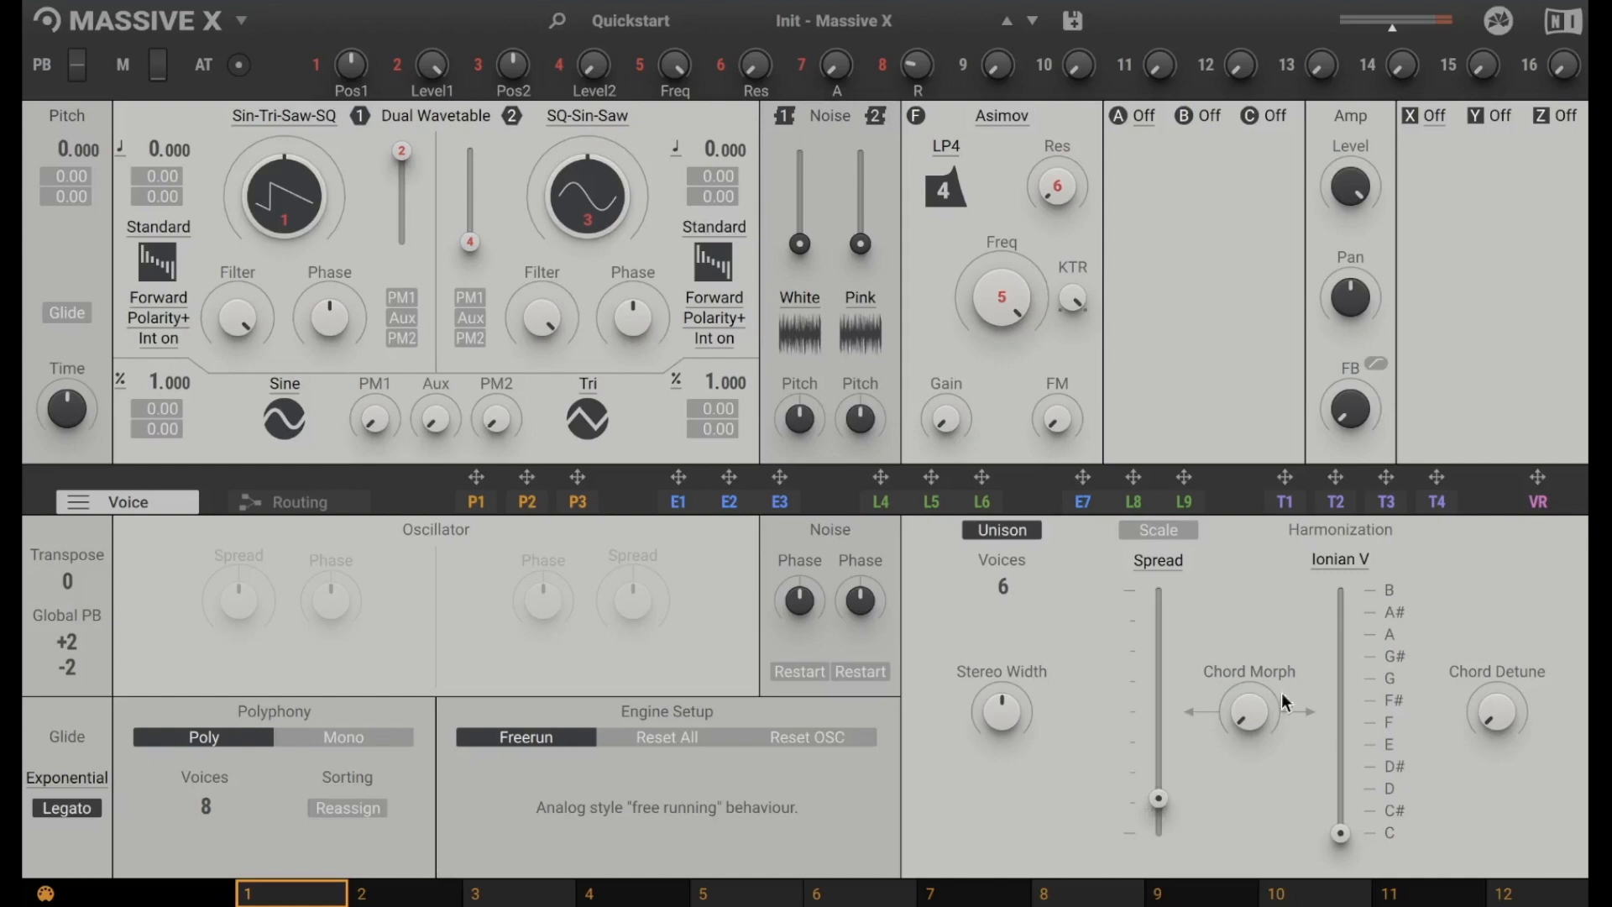
mouse_move(1136, 633)
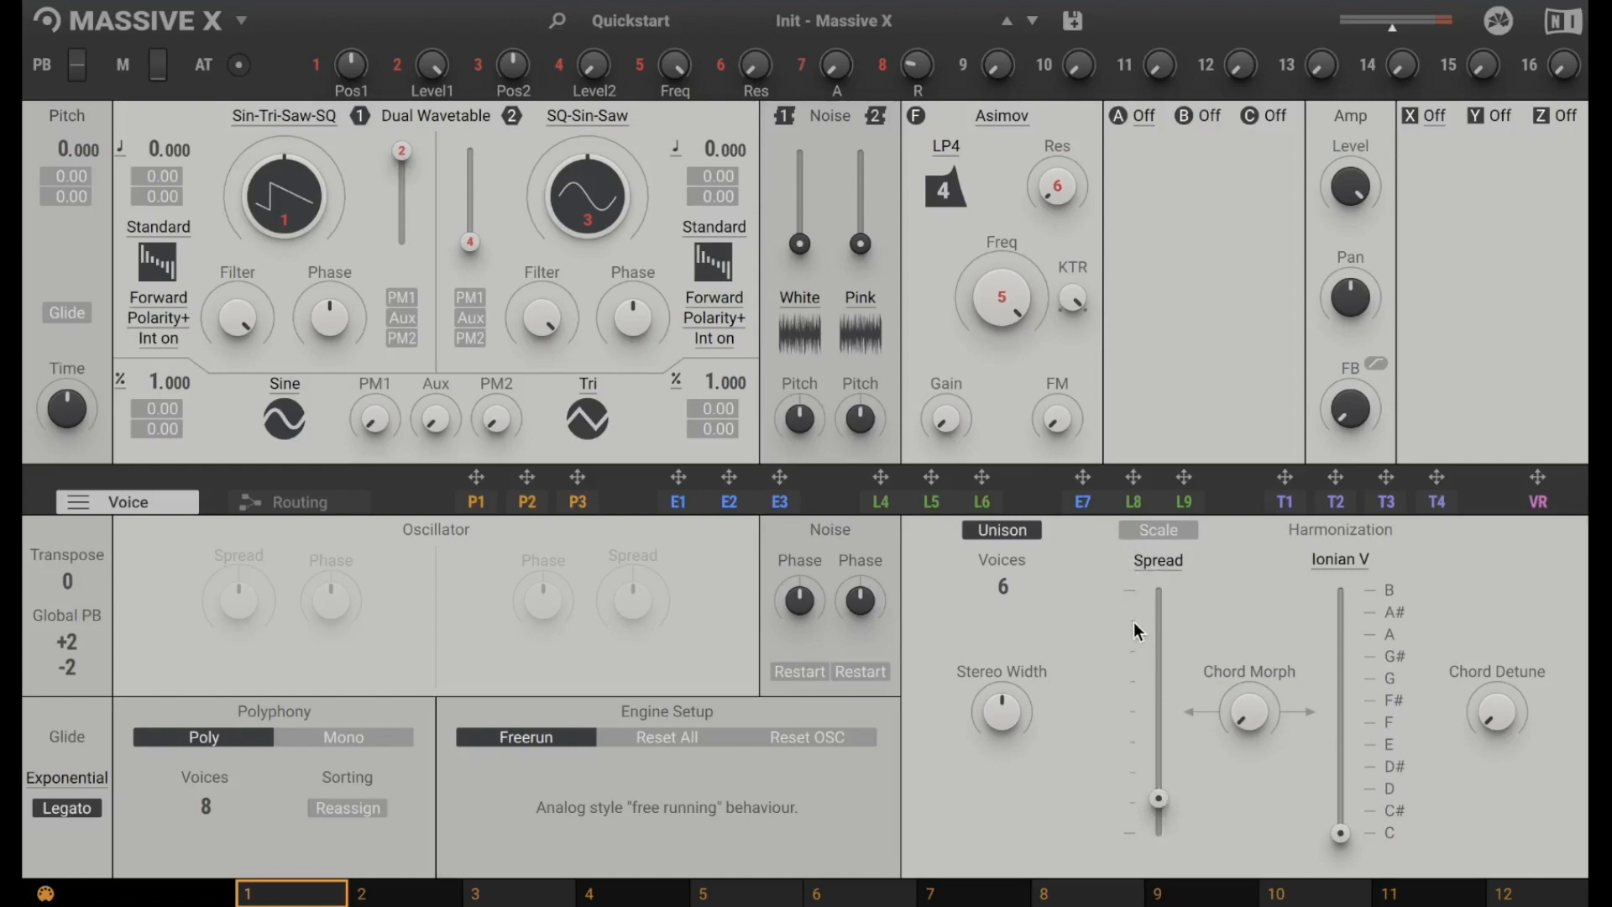
mouse_move(1260, 722)
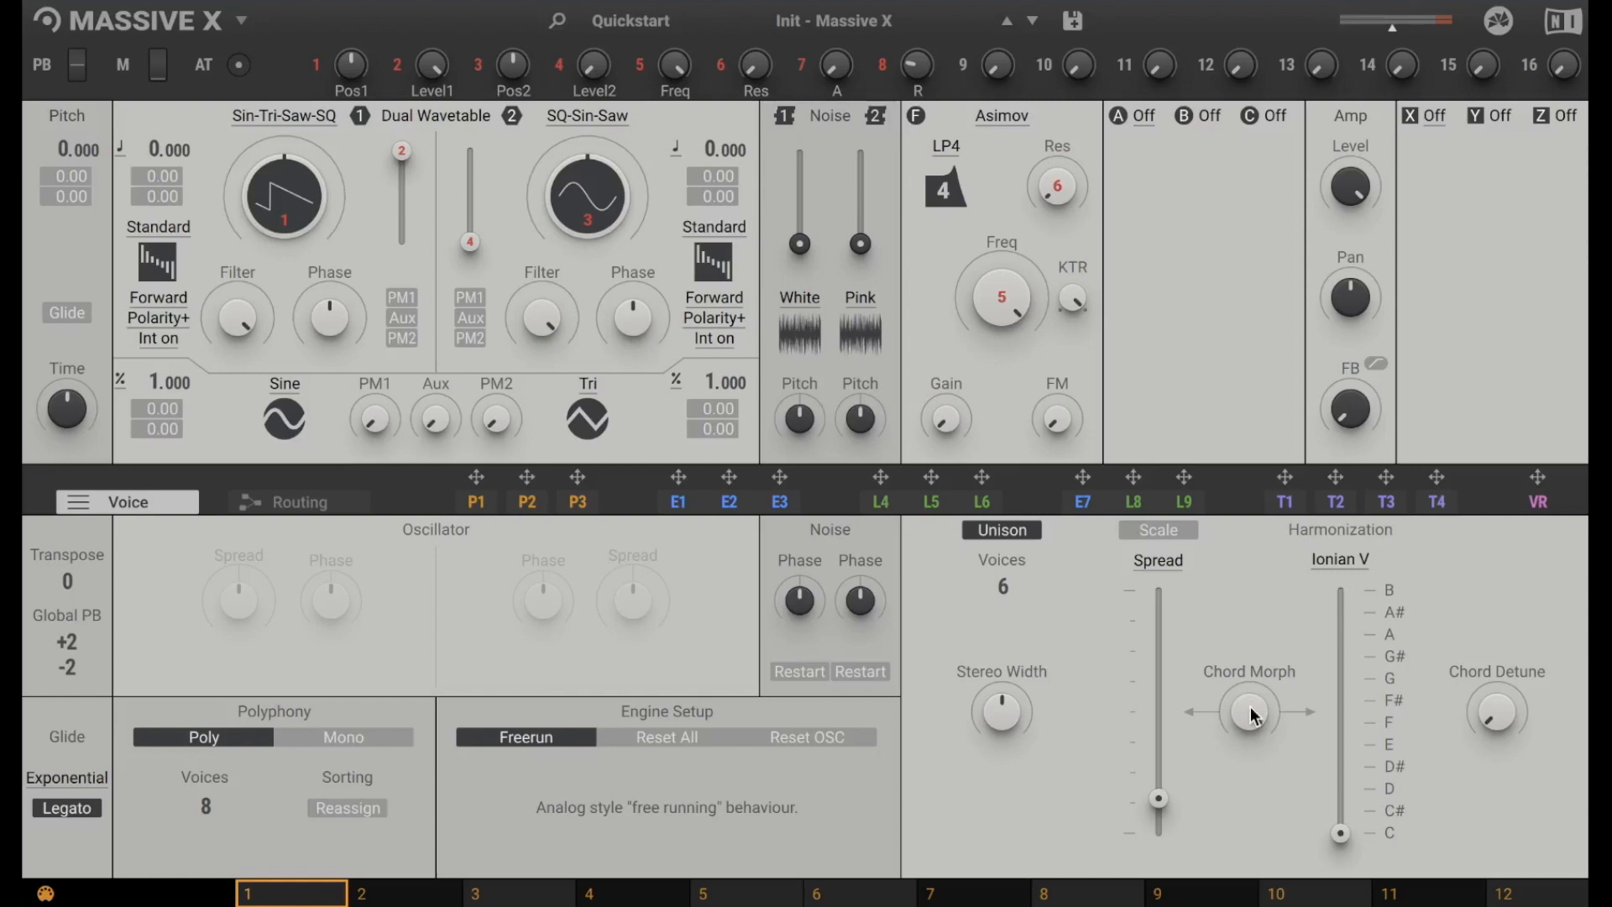
mouse_move(299, 502)
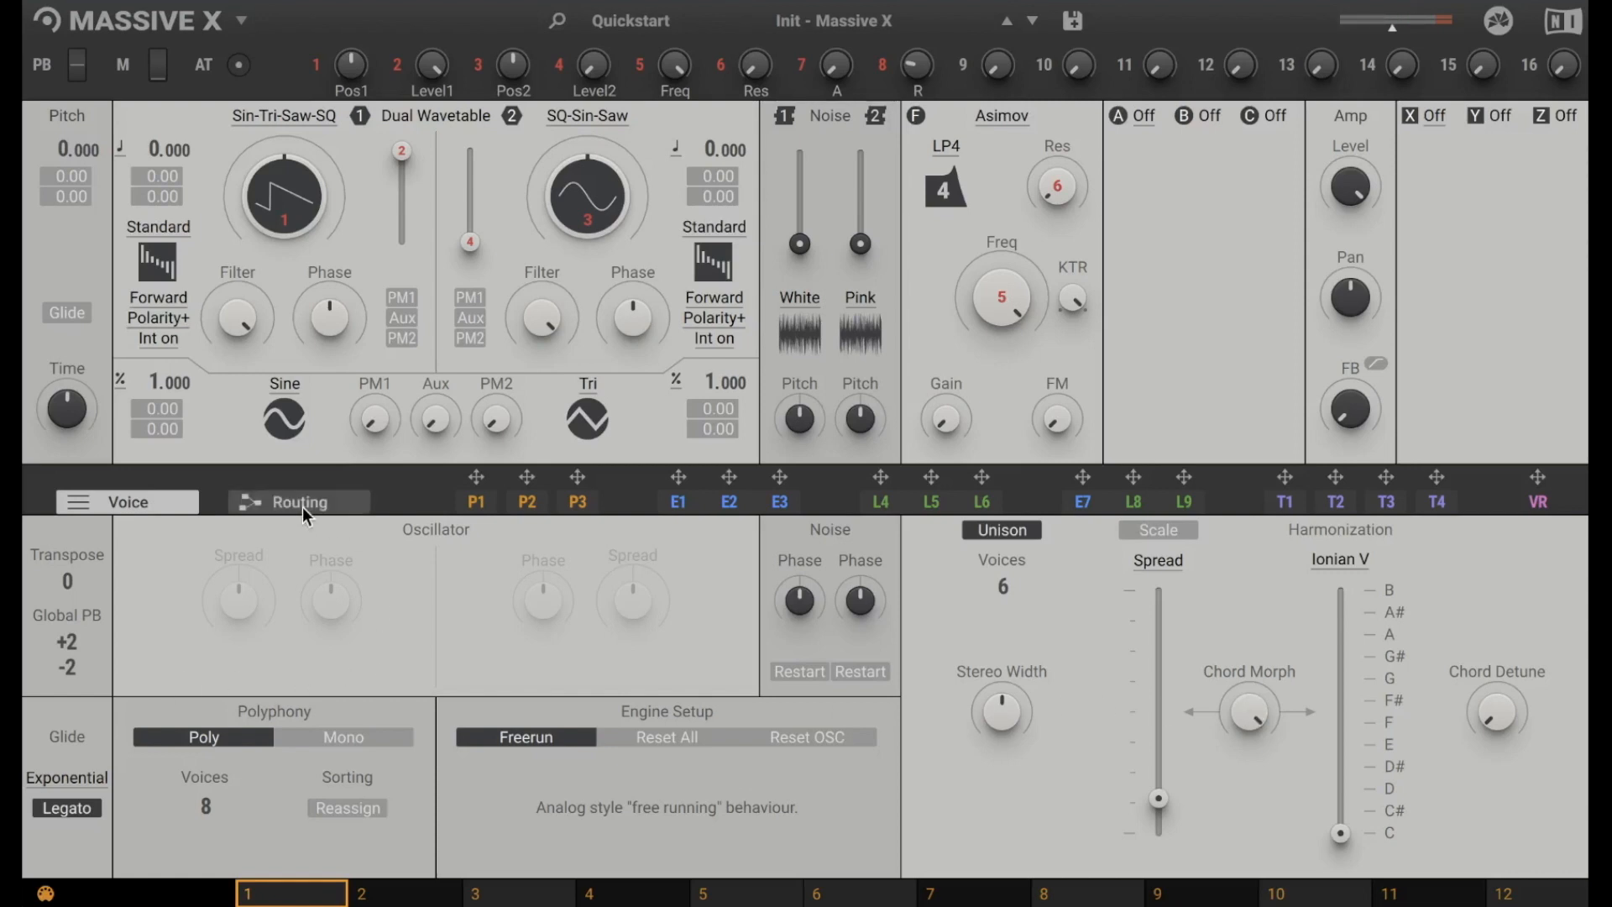
Show the patch routing and load the Init - Massive X Blank patch.
click(297, 503)
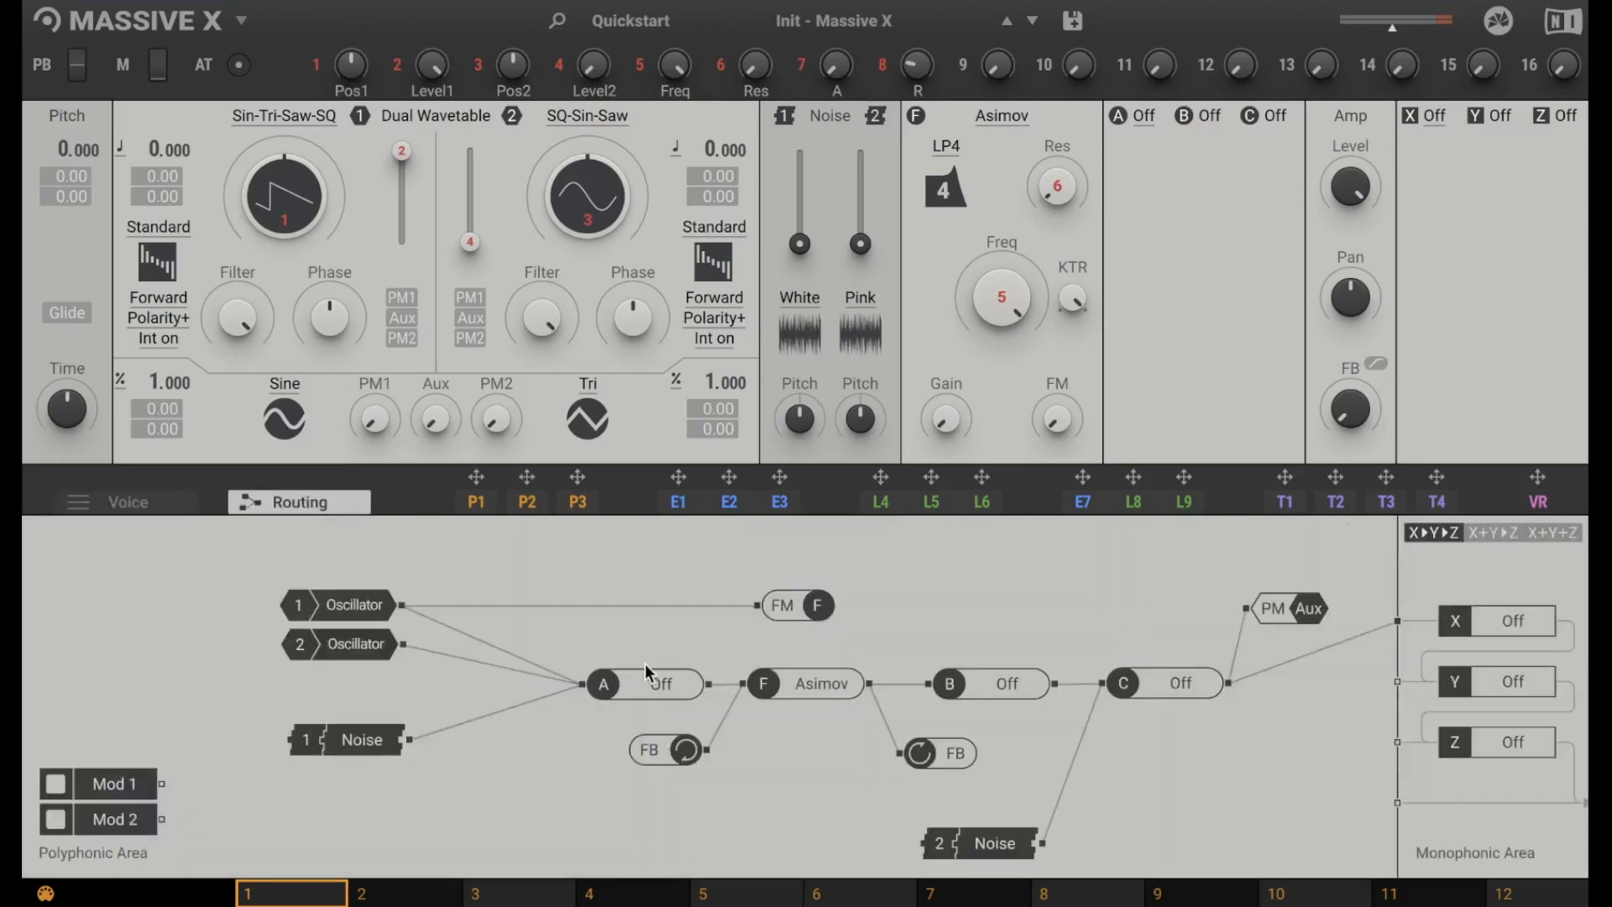
mouse_move(679, 669)
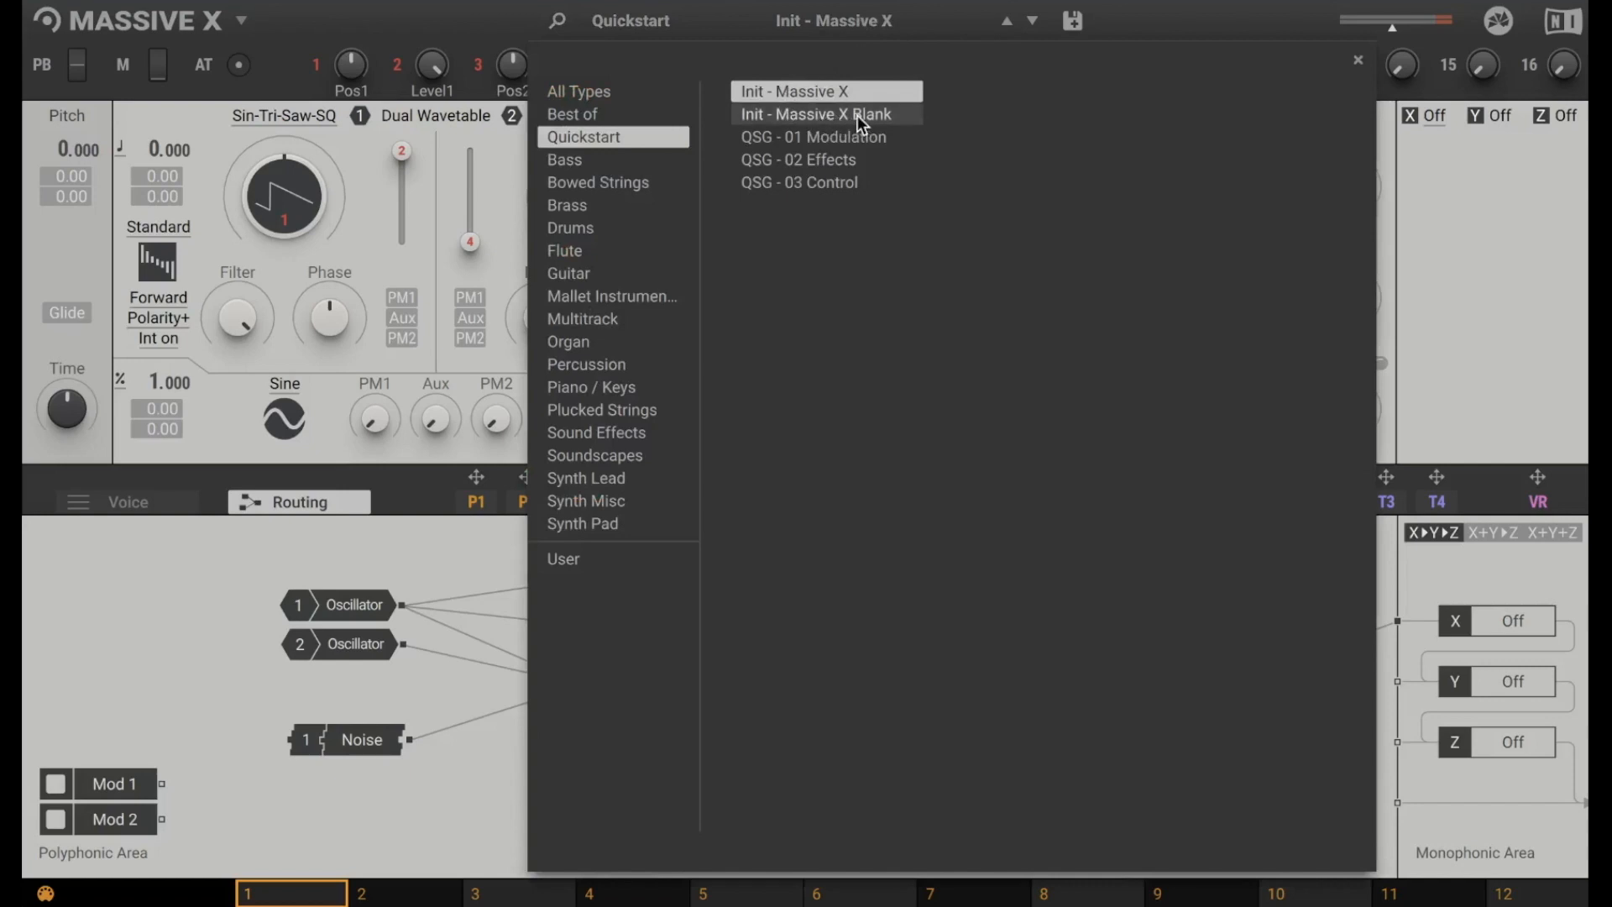
click(815, 114)
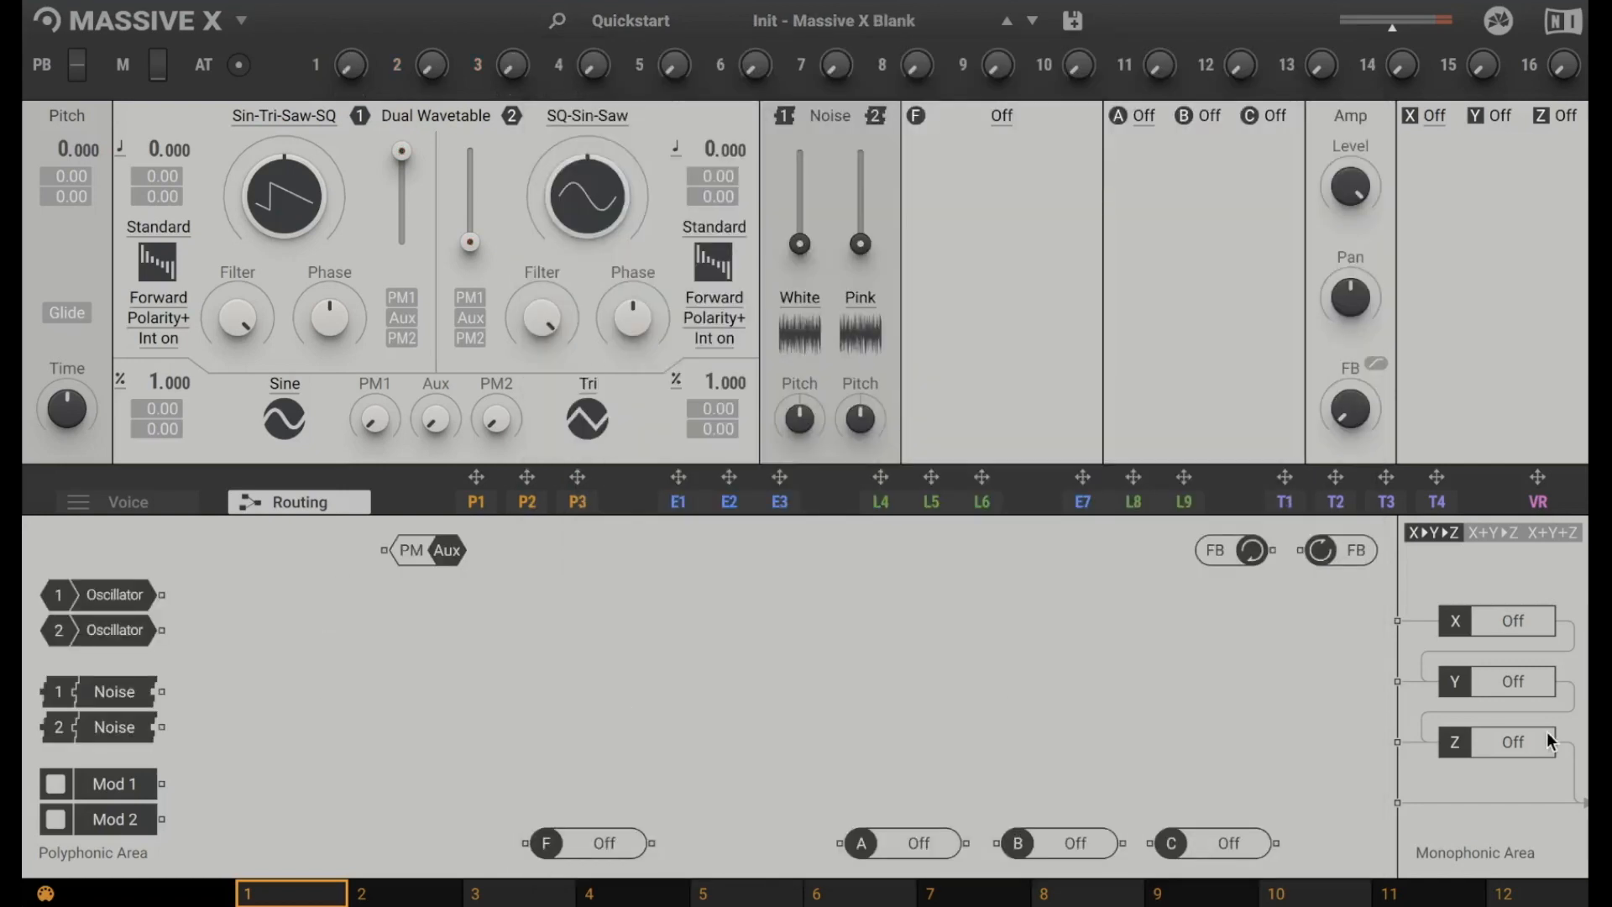
mouse_move(185, 624)
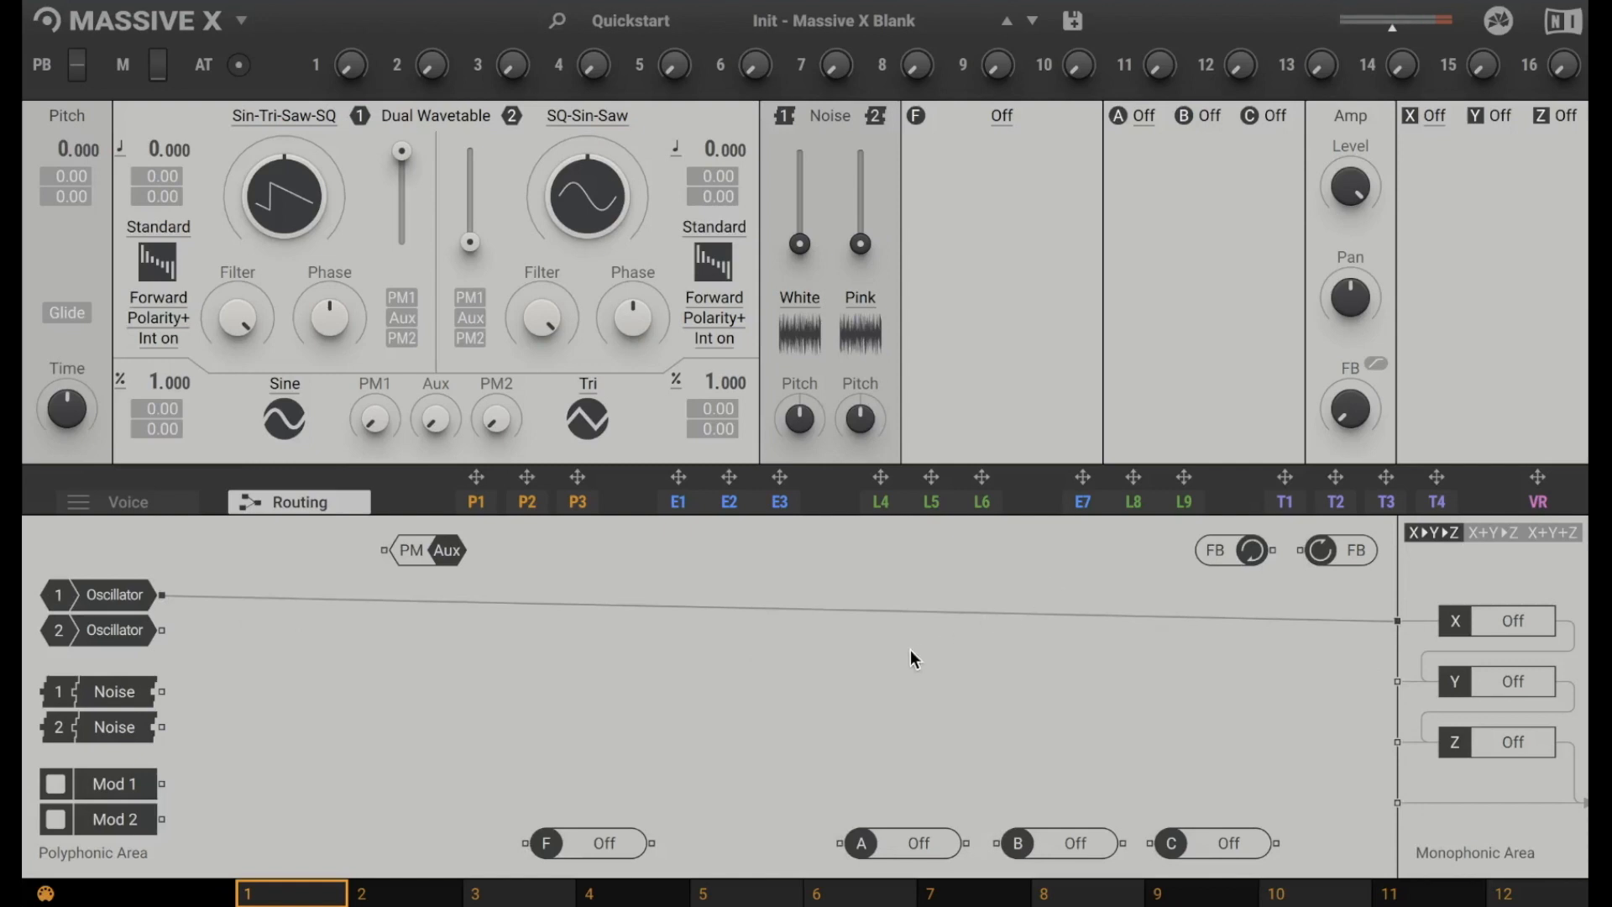
mouse_move(176, 674)
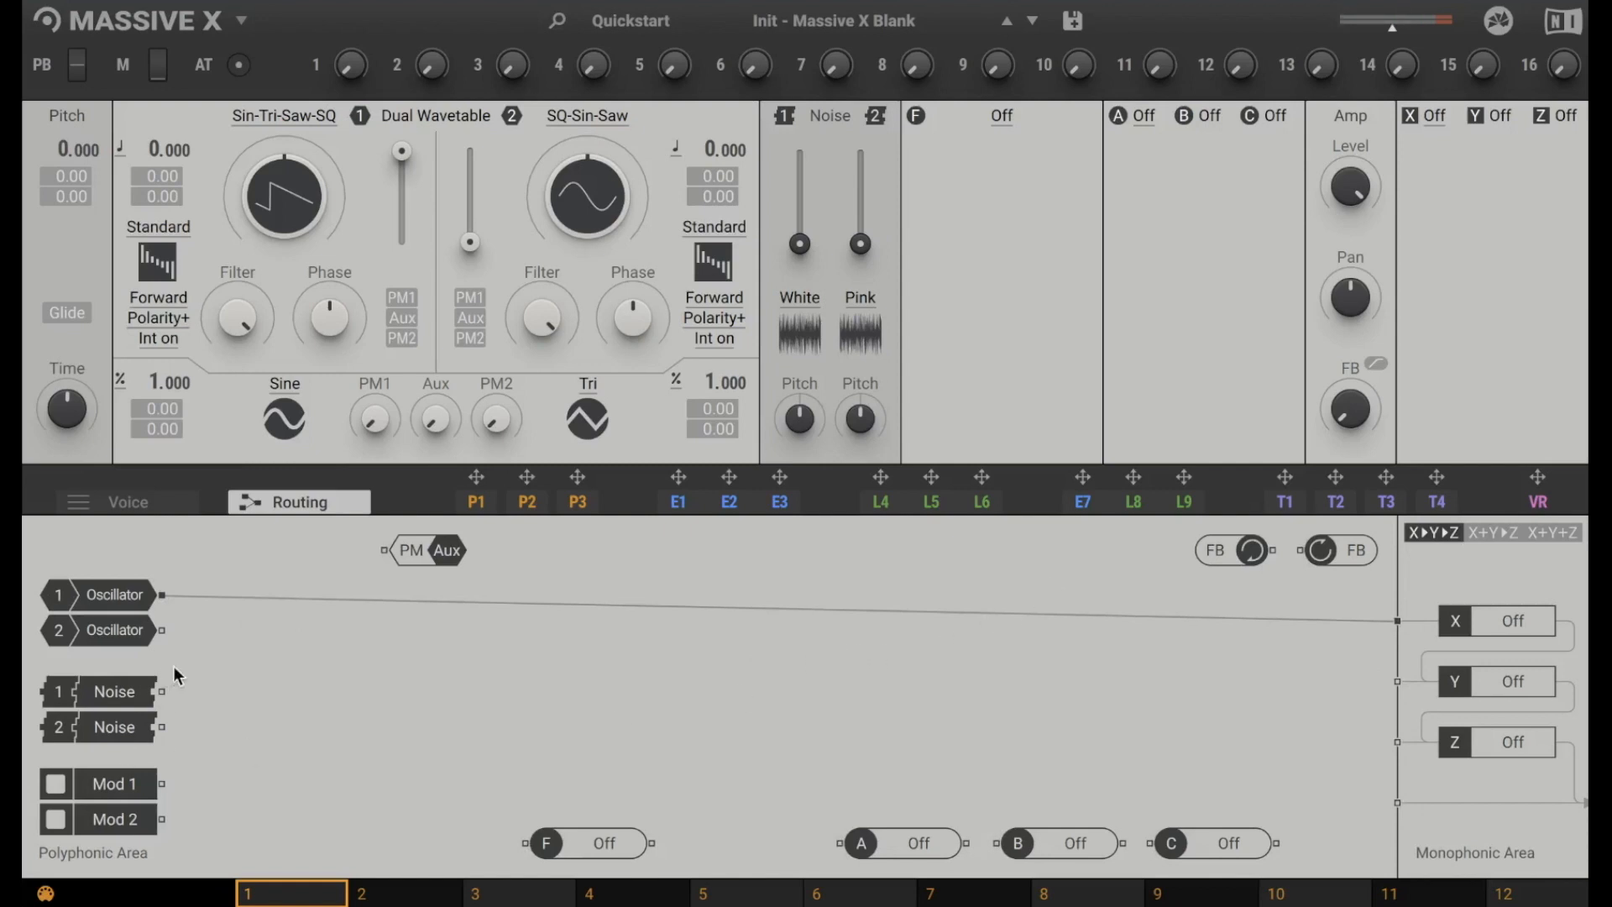
mouse_move(959, 738)
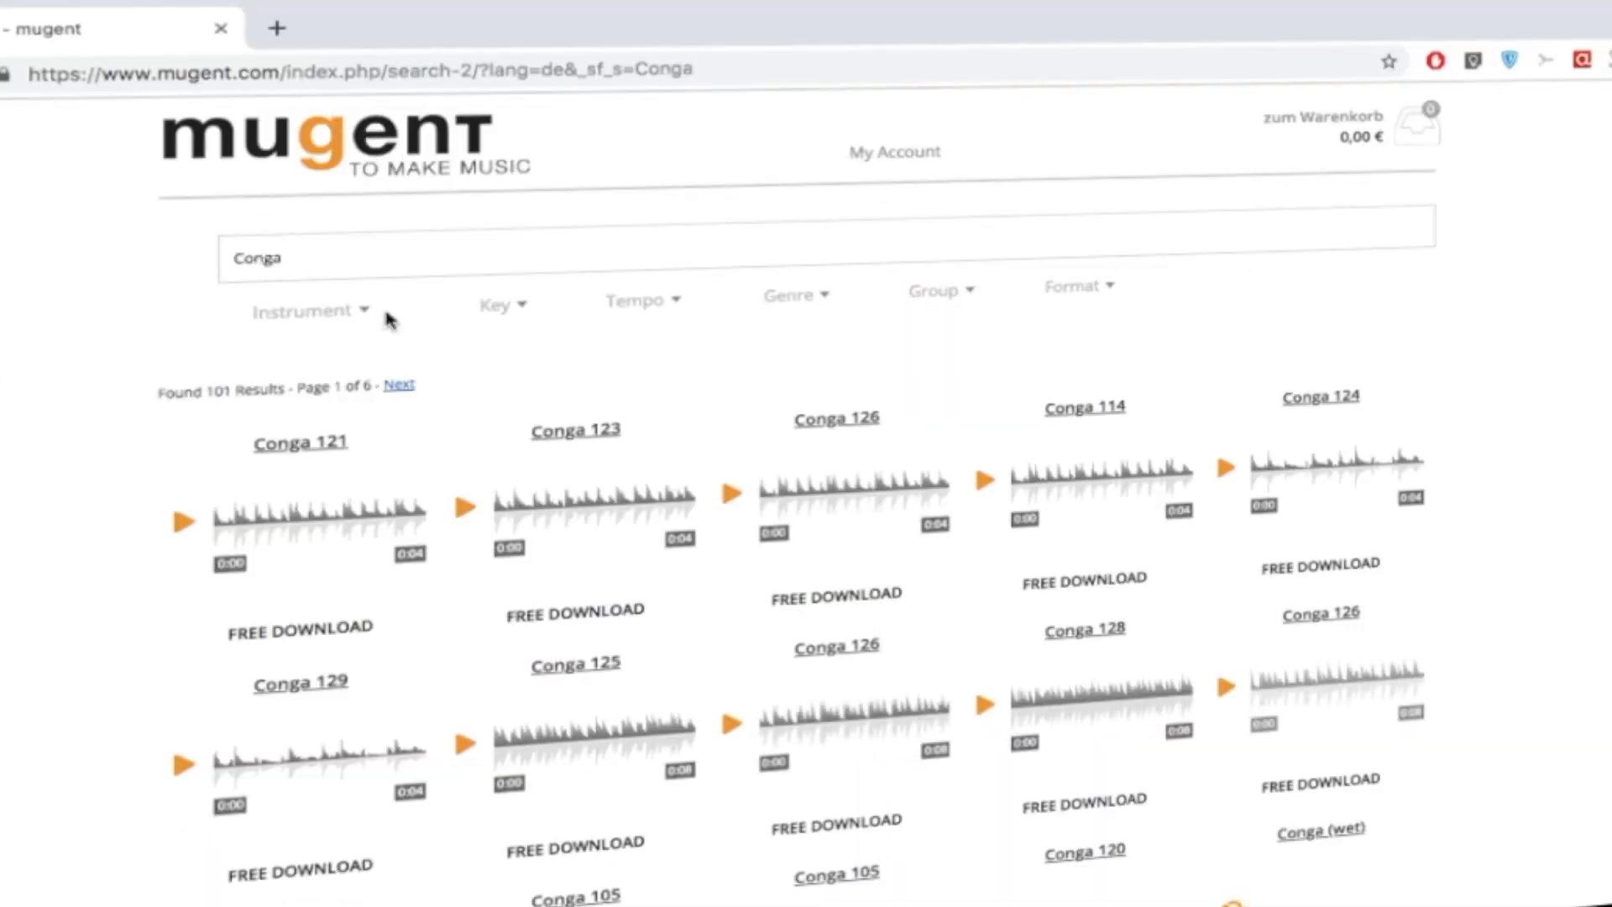
Preview Conga 125, filter the loops to the 101-115 tempo range, then preview Conga 115.
click(465, 742)
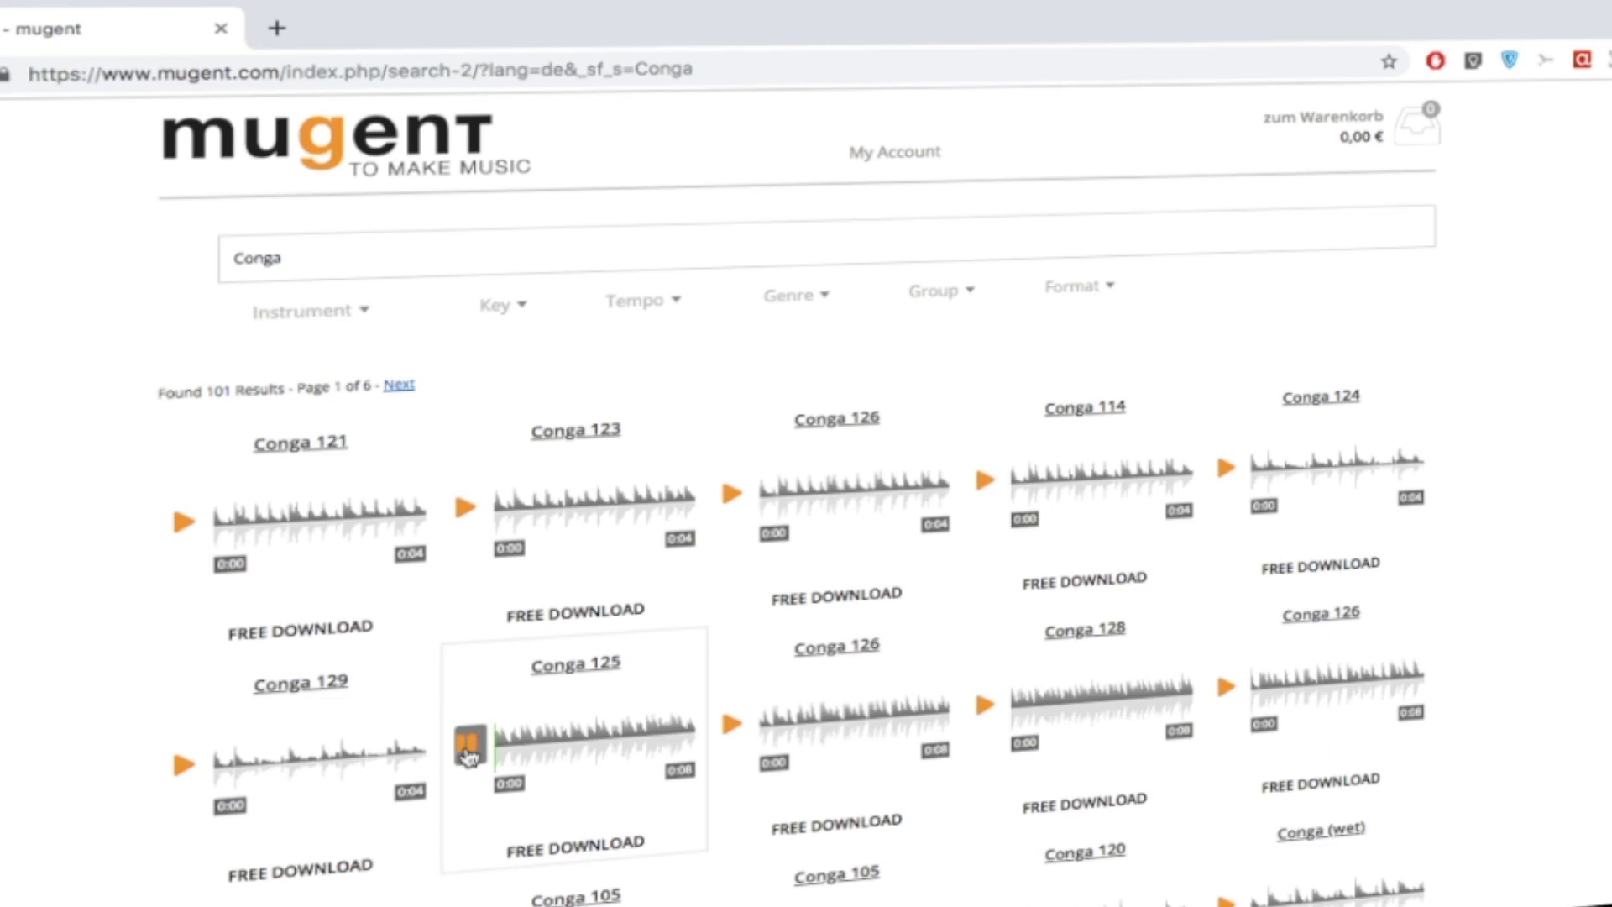
click(468, 742)
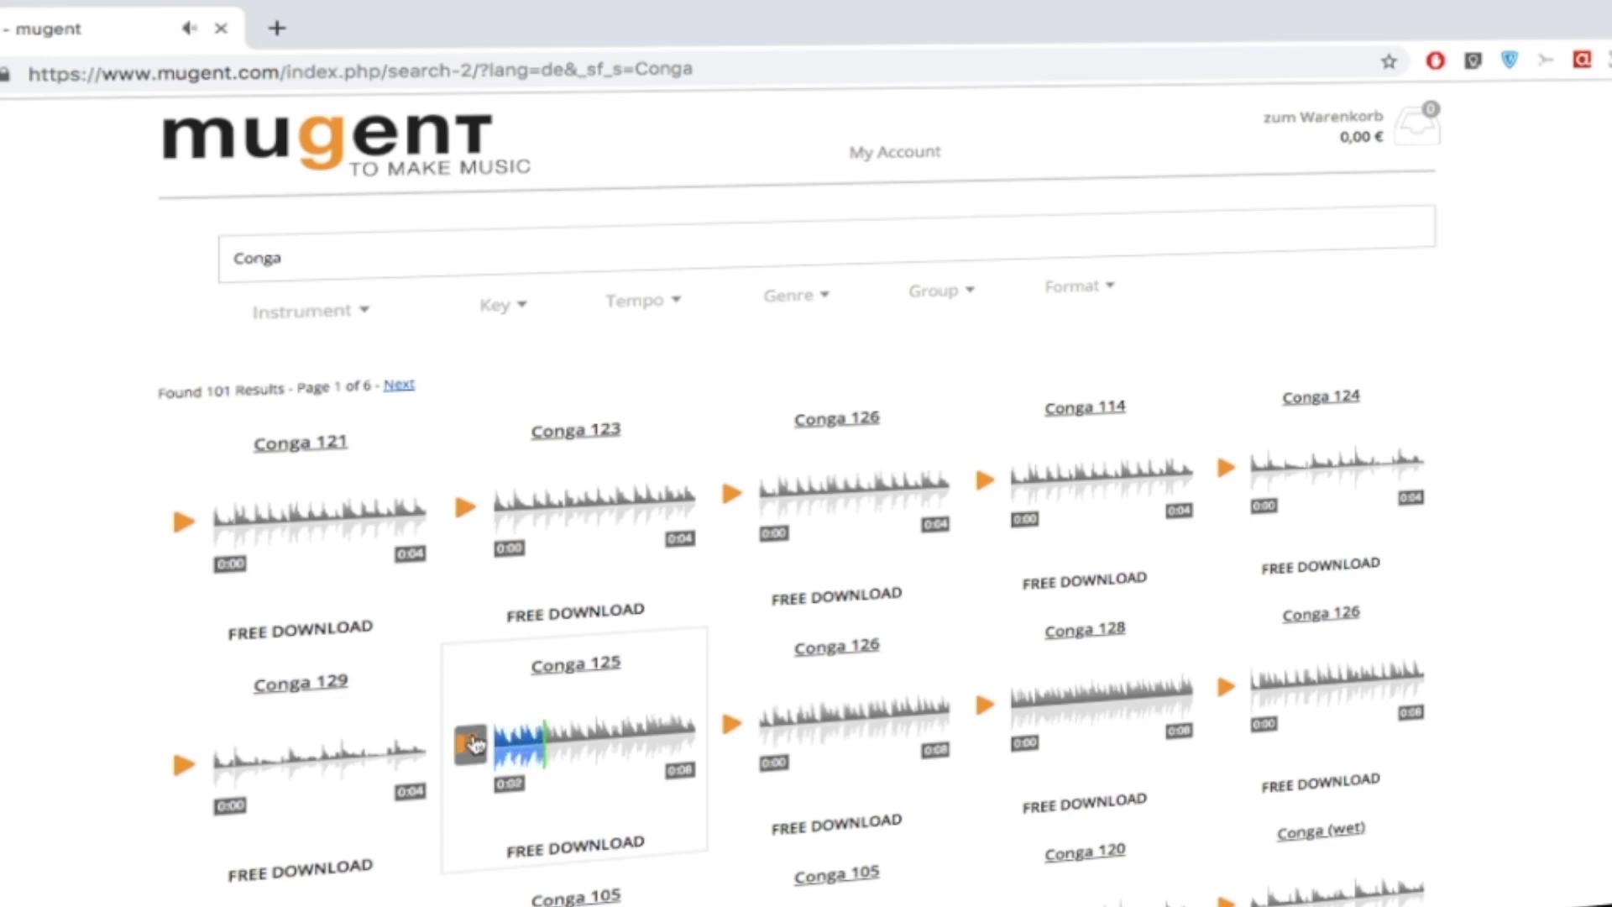
click(471, 743)
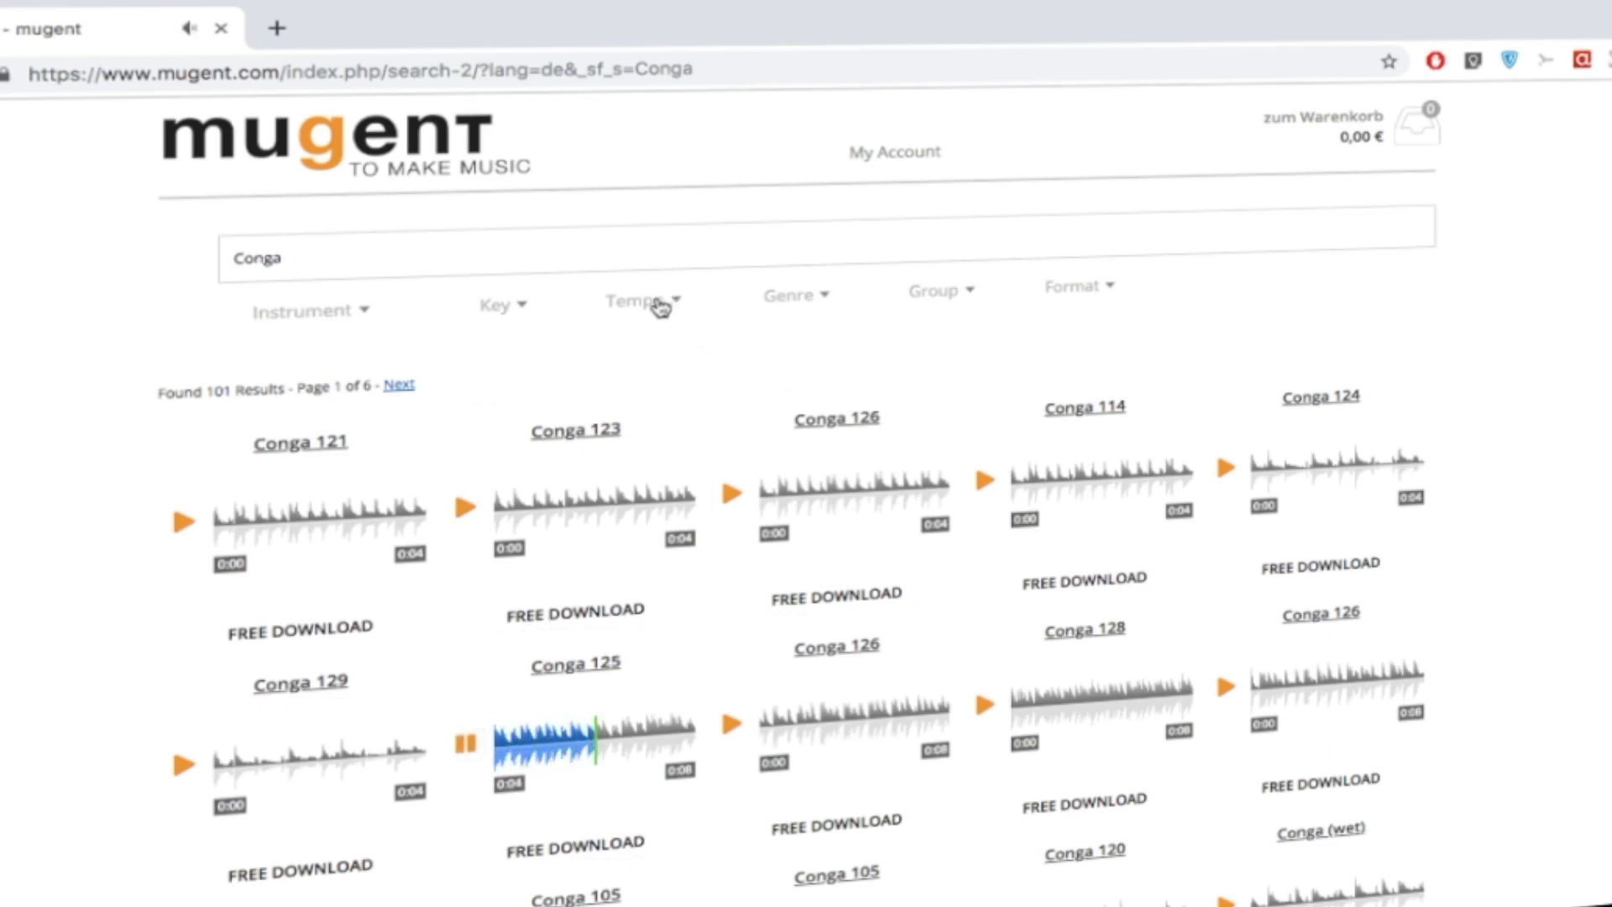
click(641, 302)
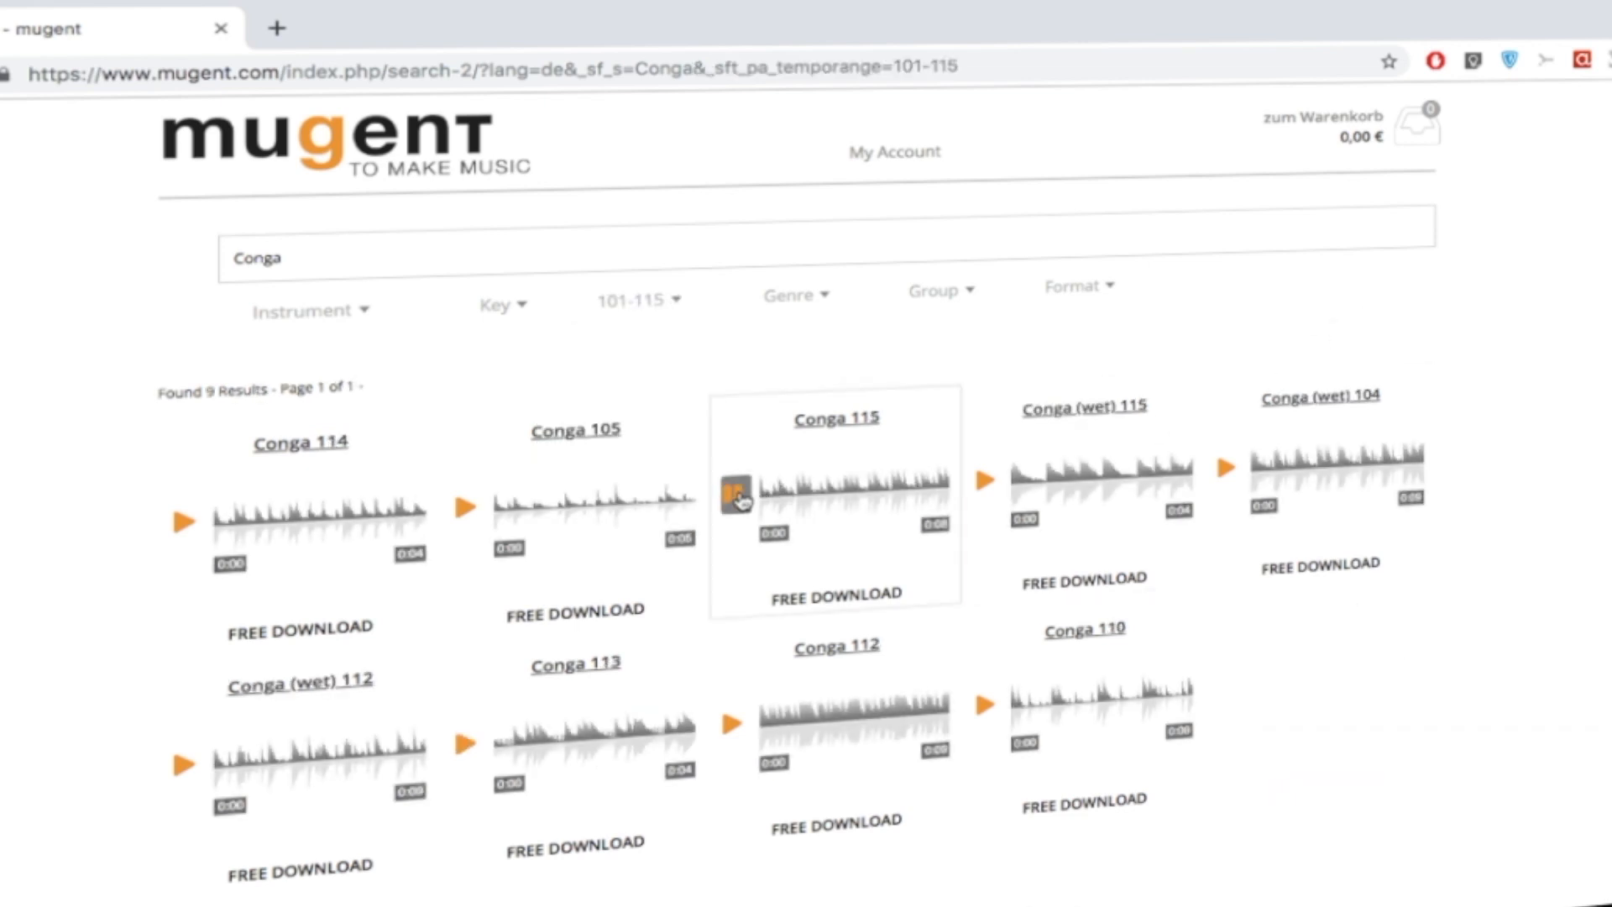
click(736, 493)
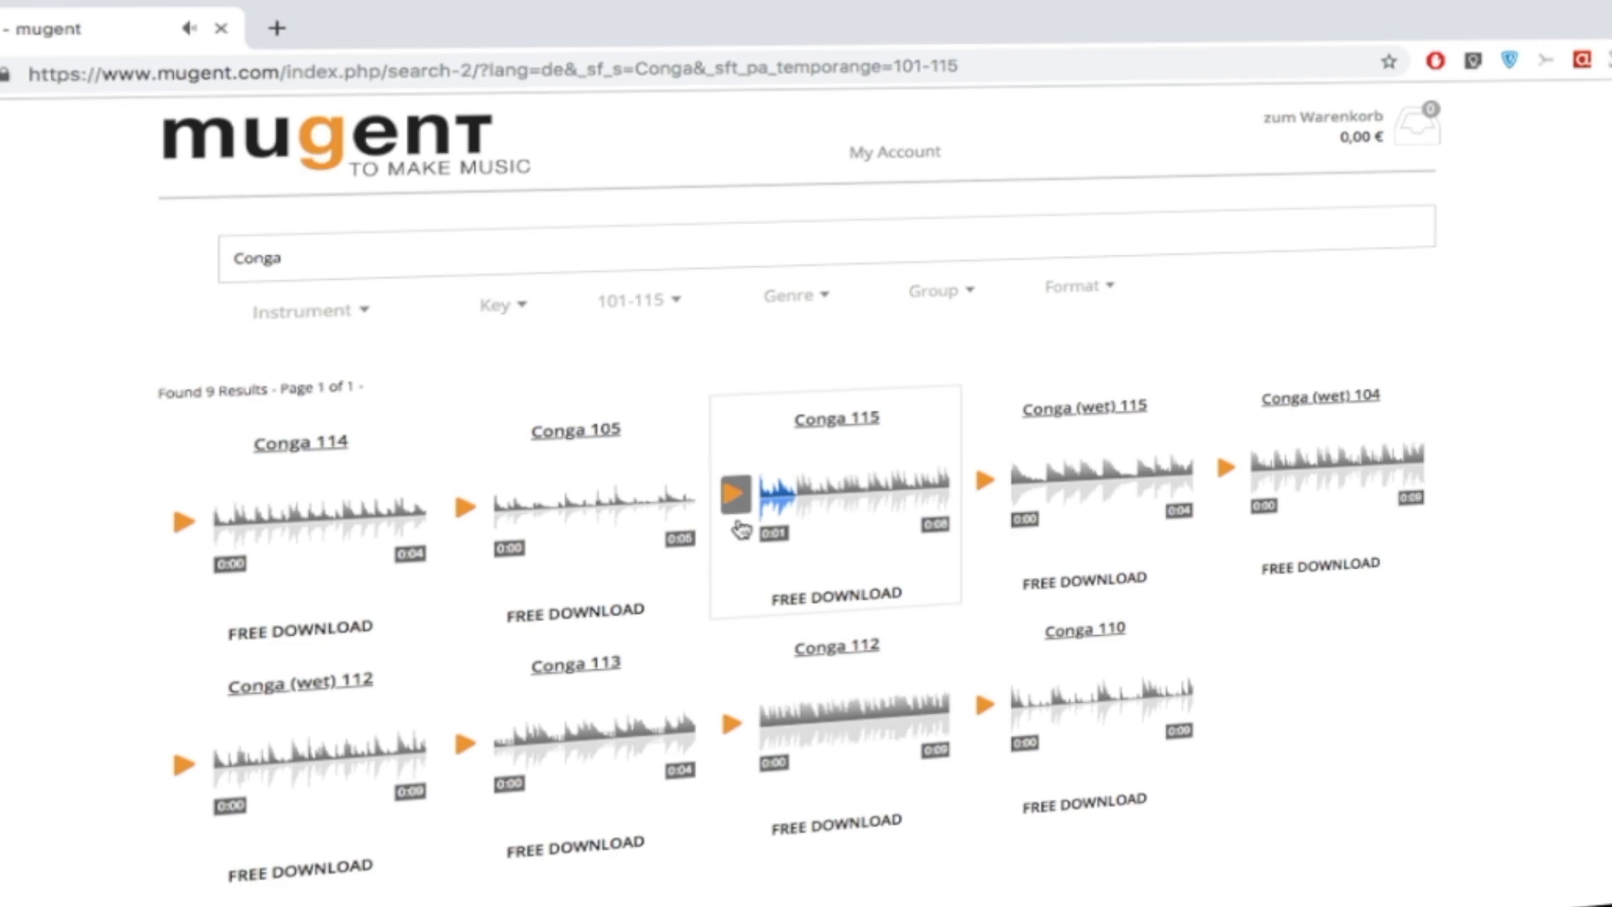